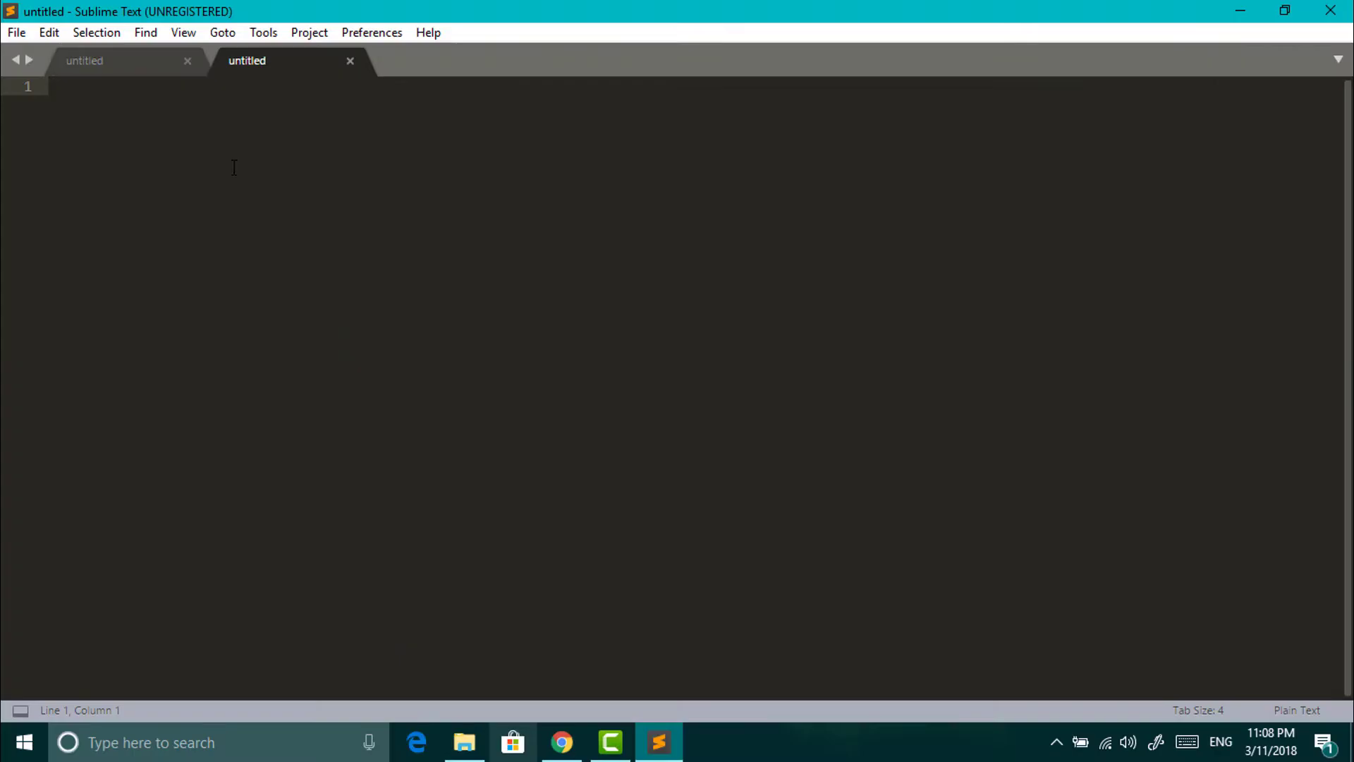
# Close the extra tab and save a new blank file as Desktop index.html, replacing the old one
pyautogui.click(350, 60)
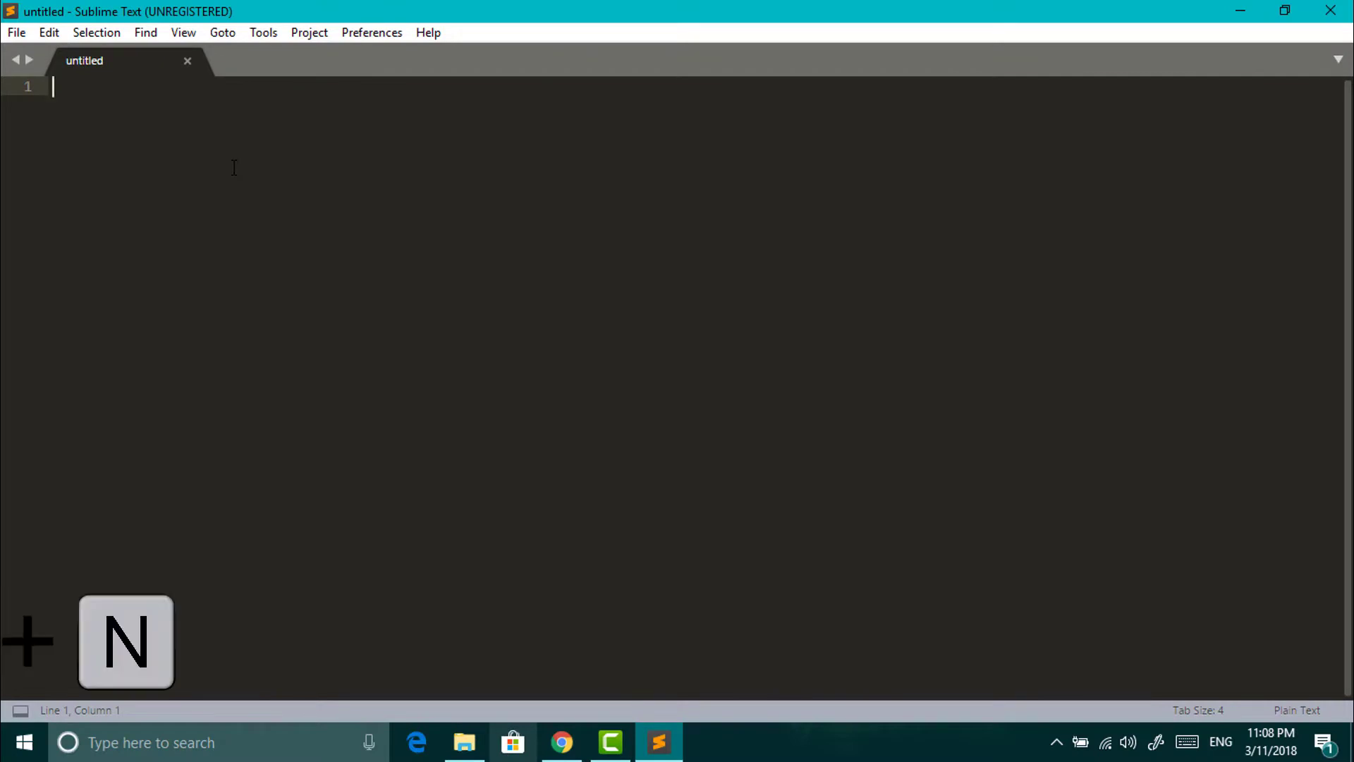
pyautogui.press('ctrl+n')
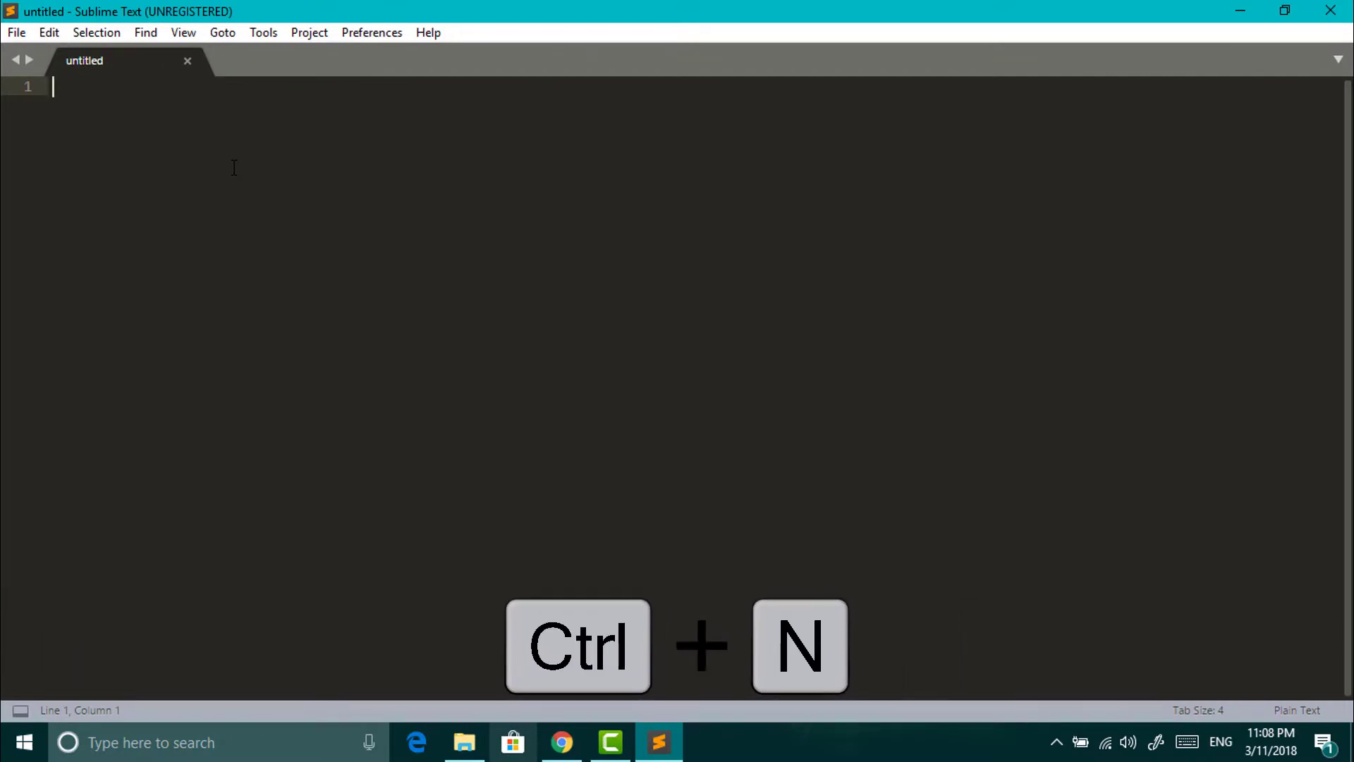
pyautogui.press('ctrl+s')
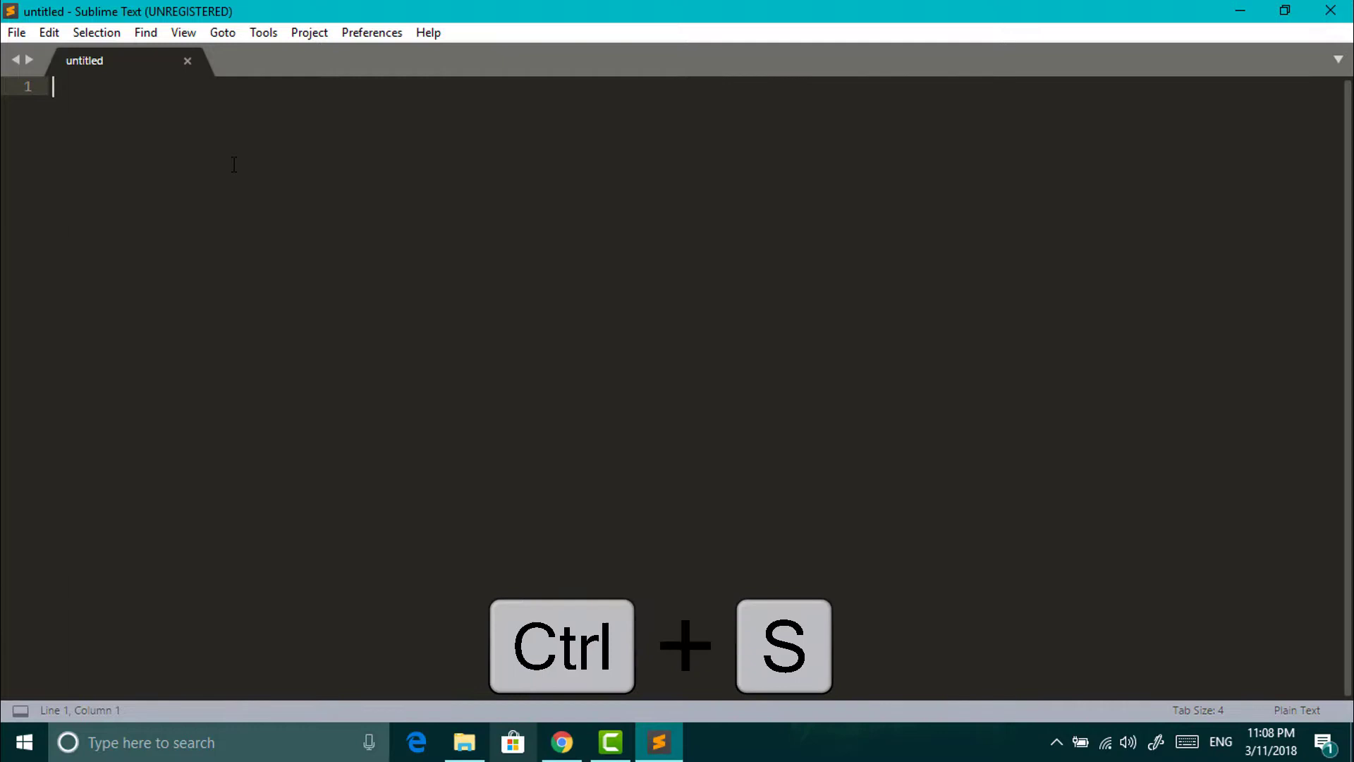
pyautogui.press('ctrl+s')
pyautogui.write('index')
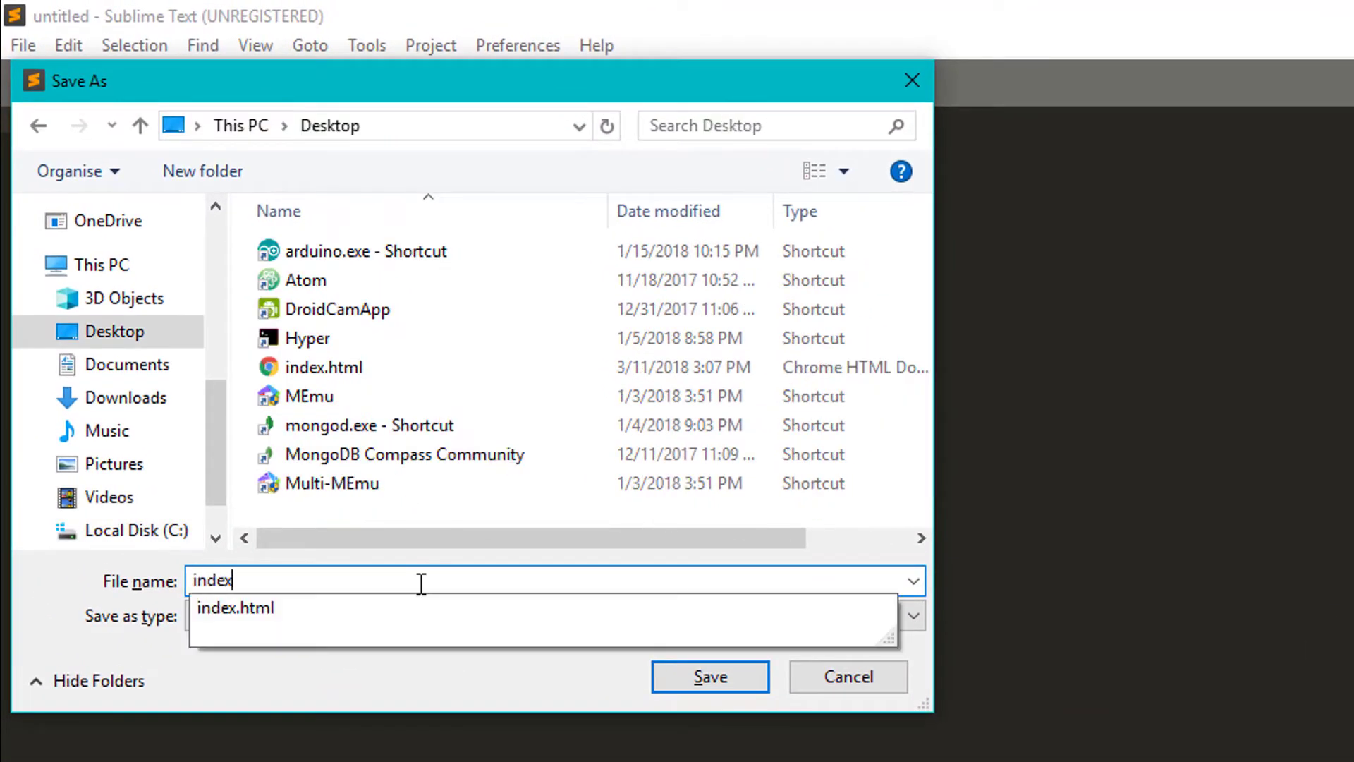
pyautogui.click(711, 676)
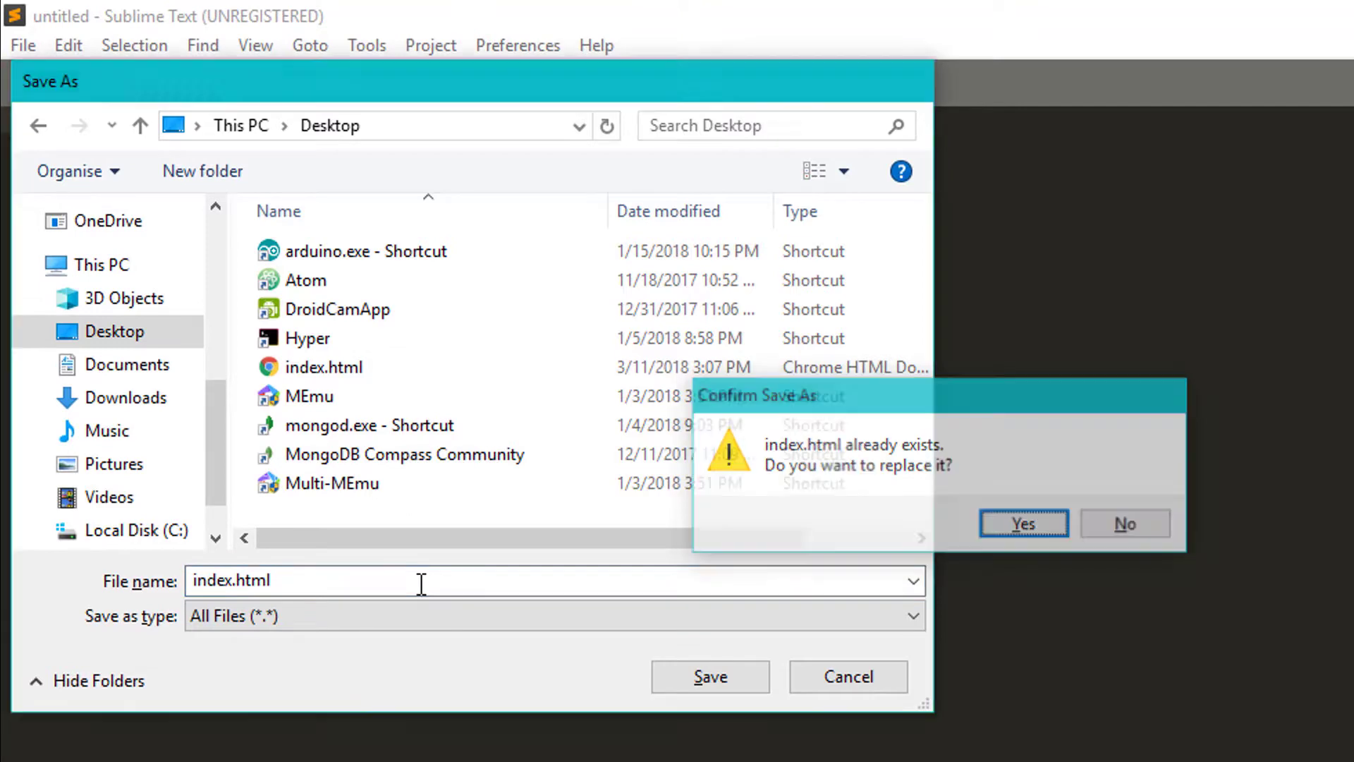
pyautogui.click(1022, 522)
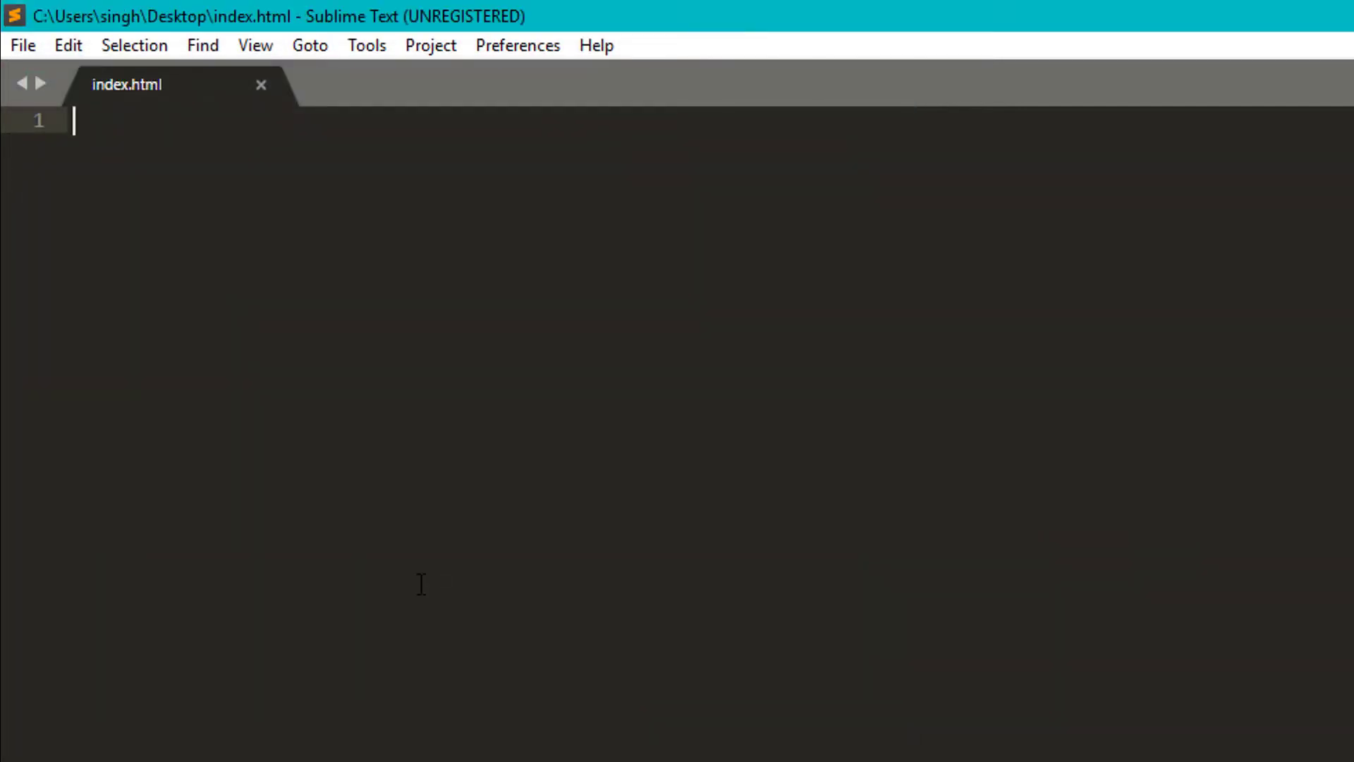
# Expand the html boilerplate, title it 'This is awesome', and add an h1 inside the div
pyautogui.write('html')
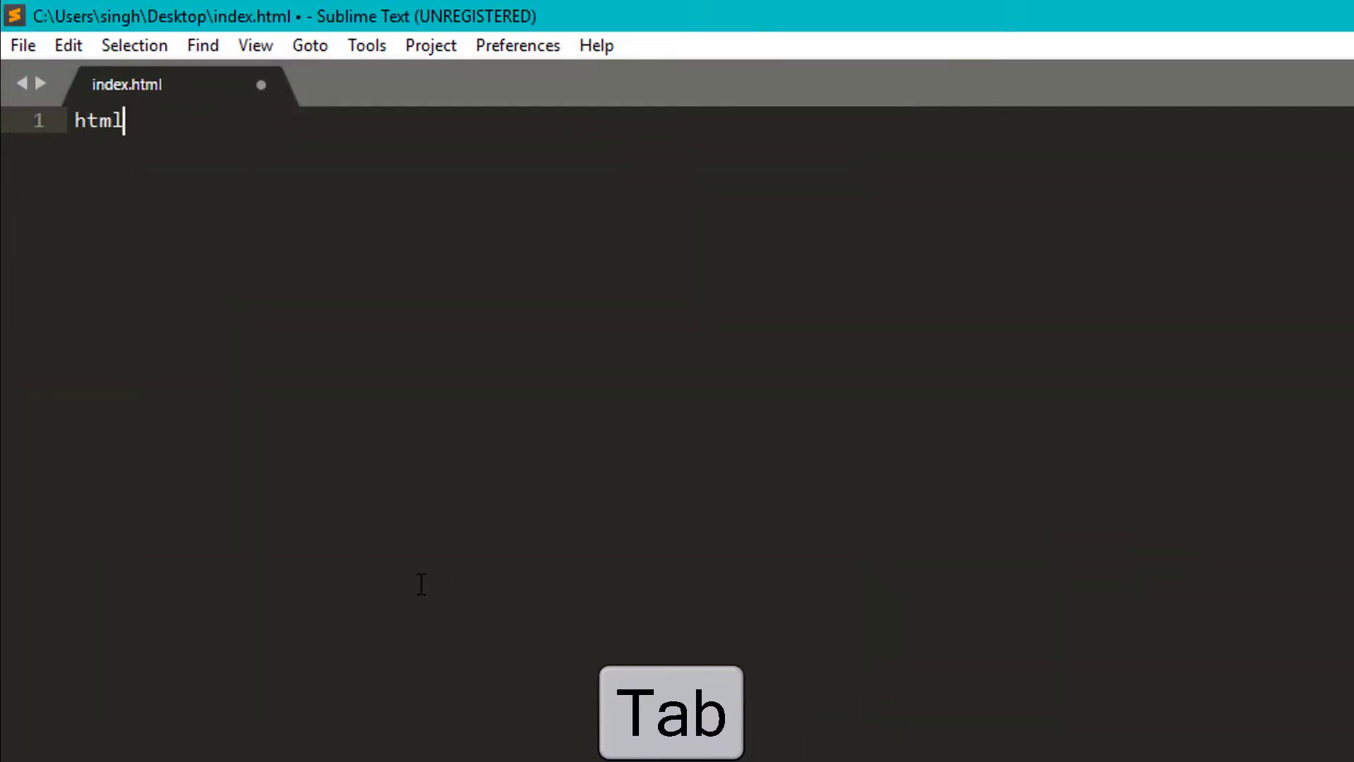
pyautogui.press('Tab')
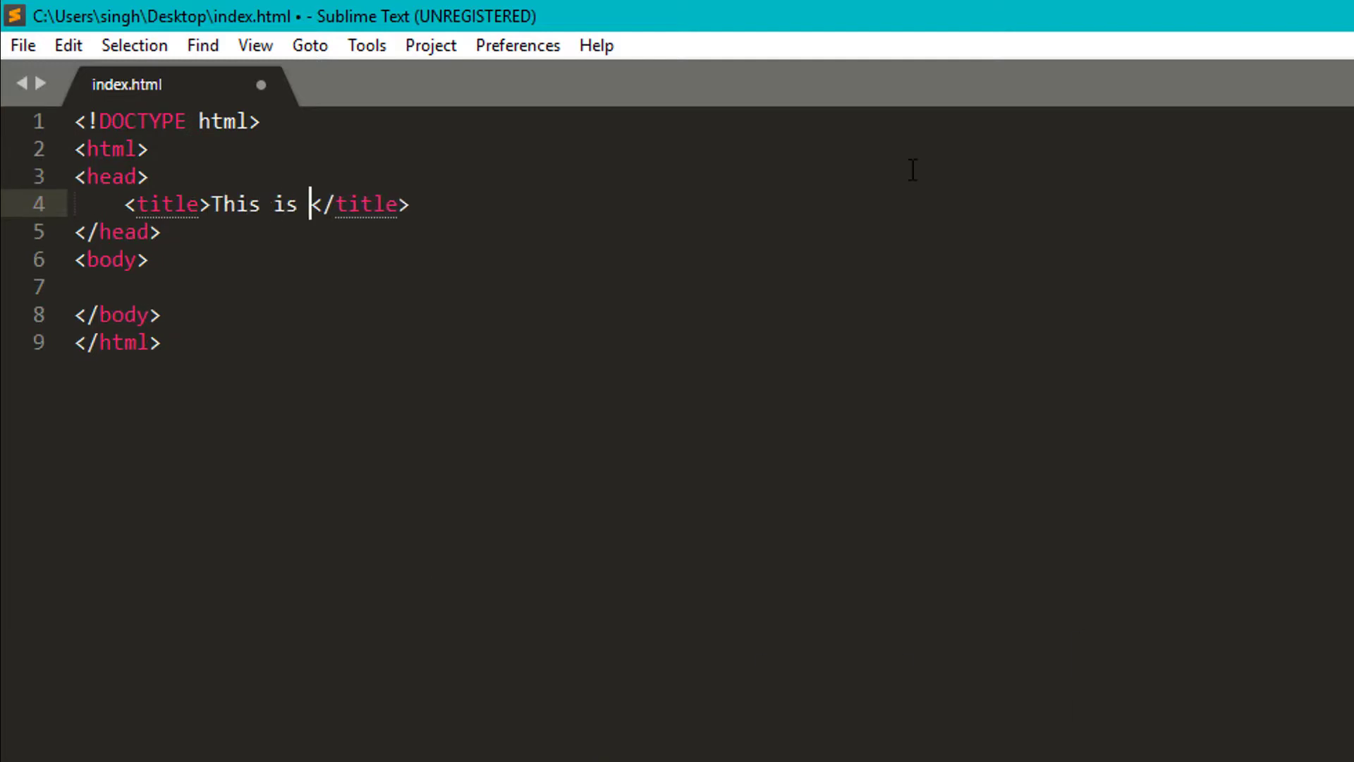
pyautogui.write('awesome')
pyautogui.click(709, 288)
pyautogui.write('<div></div>')
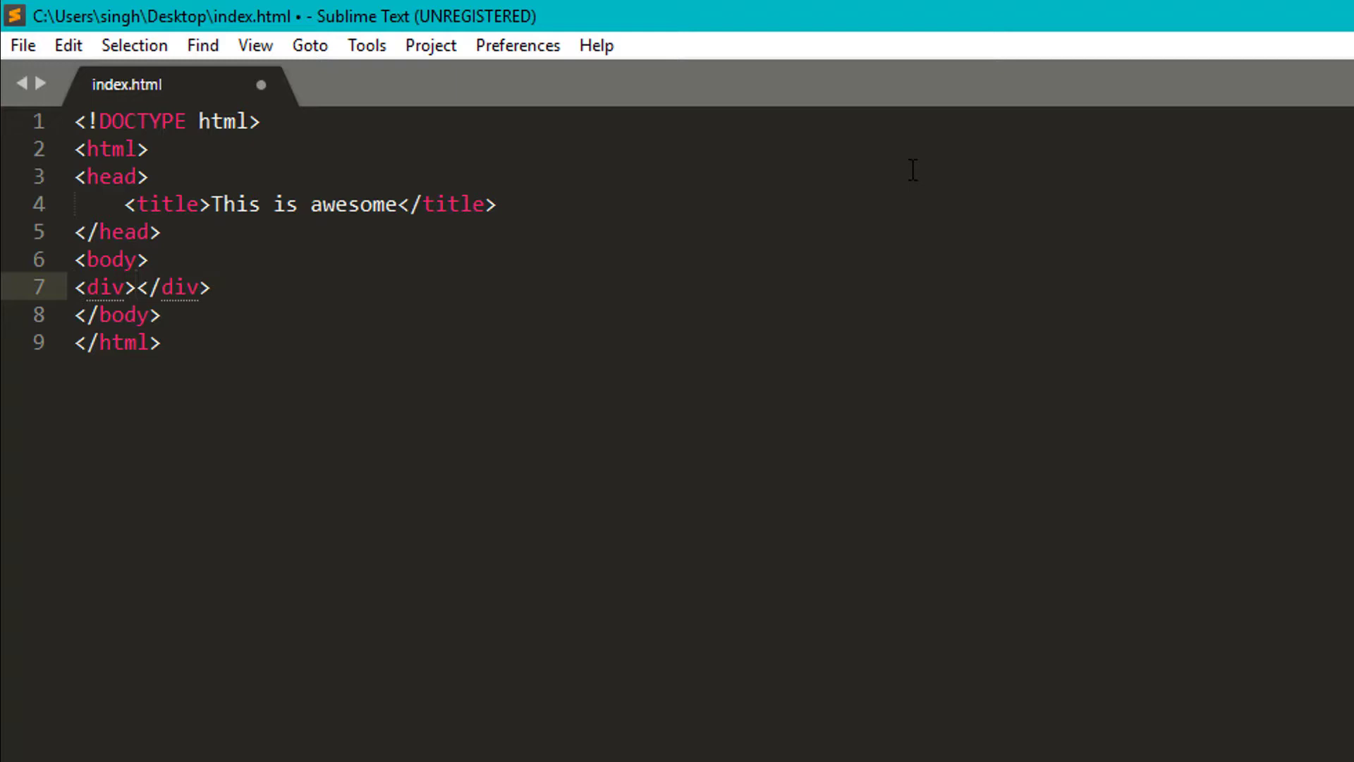
pyautogui.press('Tab')
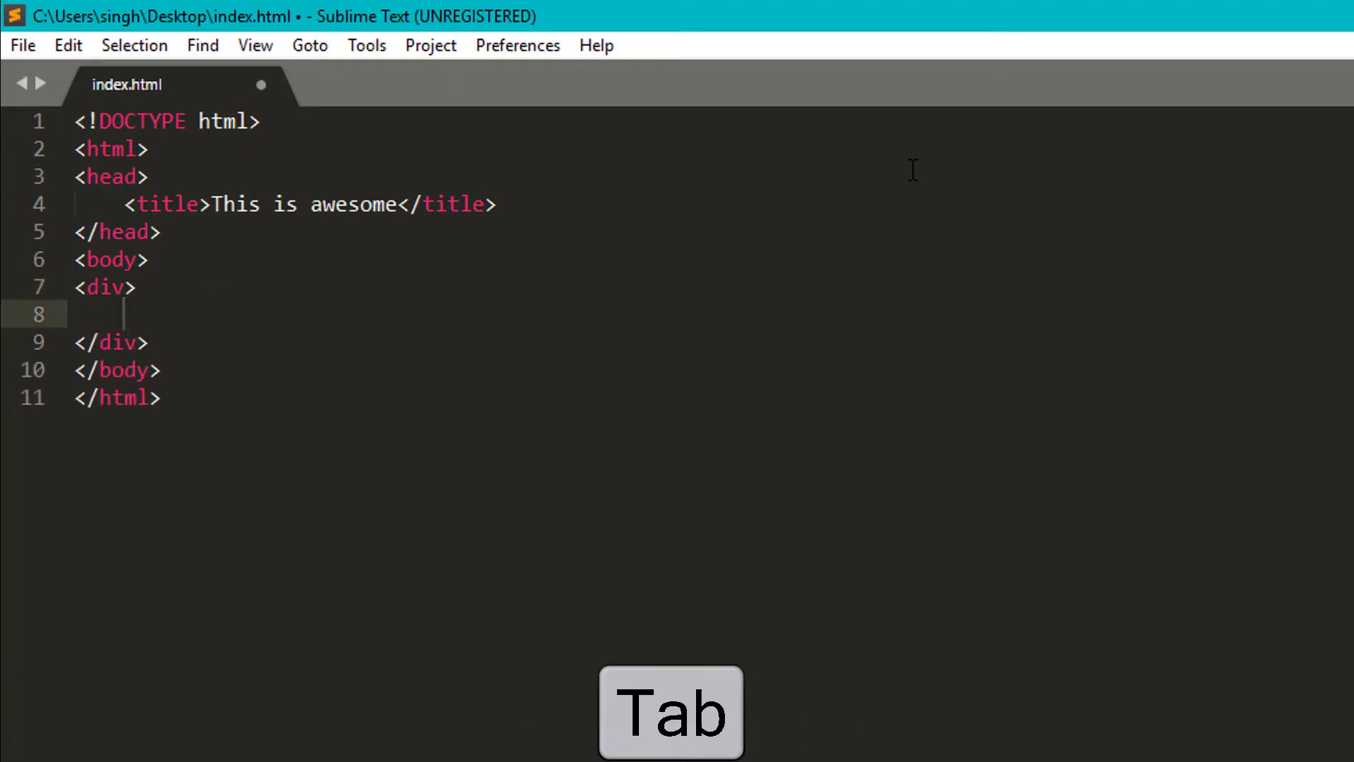
pyautogui.write('h1>')
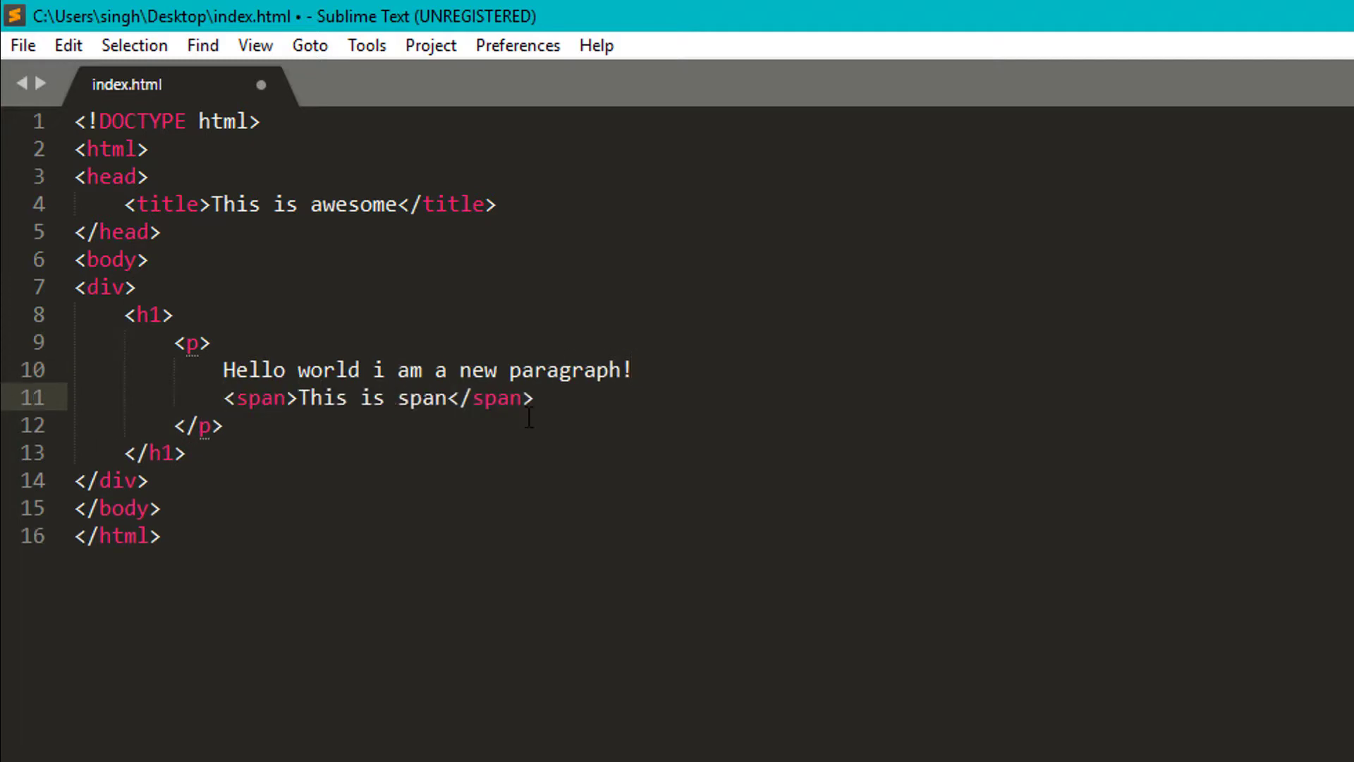
# Test Ctrl+[ and Ctrl+] indentation, leaving the paragraph and span lines unindented
pyautogui.press('ctrl+[')
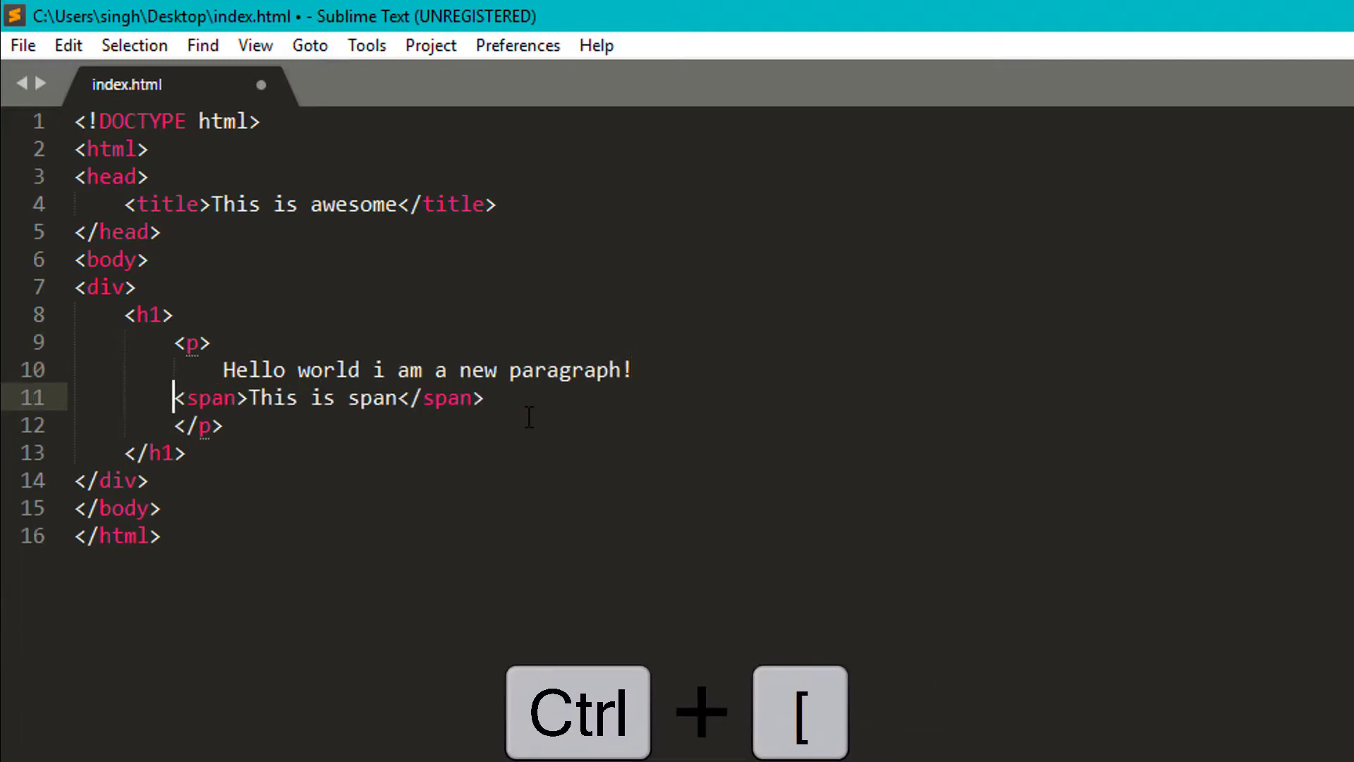
pyautogui.press('ctrl+[')
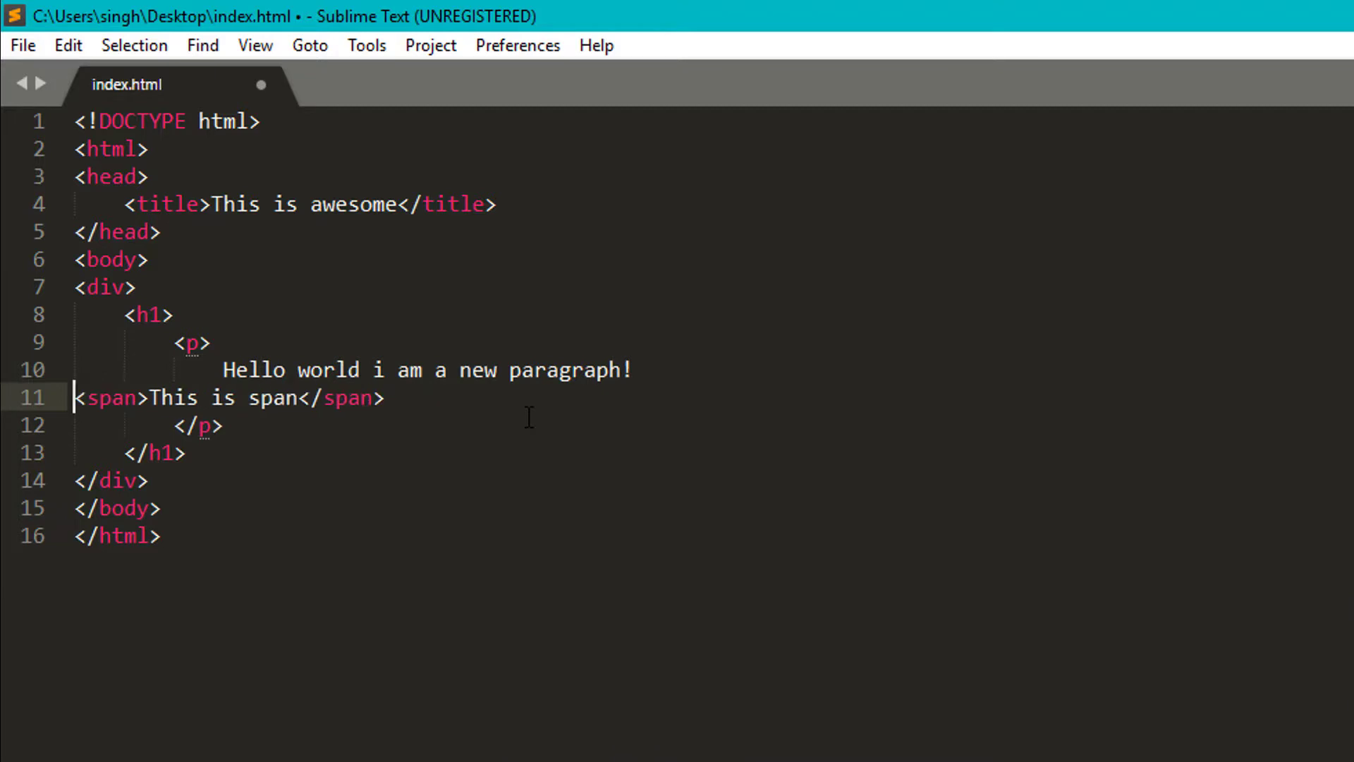
pyautogui.press('ctrl+]')
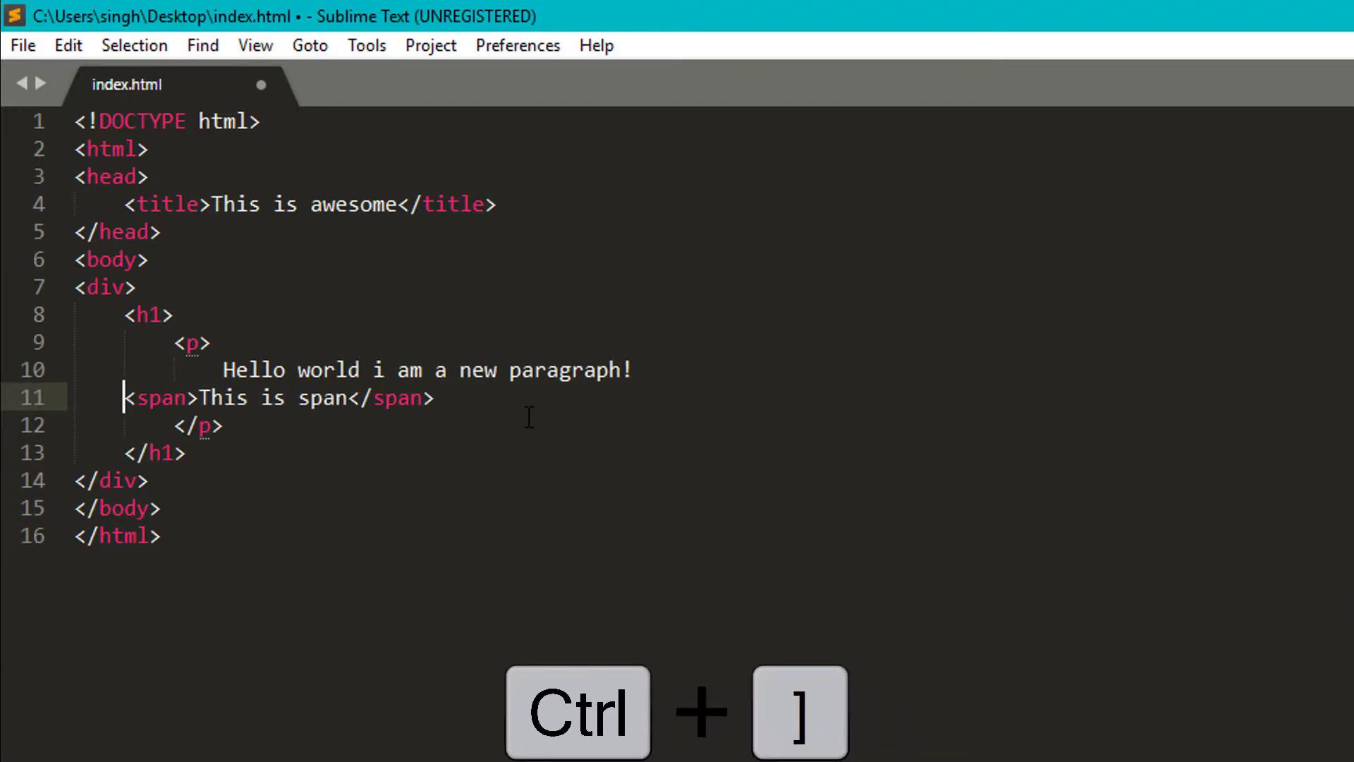
pyautogui.press('ctrl+]')
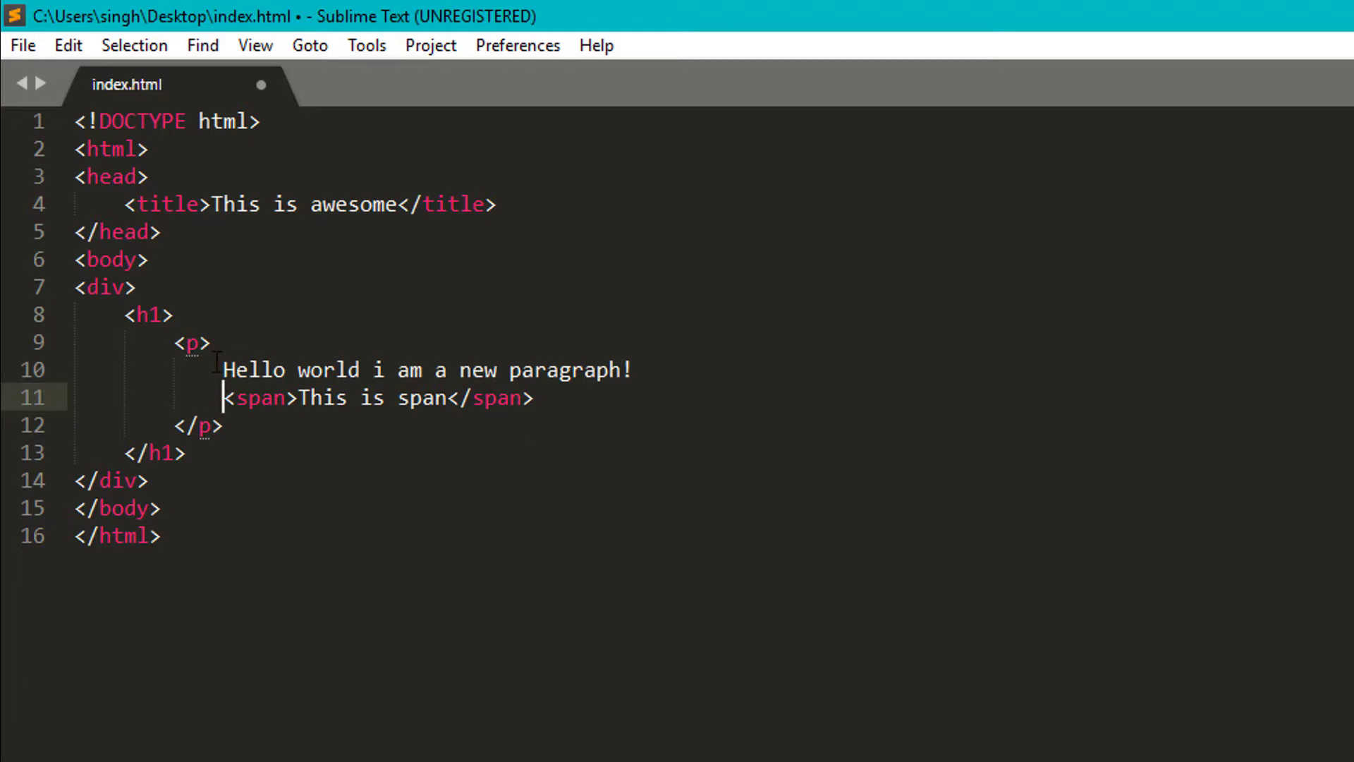
pyautogui.press('ctrl')
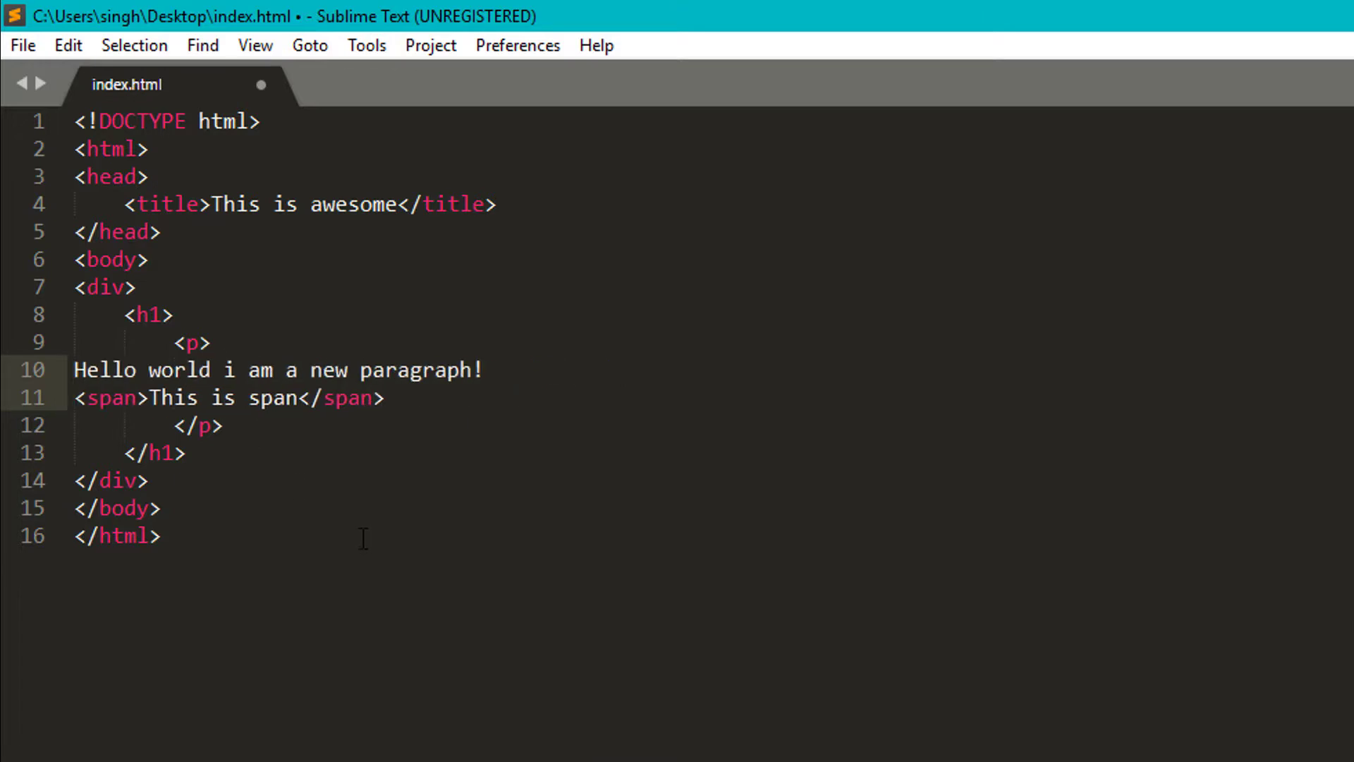
# Duplicate the 'Hello world' h1 line into several copies
pyautogui.press('ctrl+shift+d')
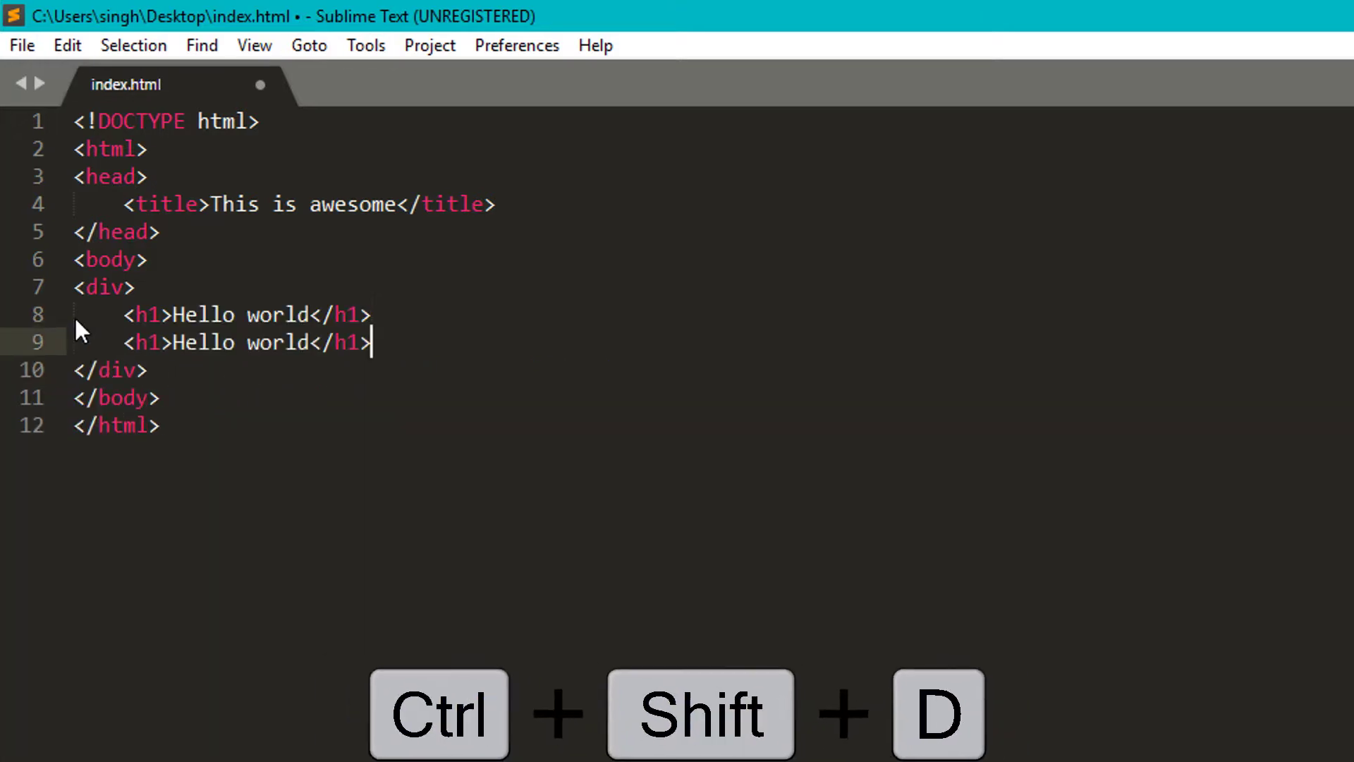
pyautogui.press('ctrl+shift+d')
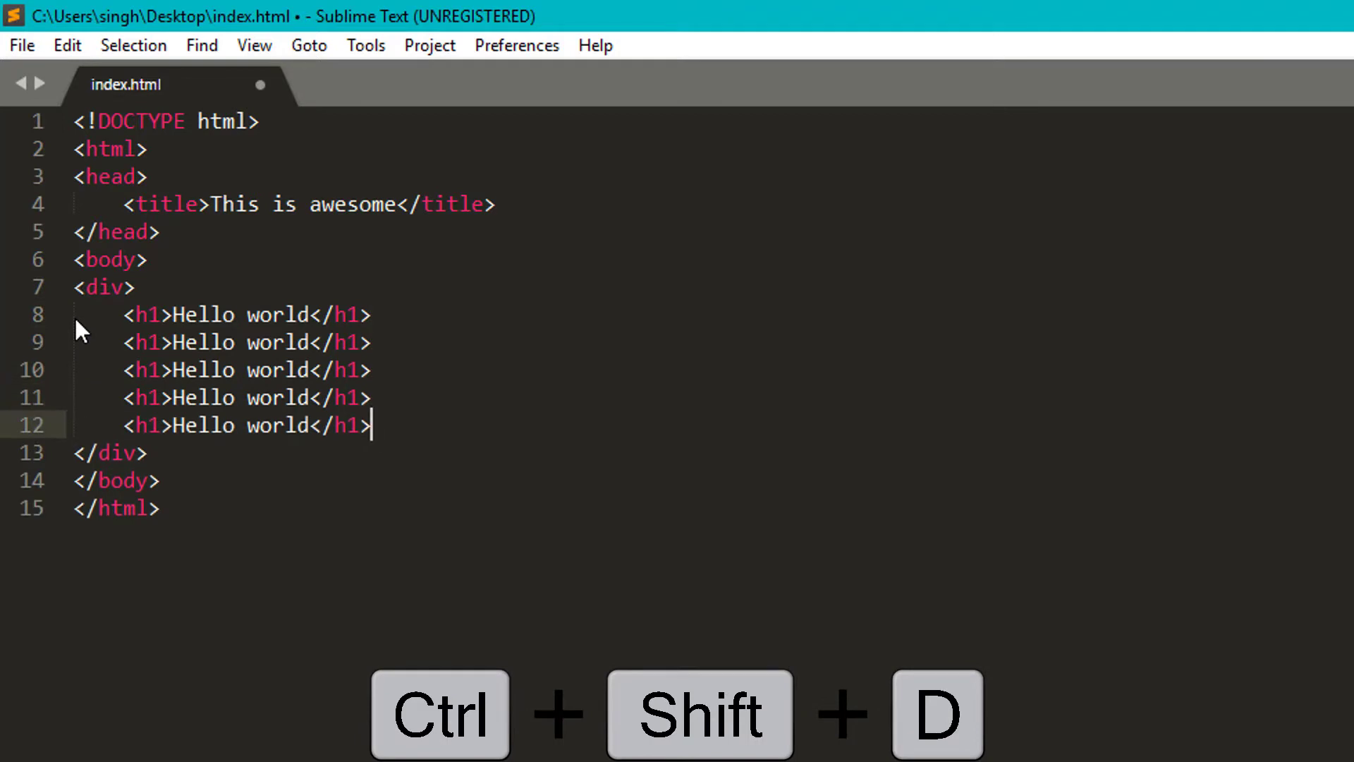
pyautogui.press('ctrl+shift+d')
pyautogui.write('<center></center>')
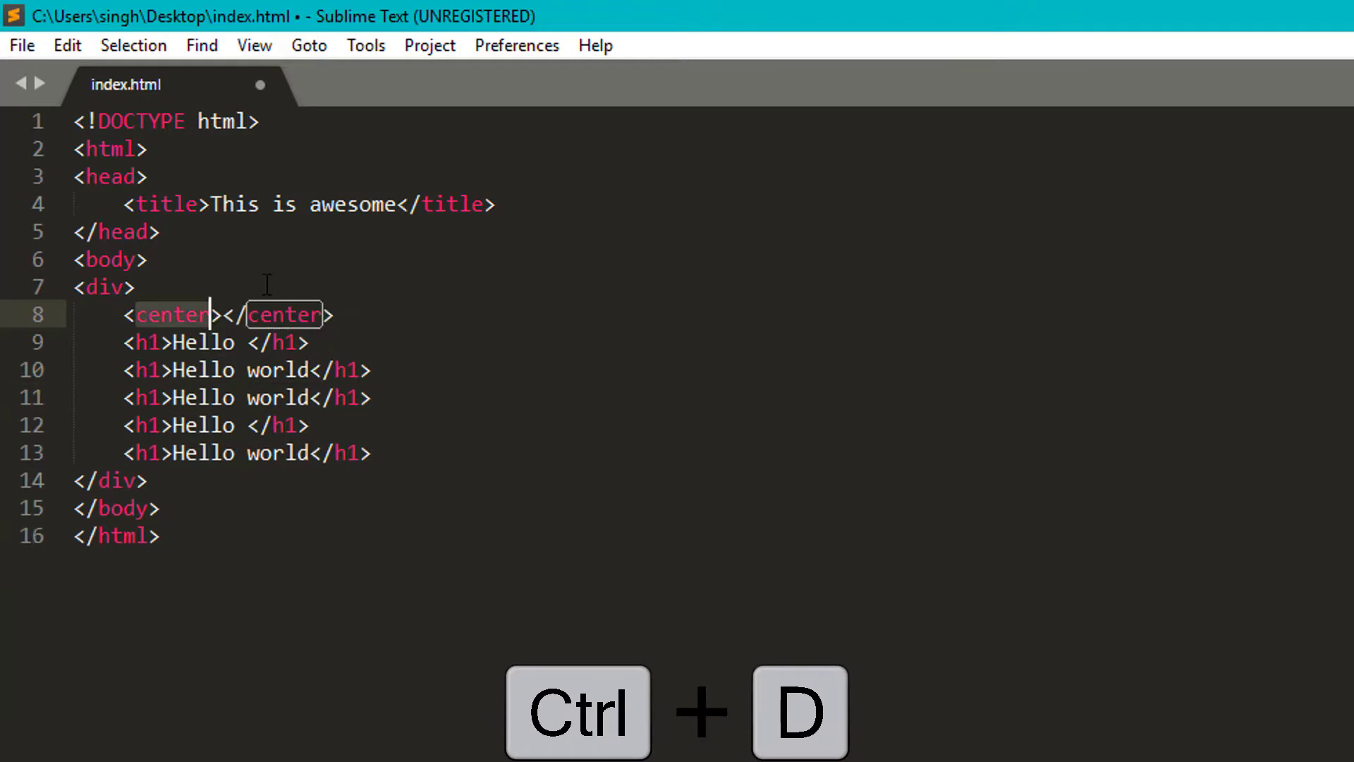
# Edit the headings with multi-selection and delete the temporary center tag line
pyautogui.press('ctrl+d')
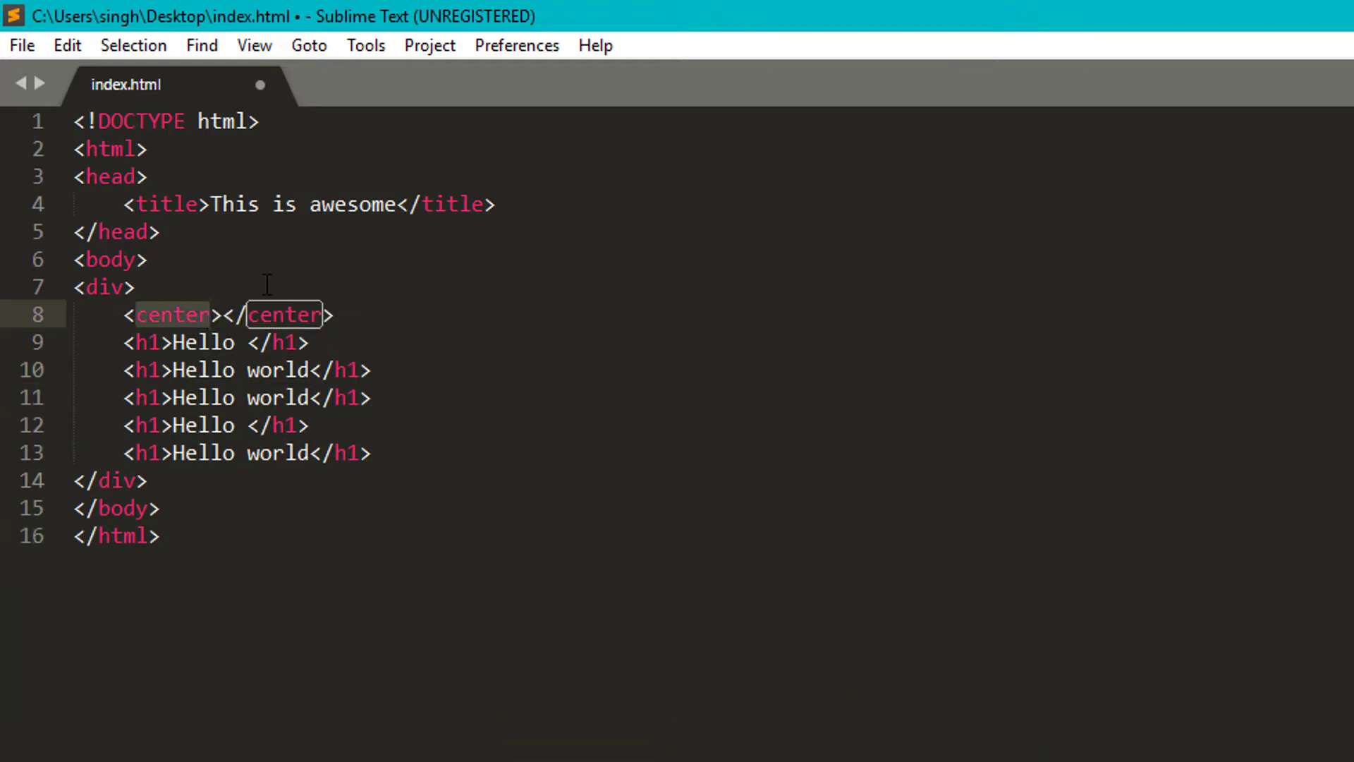
pyautogui.click(210, 315)
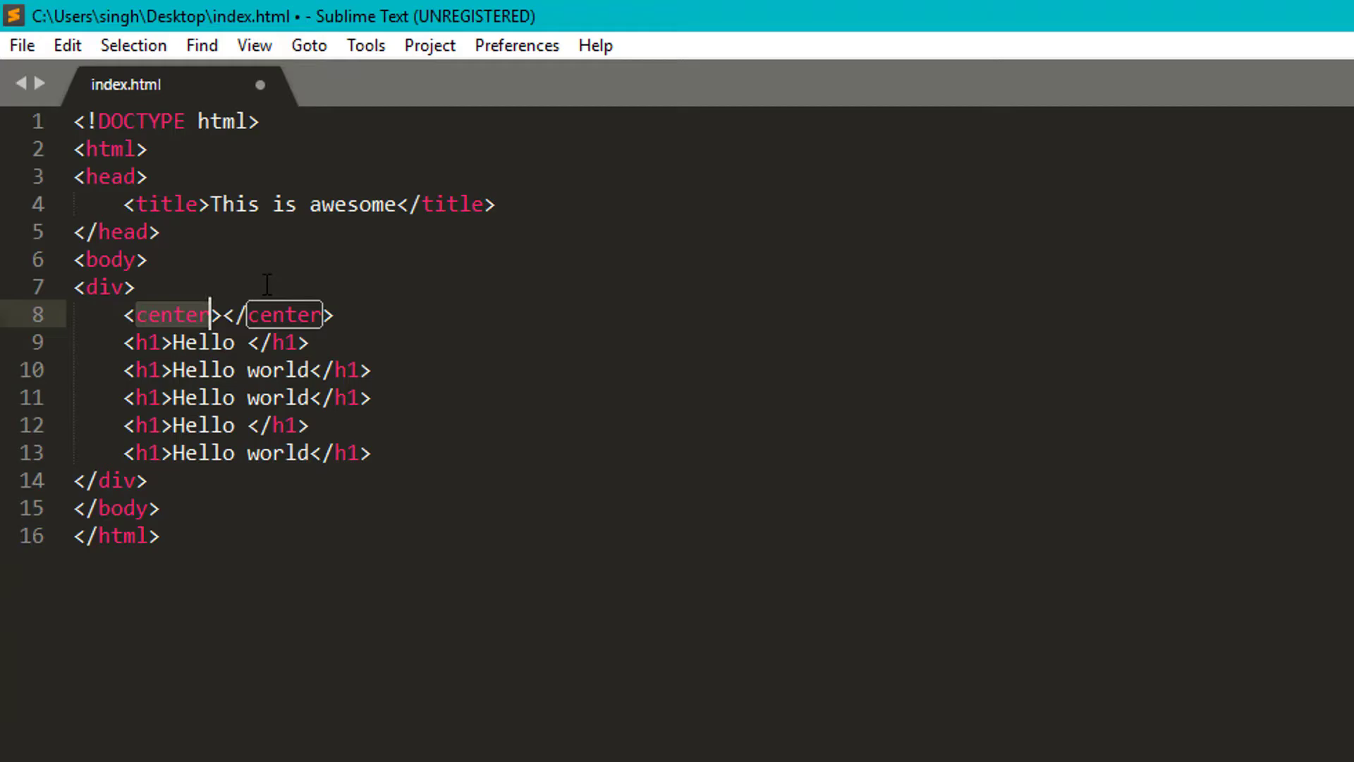
pyautogui.press('Backspace')
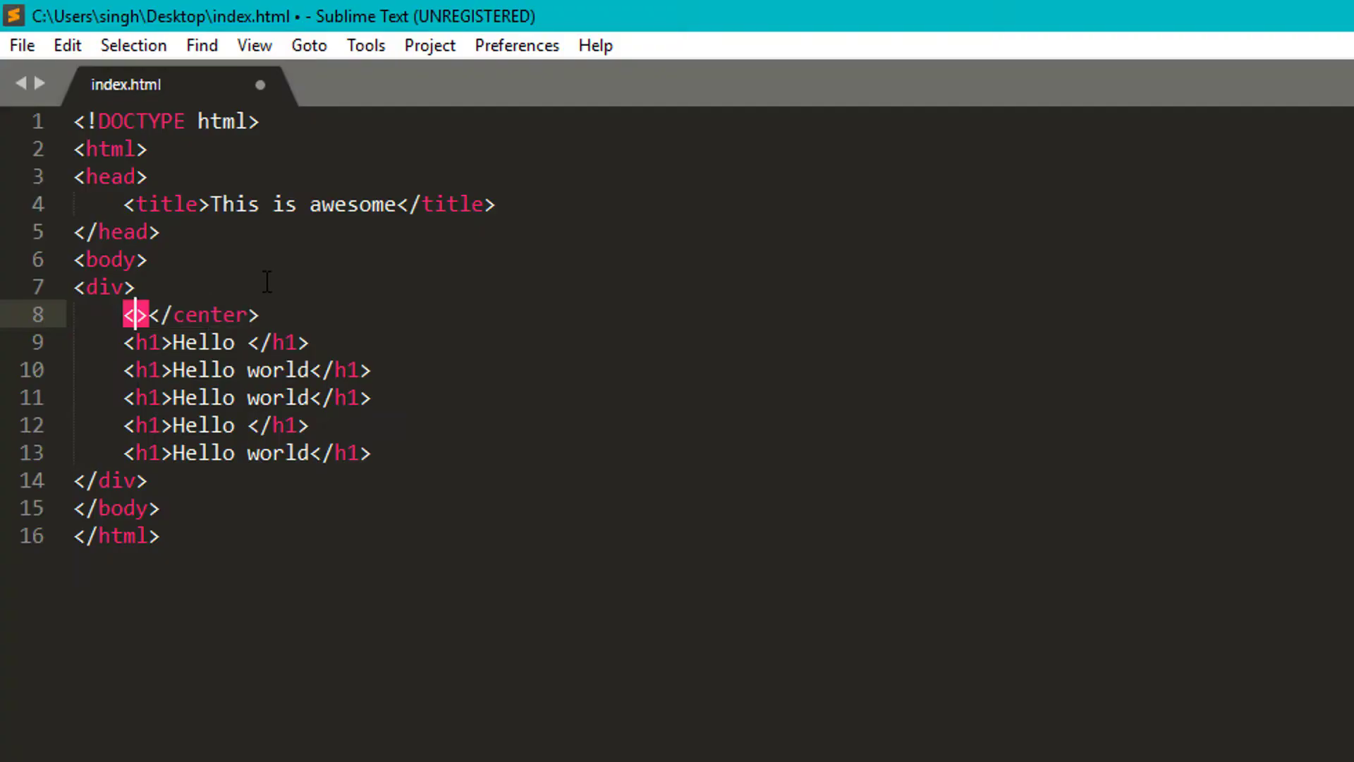
pyautogui.press('ctrl')
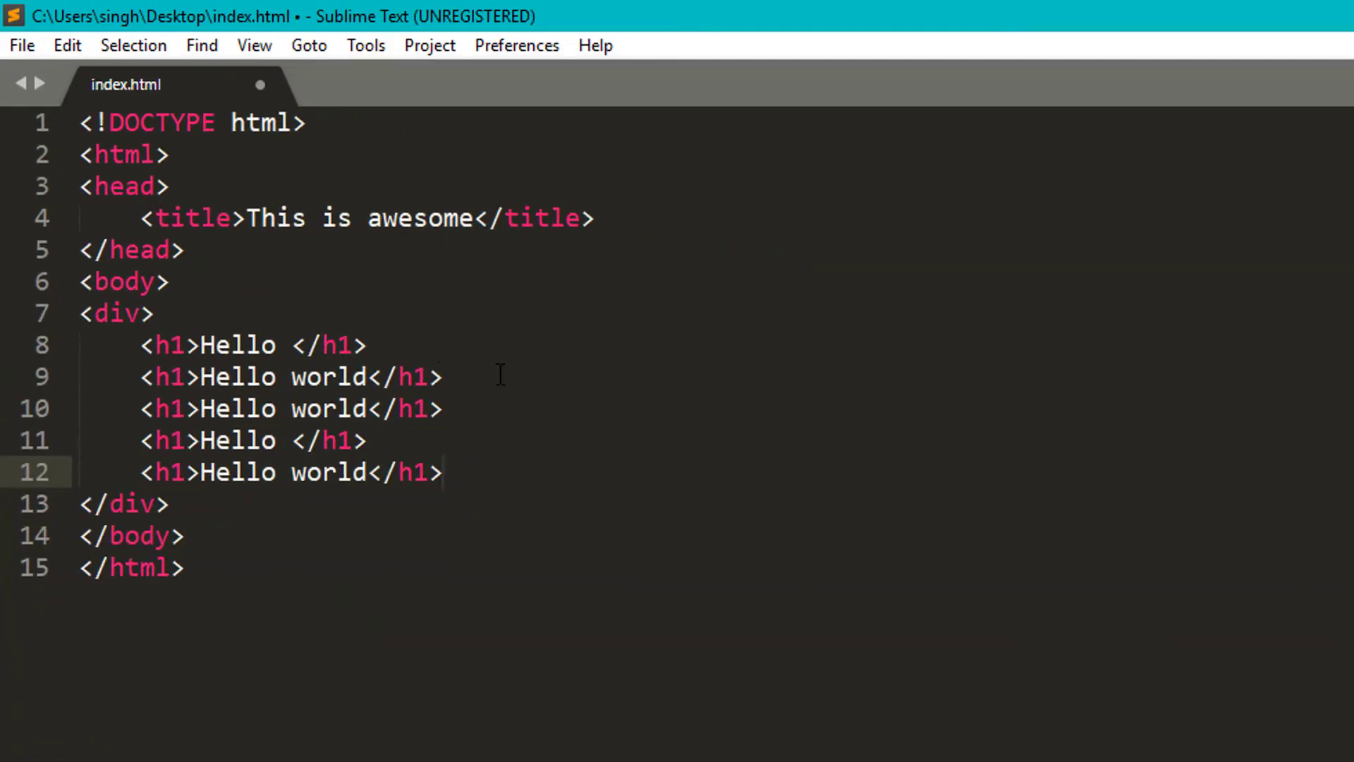
# Comment out the last four h1 headings and toggle comments in the JavaScript and Python files
pyautogui.press('ctrl+/')
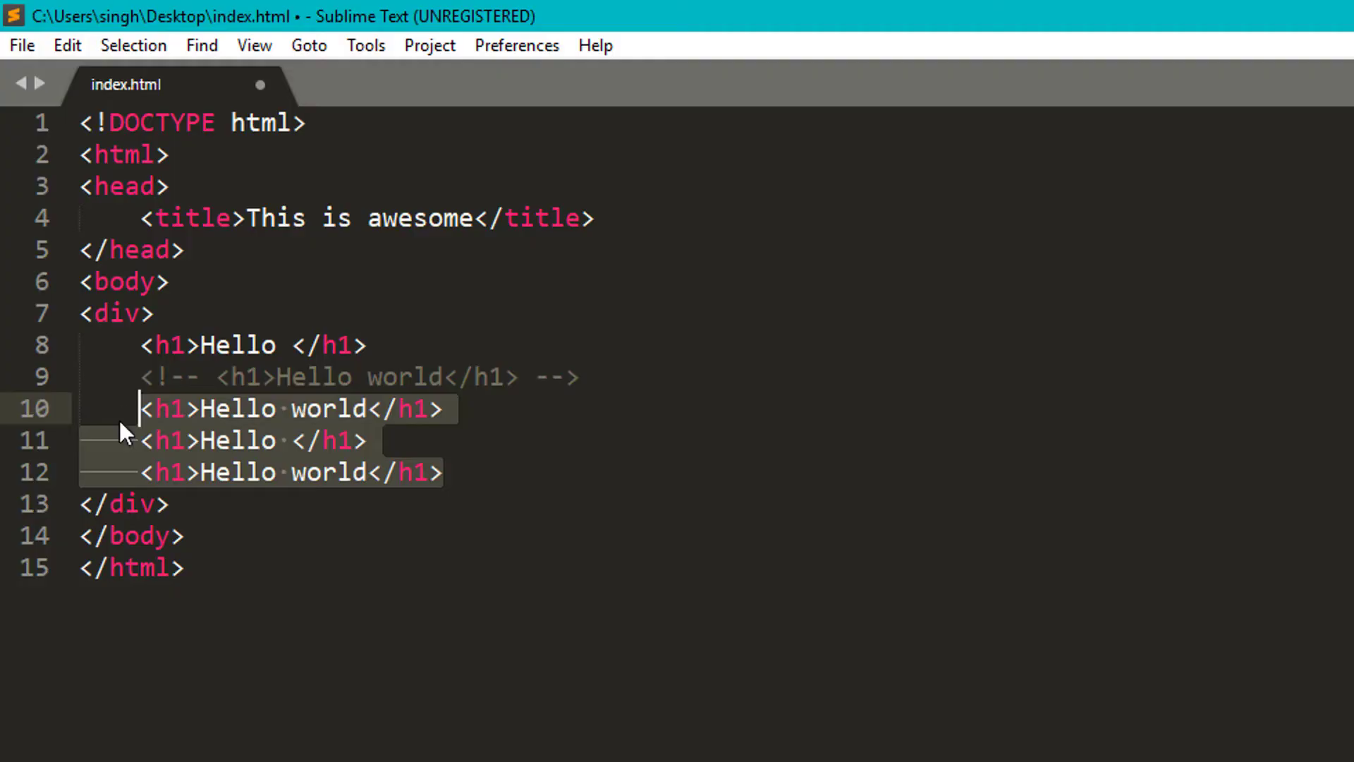
pyautogui.press('ctrl+/')
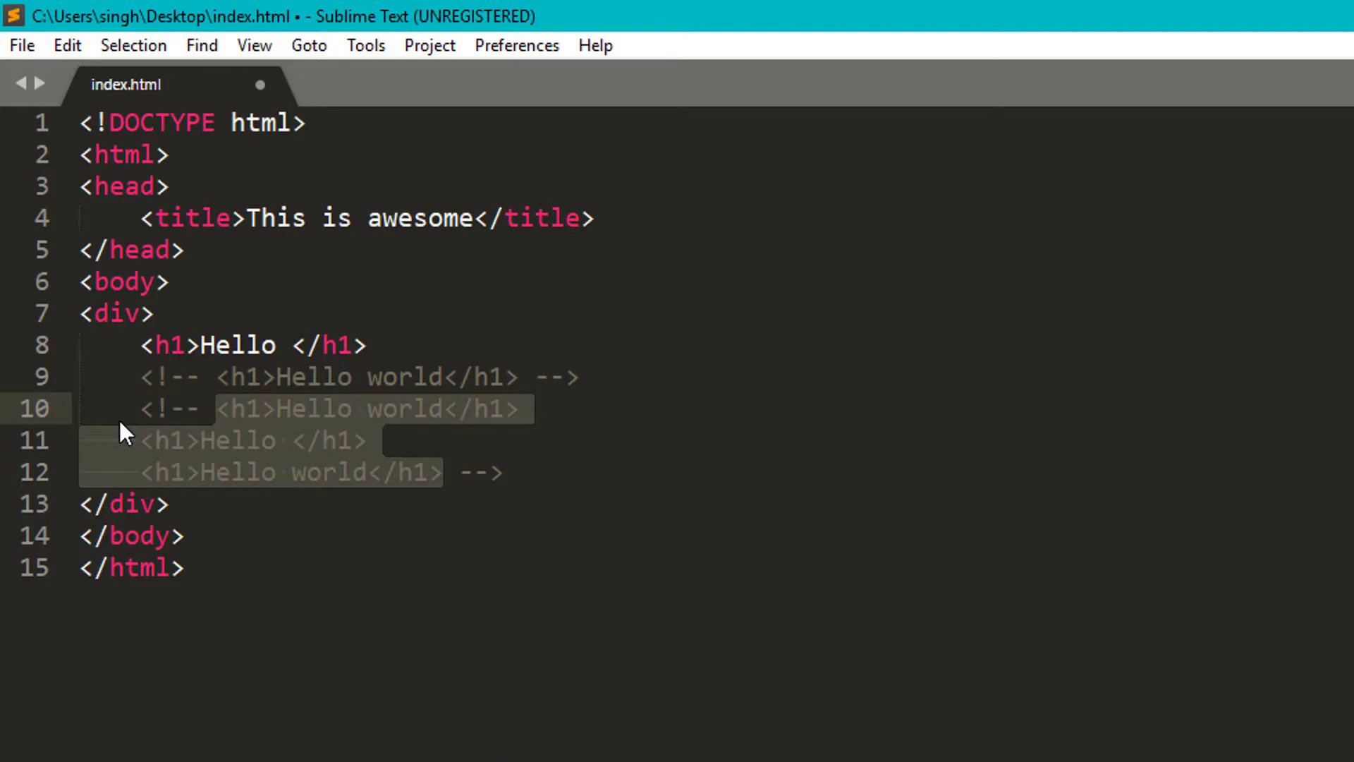
pyautogui.click(377, 93)
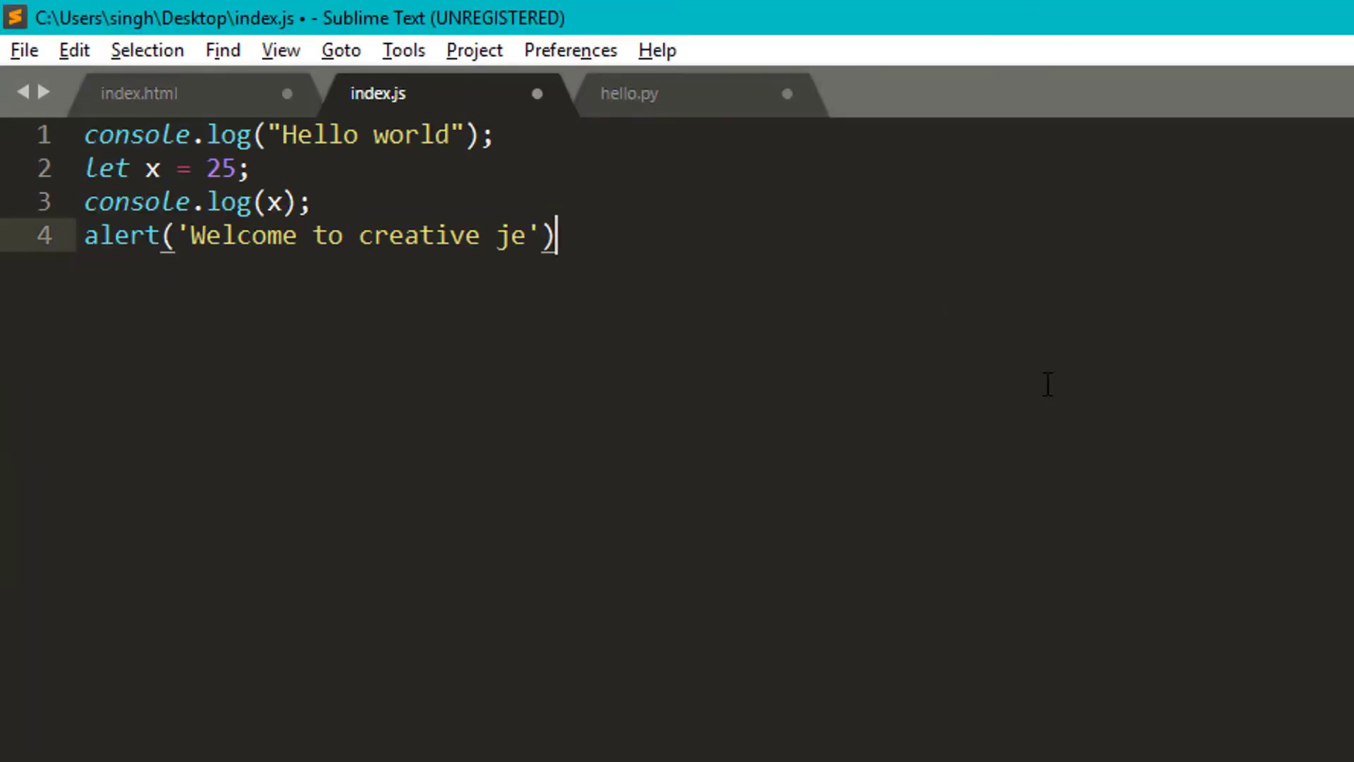
pyautogui.press('ctrl+a')
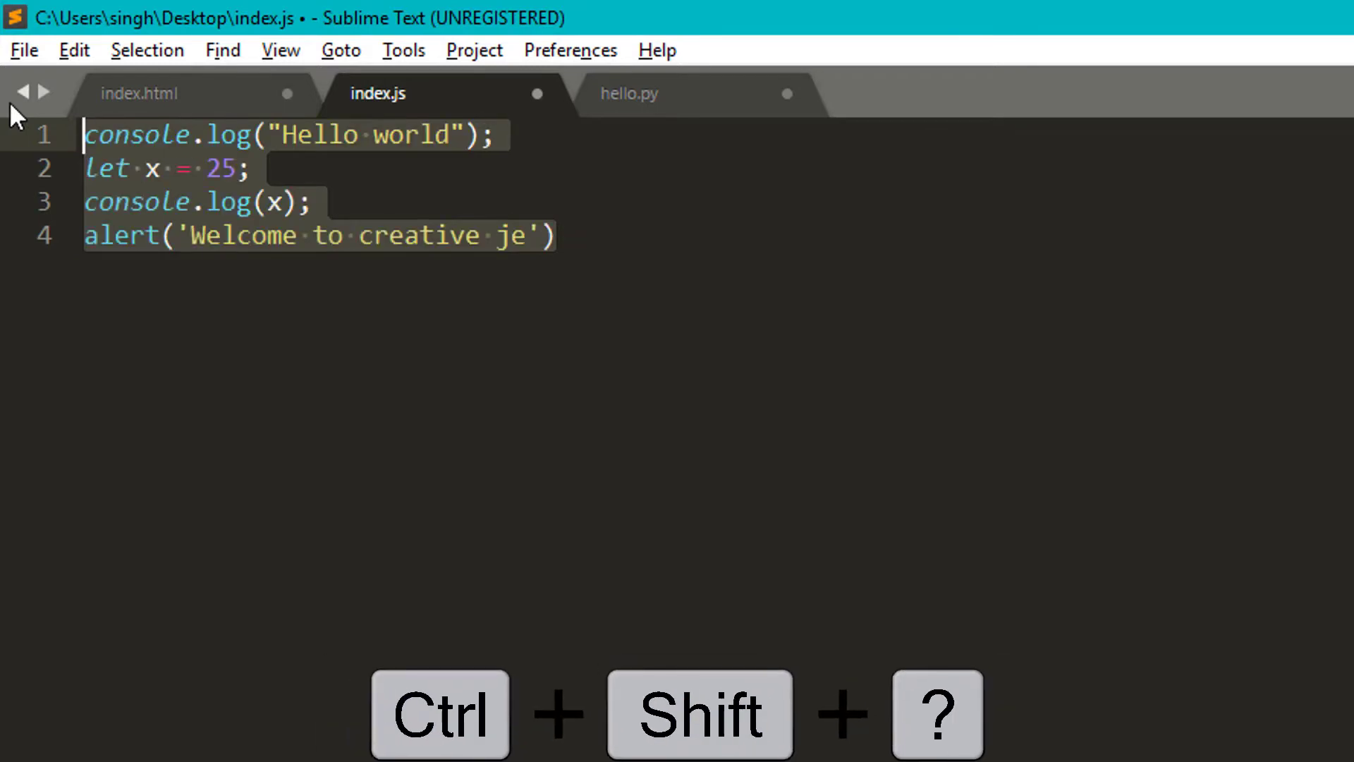
pyautogui.moveTo(553, 211)
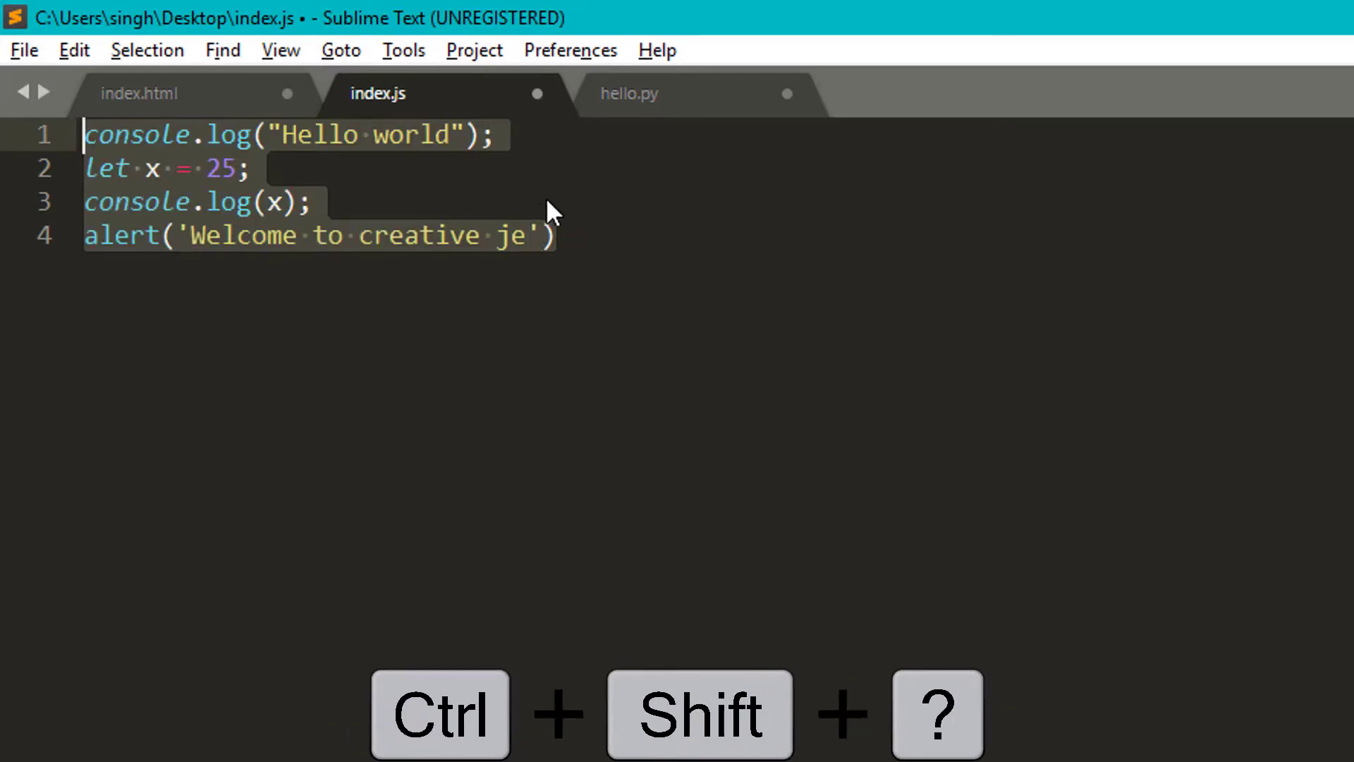
pyautogui.click(630, 93)
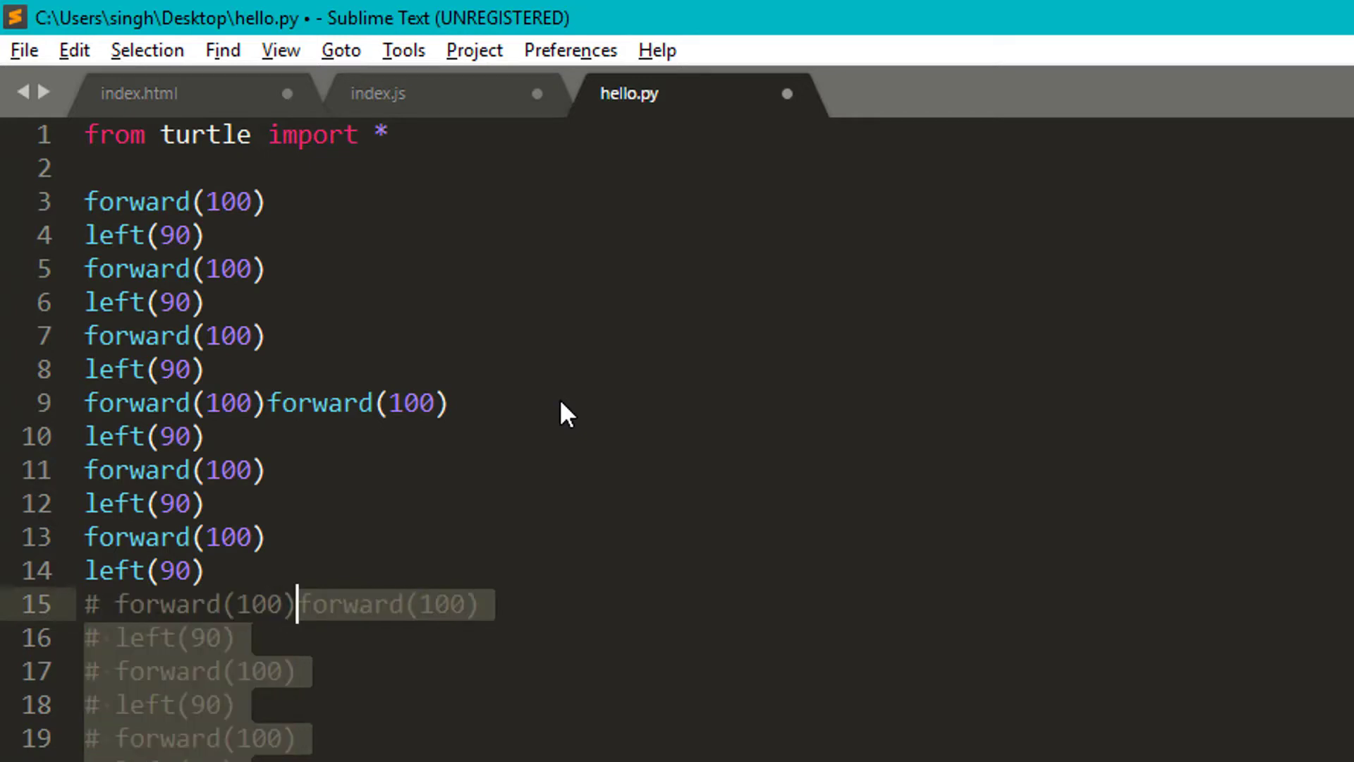
pyautogui.press('ctrl+/')
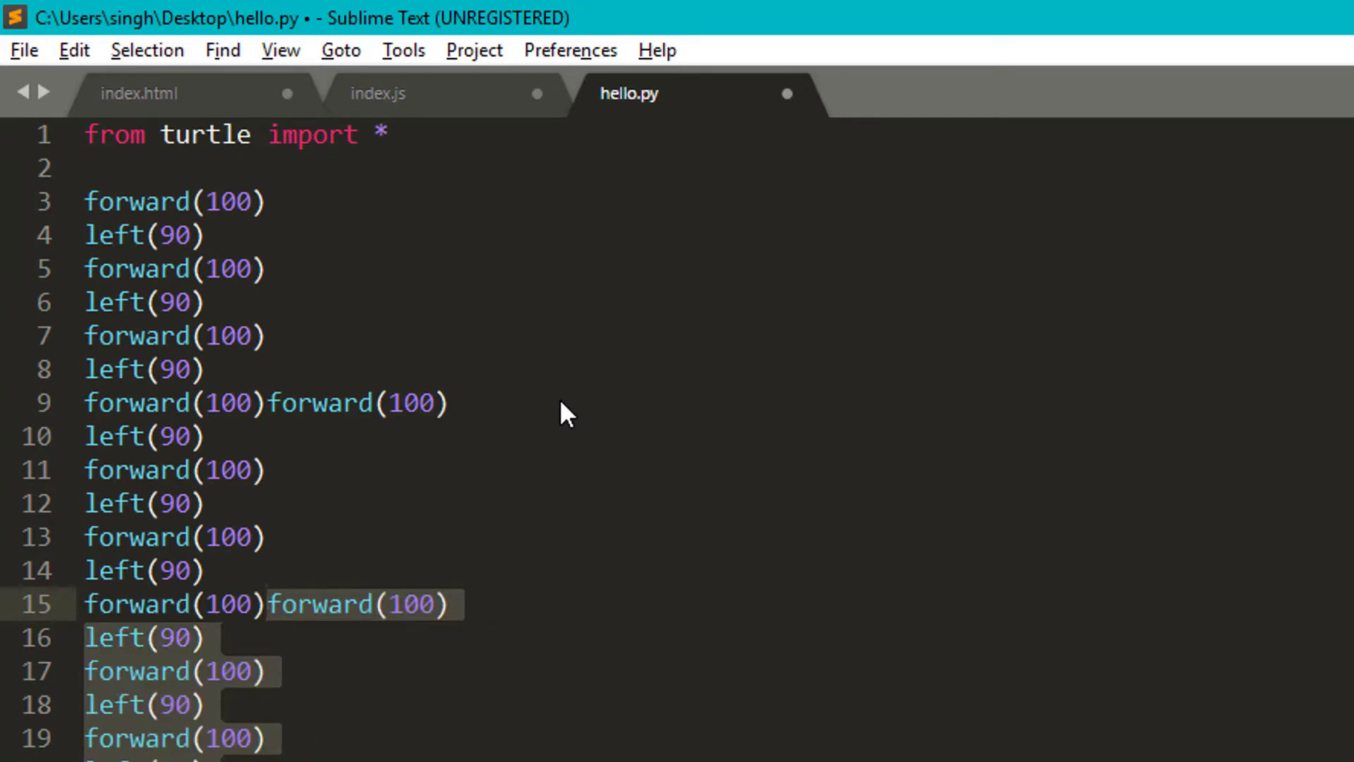
pyautogui.click(378, 93)
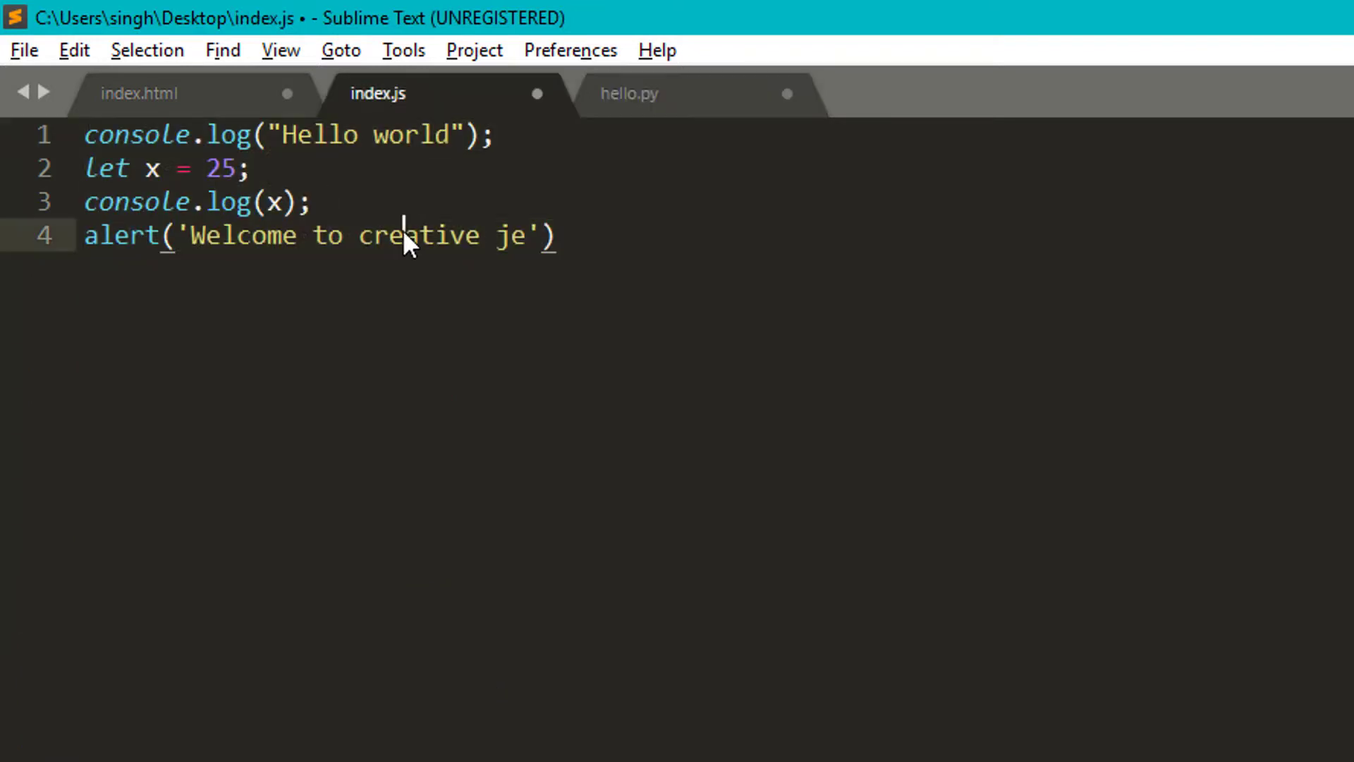
# Change the folder's layout and view options in File Explorer
pyautogui.click(280, 50)
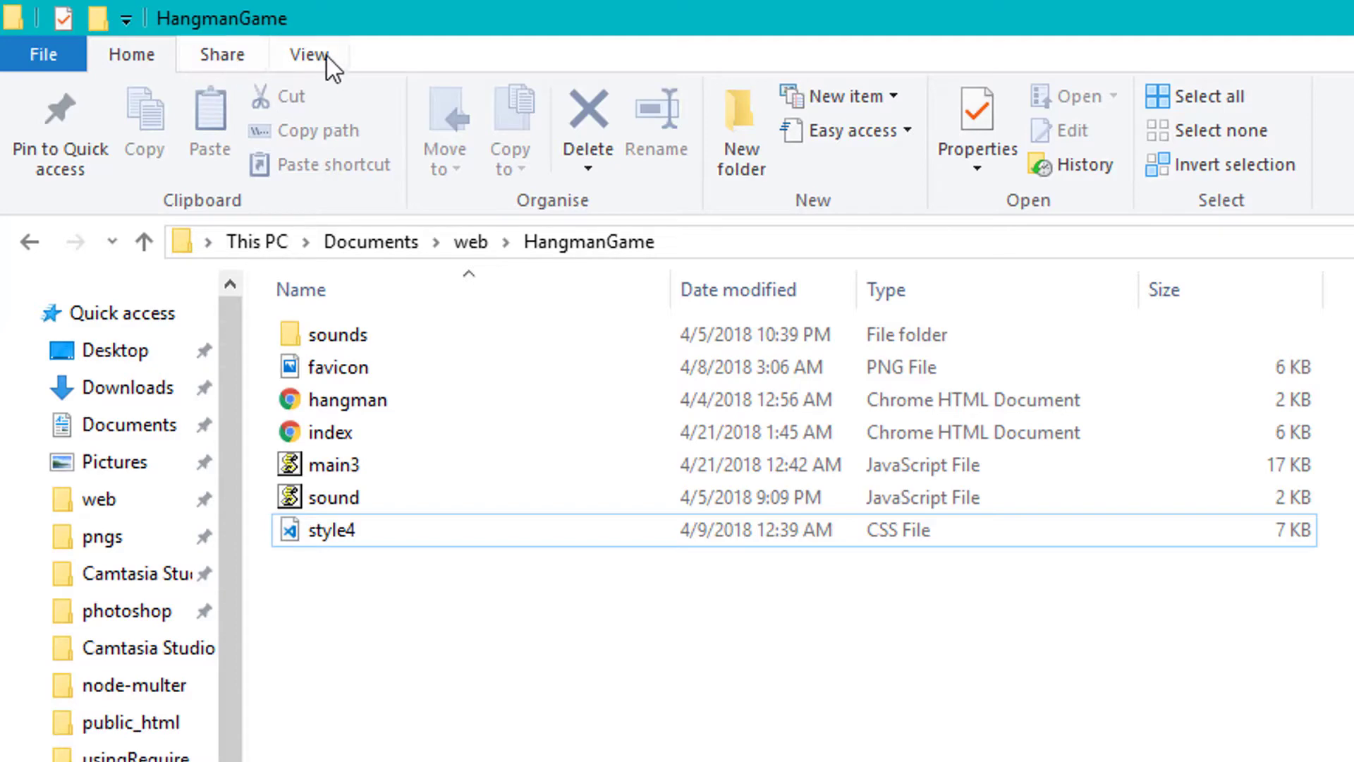
pyautogui.click(309, 54)
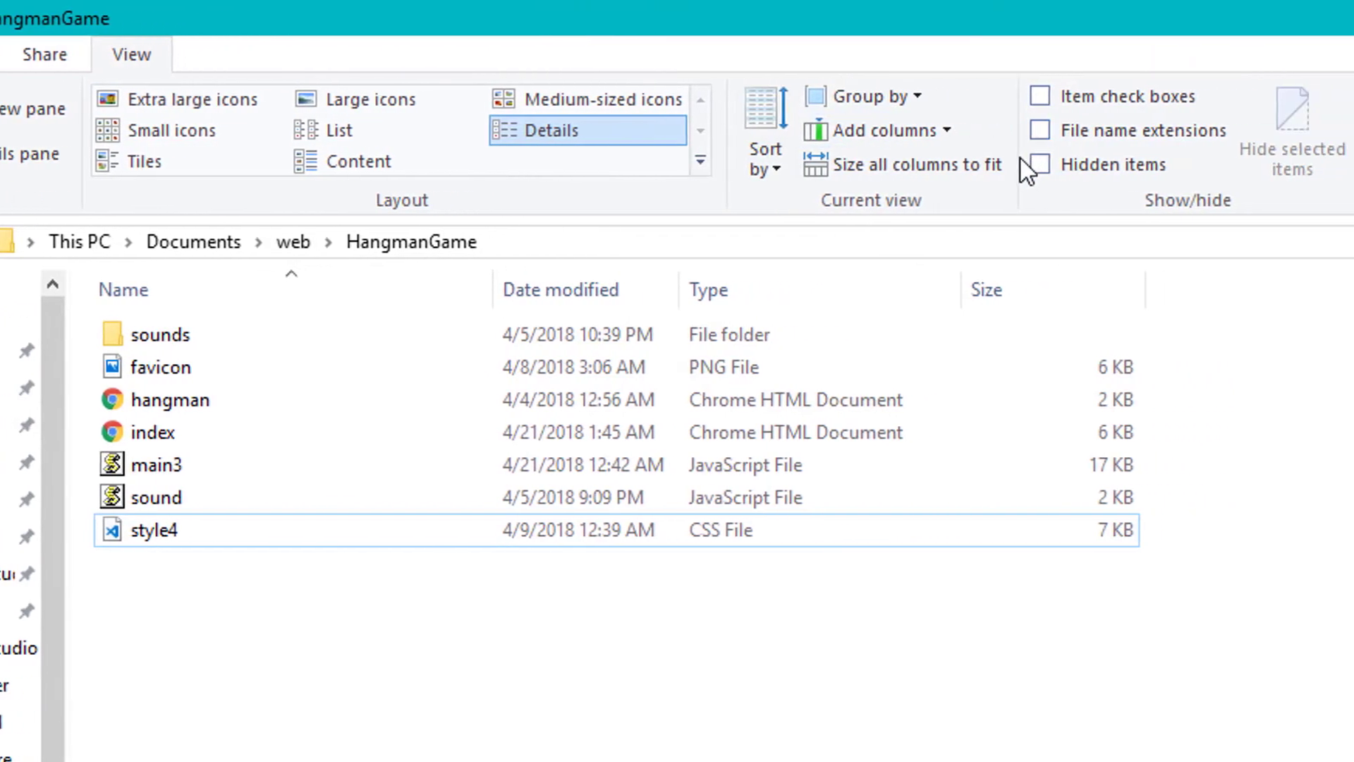
pyautogui.click(1038, 131)
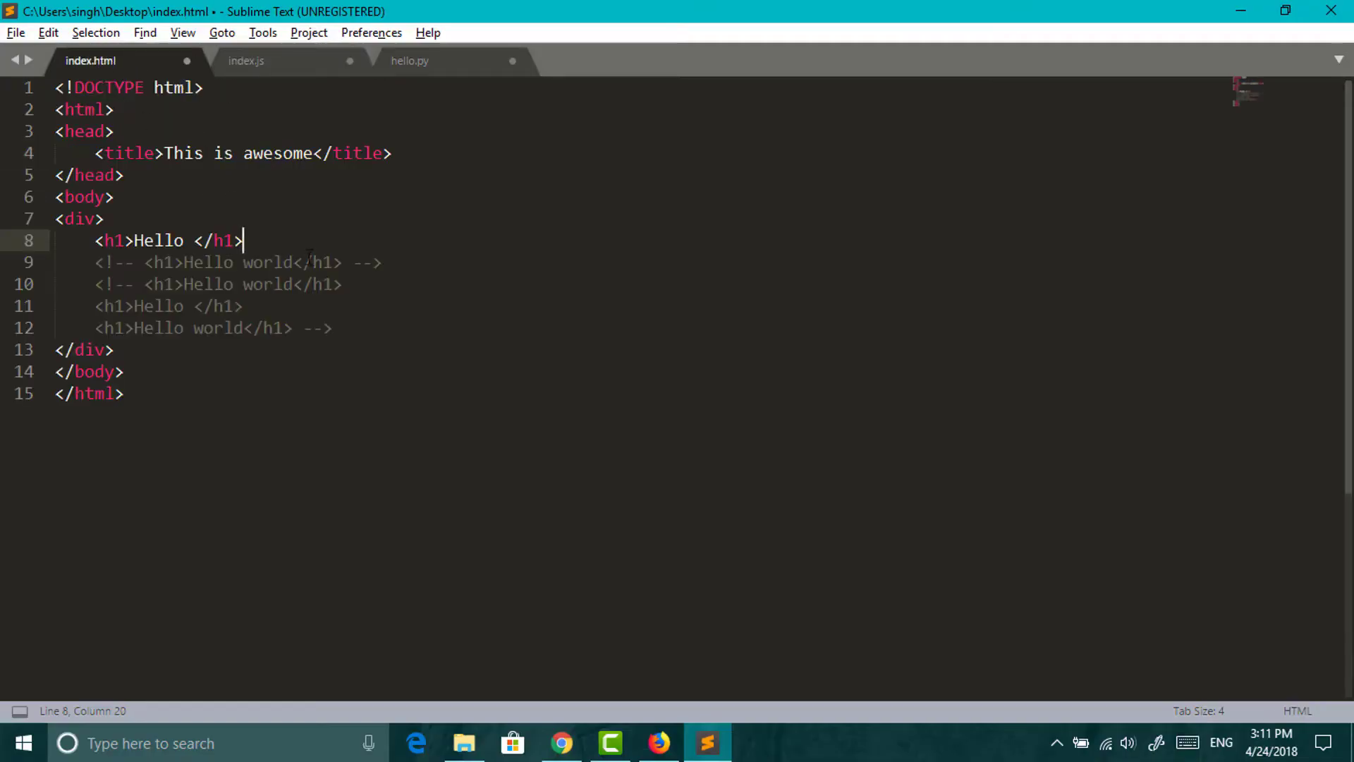
# Save all open files and preview index.html in Chrome, showing the Hello heading
pyautogui.click(15, 32)
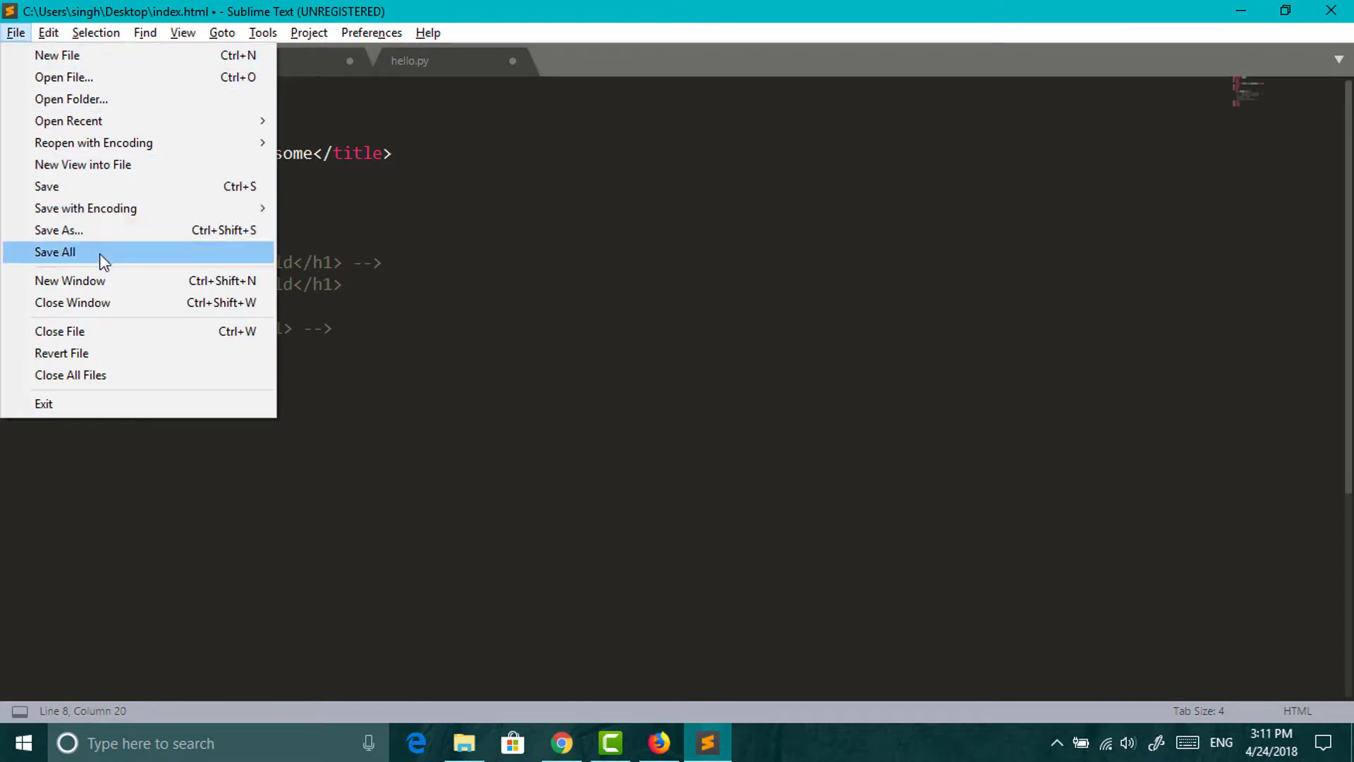
pyautogui.click(54, 251)
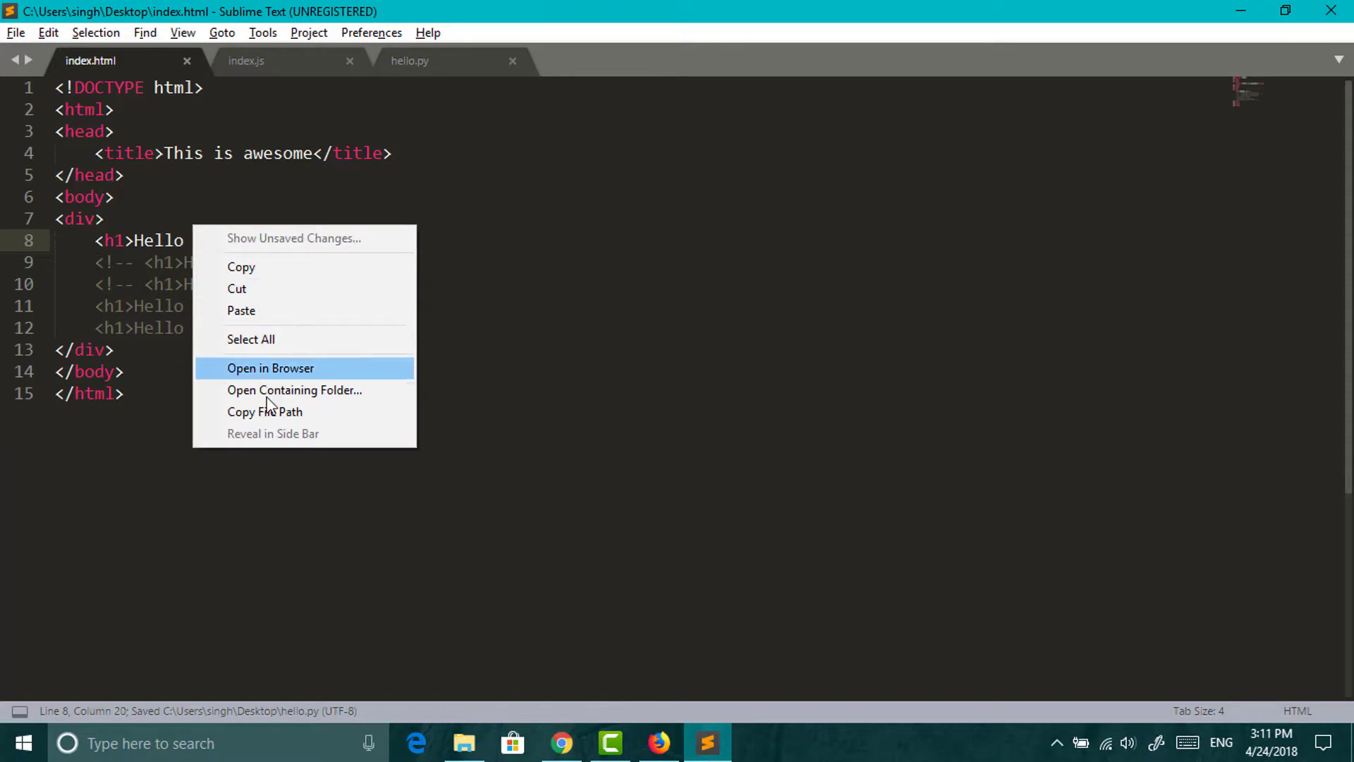
pyautogui.moveTo(294, 389)
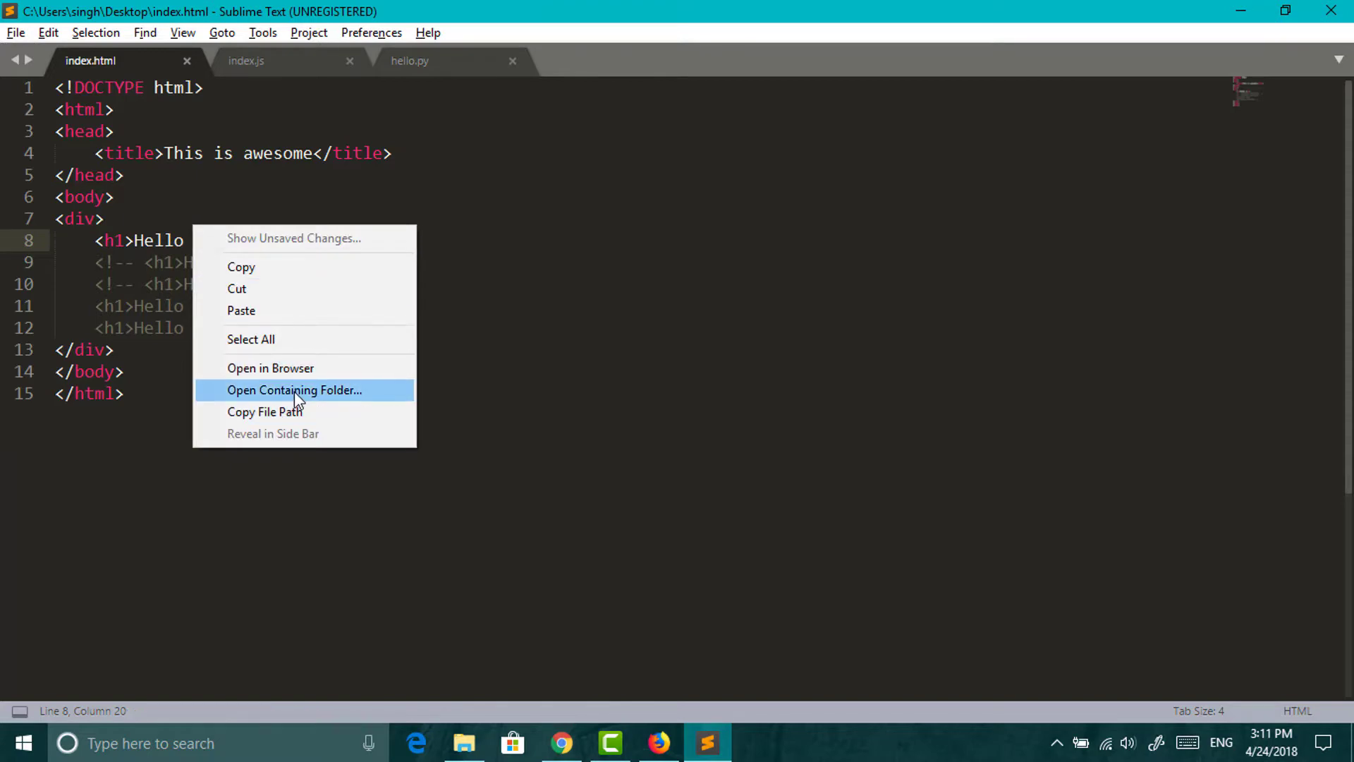
pyautogui.click(271, 368)
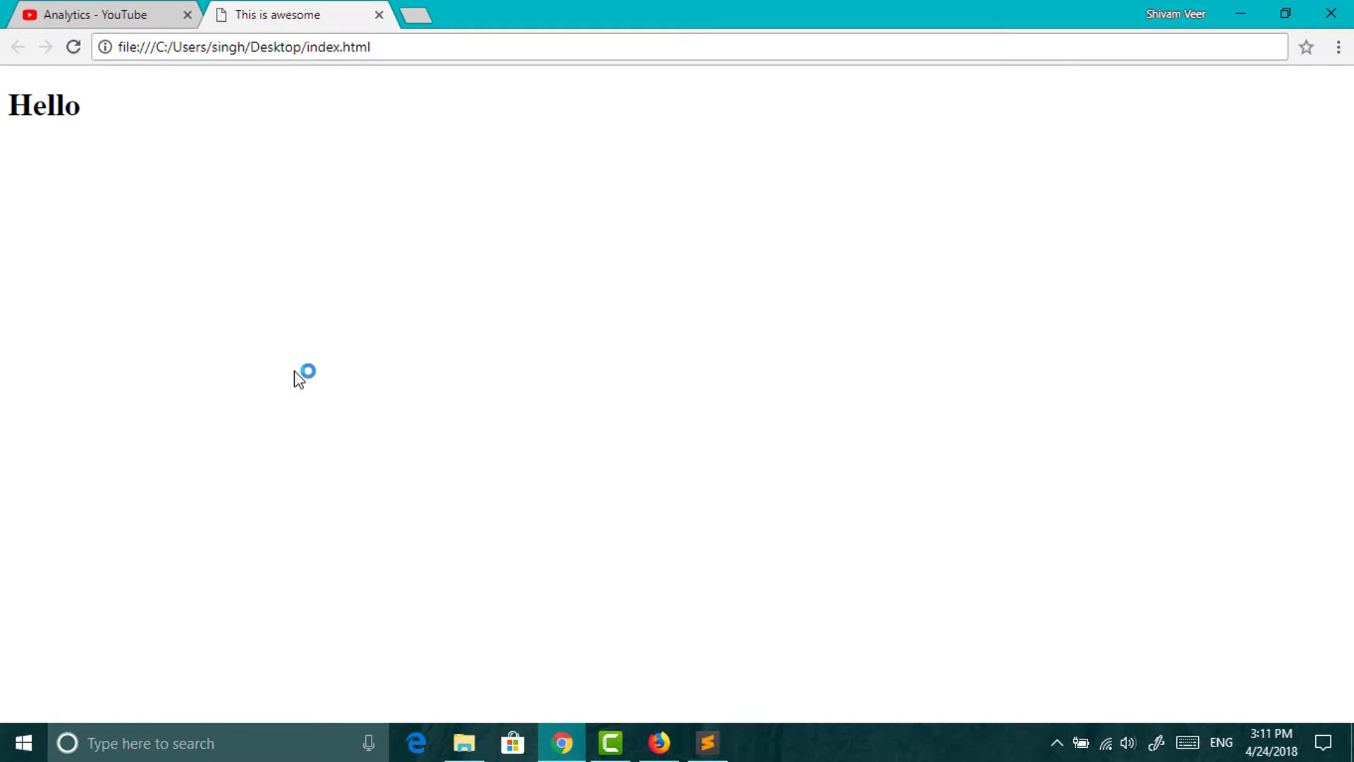
pyautogui.moveTo(701, 726)
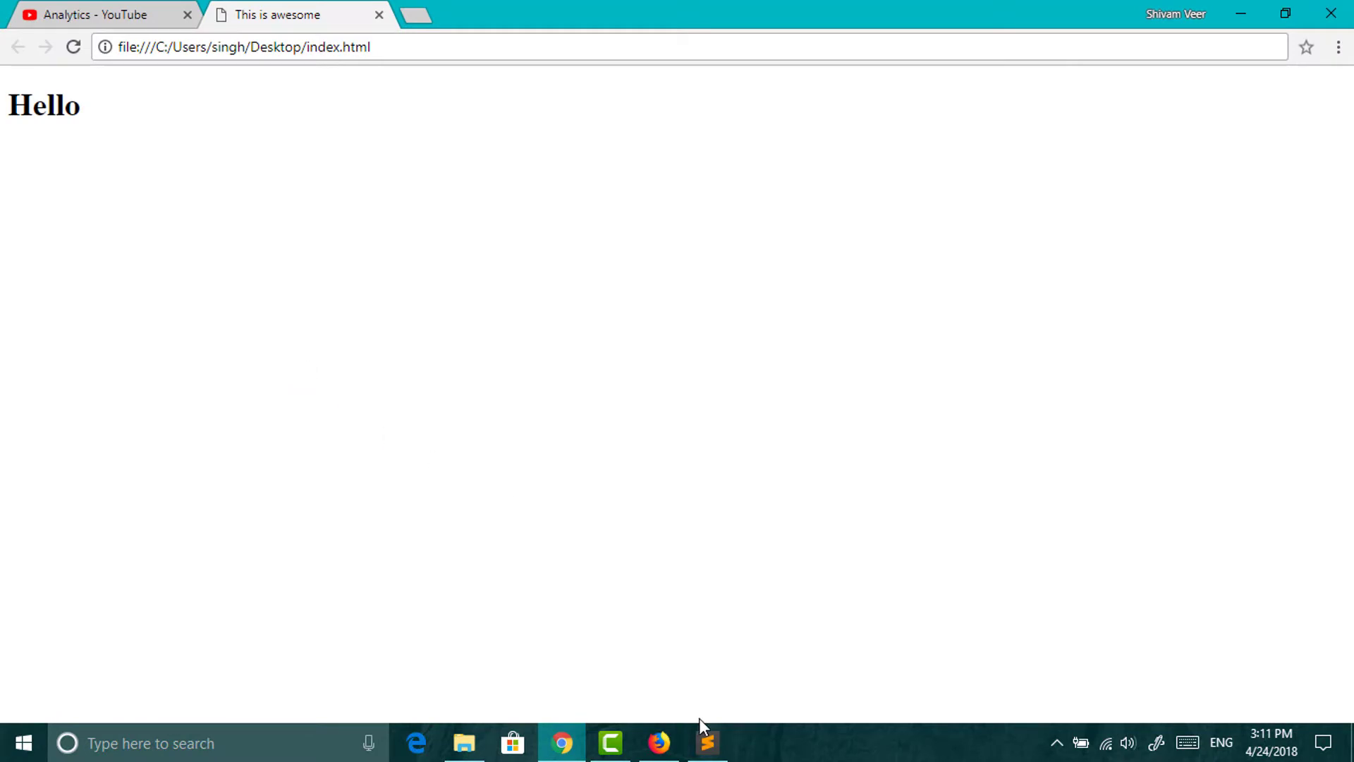
pyautogui.click(708, 743)
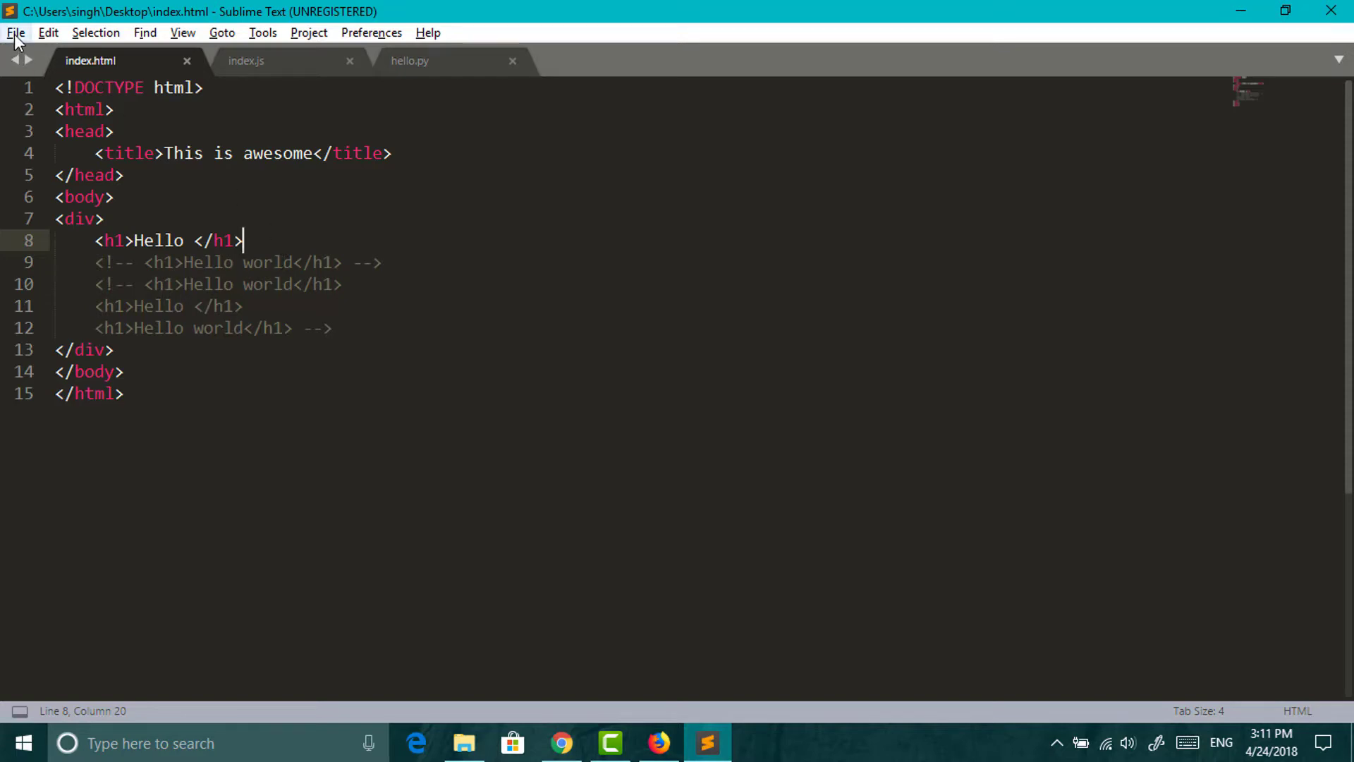
# Open the File menu in Sublime Text
pyautogui.click(15, 32)
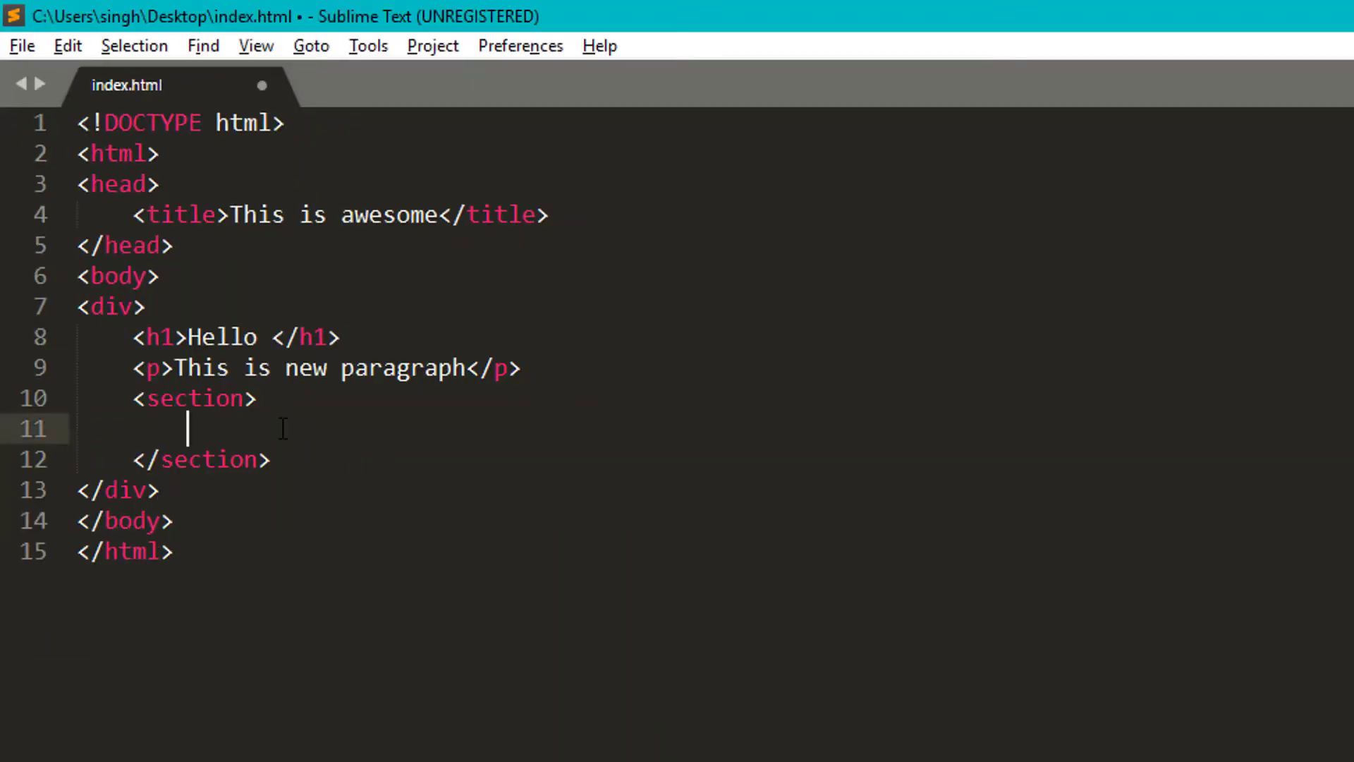
# Expand the lor abbreviation into lorem ipsum placeholder text inside the section
pyautogui.write('lor')
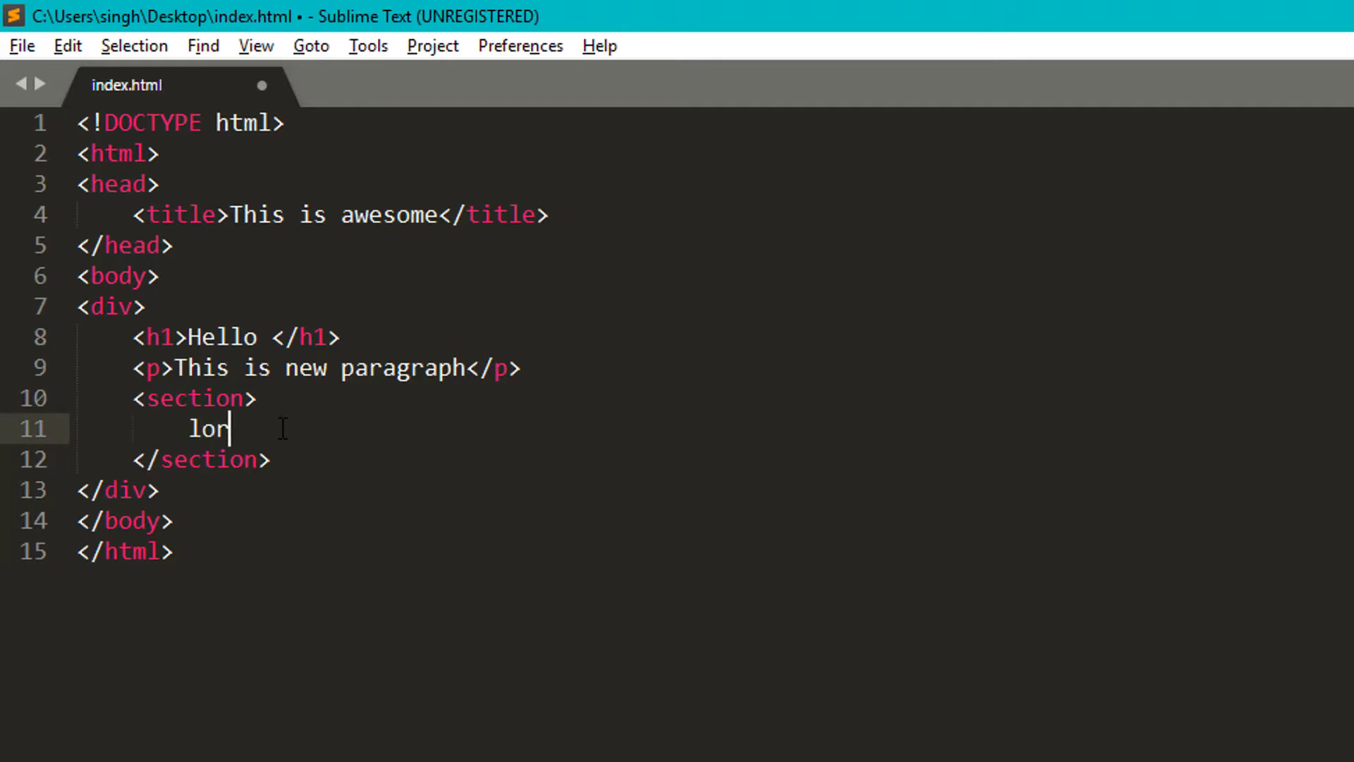
pyautogui.press('Tab')
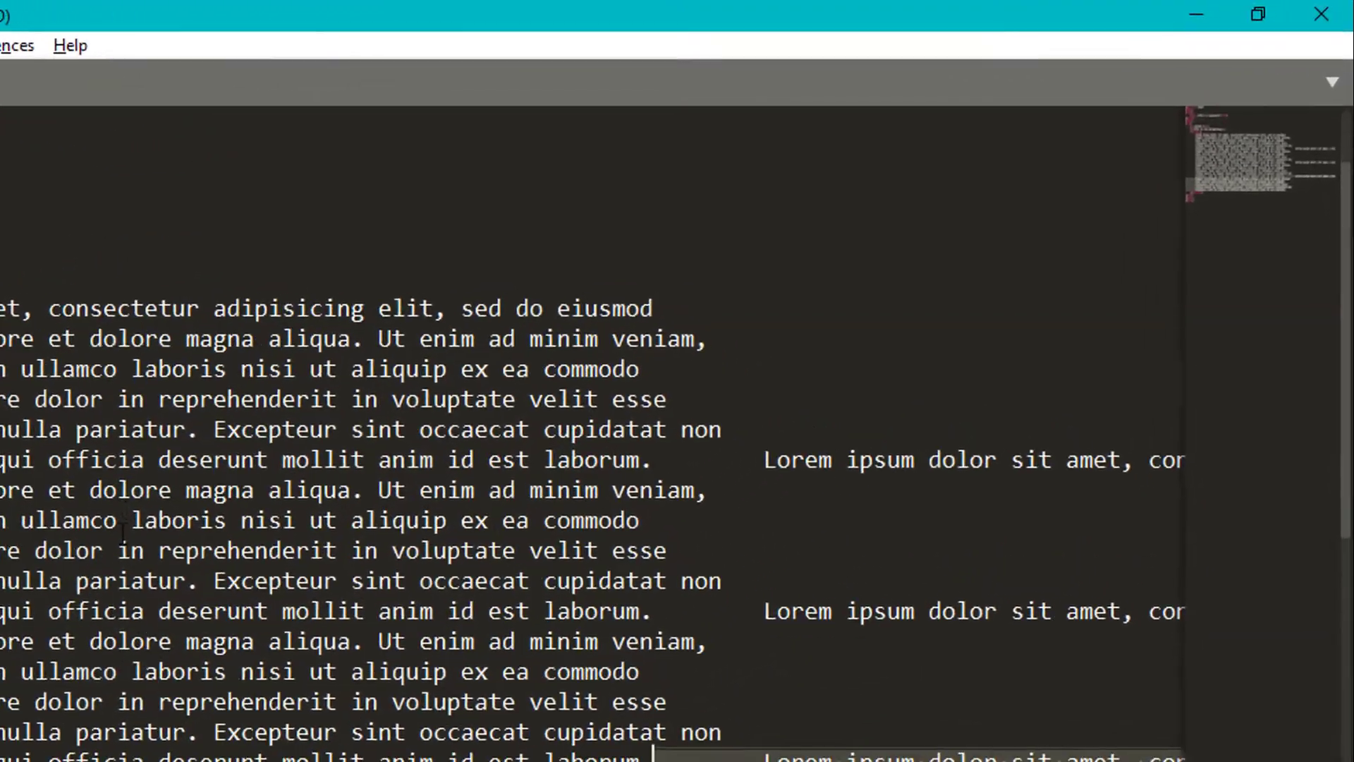
pyautogui.hscroll(3)
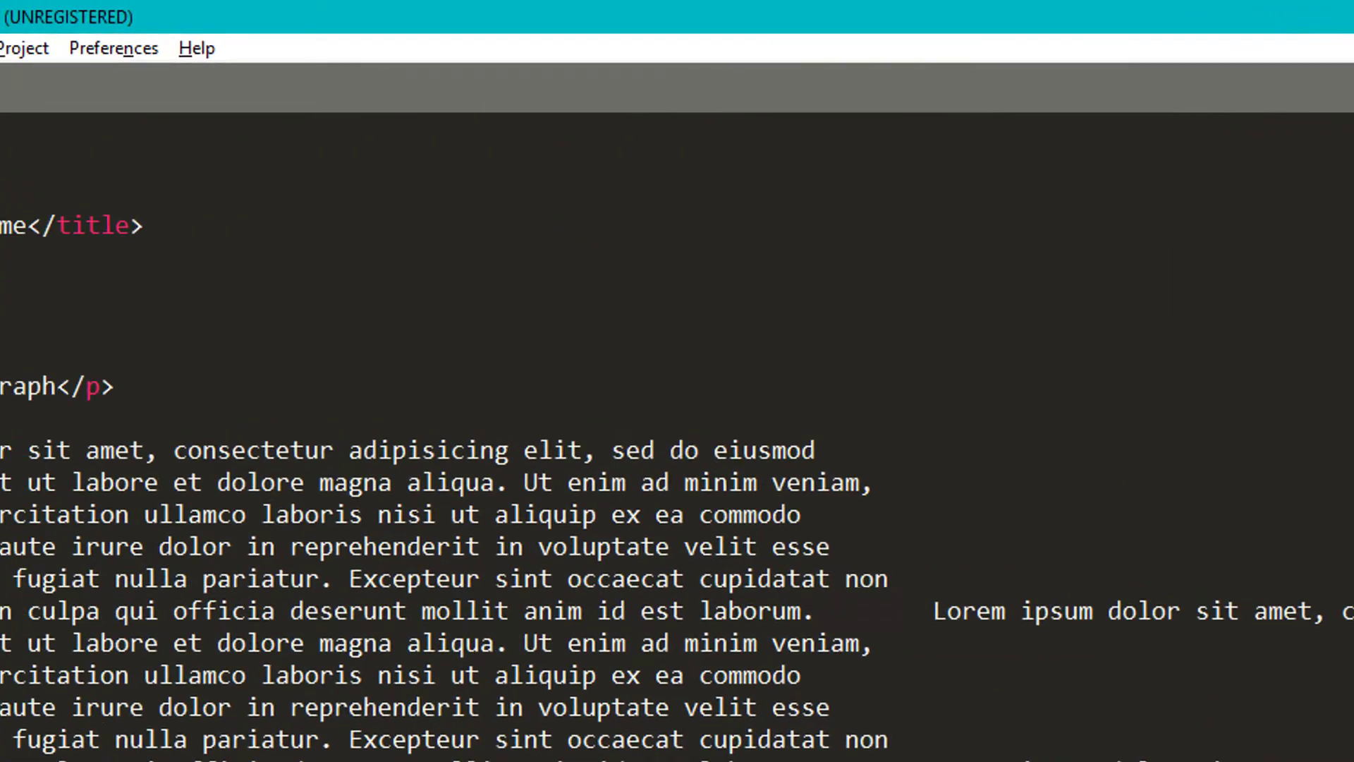
pyautogui.click(228, 52)
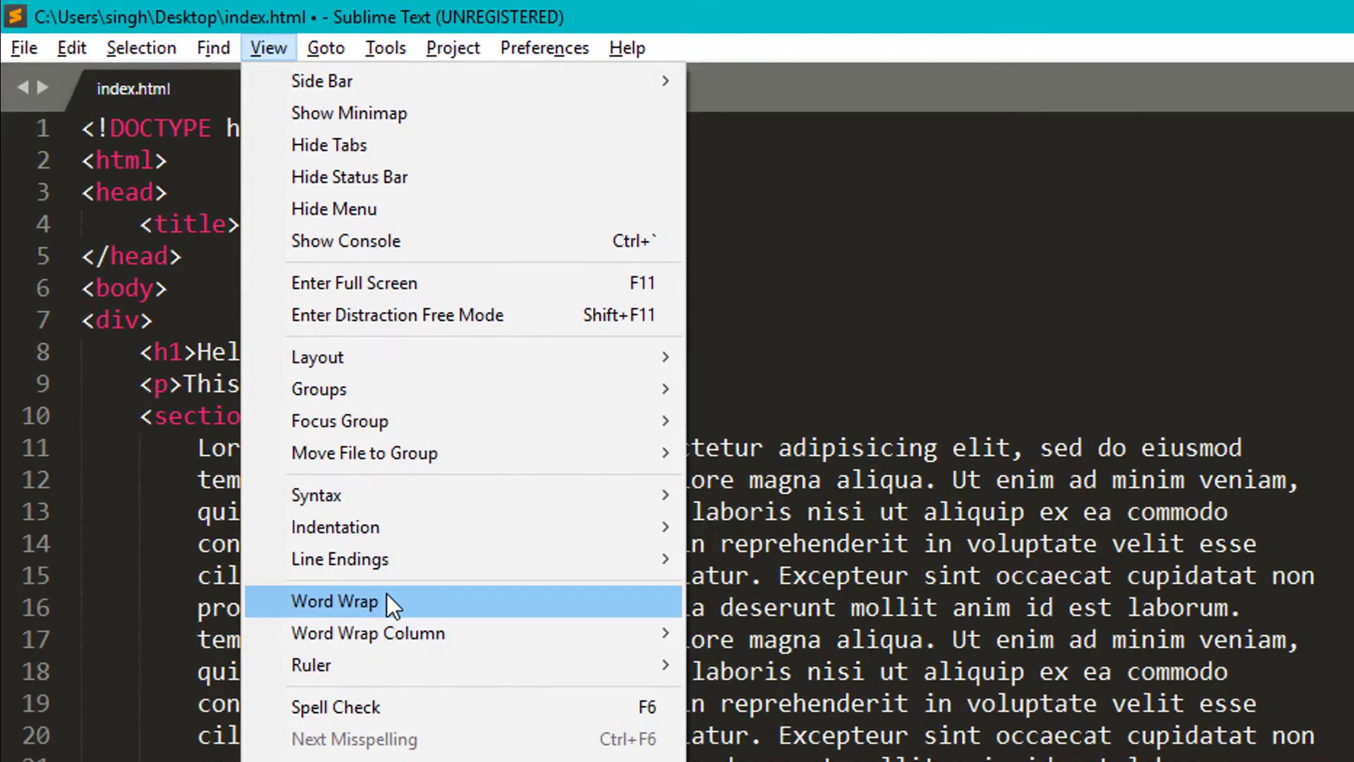
# Turn on Word Wrap and delete all the lorem ipsum text from the section
pyautogui.click(335, 602)
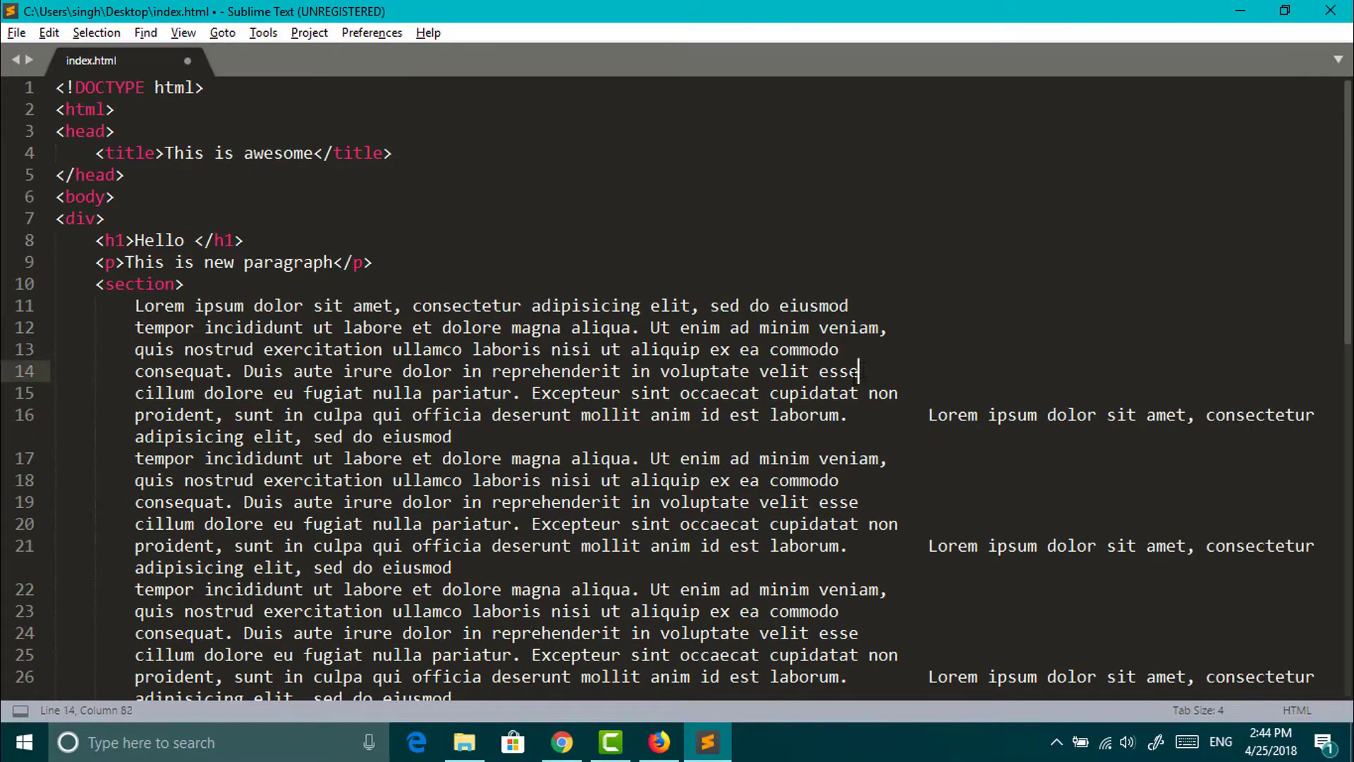
pyautogui.write('sdfsdfsdf Excepteur sint occaecat cupidatat non')
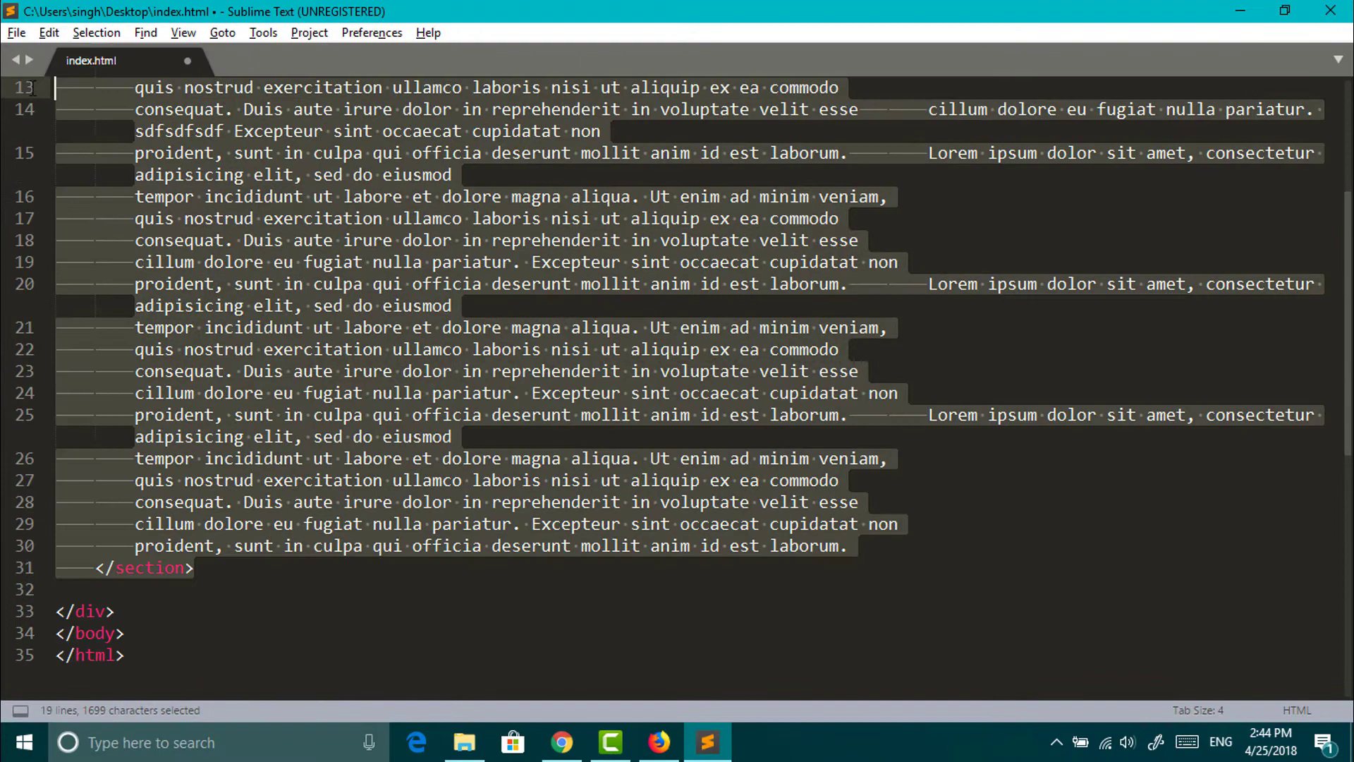
pyautogui.press('Delete')
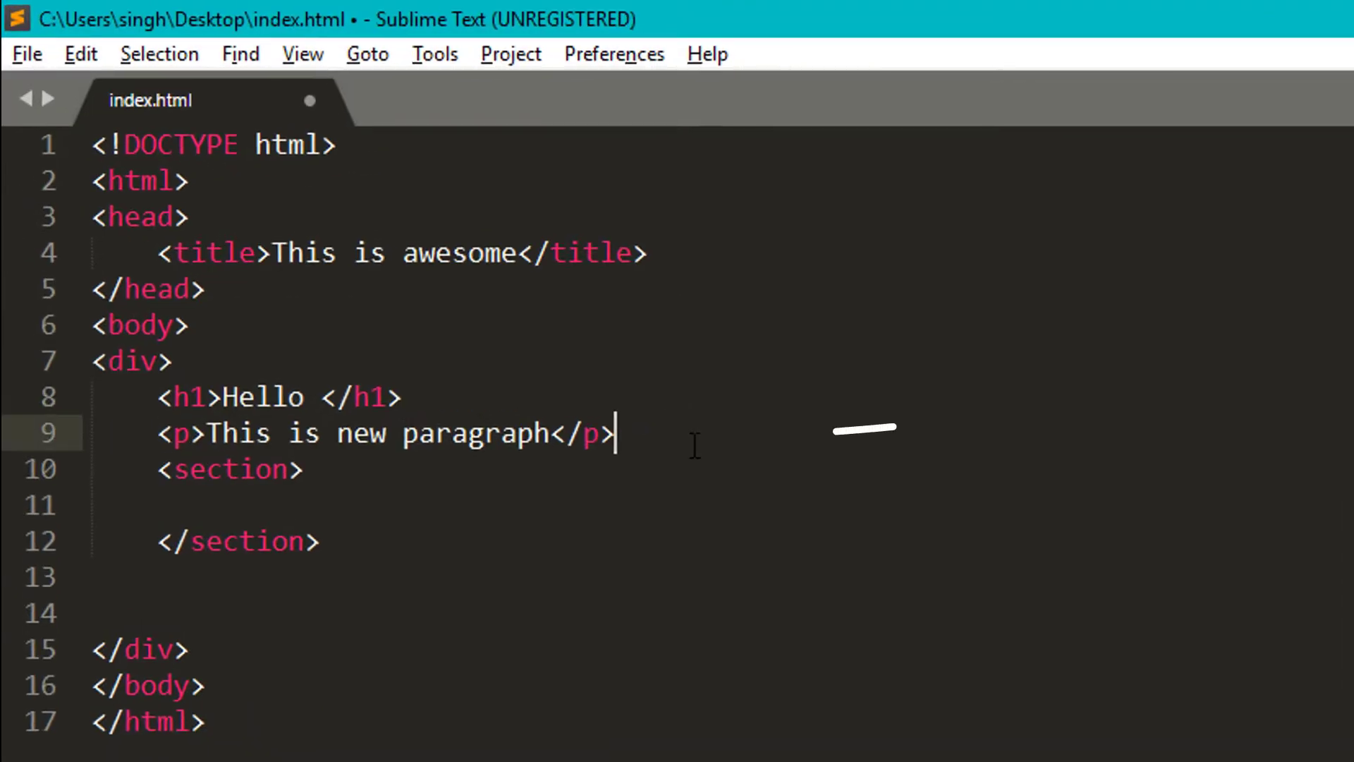
# Copy the new paragraph into the section, cut it back out, and browse the Edit menu
pyautogui.press('ctrl+c')
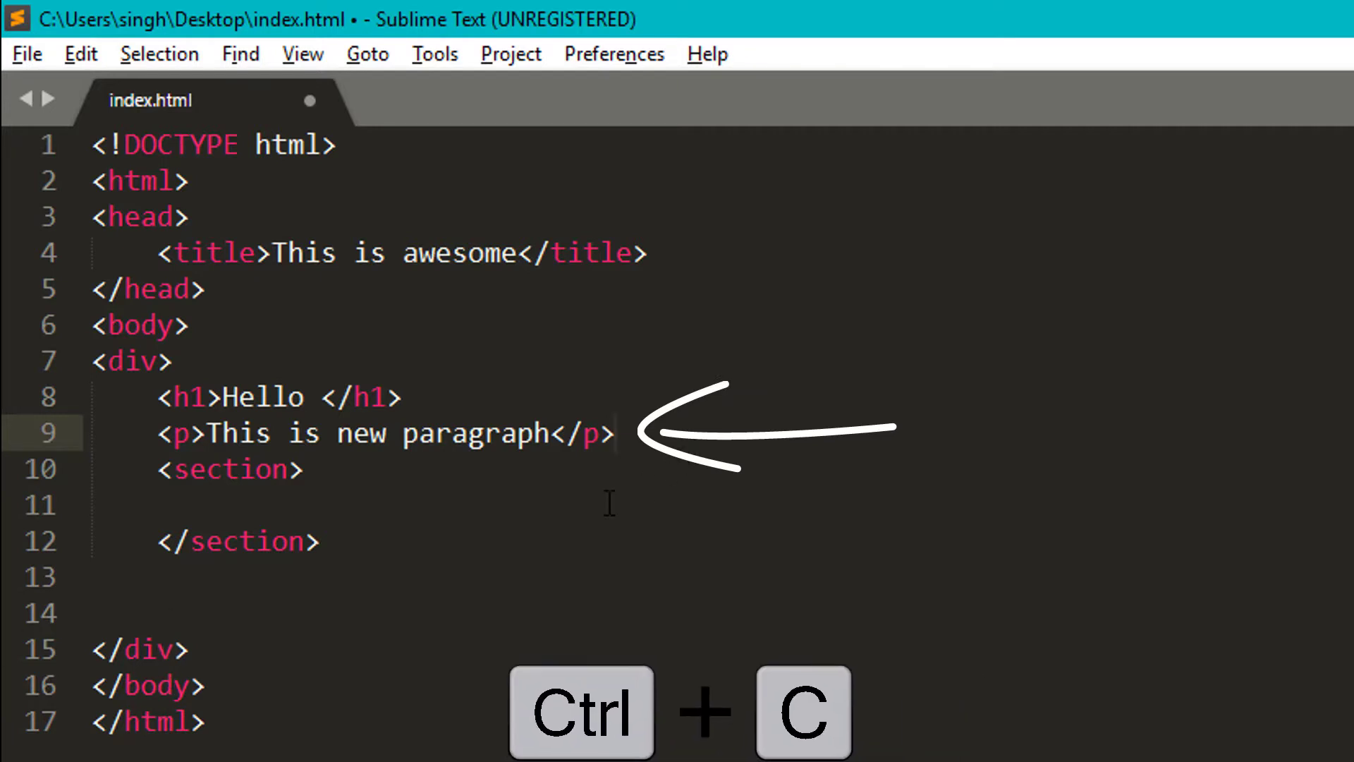
pyautogui.press('ctrl+v')
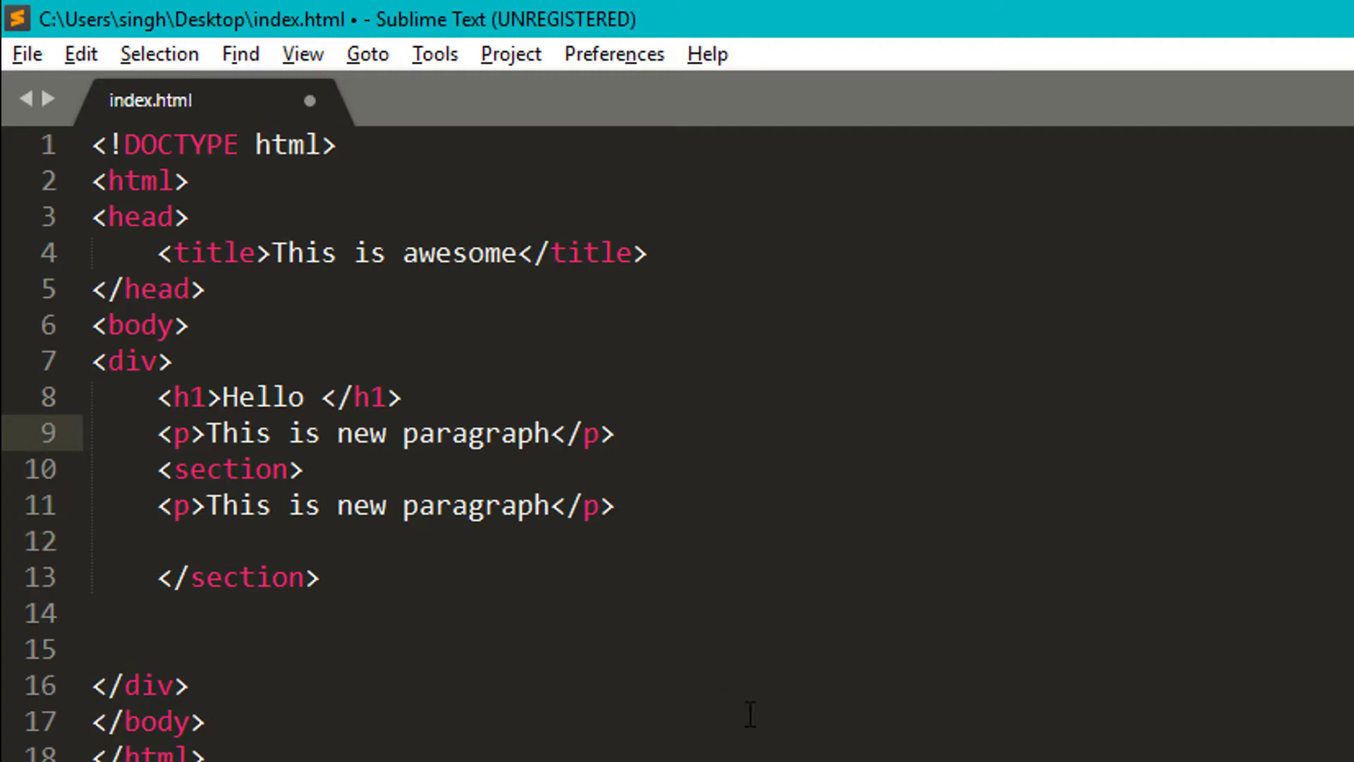
pyautogui.press('Ctrl+x')
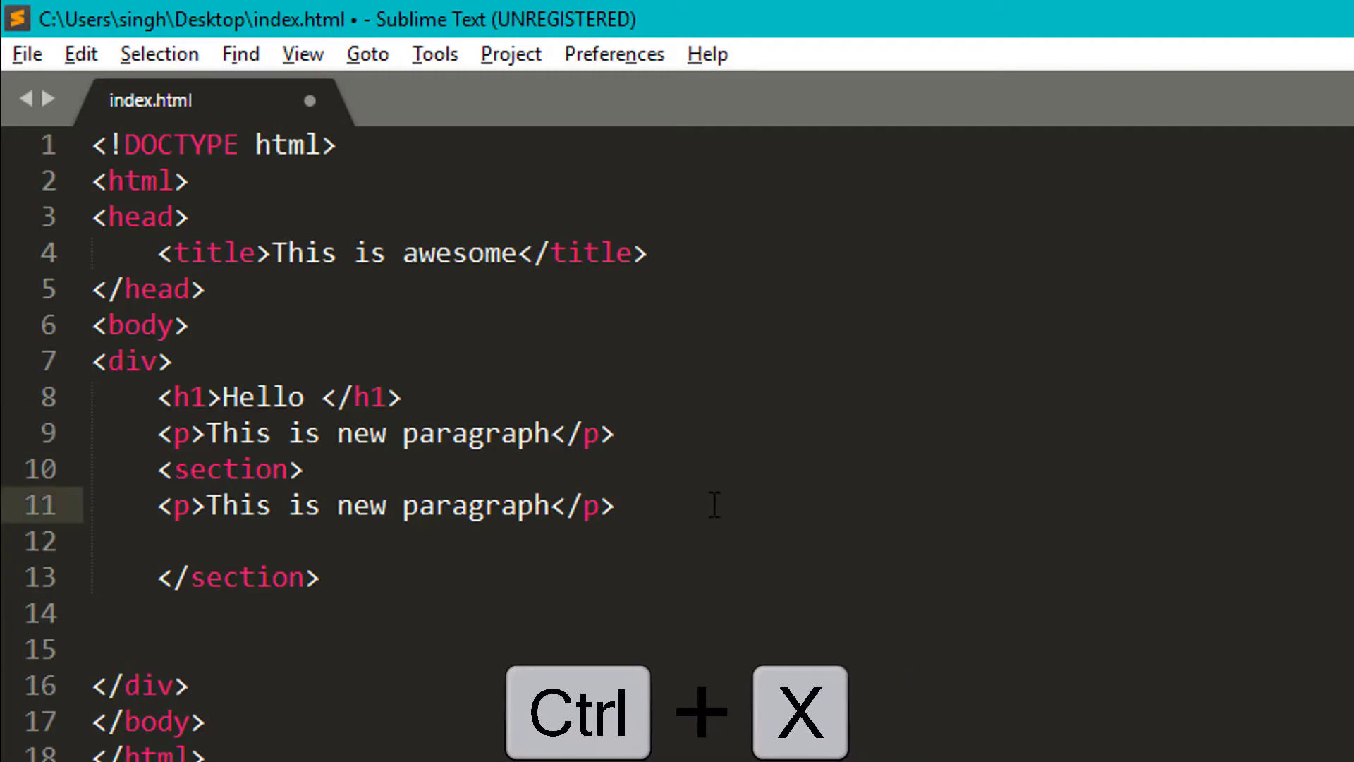
pyautogui.press('ctrl+x')
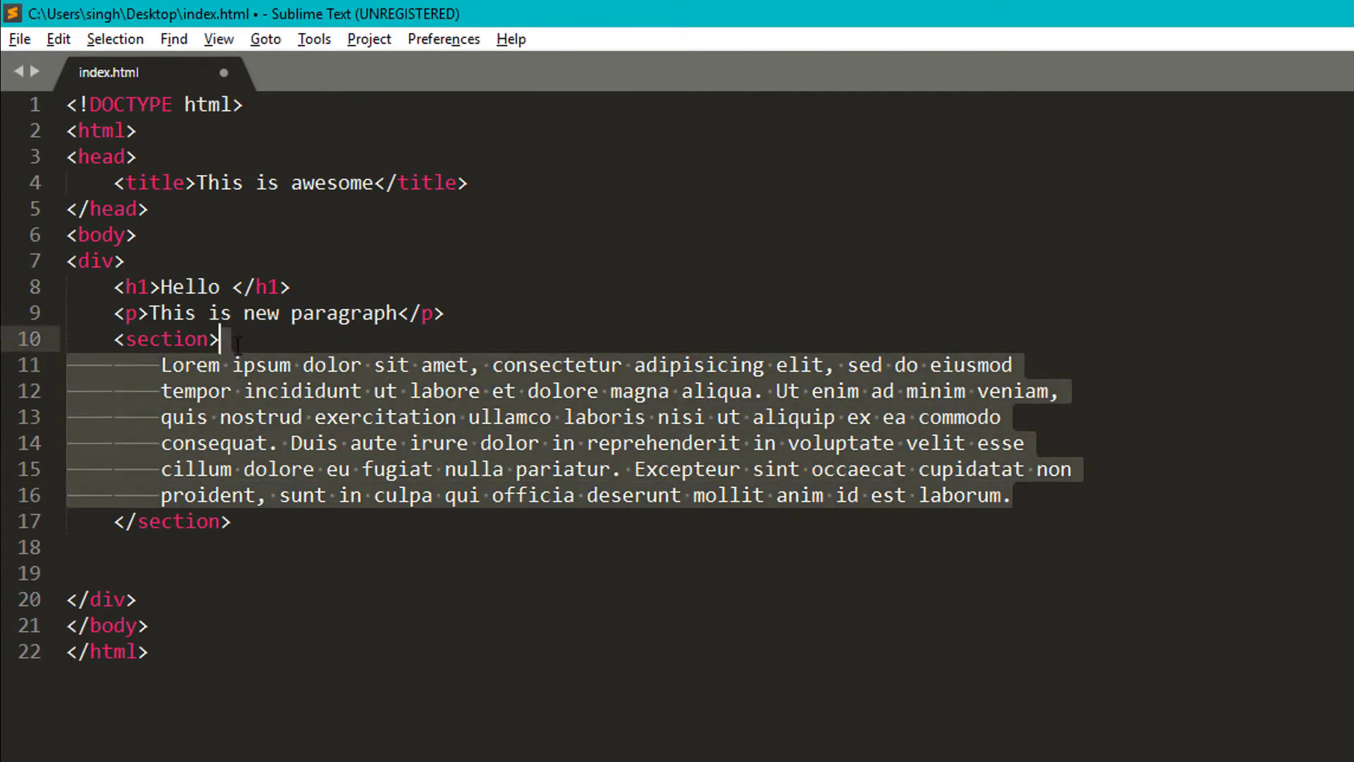
pyautogui.click(58, 39)
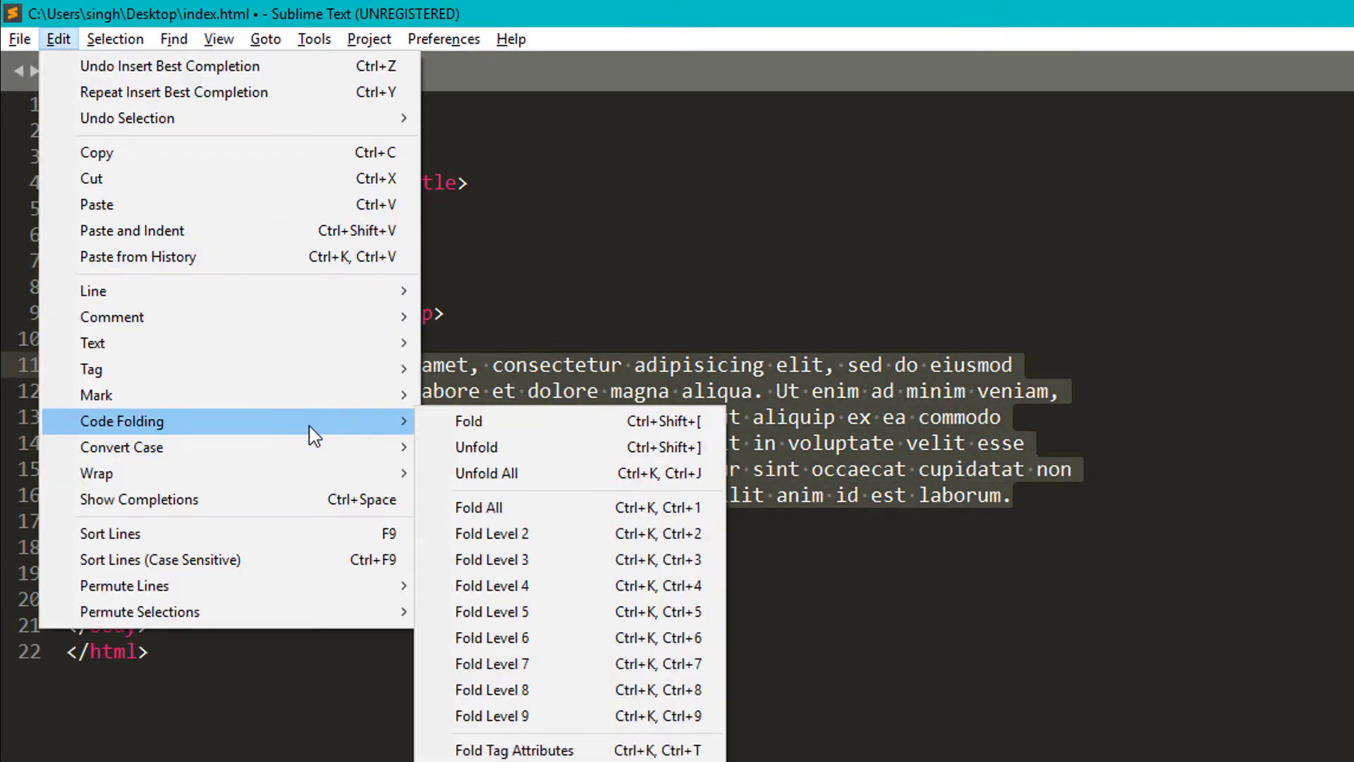
pyautogui.moveTo(319, 257)
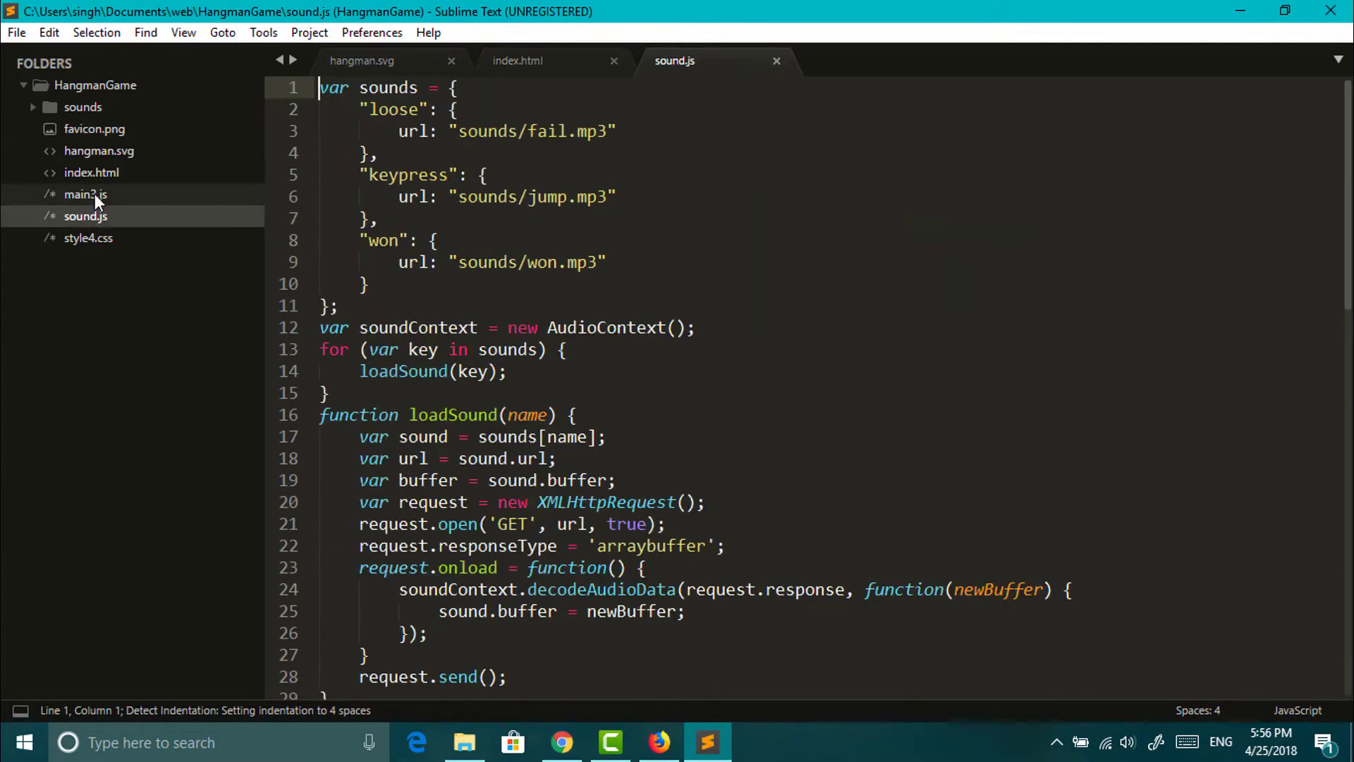
# Cycle through the open HangmanGame tabs and return to the Desktop index.html window
pyautogui.click(362, 60)
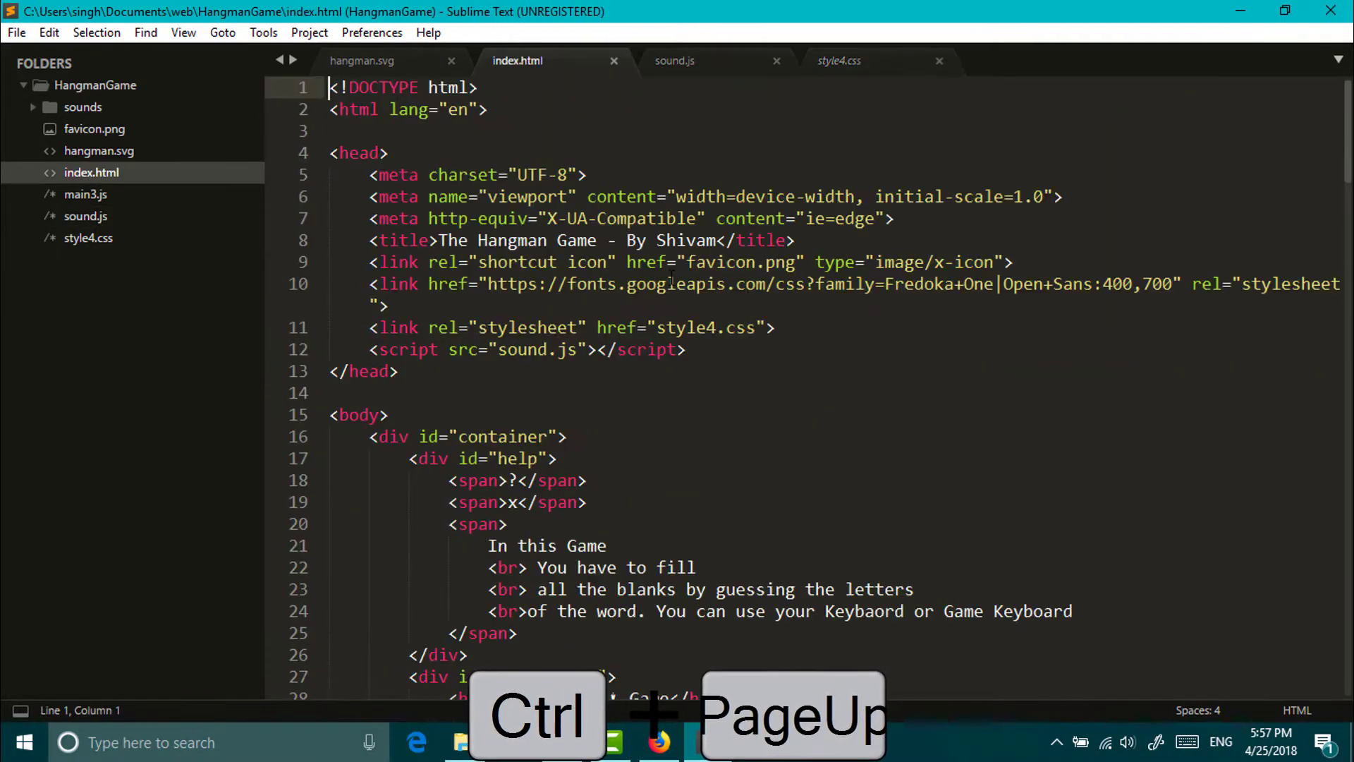
pyautogui.press('ctrl+pageup')
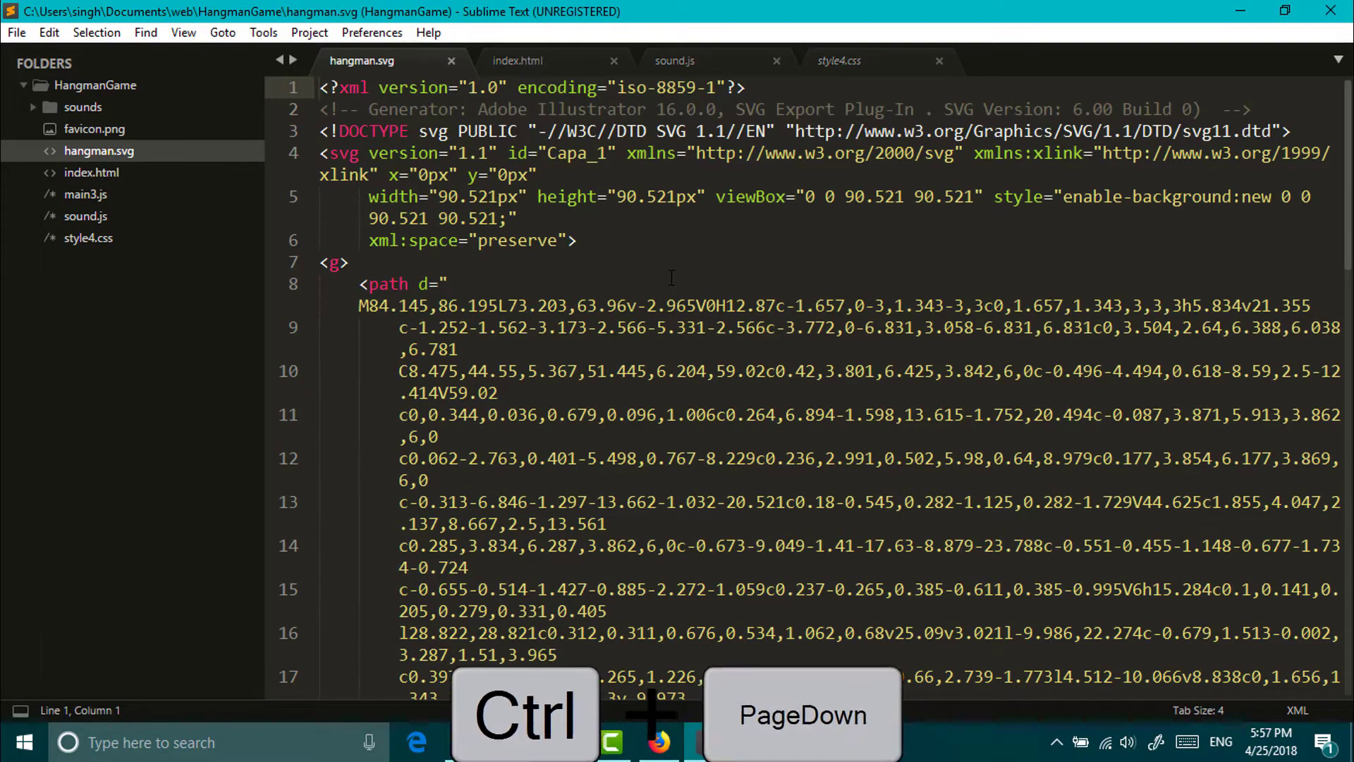
pyautogui.rightClick(133, 119)
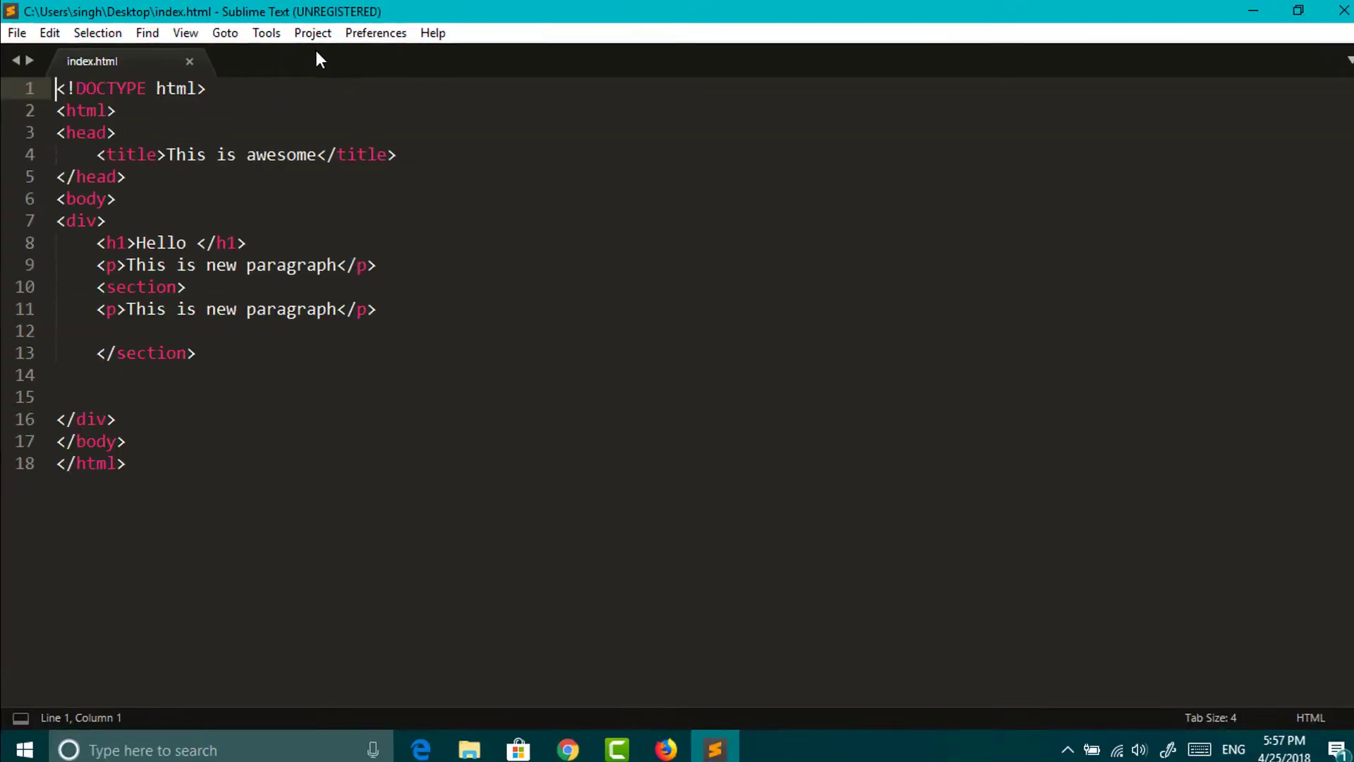
pyautogui.click(266, 34)
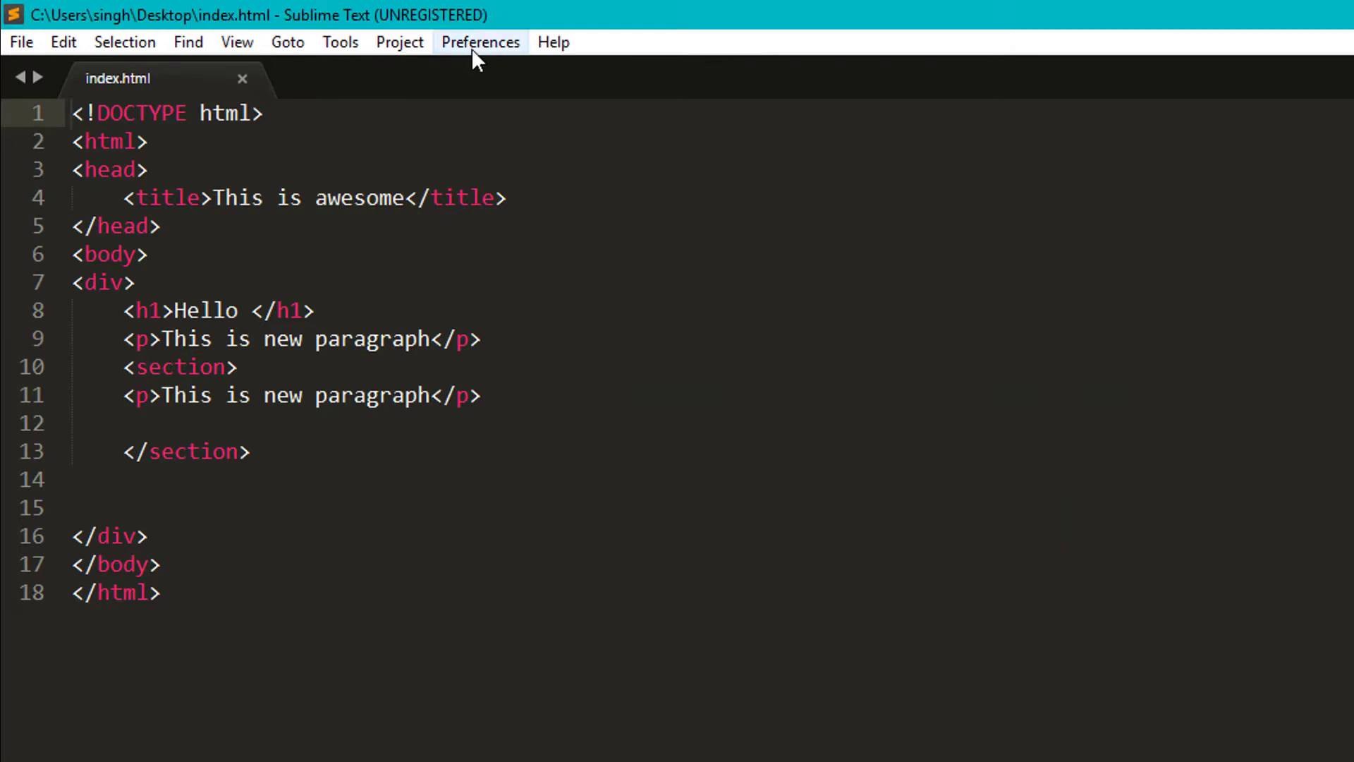
# Install the Emmet package through Package Control, then close Sublime Text
pyautogui.click(480, 41)
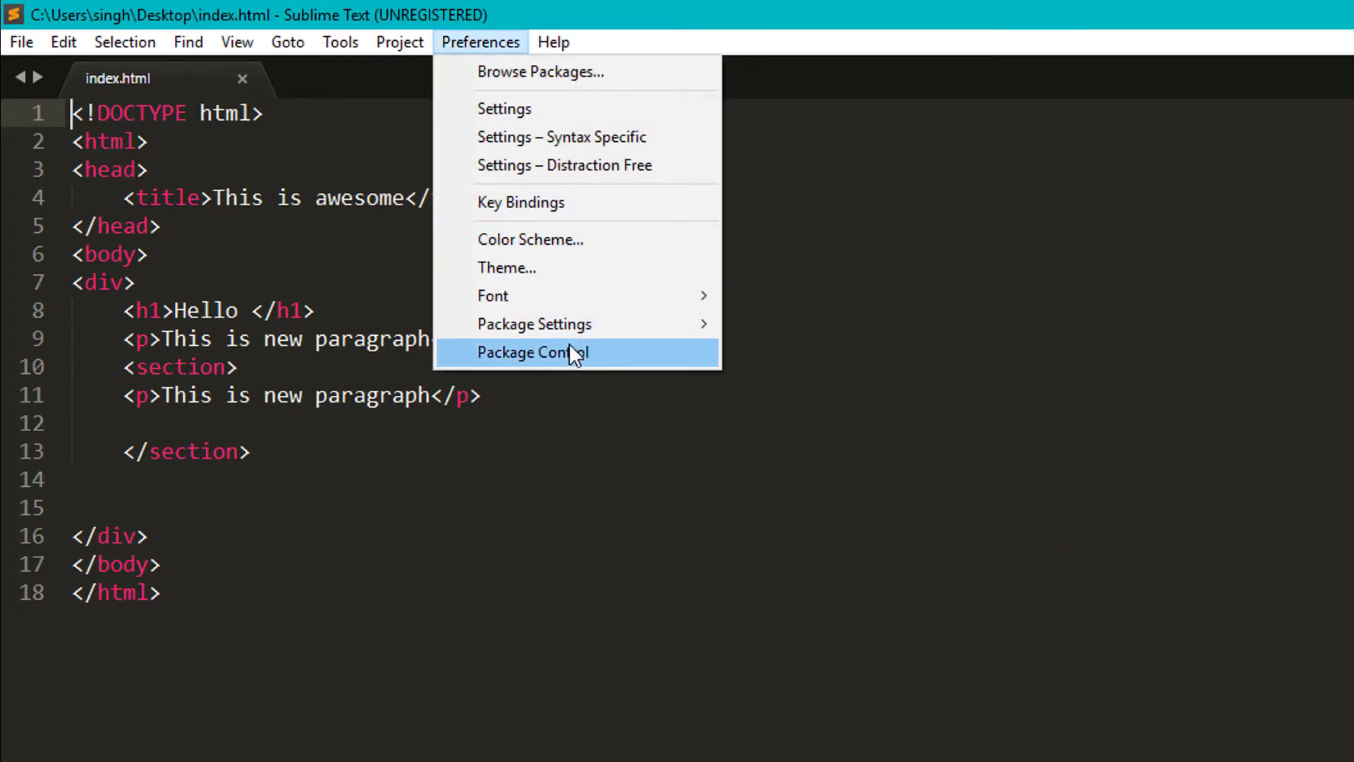
pyautogui.click(532, 352)
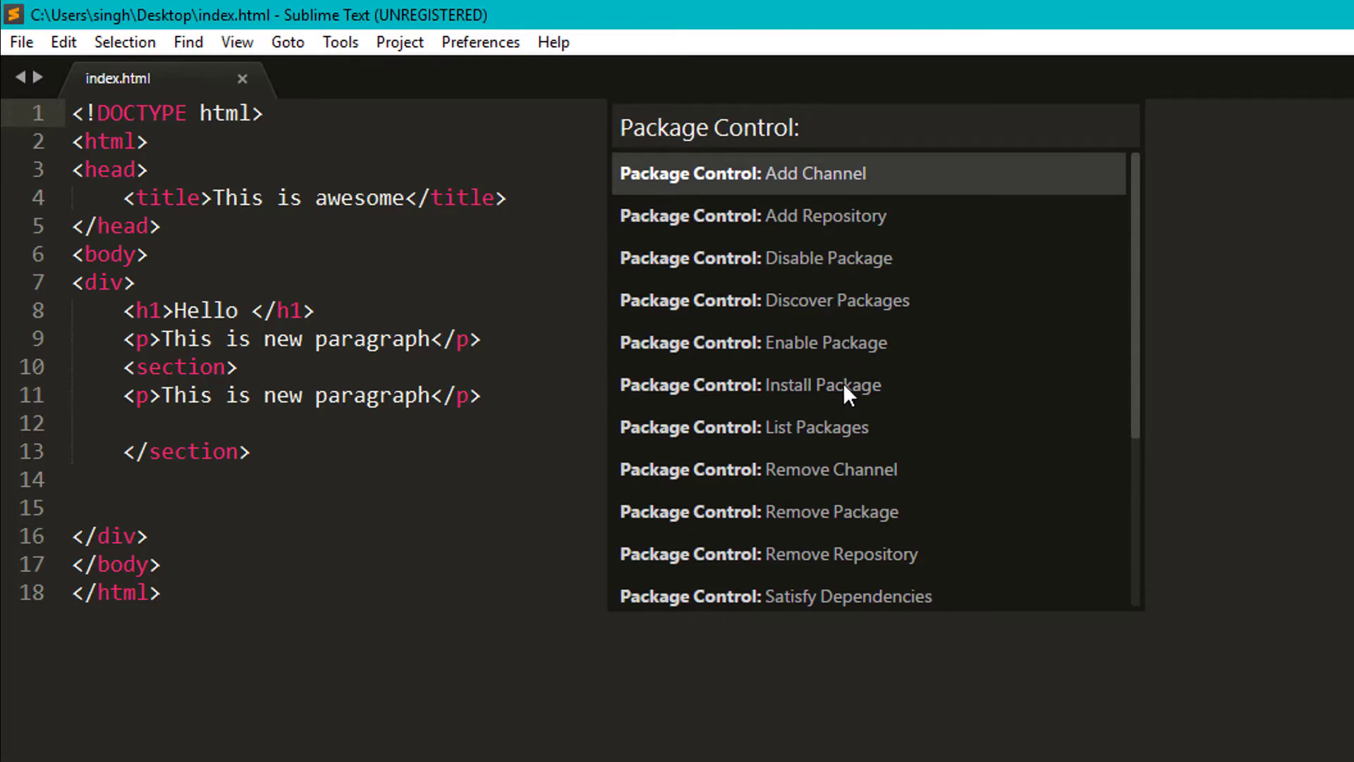
pyautogui.press('escape')
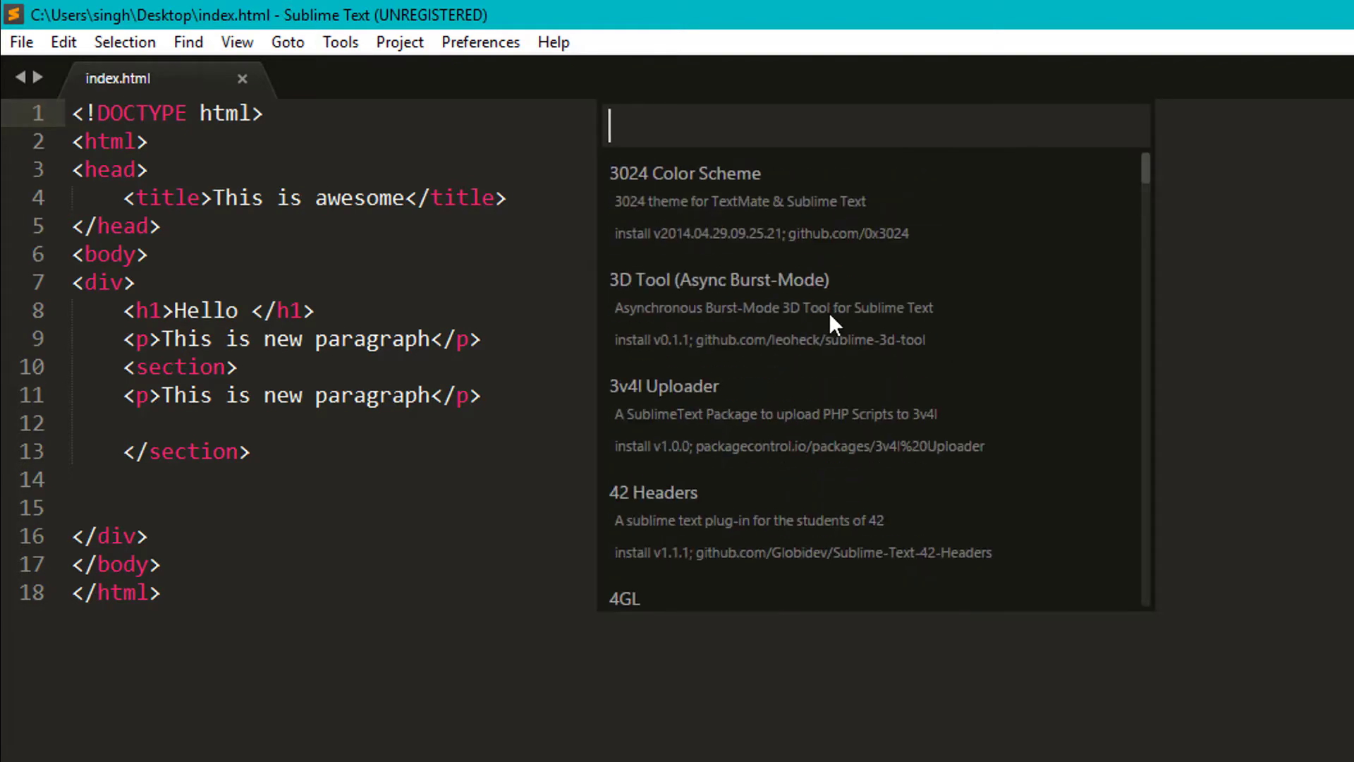
pyautogui.write('emmet')
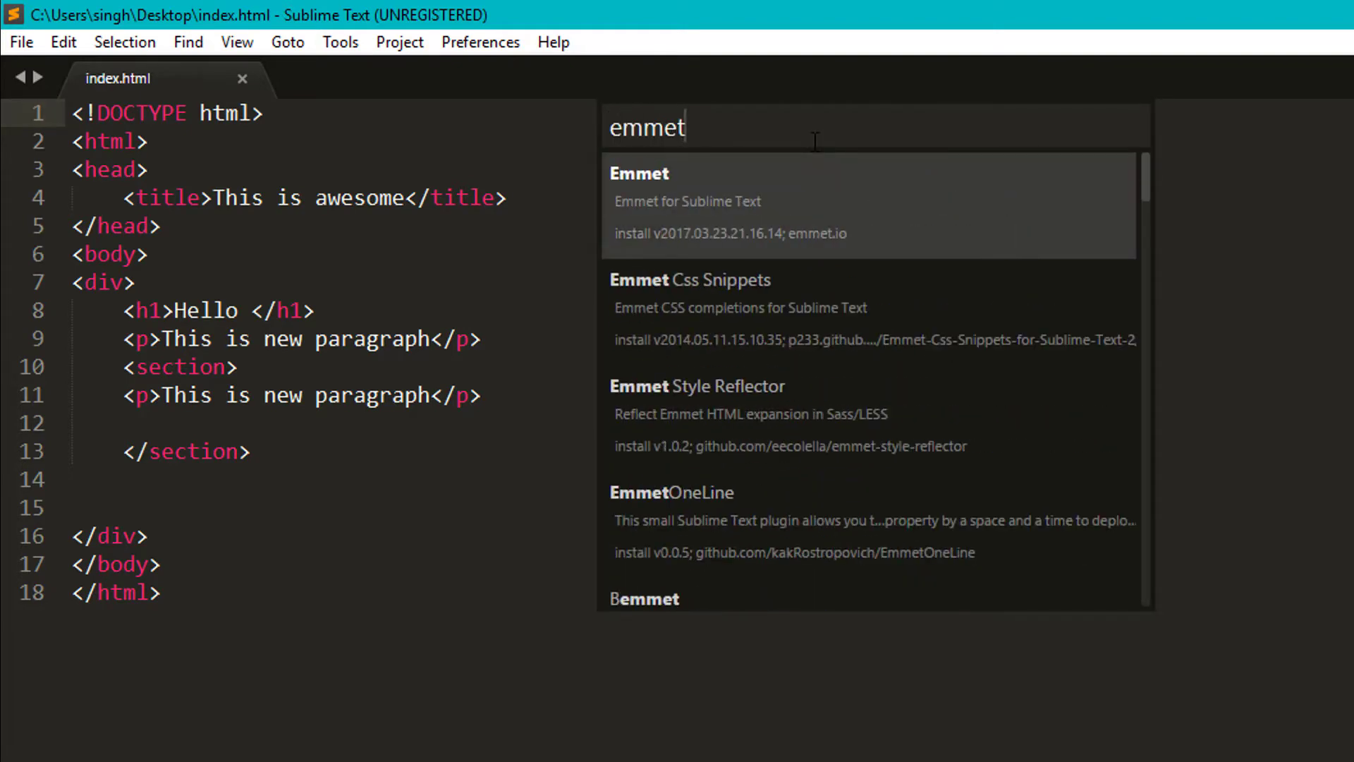
pyautogui.moveTo(816, 161)
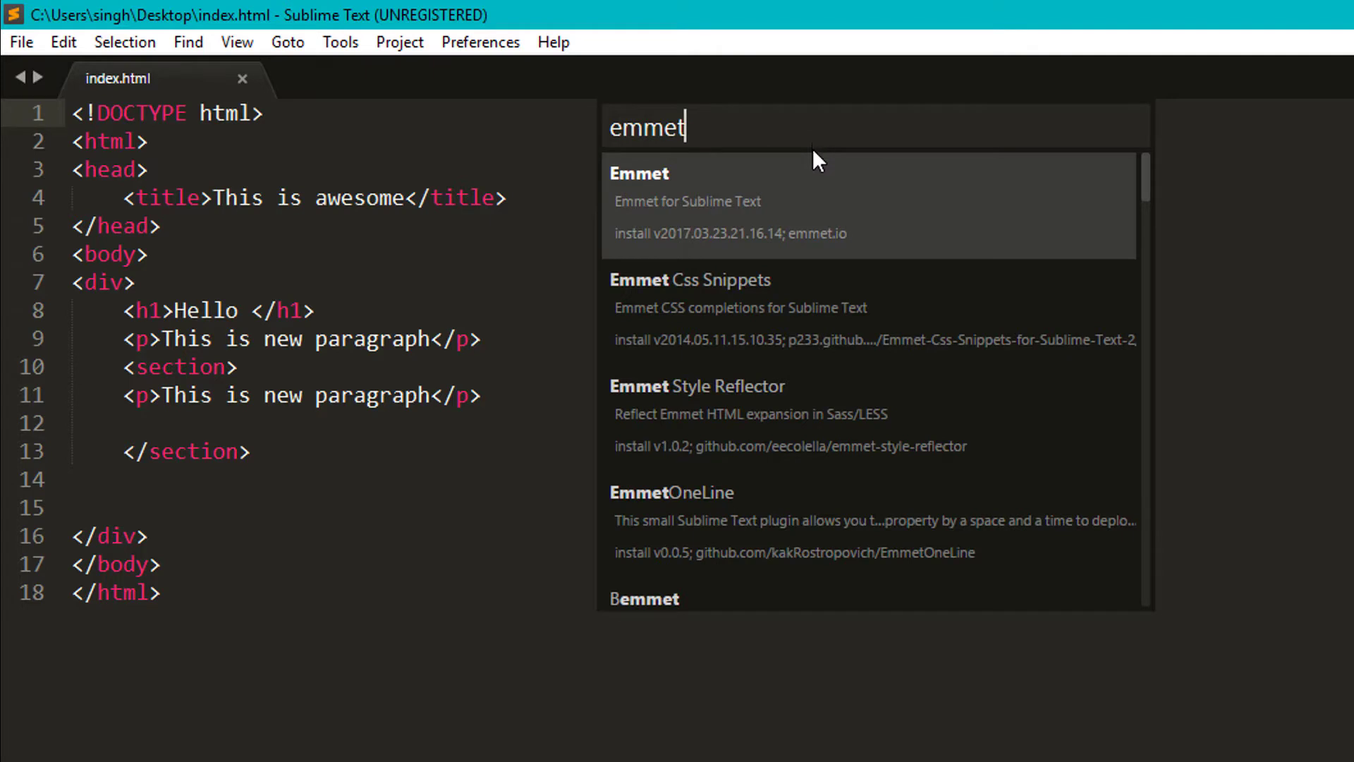
pyautogui.moveTo(819, 200)
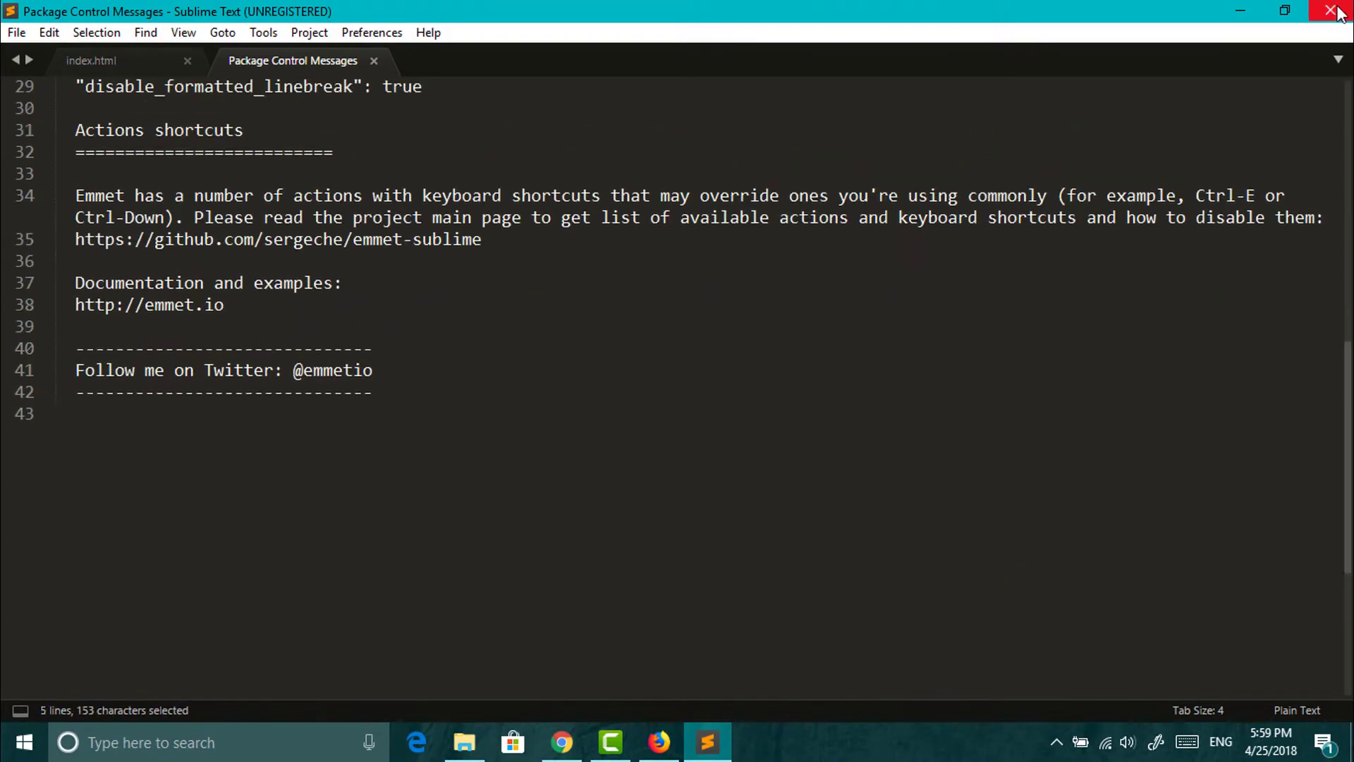
pyautogui.click(1338, 11)
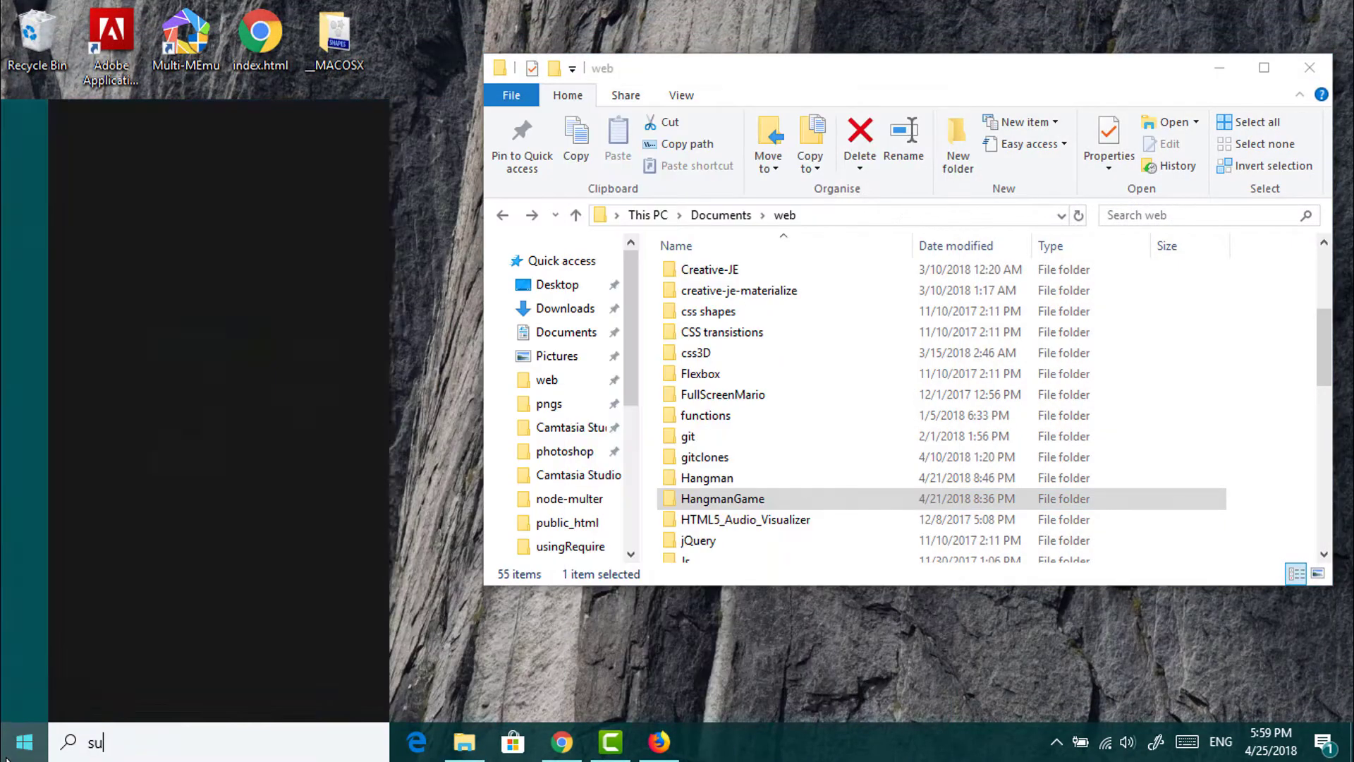
# Relaunch Sublime Text from the Windows taskbar
pyautogui.click(708, 743)
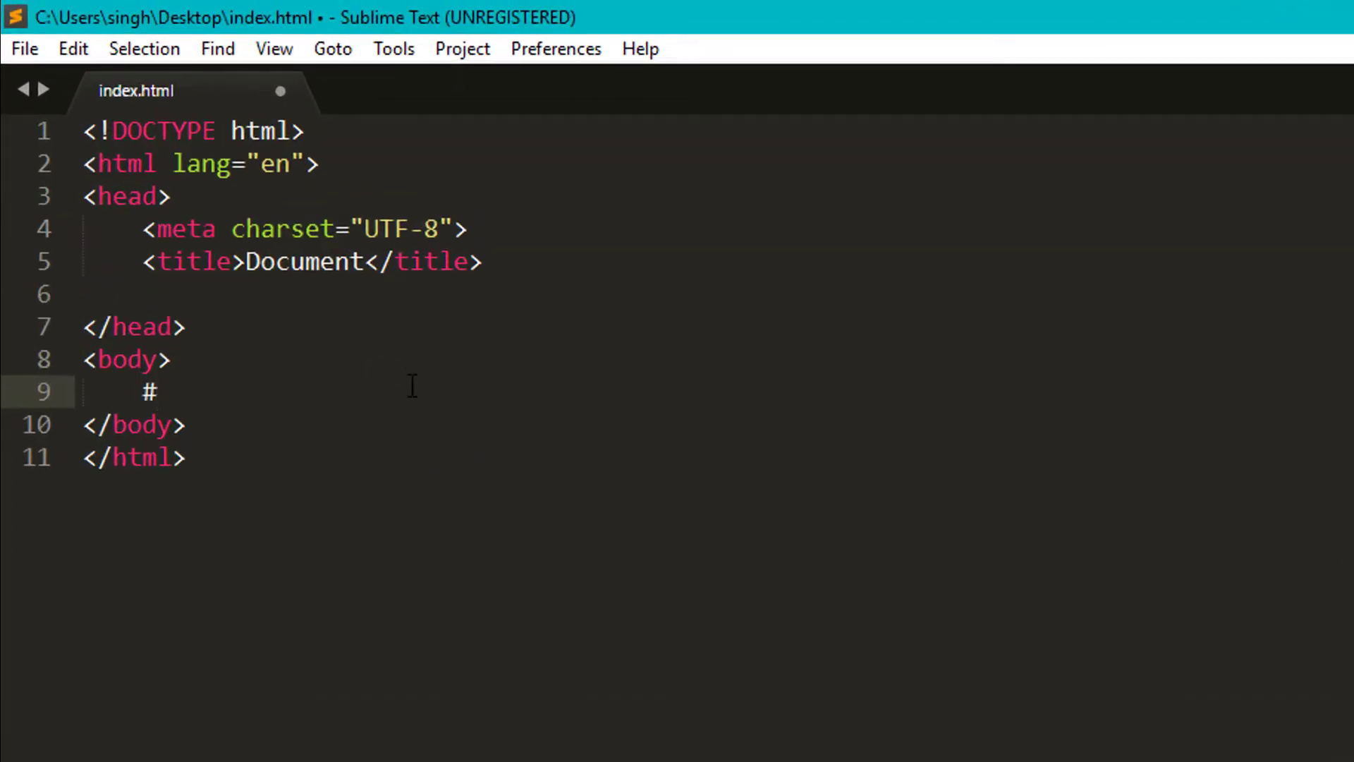
# Expand #content into a content div and type span.group* inside it
pyautogui.press('Tab')
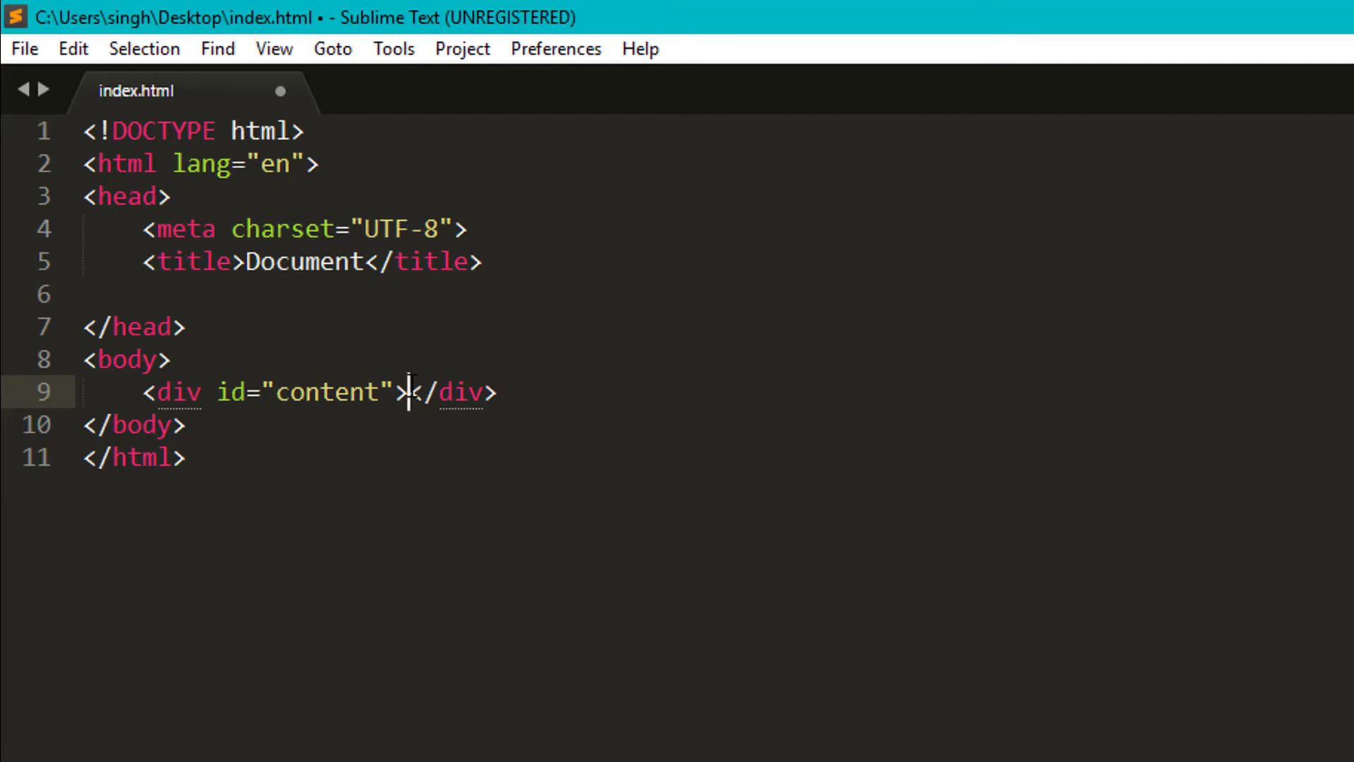
pyautogui.press('enter')
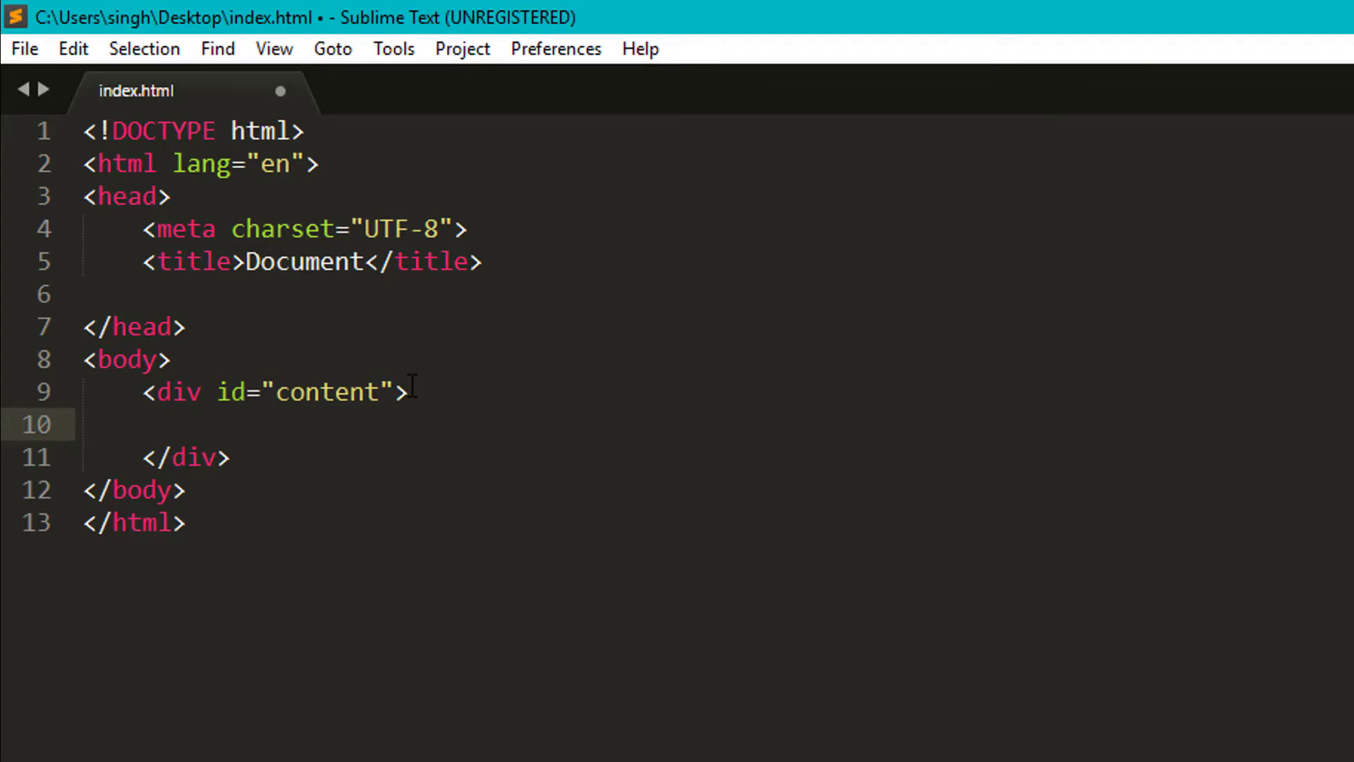
pyautogui.write('span')
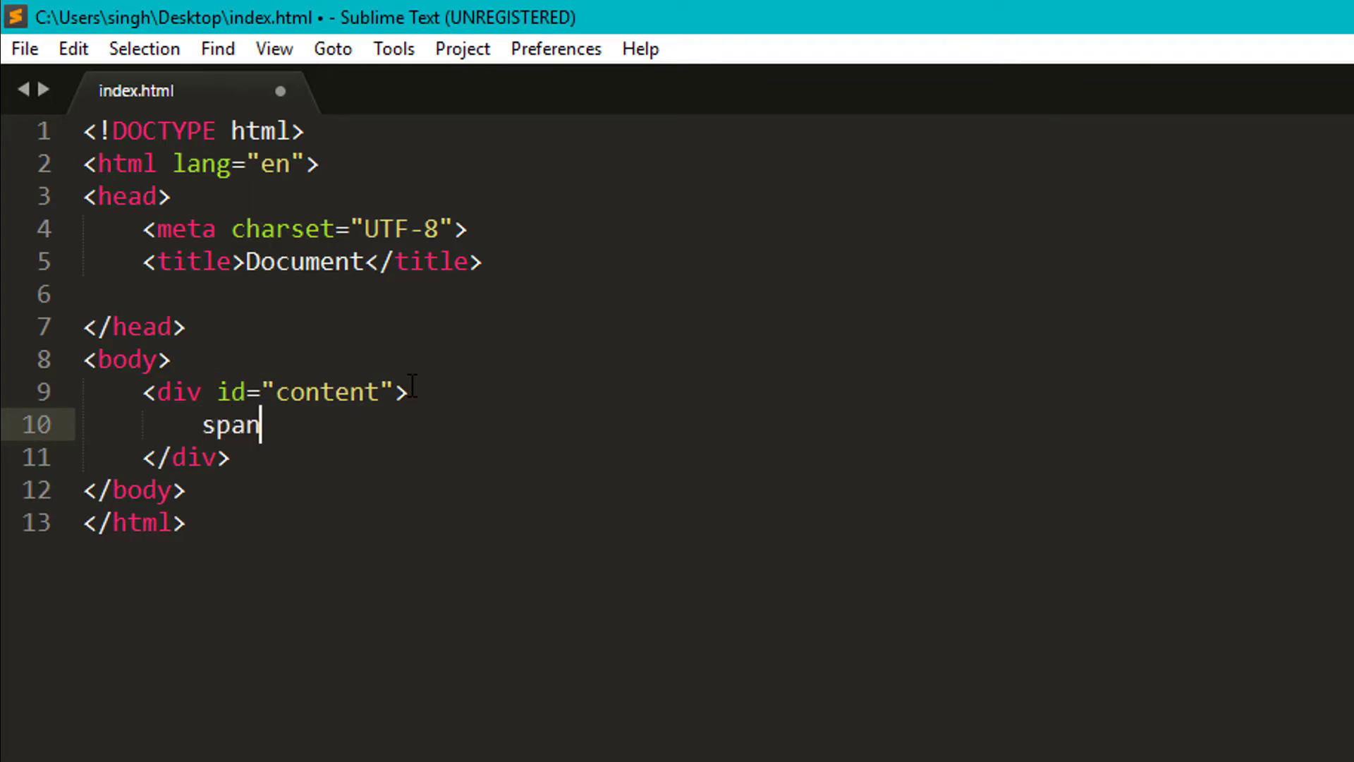
pyautogui.write('.group')
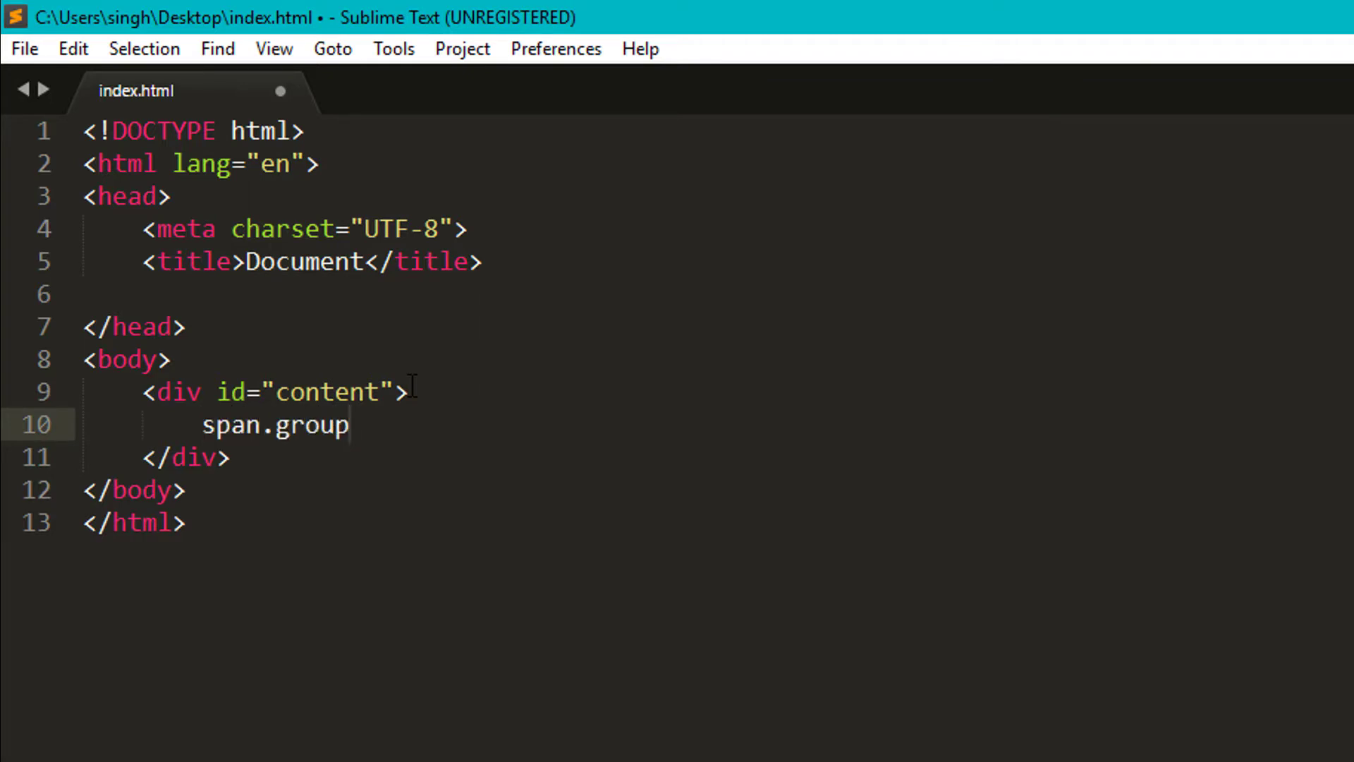
pyautogui.write('*')
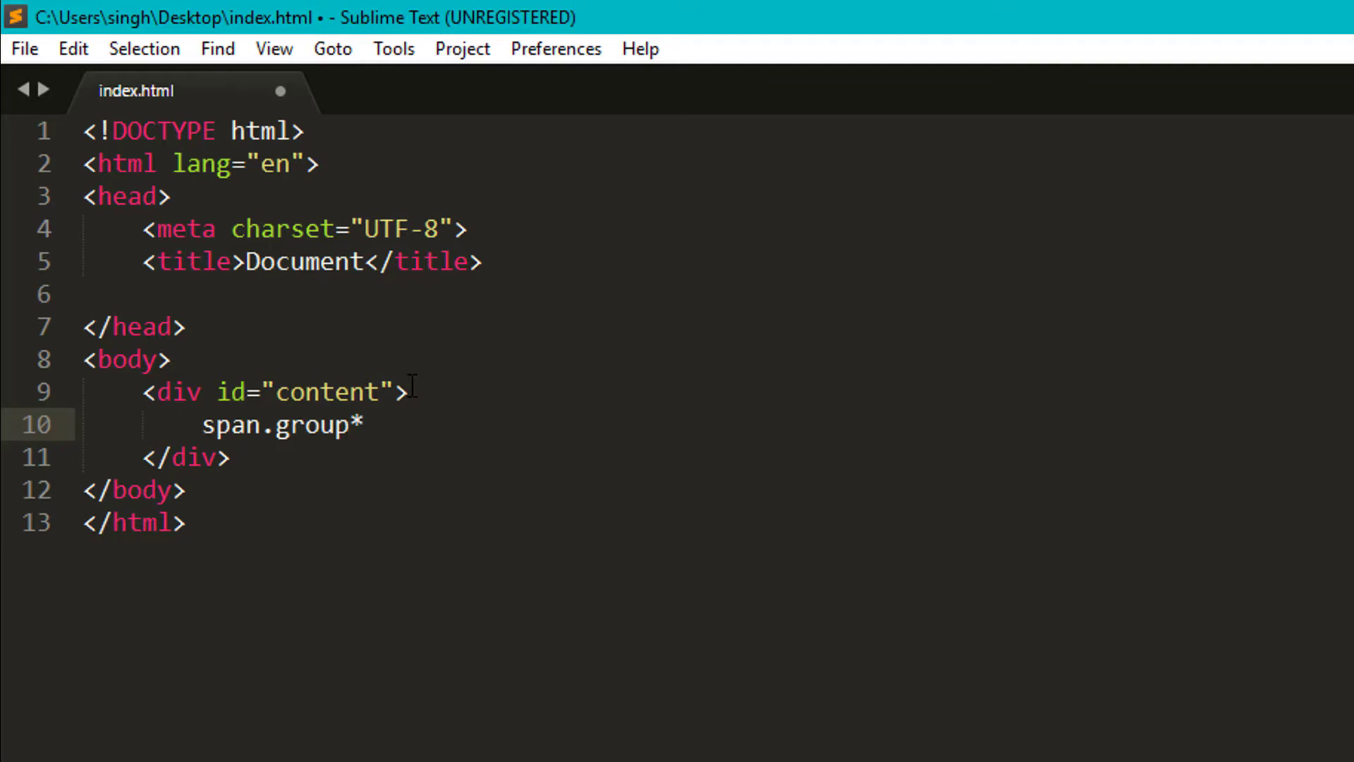
pyautogui.press('Tab')
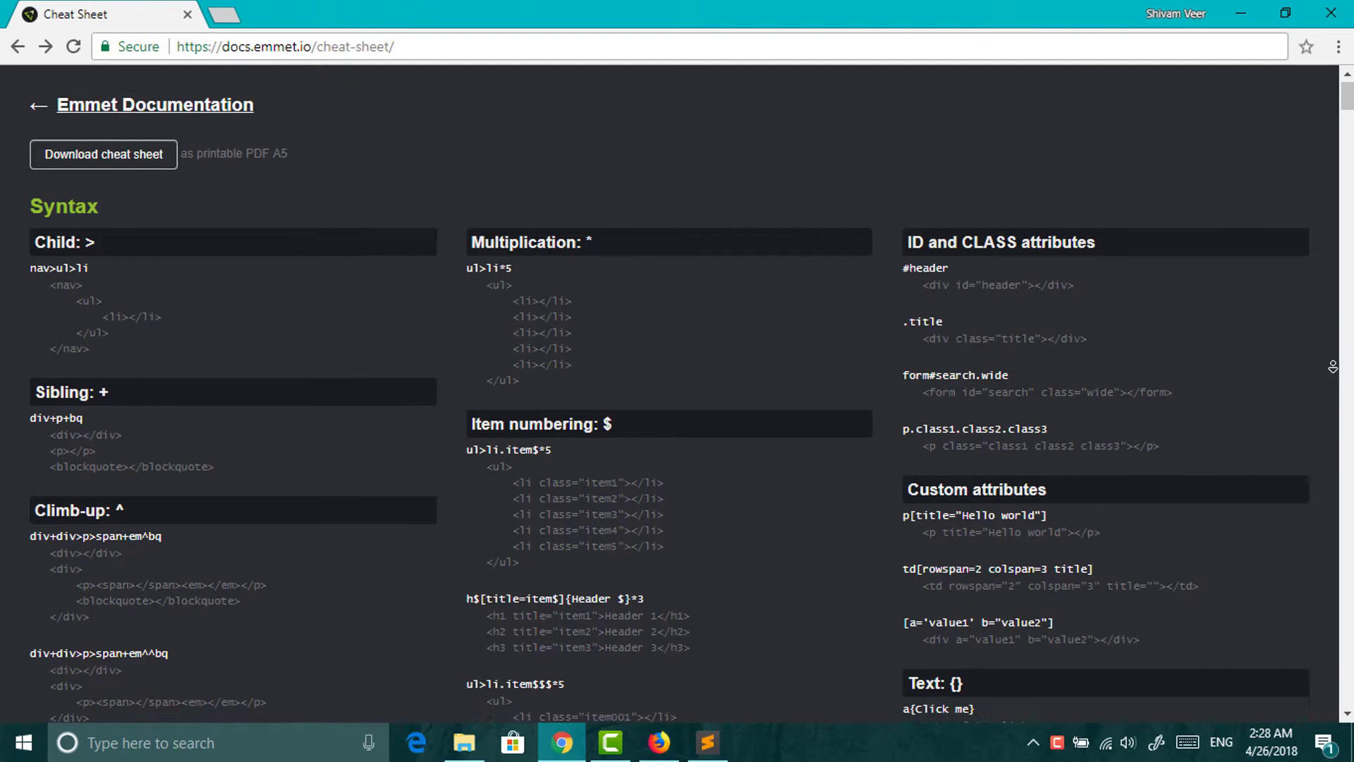
# Scroll through the Emmet cheat sheet syntax and return to Sublime Text
pyautogui.scroll(-3)
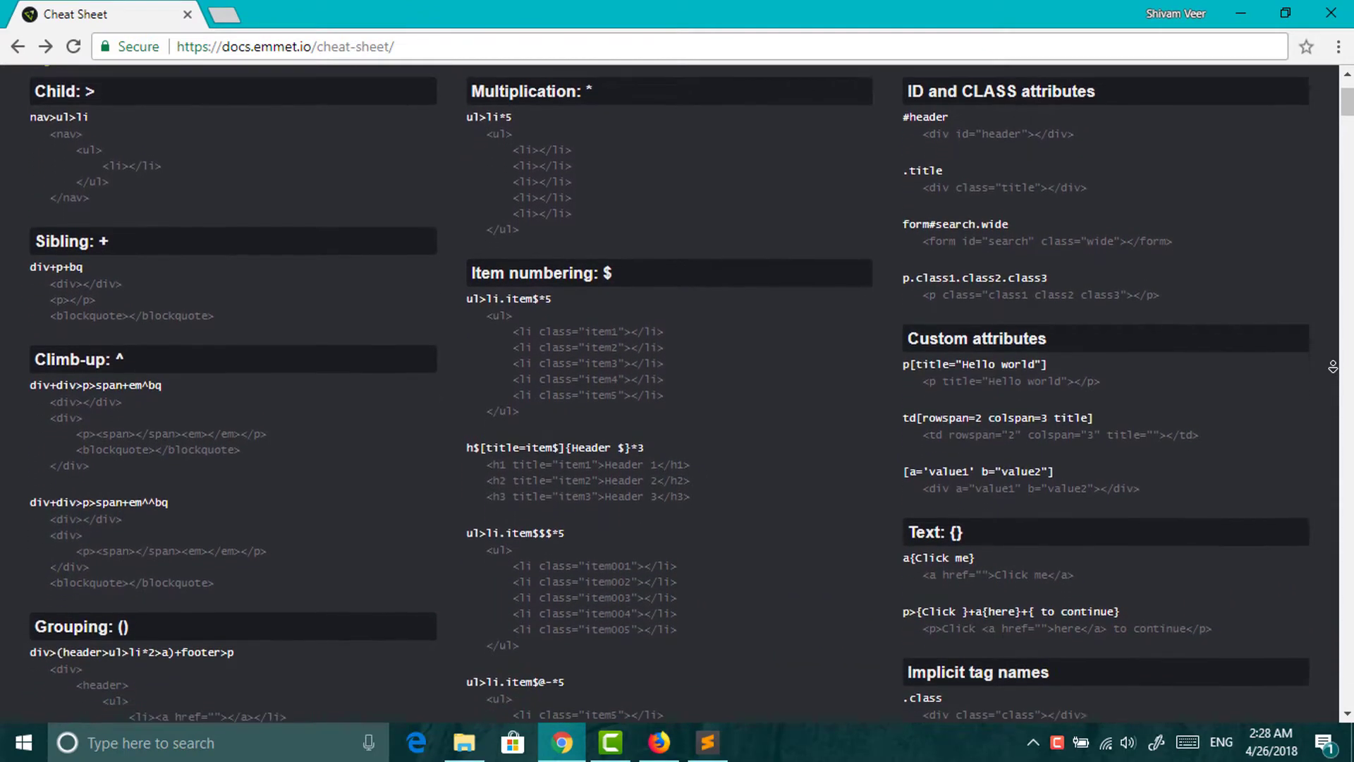
pyautogui.scroll(-3)
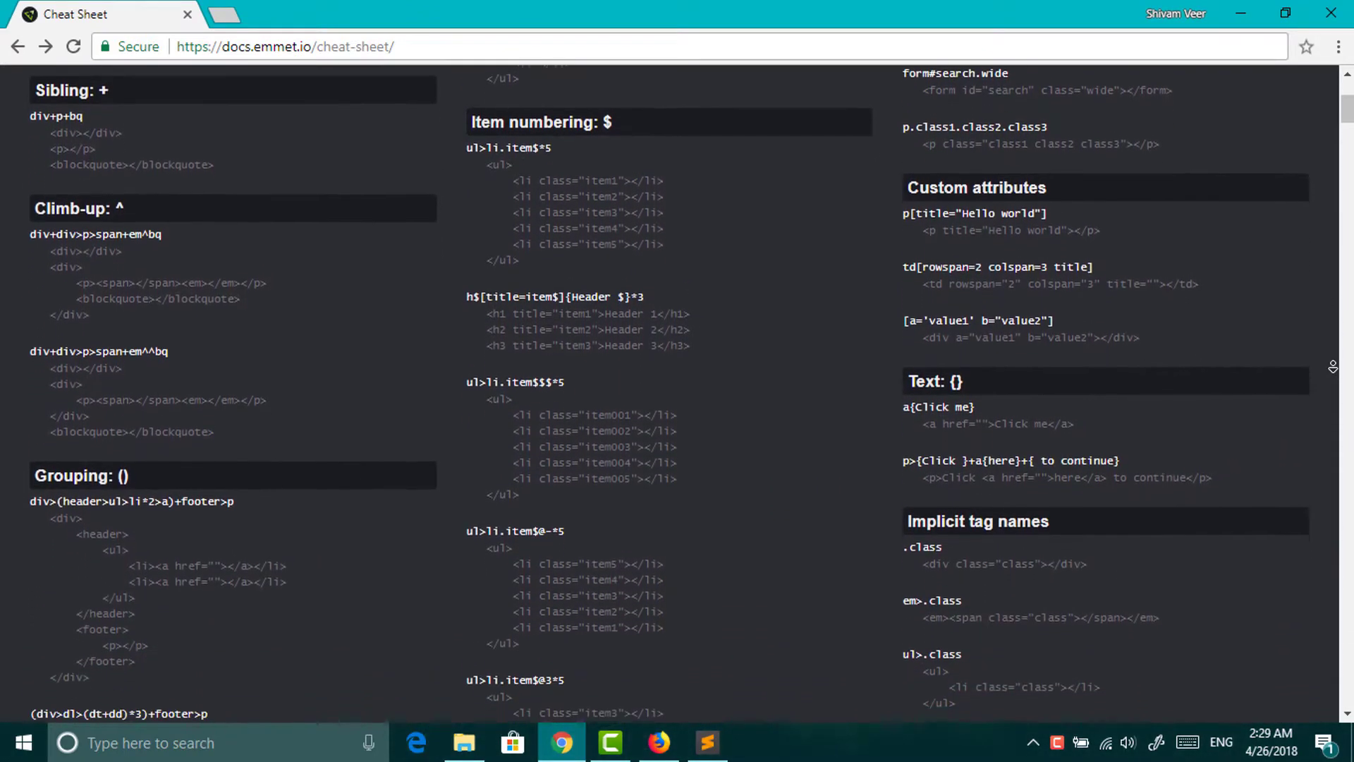
pyautogui.scroll(-3)
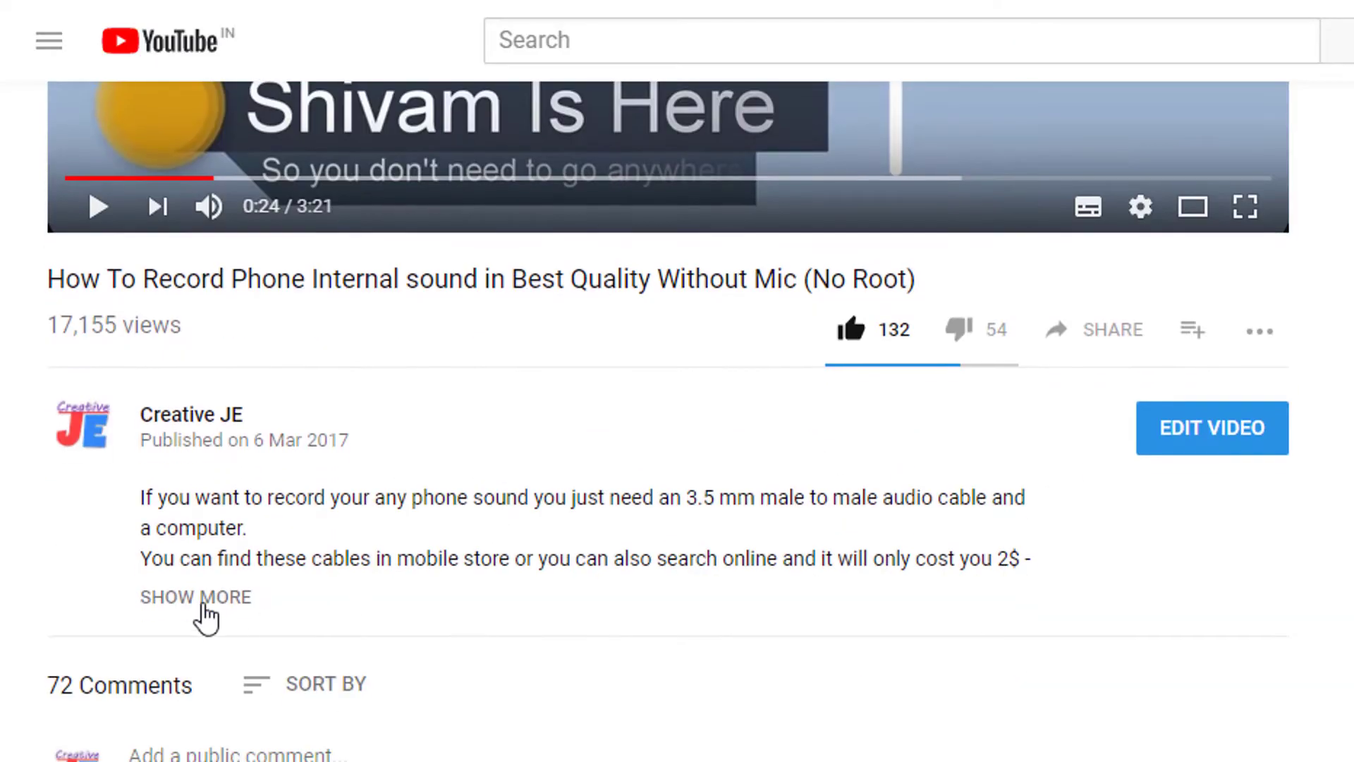
pyautogui.click(195, 597)
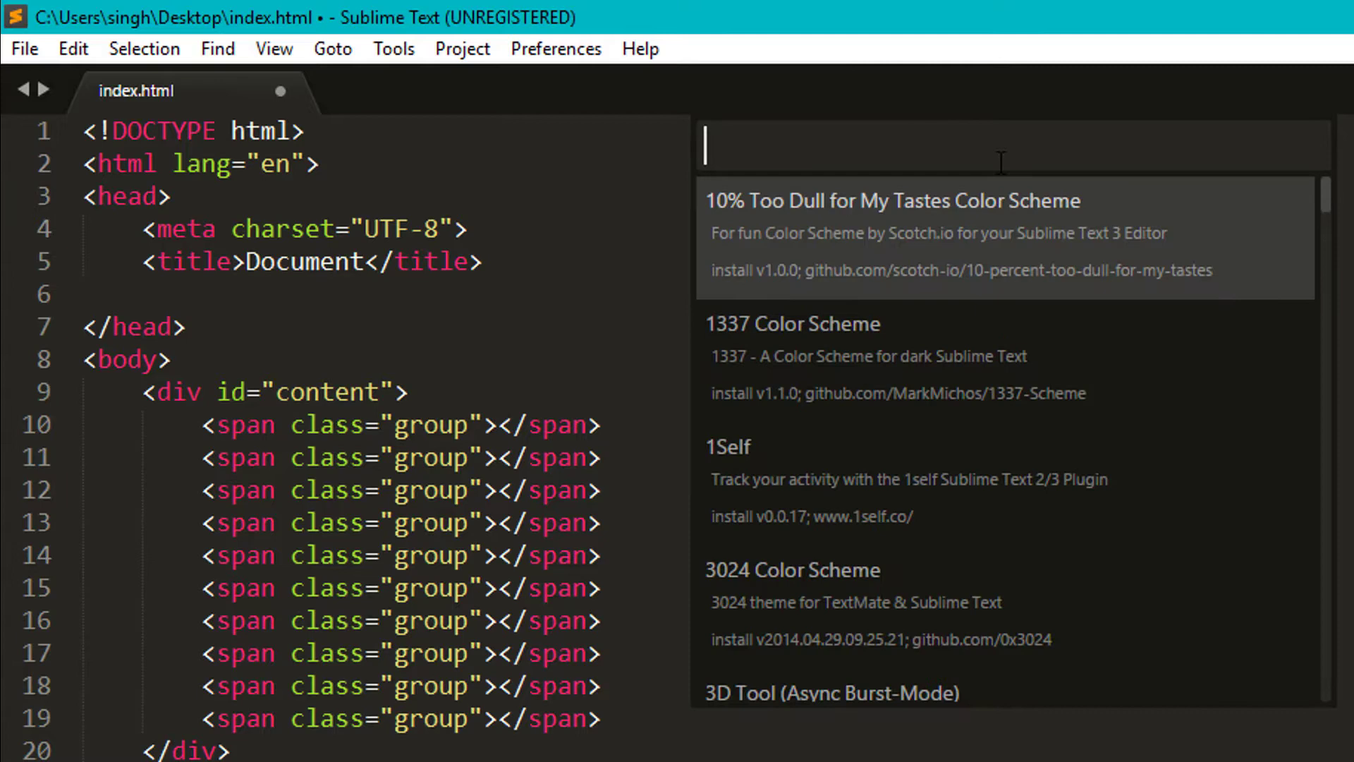
# Install HTMLBeautify from an 'html' package search and filter the syntax list with 'em'
pyautogui.write('html')
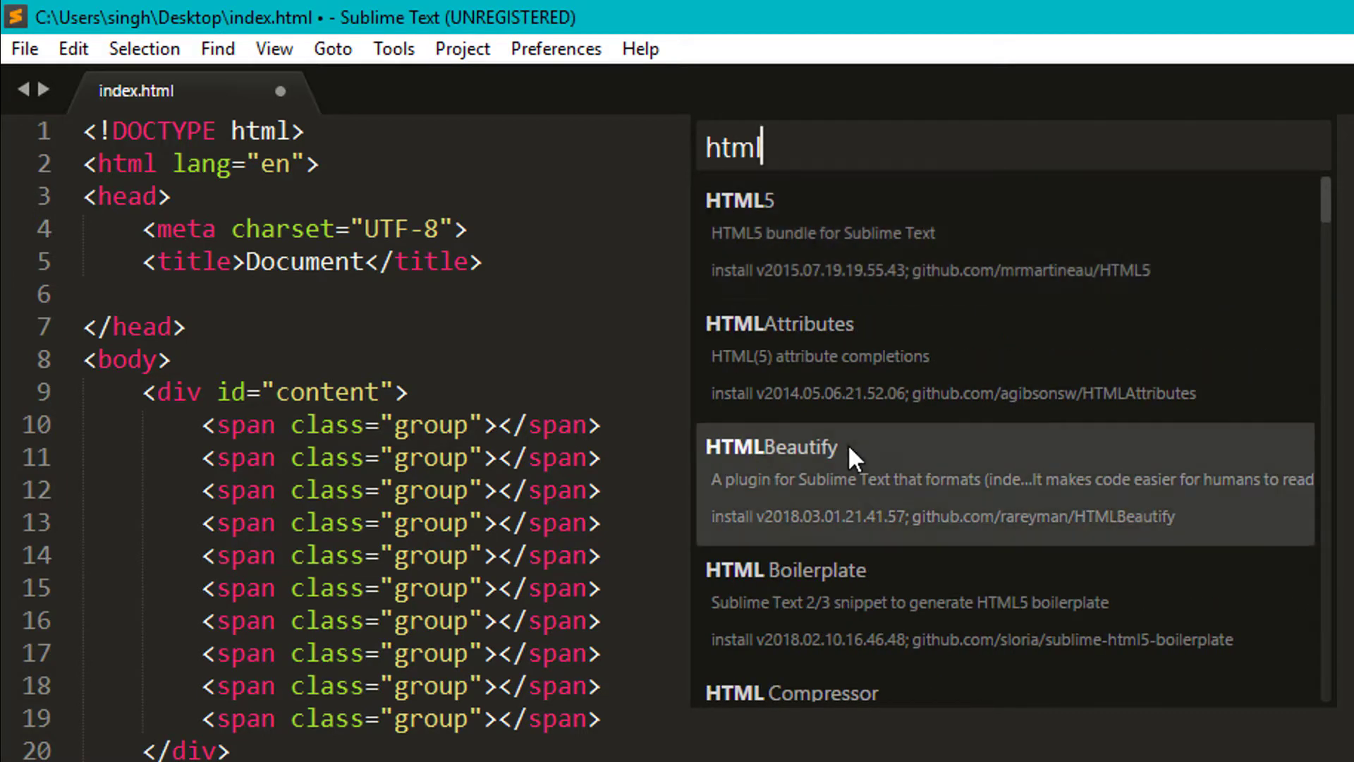
pyautogui.click(274, 49)
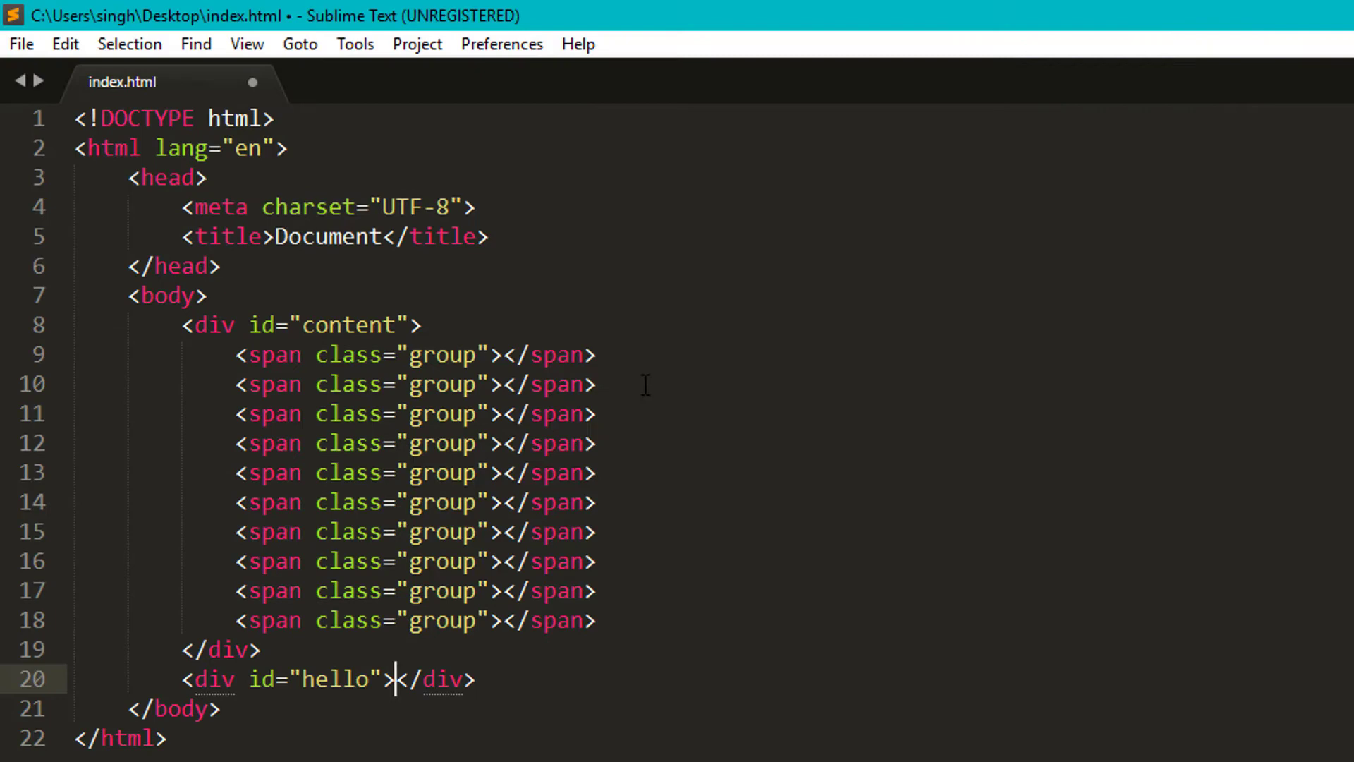
pyautogui.click(501, 44)
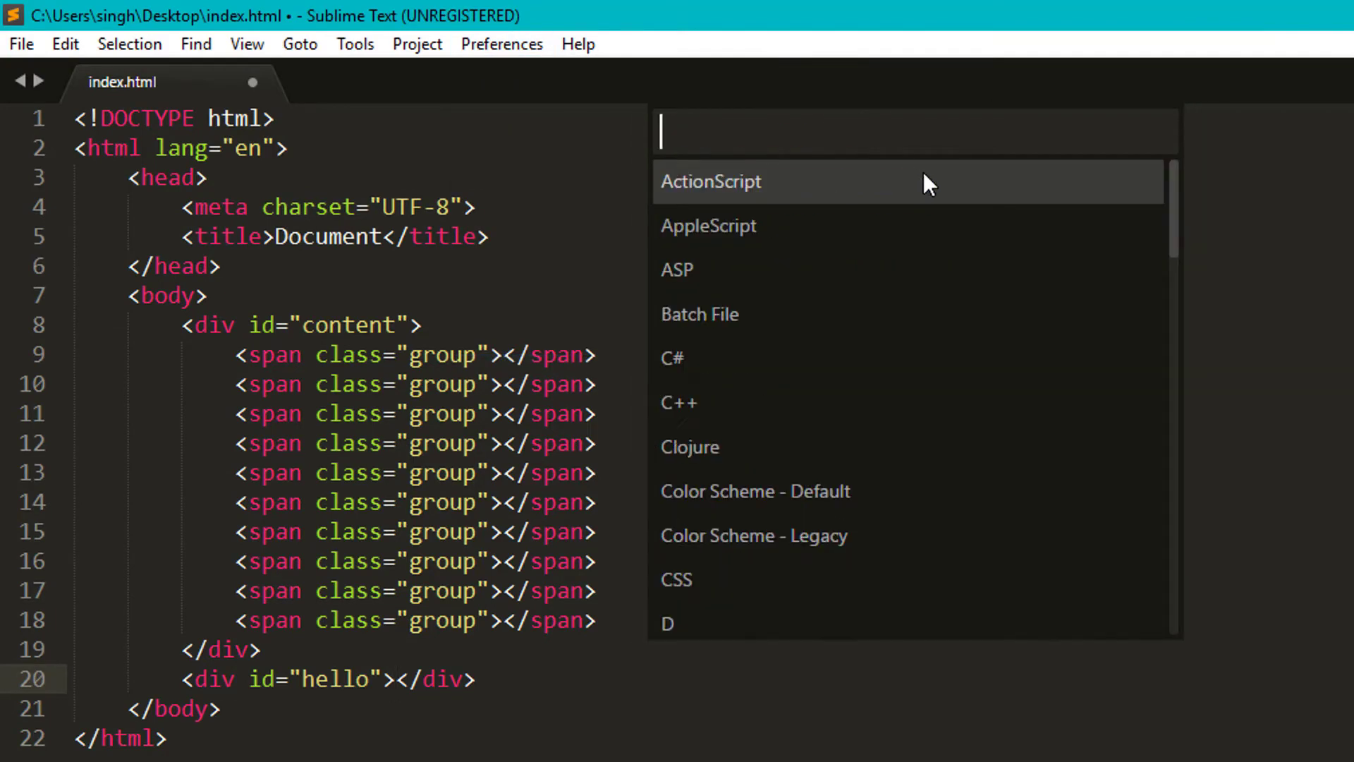
pyautogui.write('em')
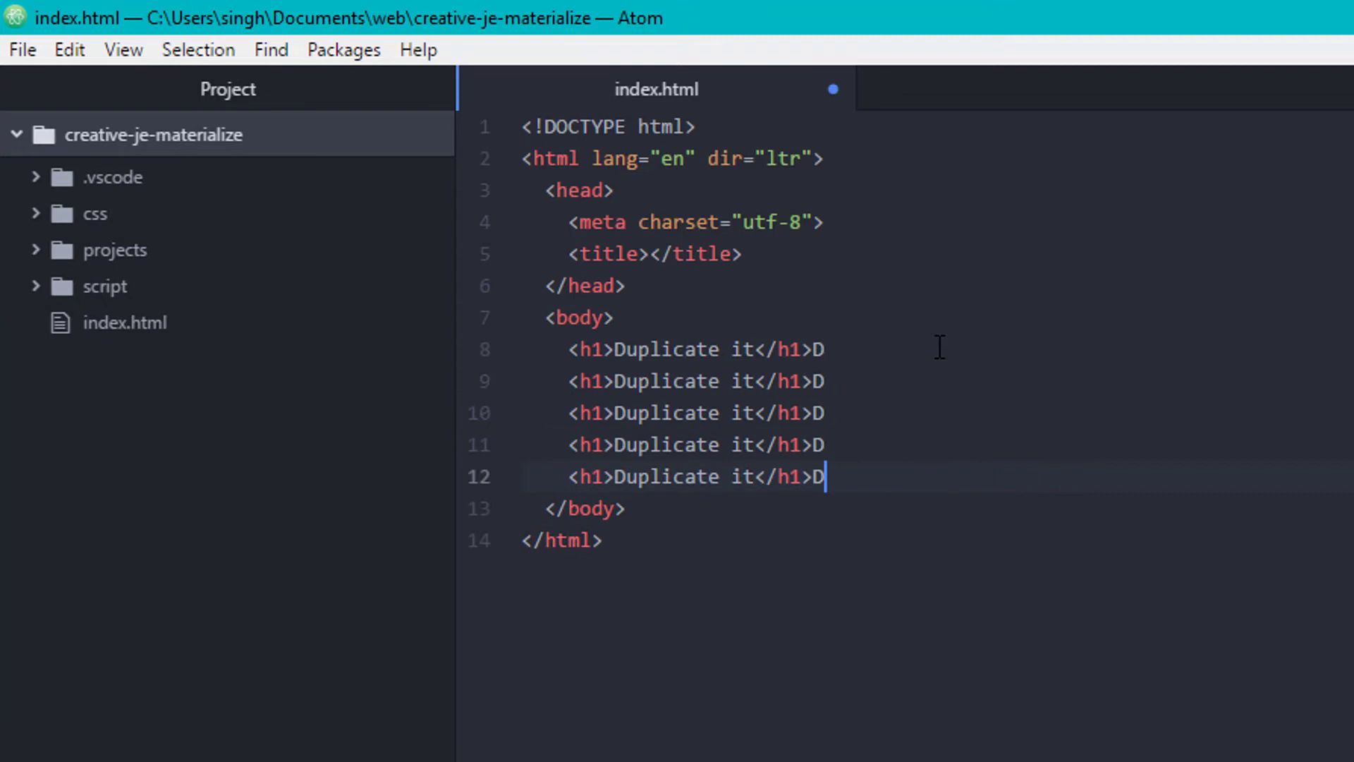
# Show the Git panel and install atom-live-server from a 'live reload' search
pyautogui.click(81, 32)
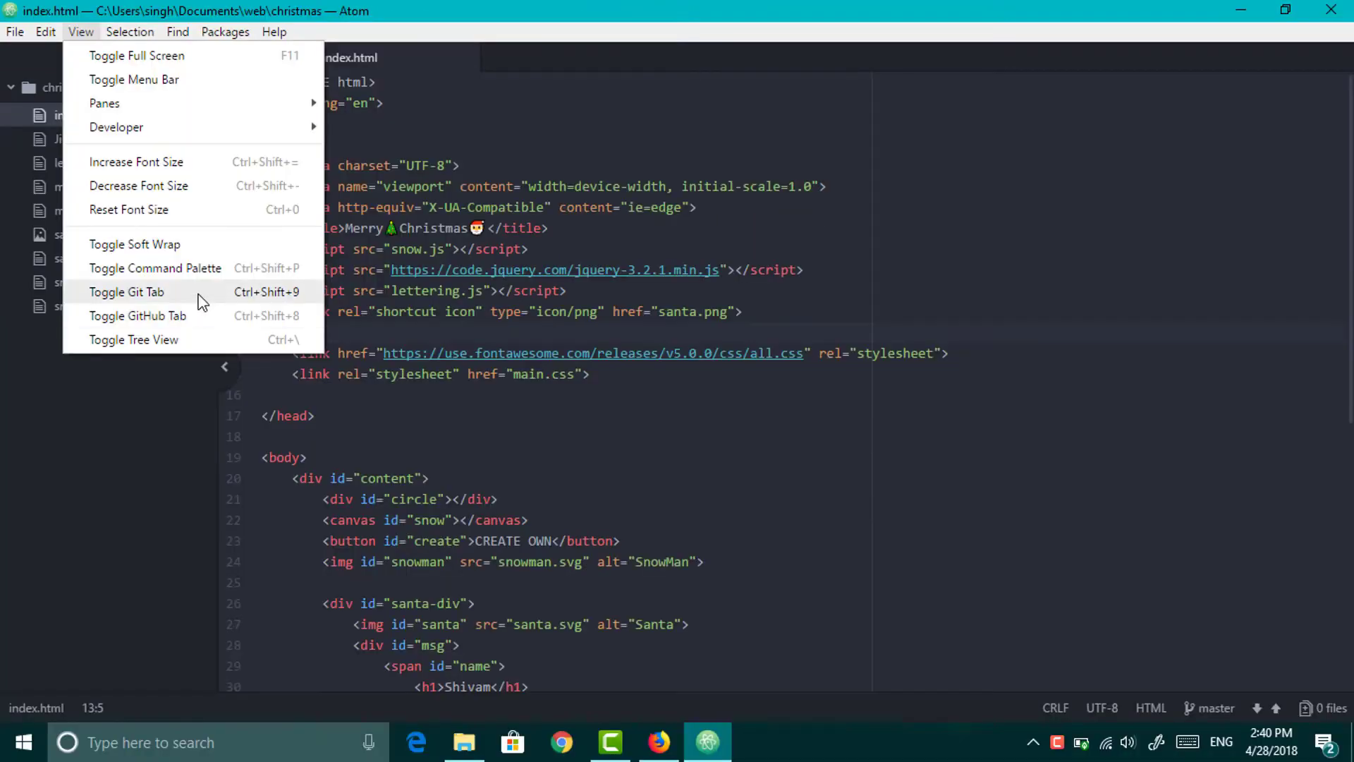
pyautogui.click(127, 292)
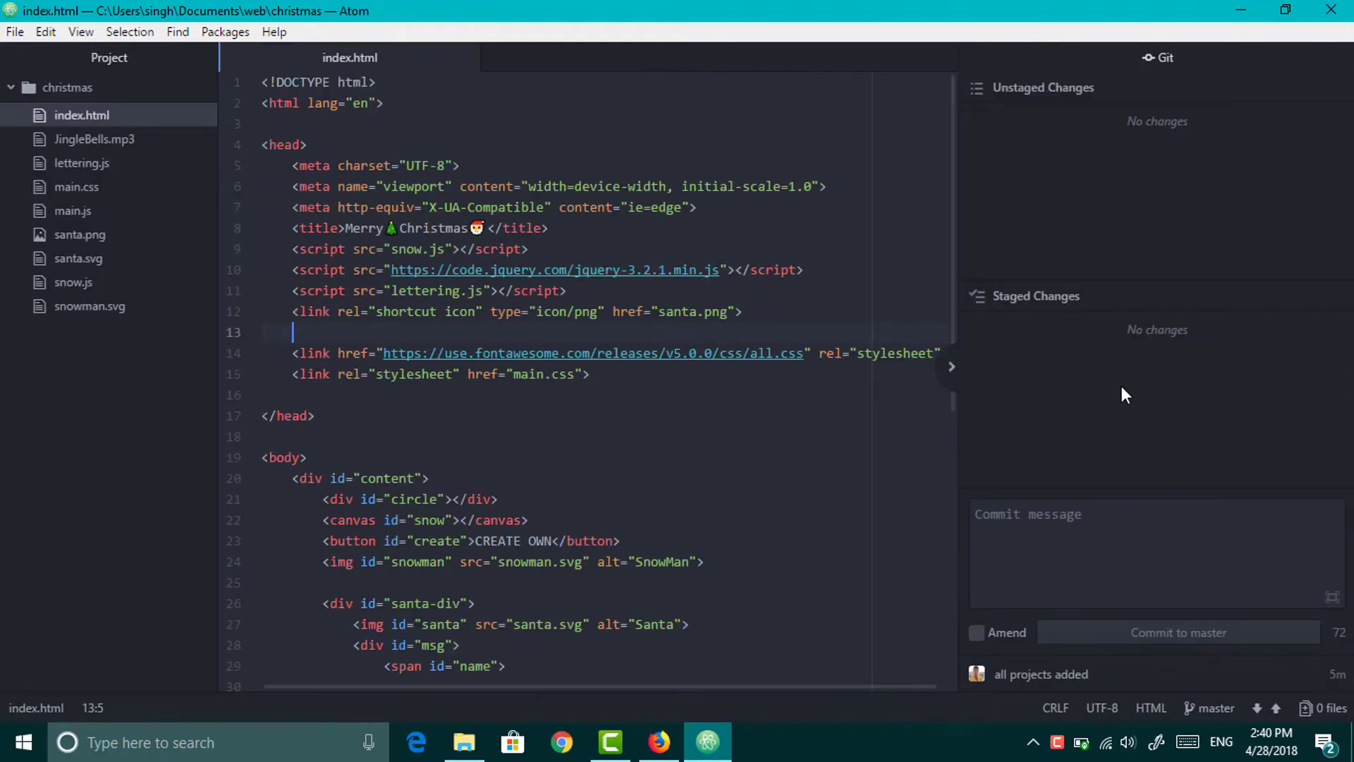
pyautogui.click(14, 32)
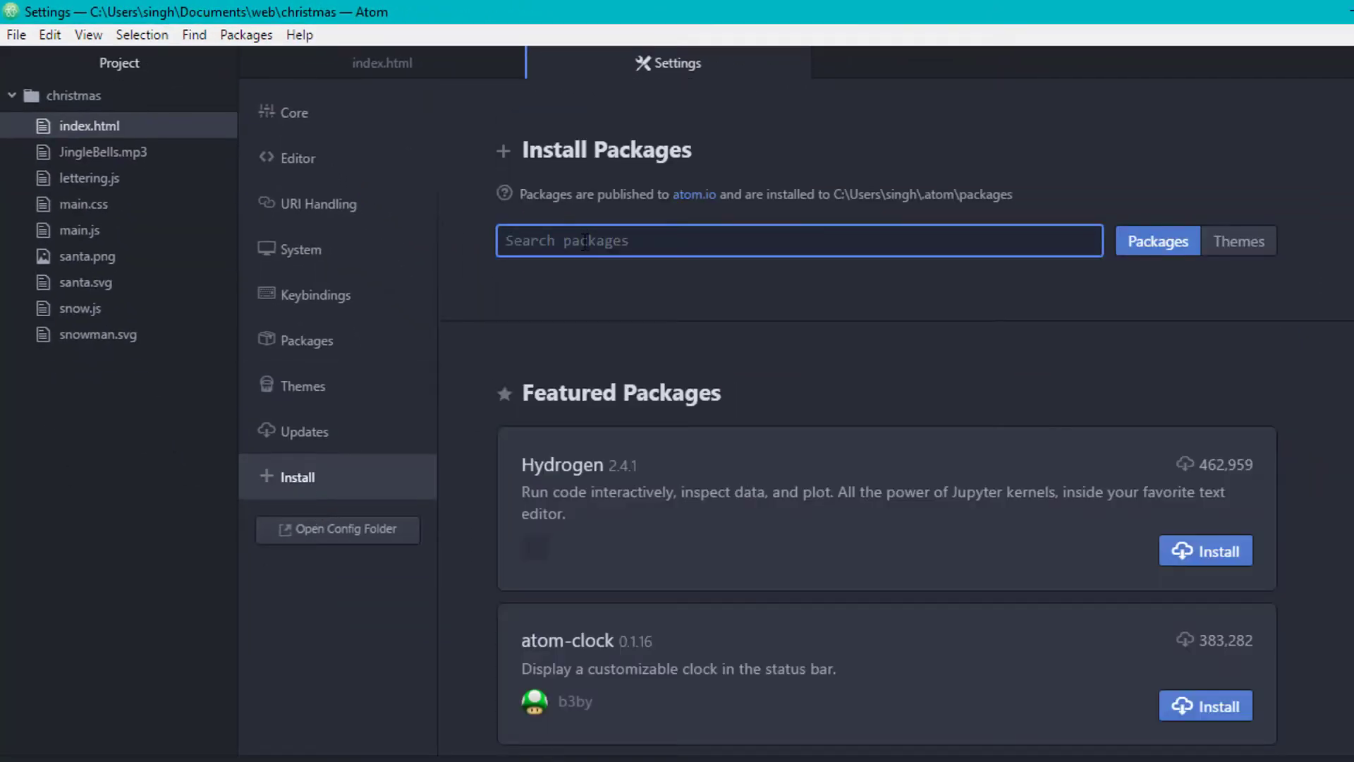
pyautogui.write('live reload')
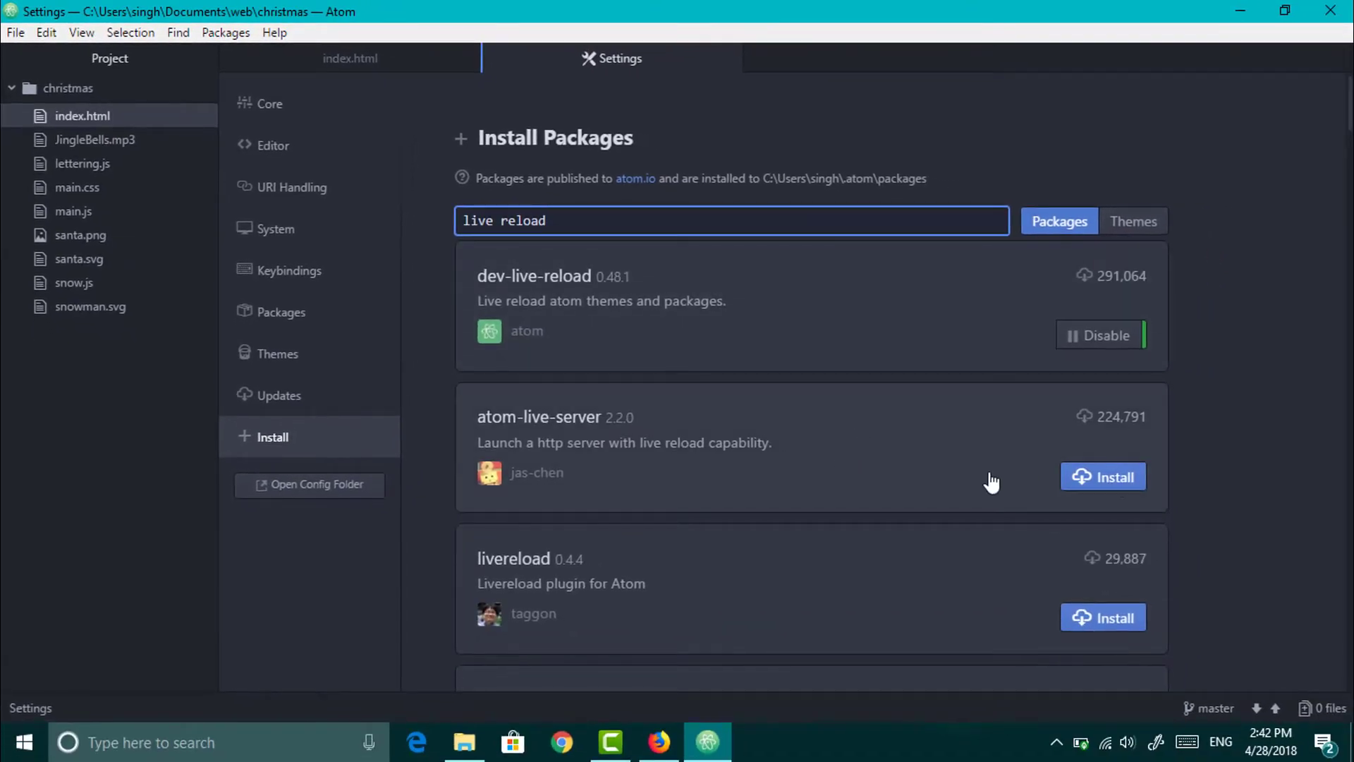
pyautogui.click(539, 416)
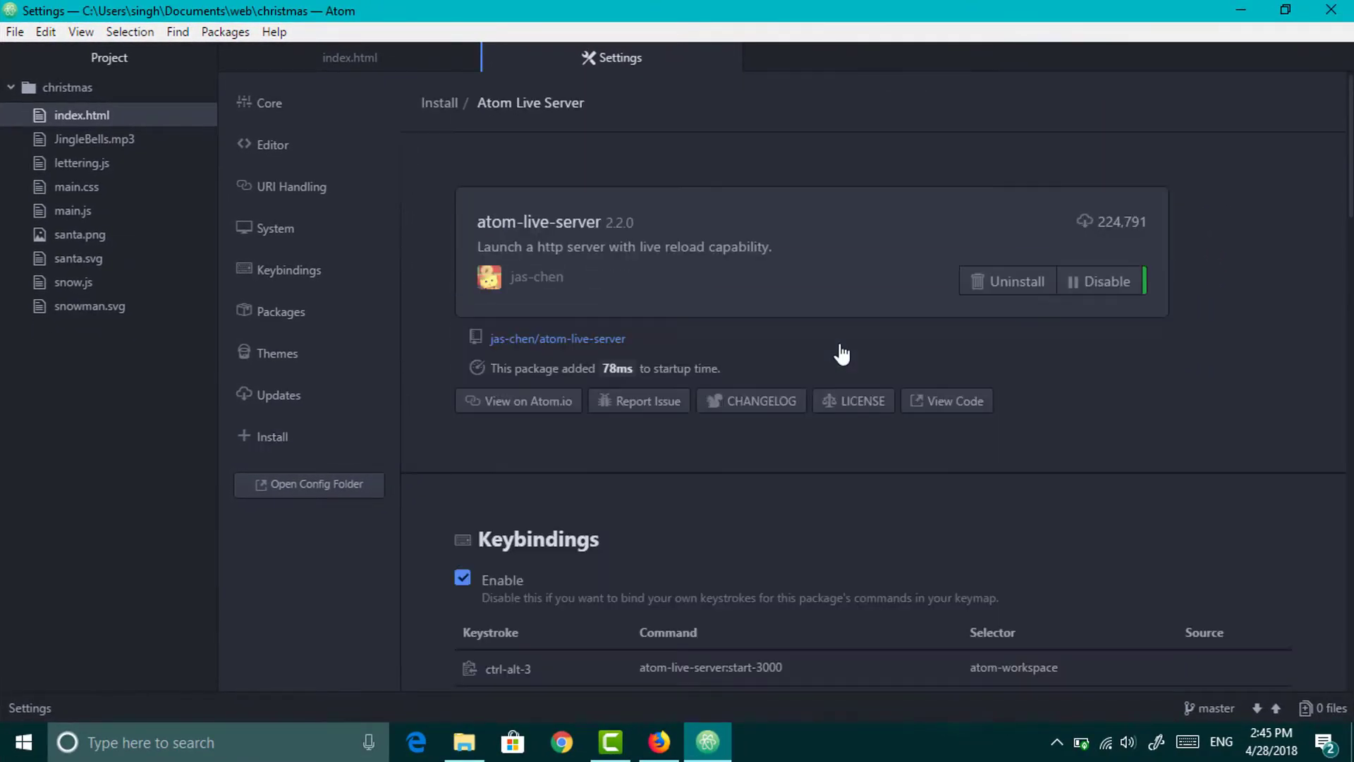
pyautogui.moveTo(734, 473)
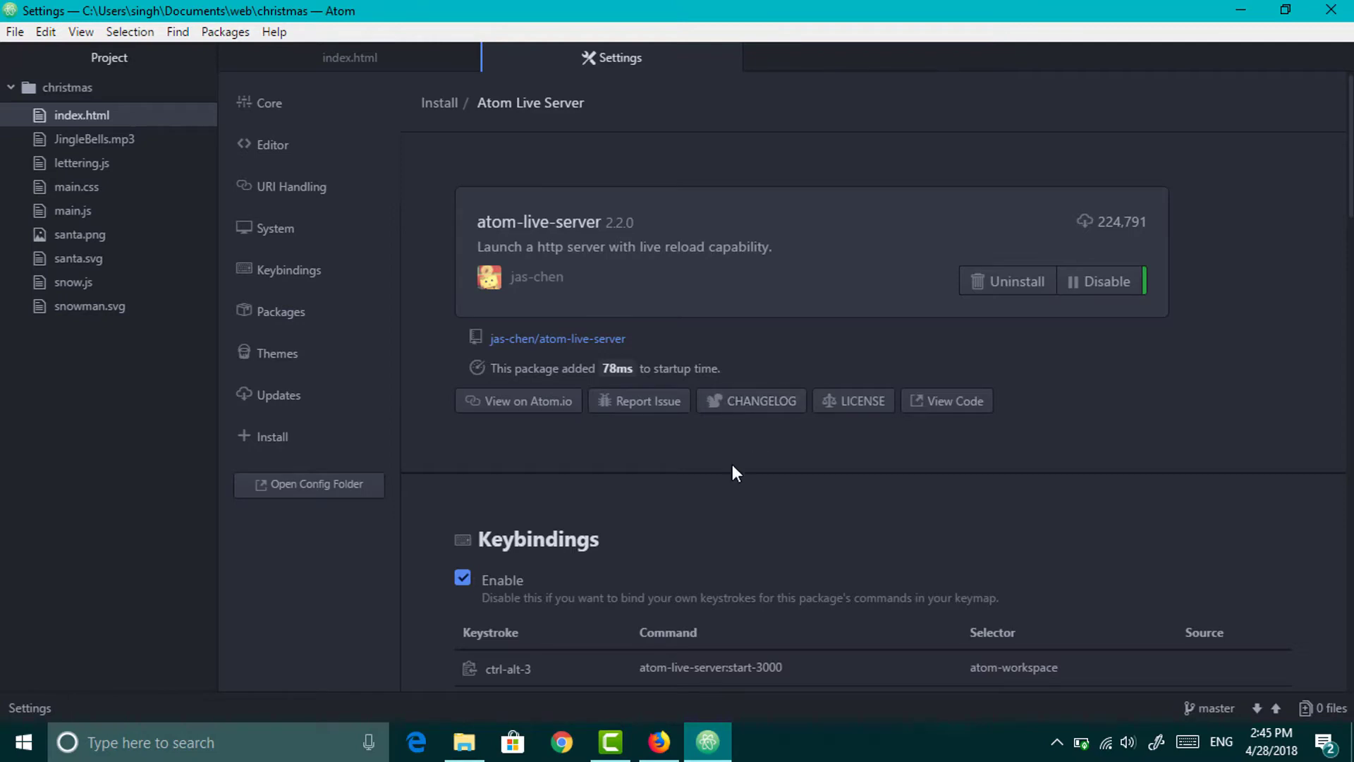
# Start the live server on port 3000, allow firewall access, and type 'Hello there'
pyautogui.scroll(-3)
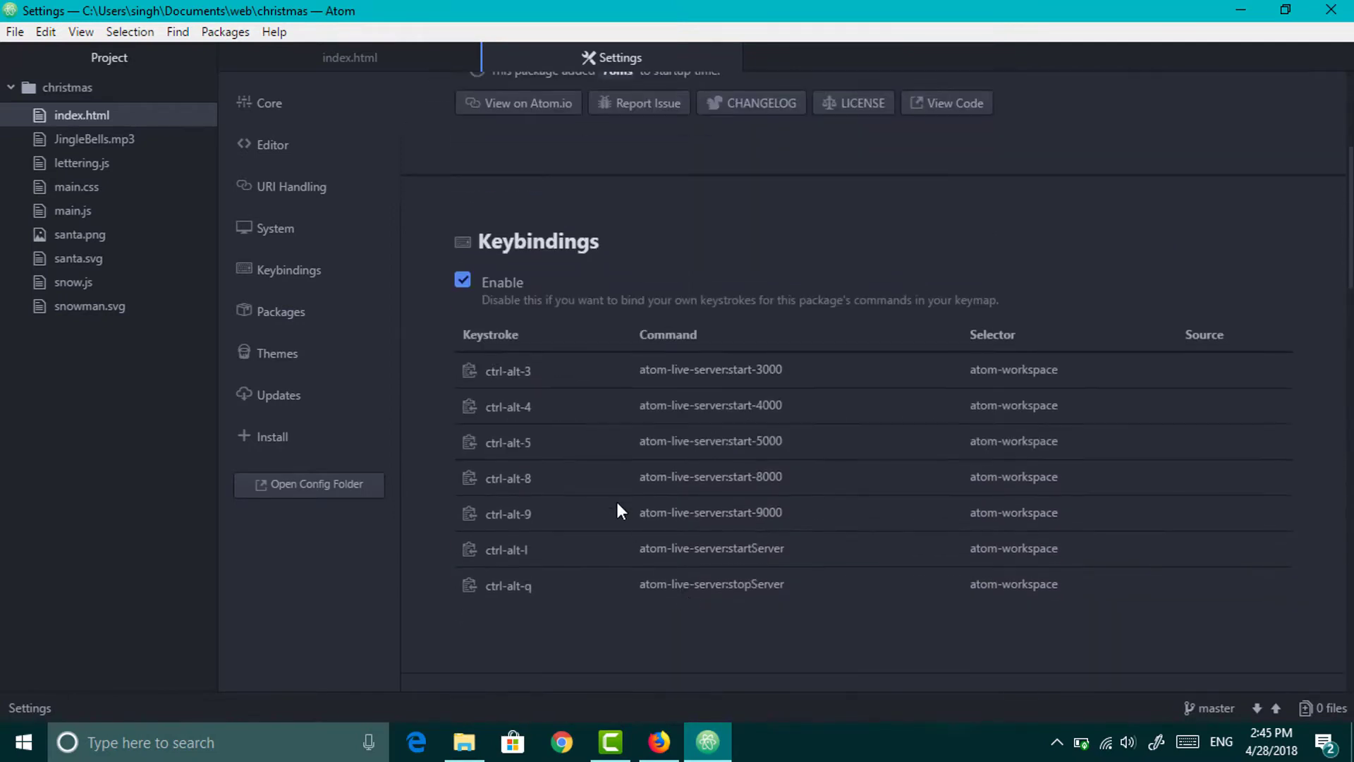
pyautogui.click(349, 57)
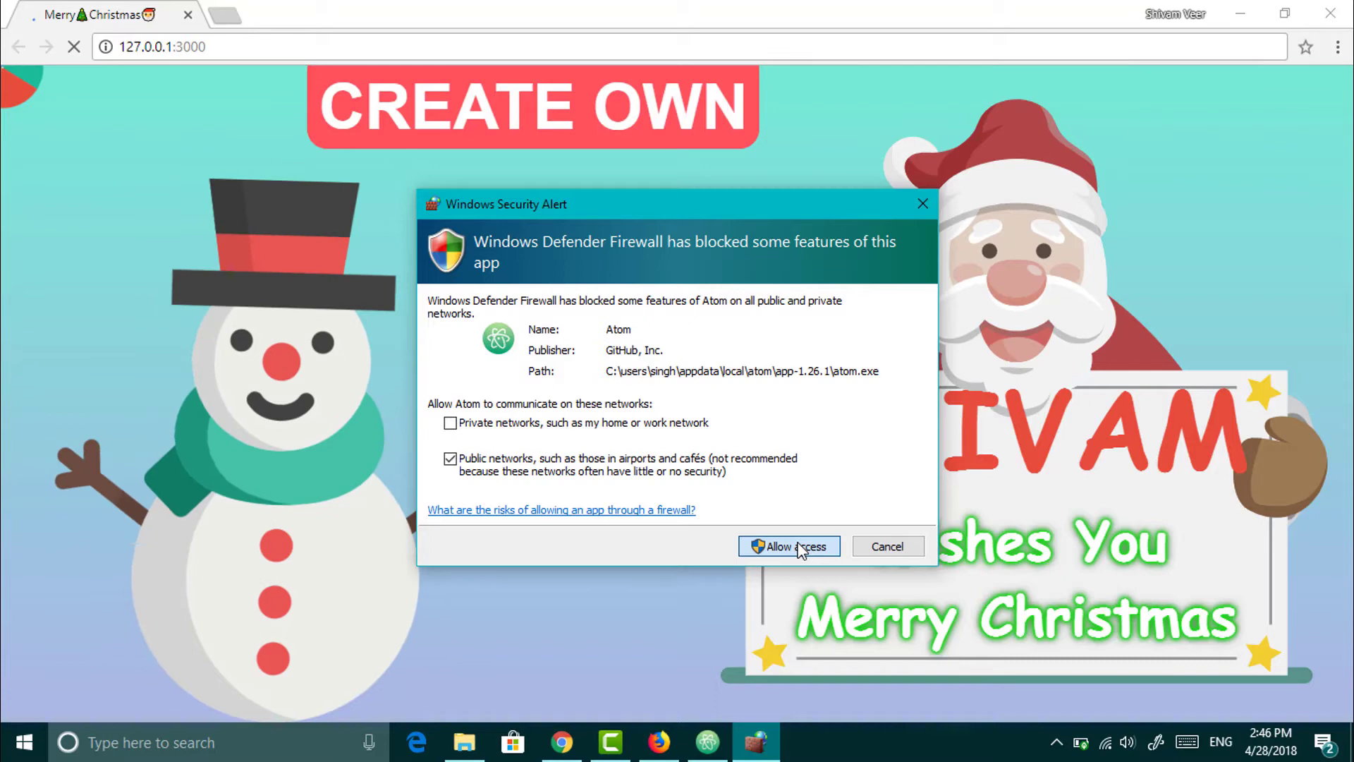
pyautogui.click(787, 546)
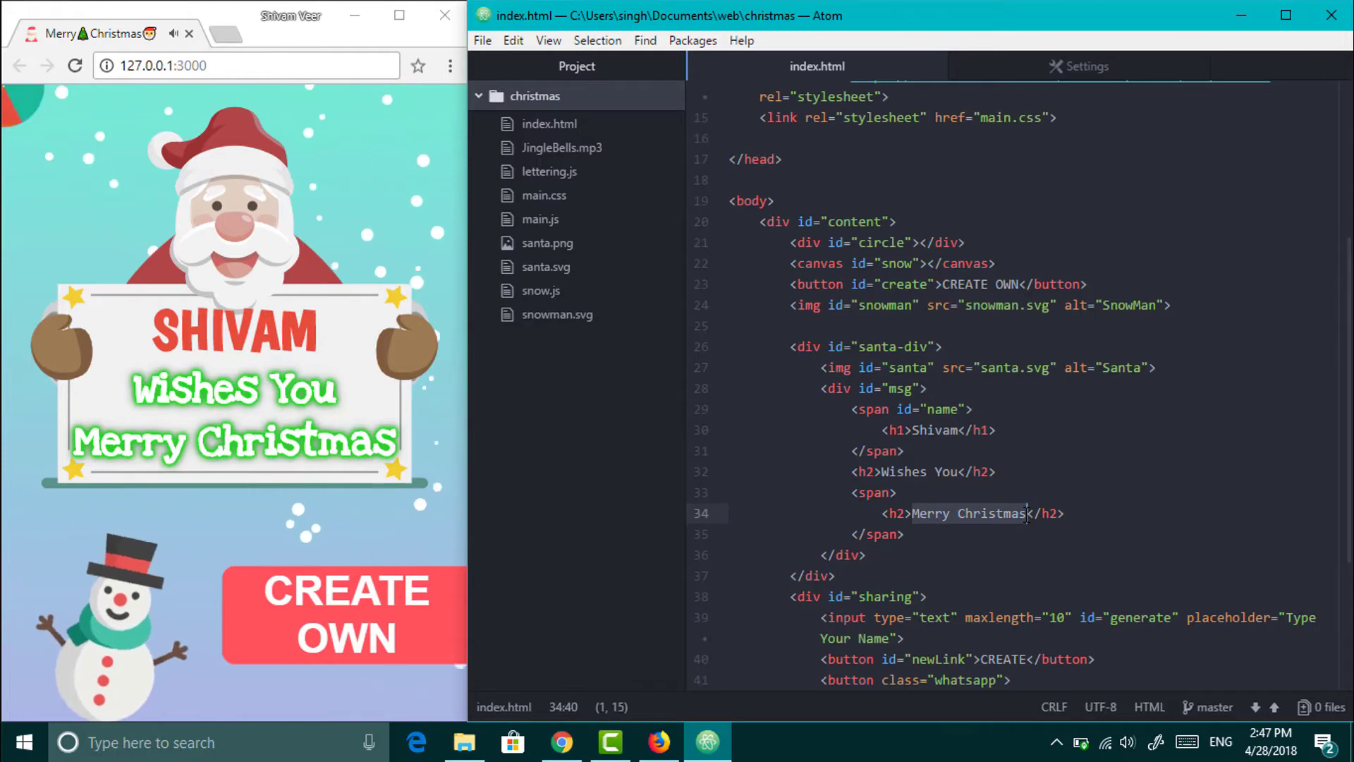
pyautogui.write('Hello there')
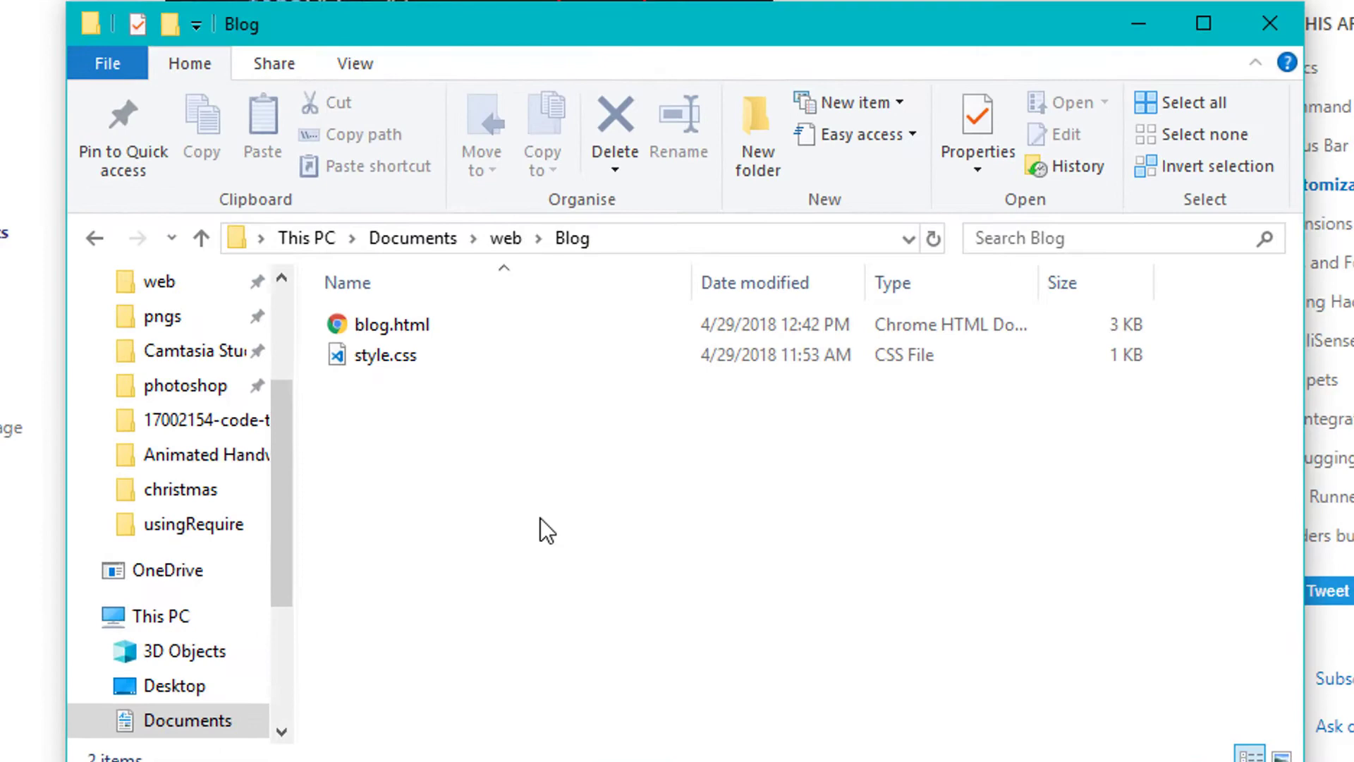
# Bring up the Blog folder's context menu for opening it in Code
pyautogui.rightClick(546, 531)
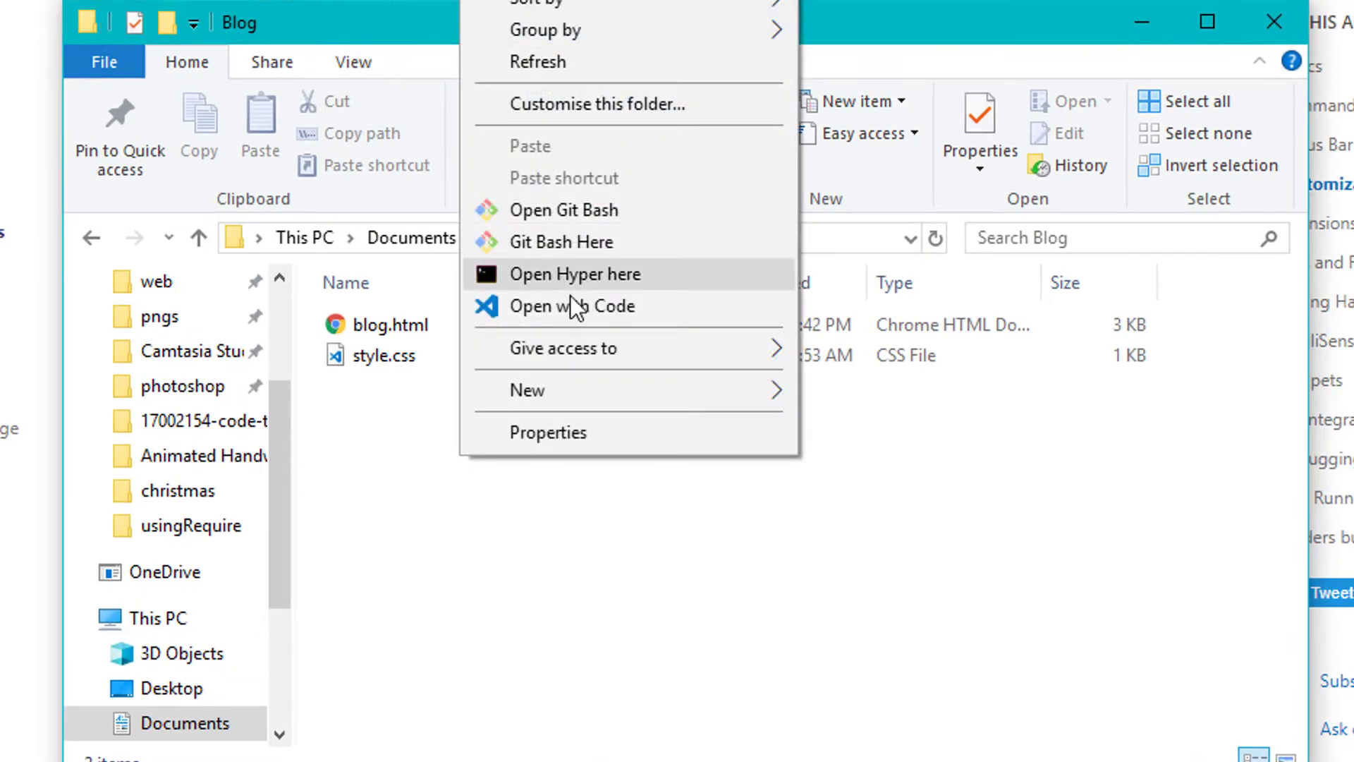
pyautogui.moveTo(686, 583)
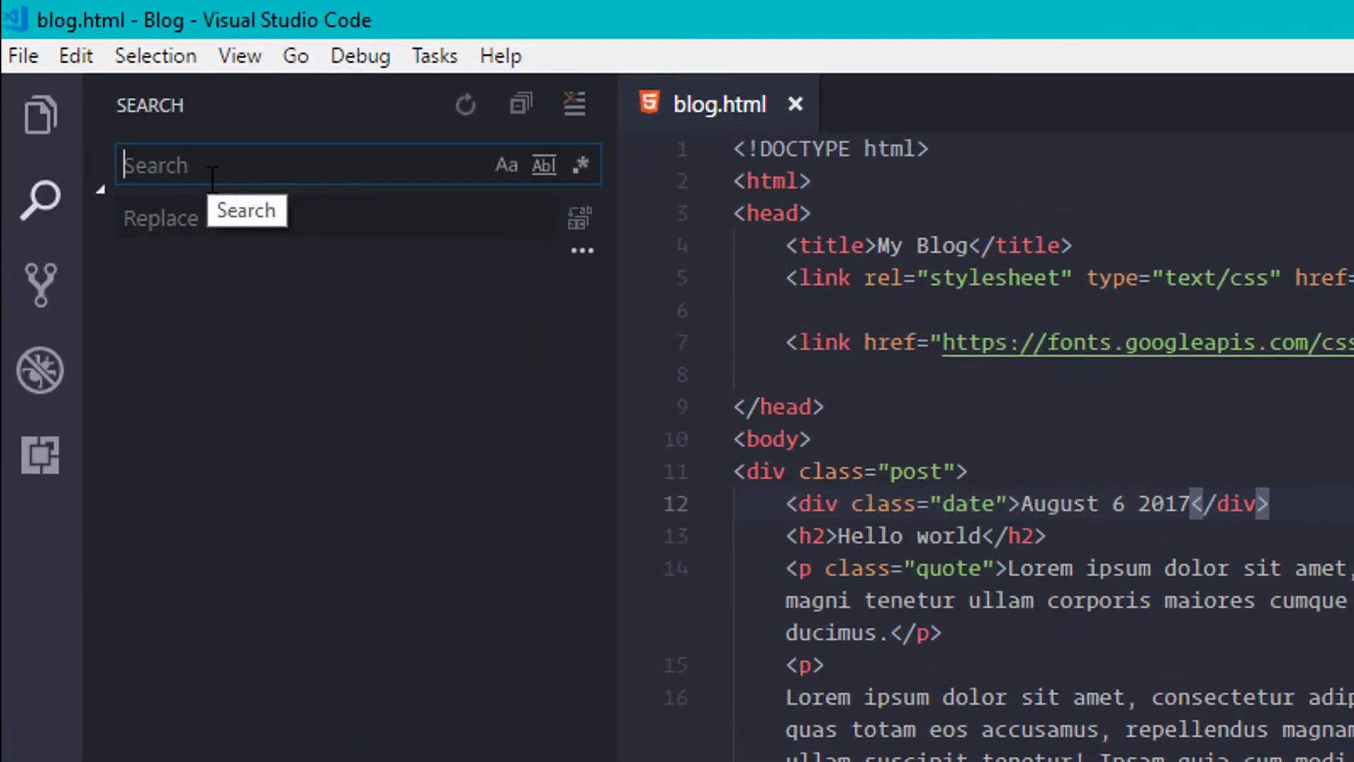
# Find 'Hello' in the file and replace it with 'Hi'
pyautogui.write('Hel')
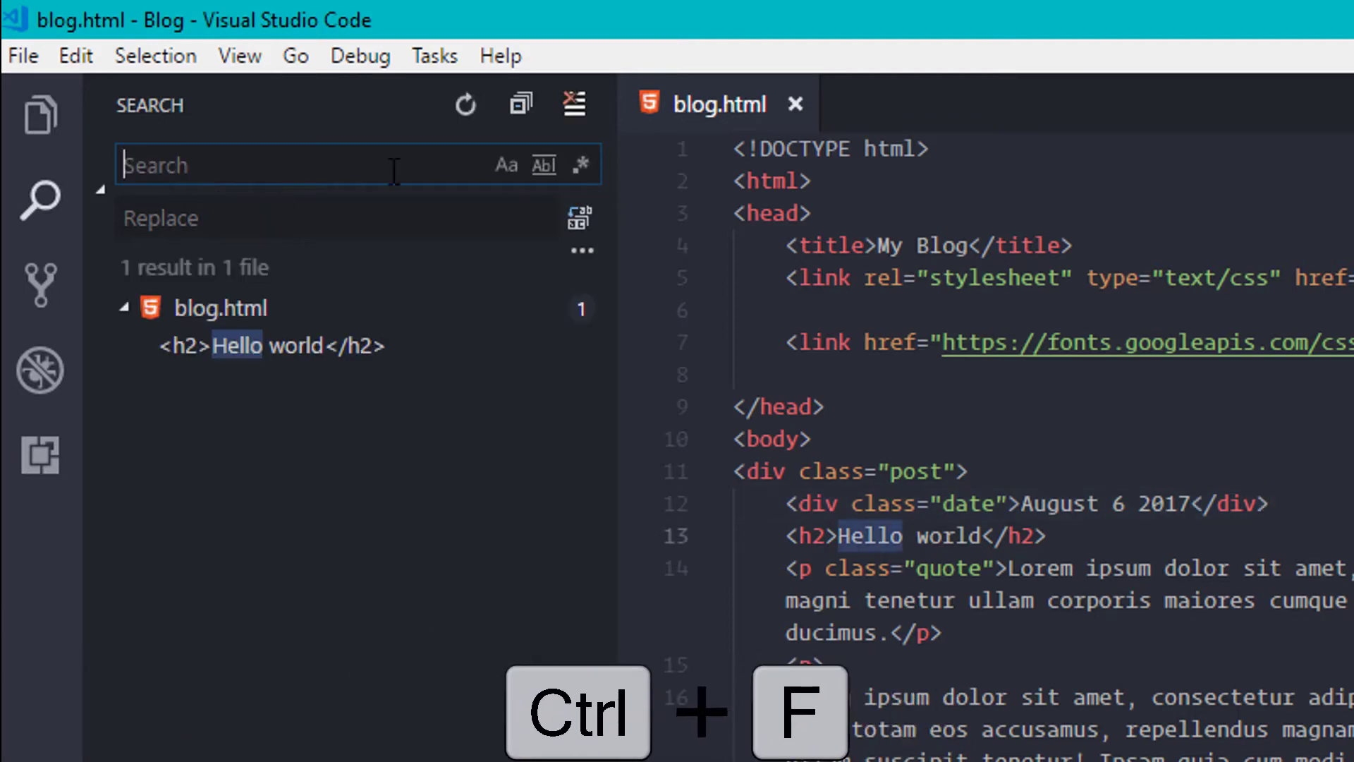
pyautogui.press('ctrl+f')
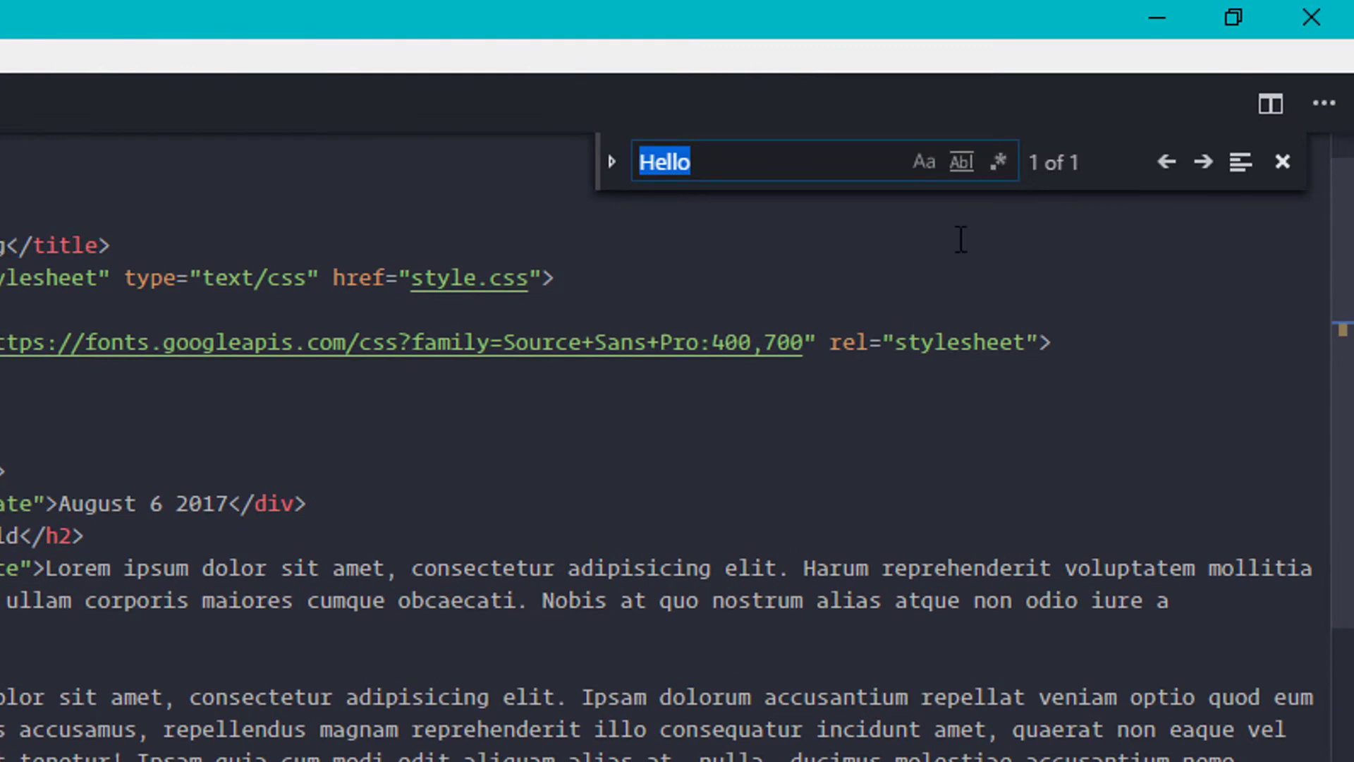
pyautogui.click(613, 185)
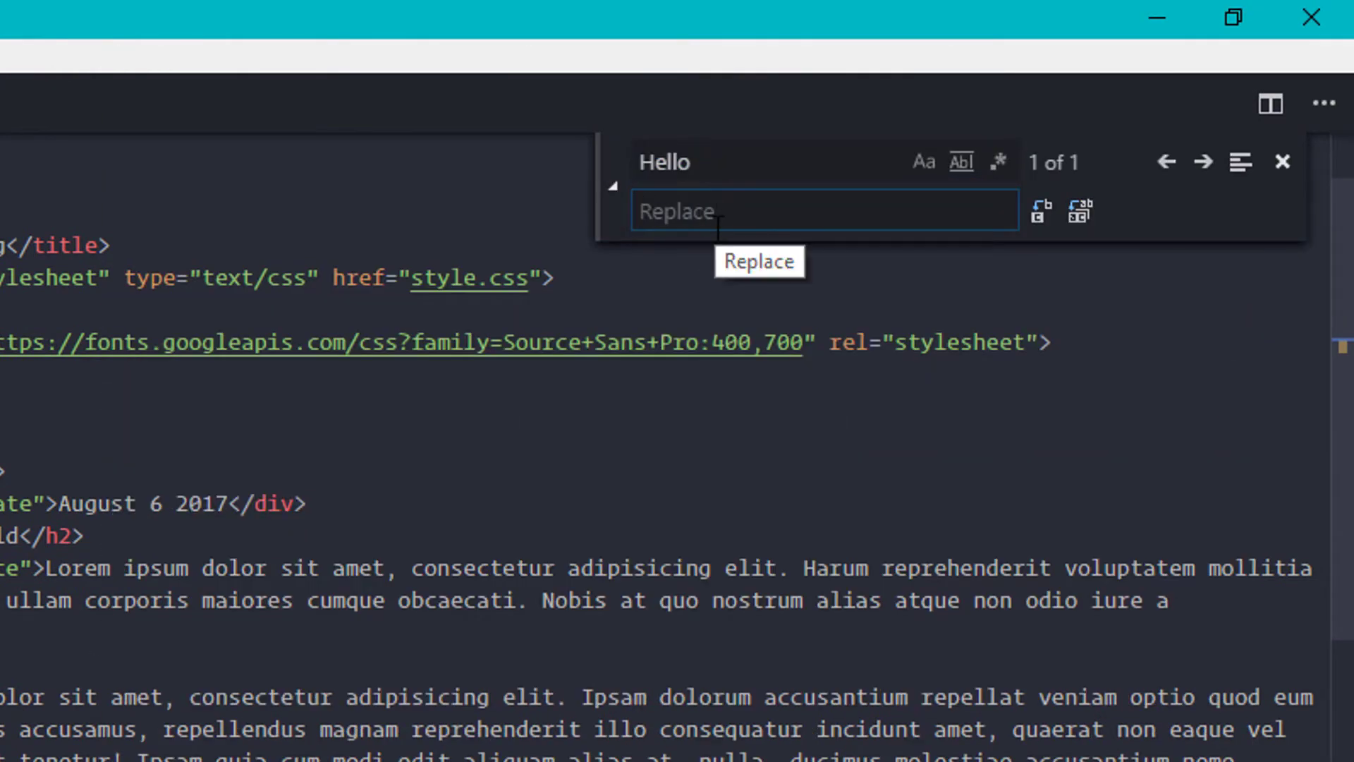
pyautogui.write('Hi')
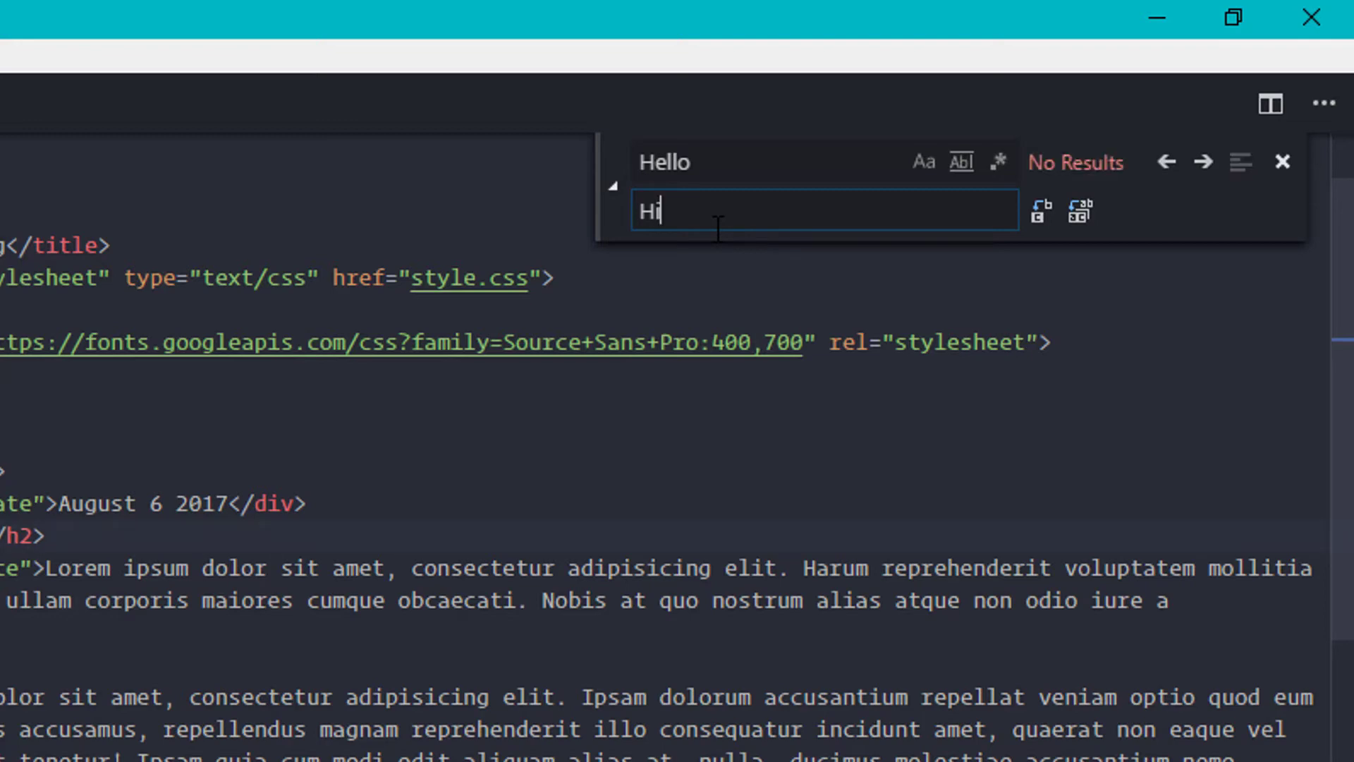
pyautogui.moveTo(1078, 214)
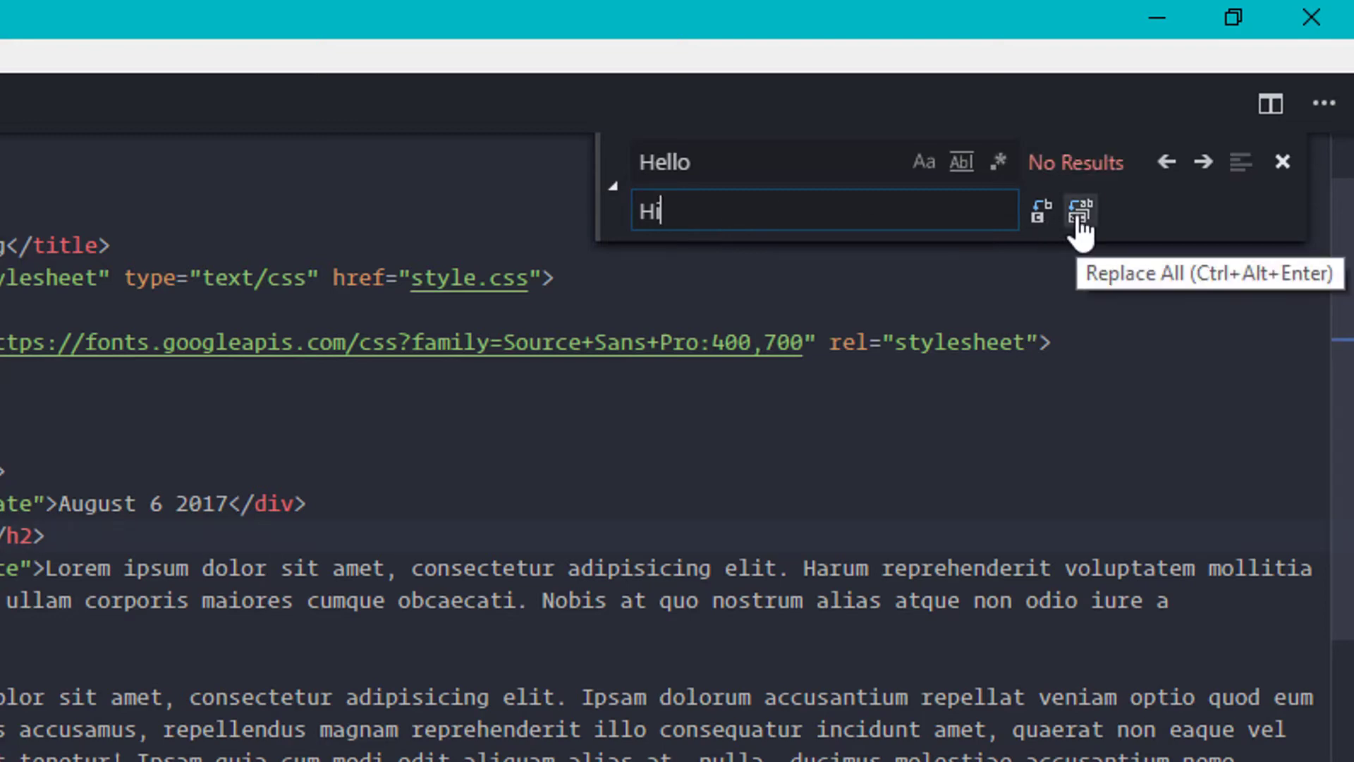
pyautogui.moveTo(1040, 211)
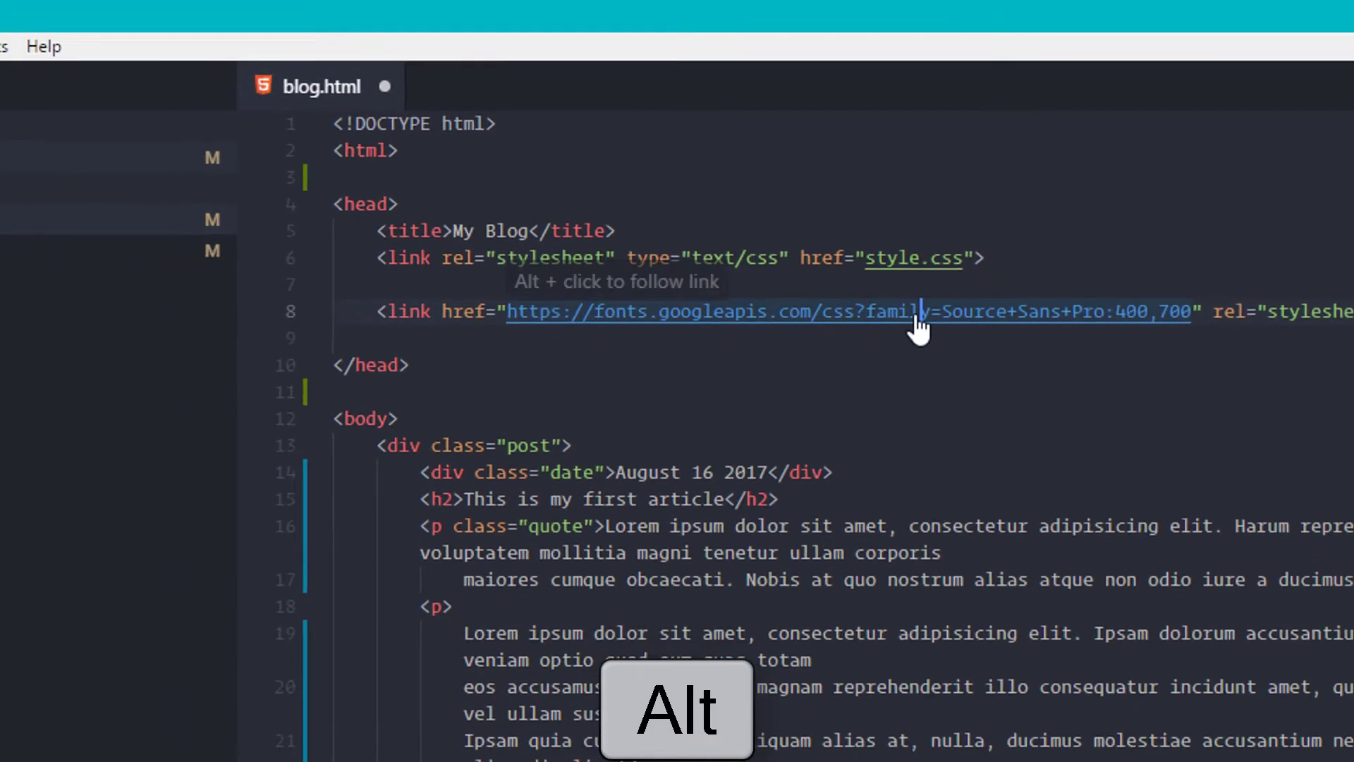
# Add a main.js script tag below the stylesheet link, create main.js, and return to blog.html
pyautogui.click(920, 311)
pyautogui.write('sc')
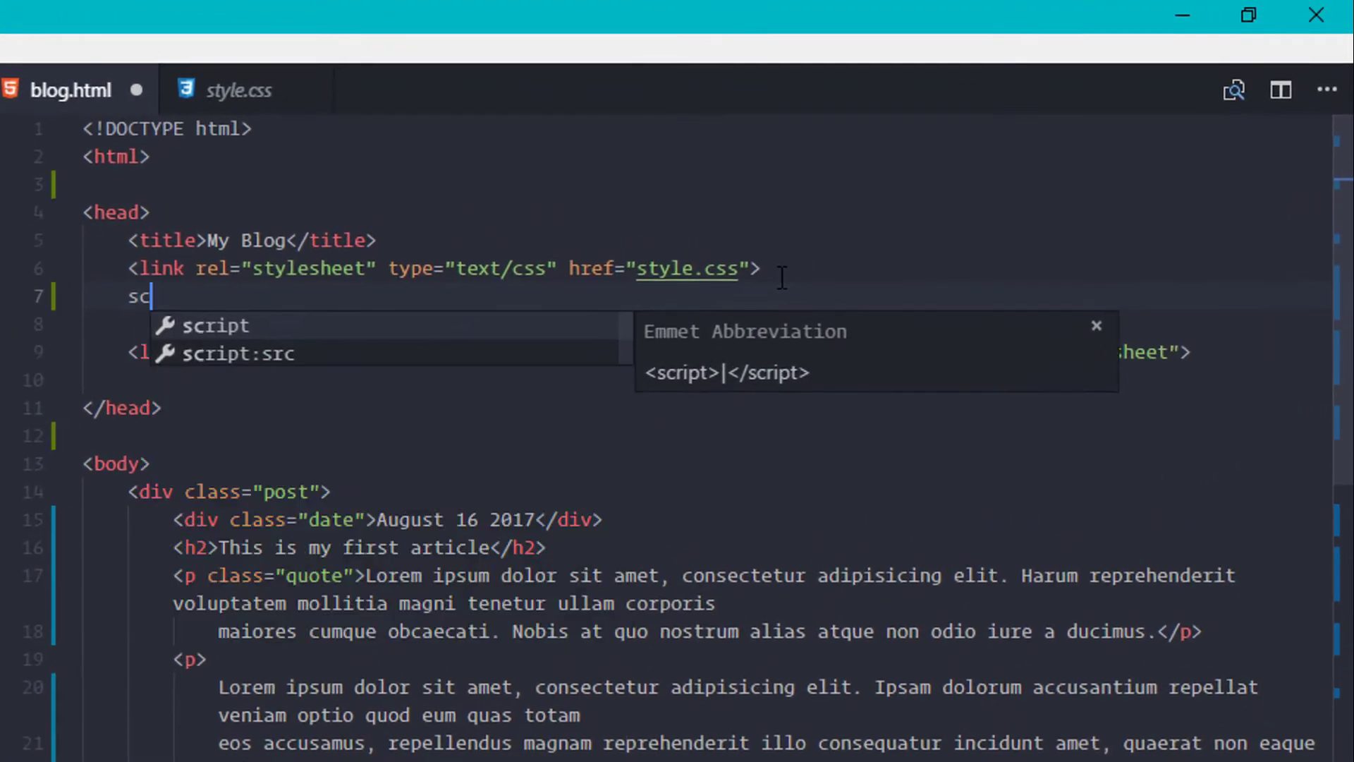
pyautogui.press('Tab')
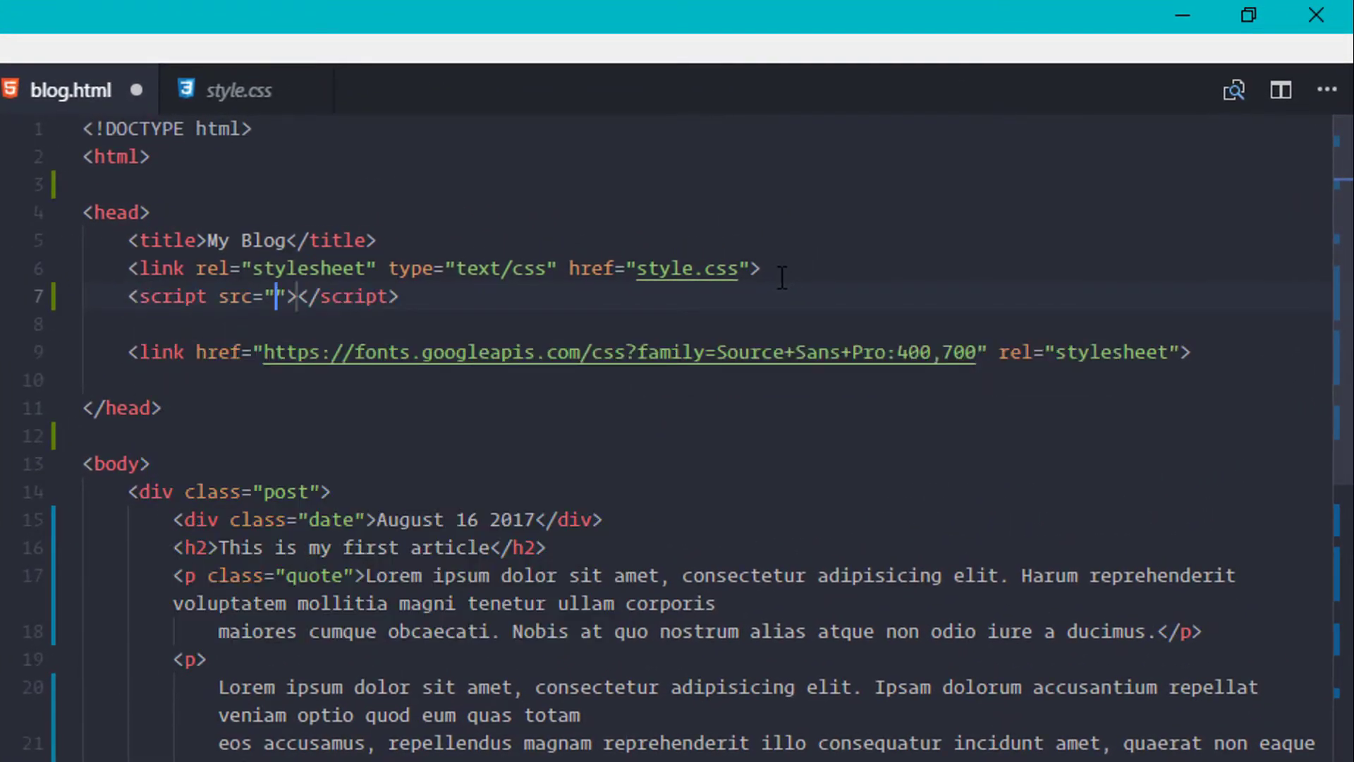
pyautogui.write('main.')
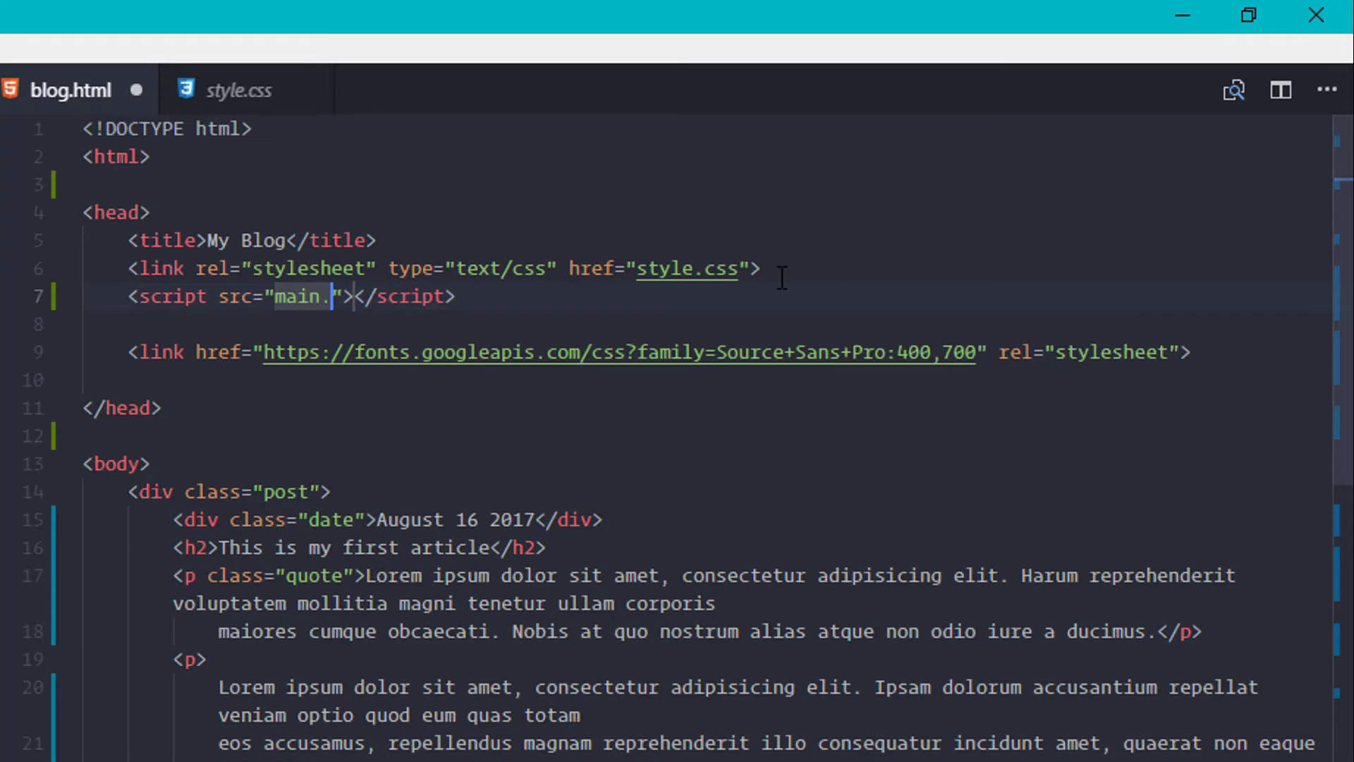
pyautogui.write('js')
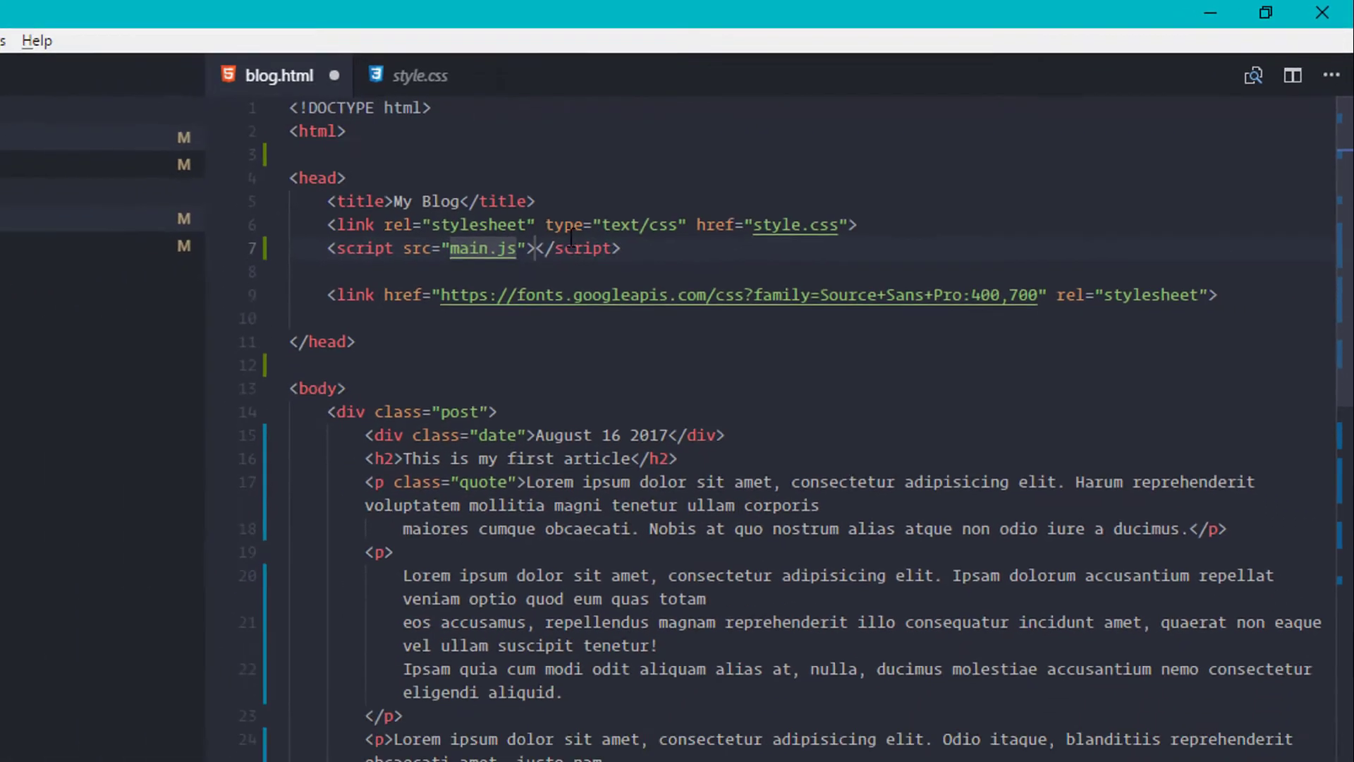
pyautogui.click(482, 248)
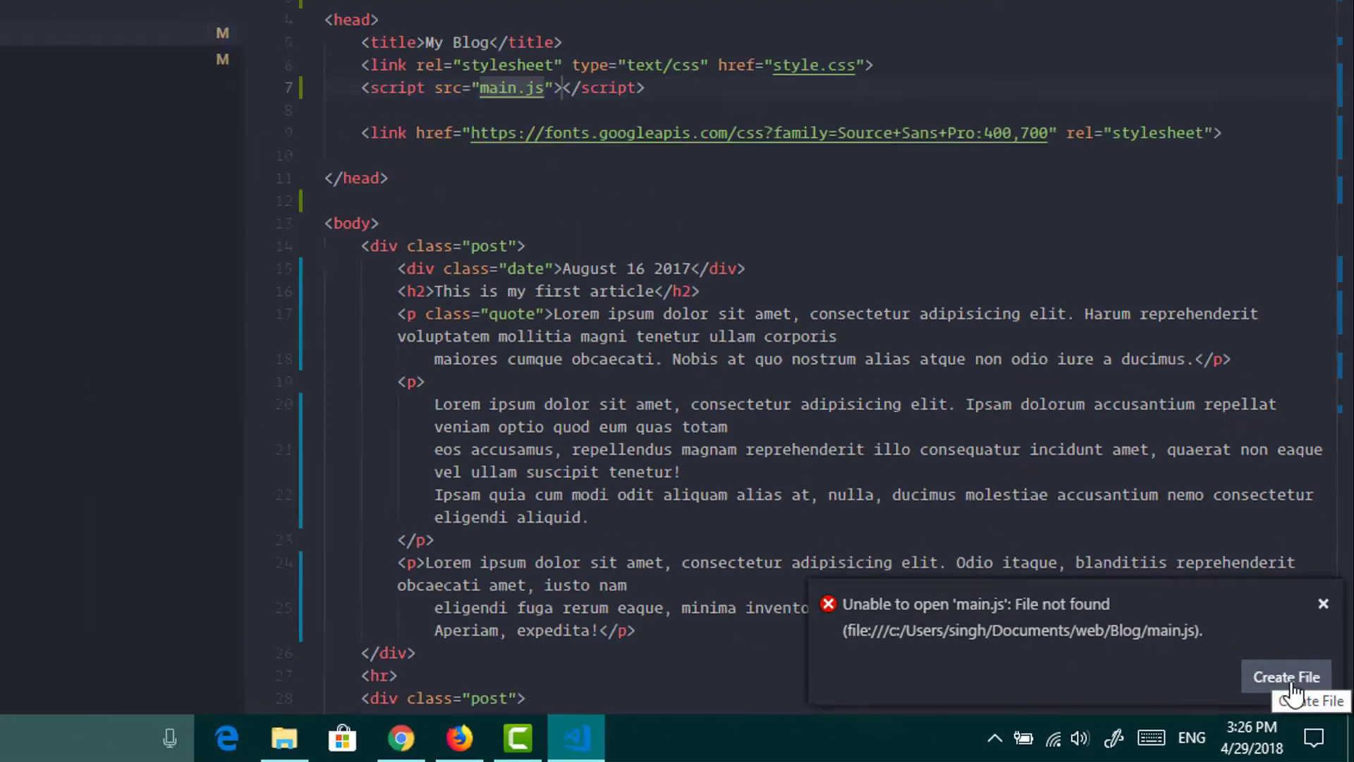
pyautogui.click(1286, 677)
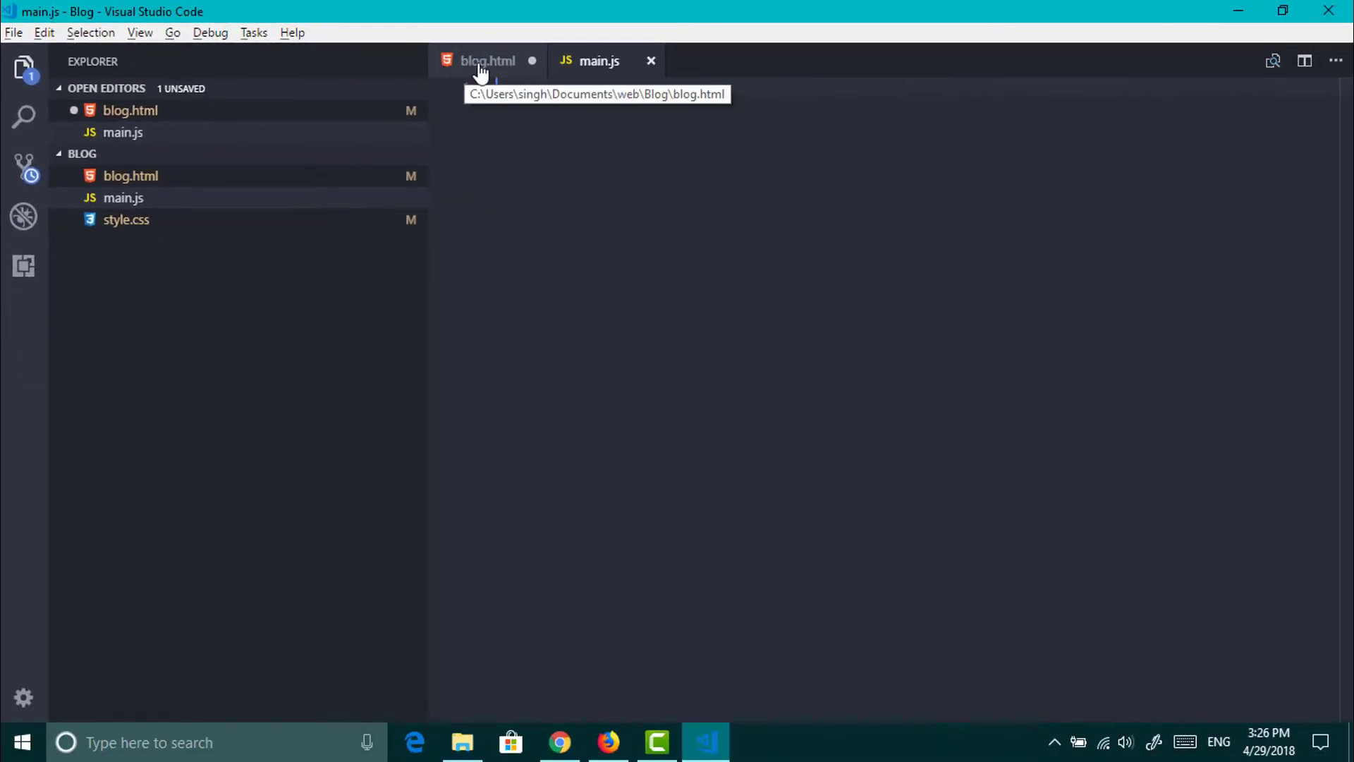
pyautogui.click(486, 60)
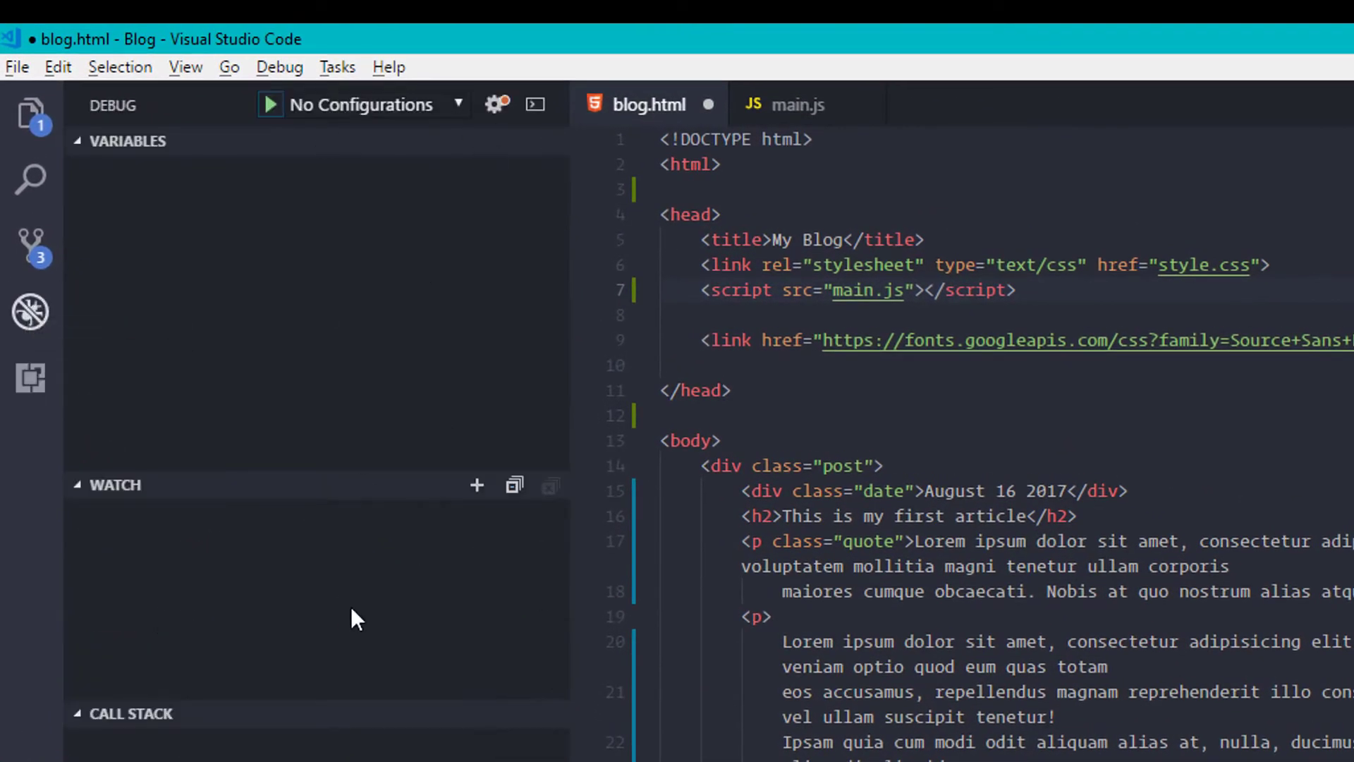
# Browse the installed extensions and open the Live Server extension page
pyautogui.click(31, 384)
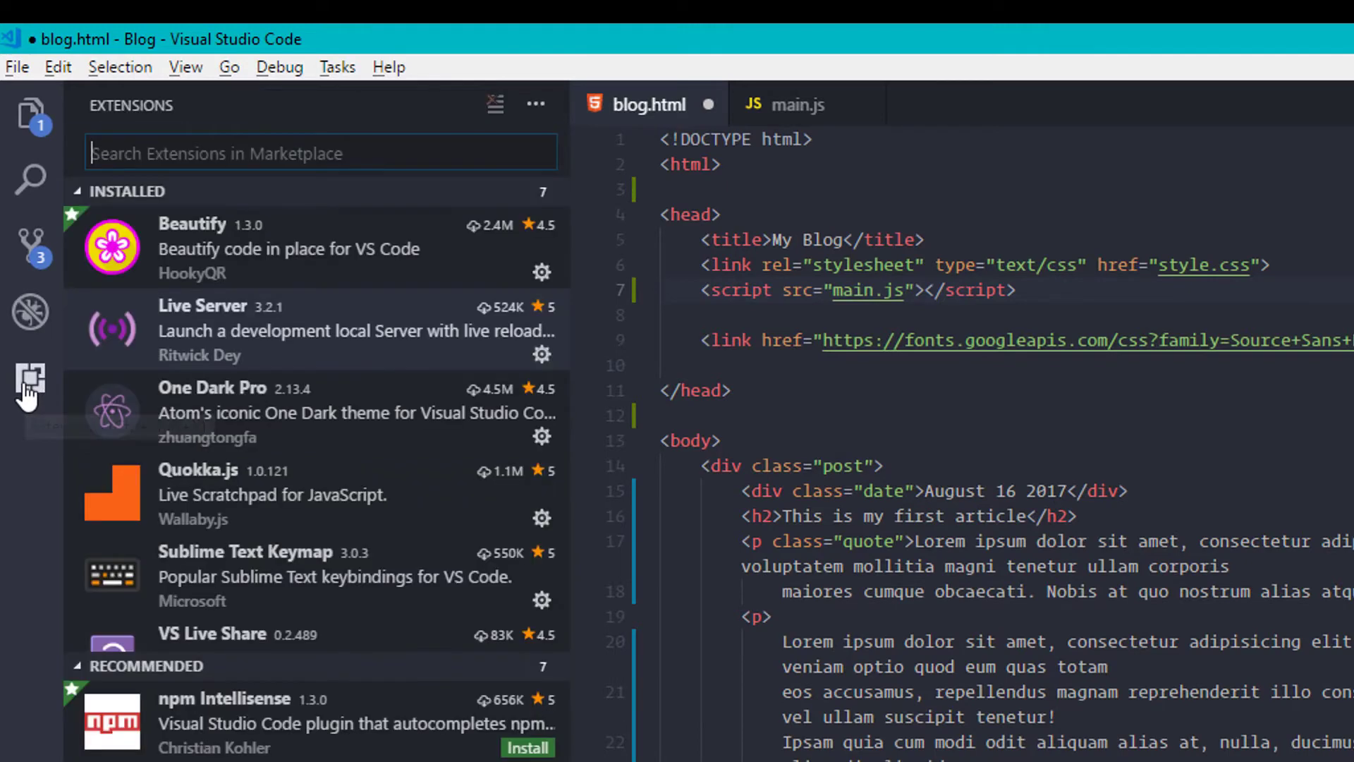
pyautogui.scroll(-3)
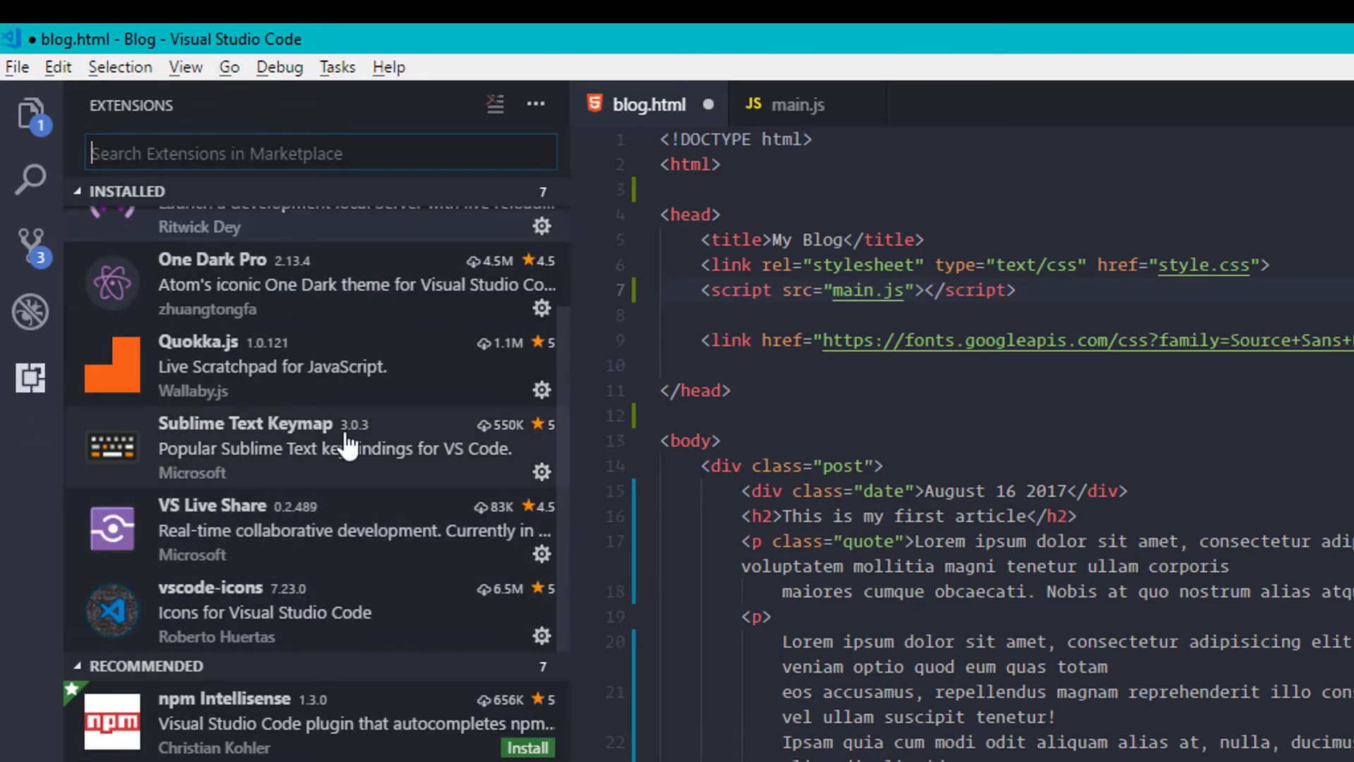
pyautogui.moveTo(349, 484)
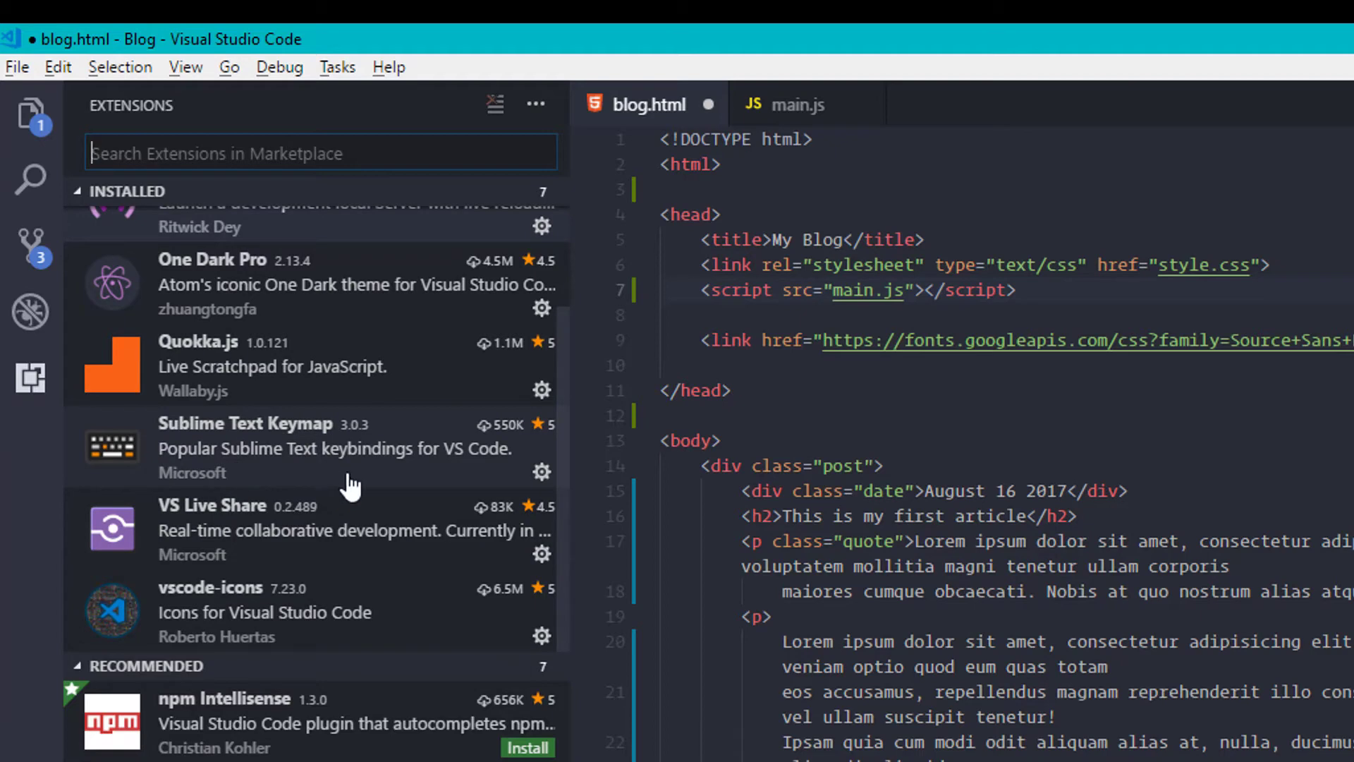
pyautogui.moveTo(337, 596)
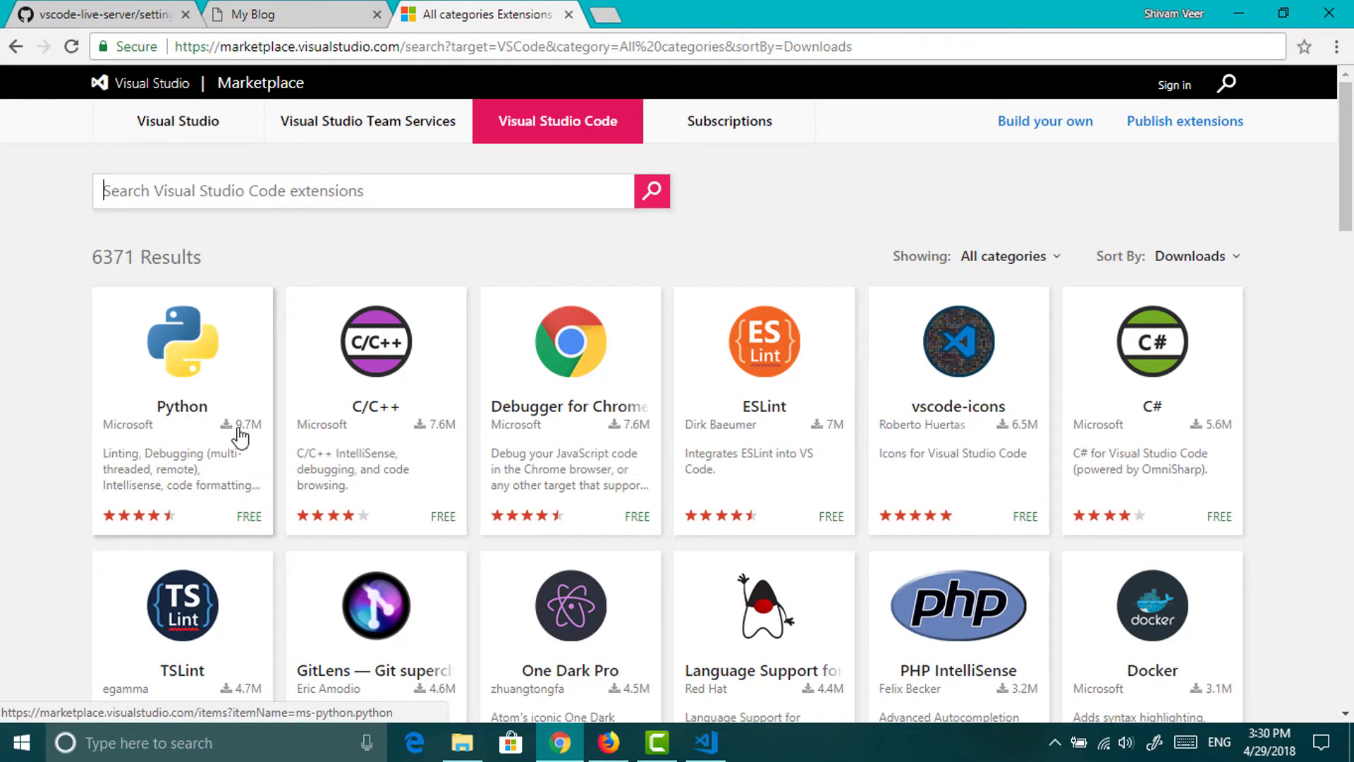
pyautogui.click(181, 341)
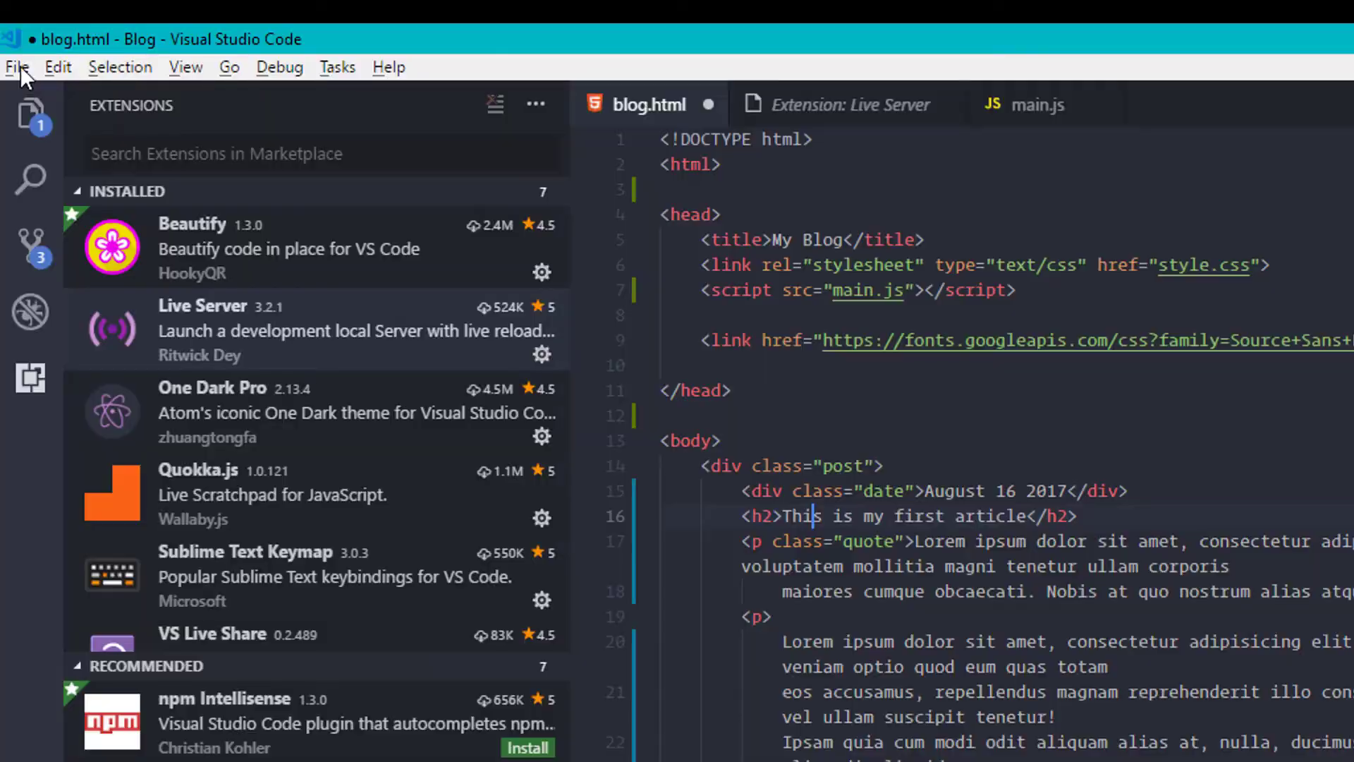
pyautogui.click(17, 66)
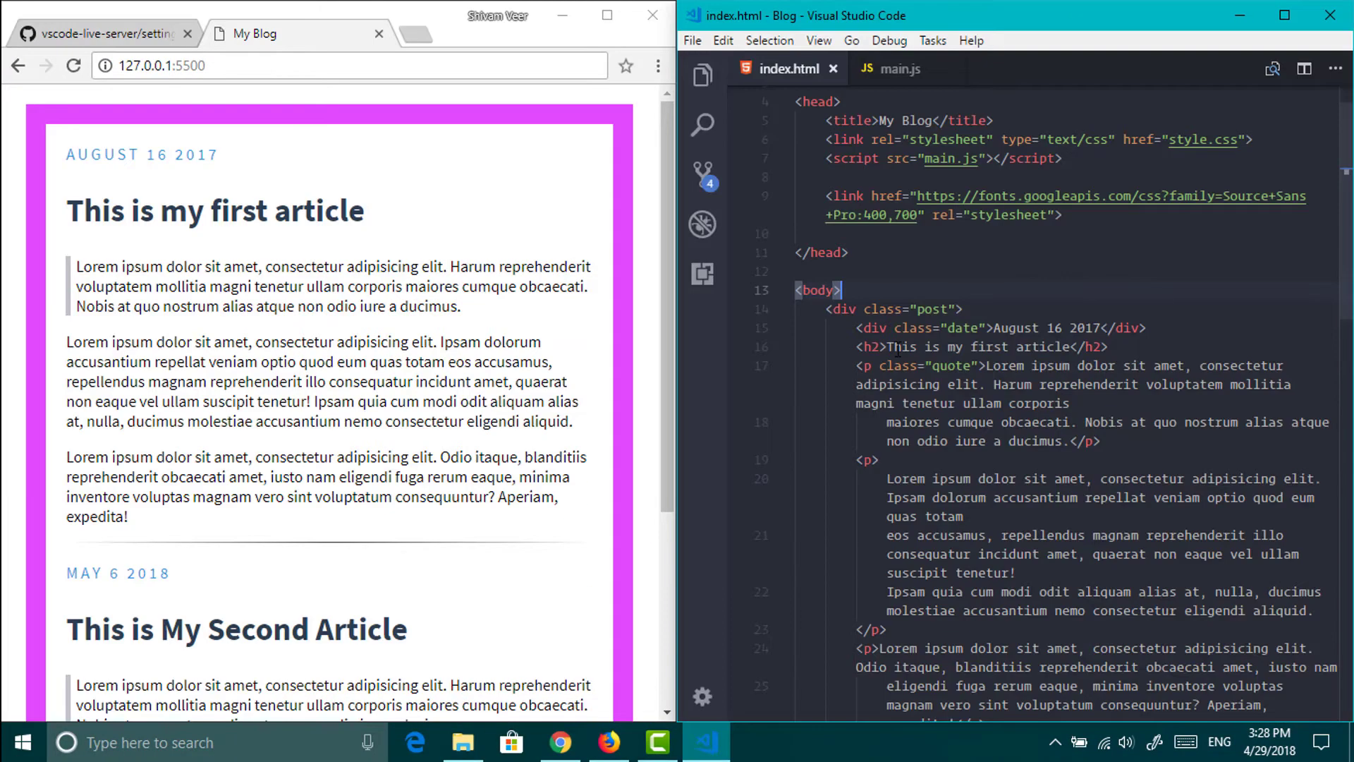
# Change the first article's h2 heading to 'Editing this article'
pyautogui.doubleClick(977, 347)
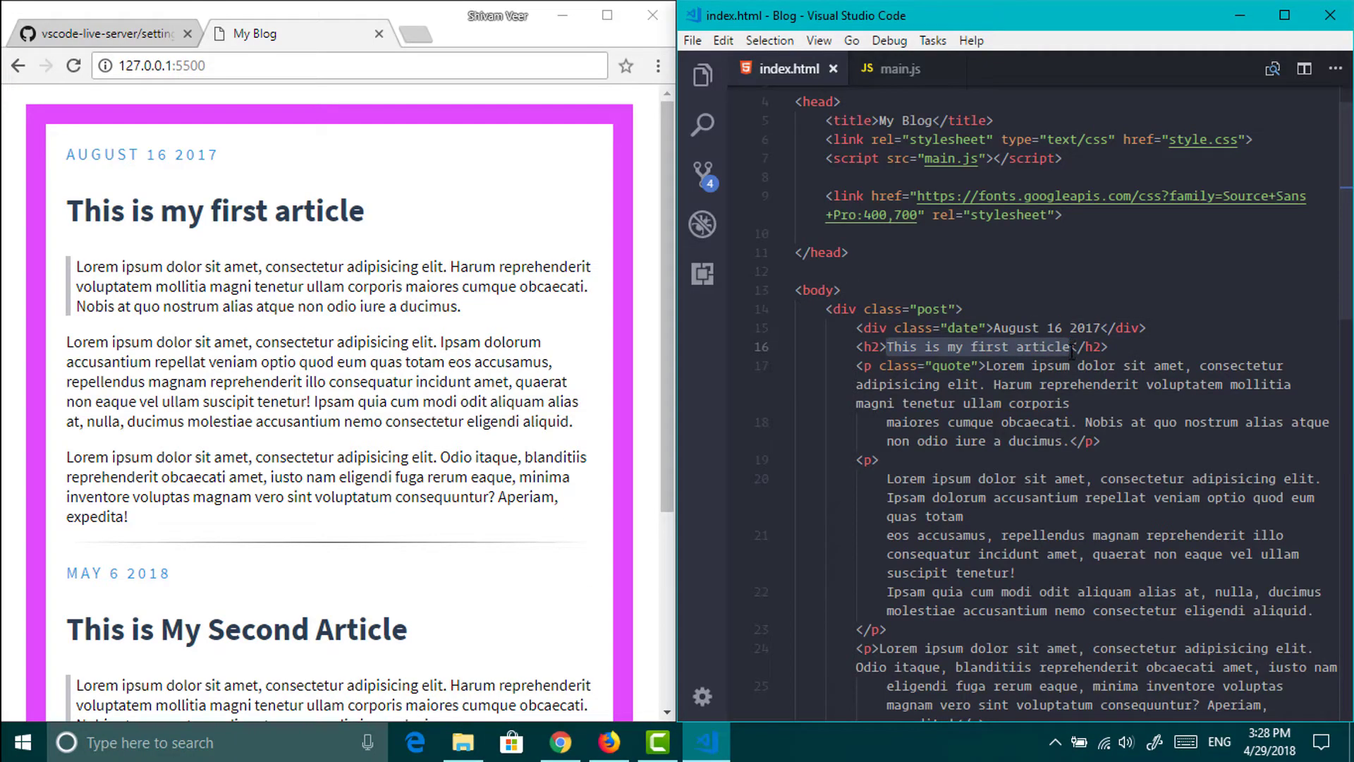
pyautogui.write('Editing this a</h2>')
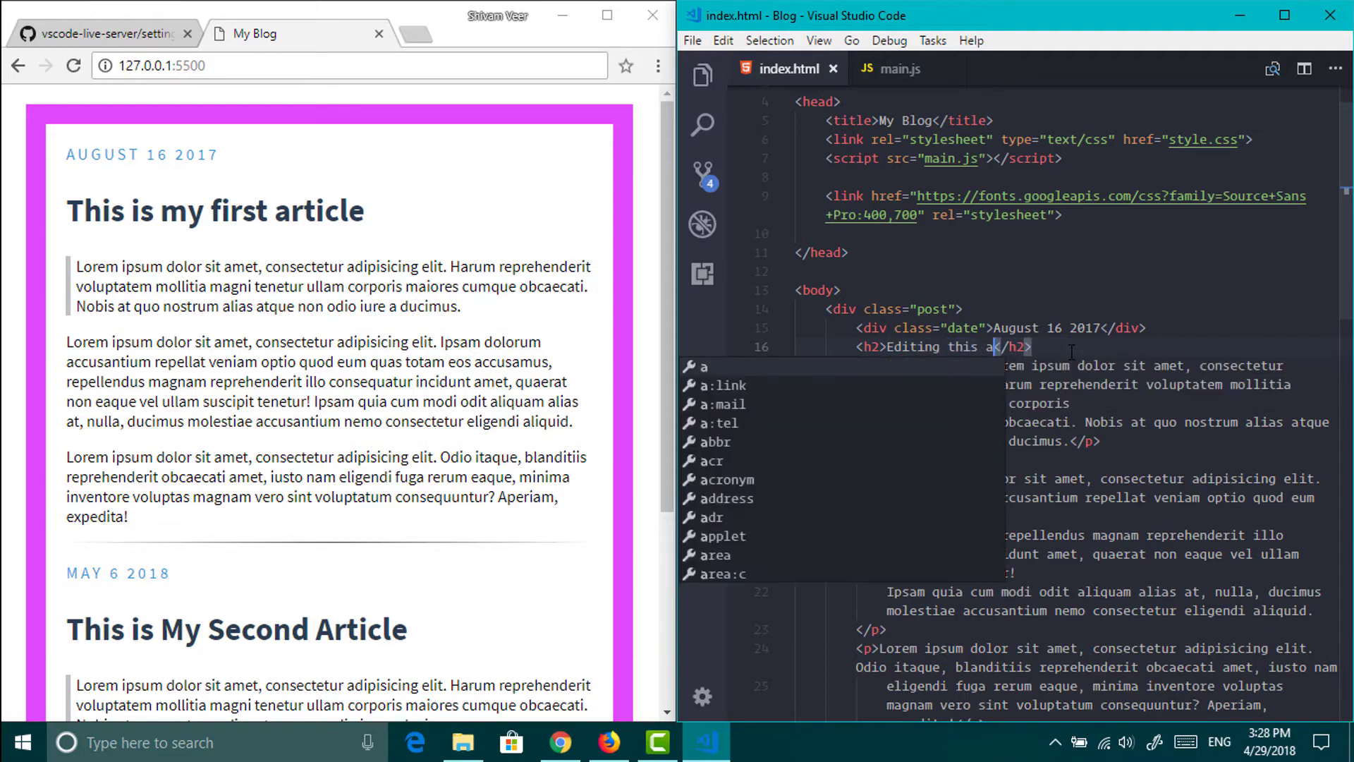
pyautogui.write('rticle')
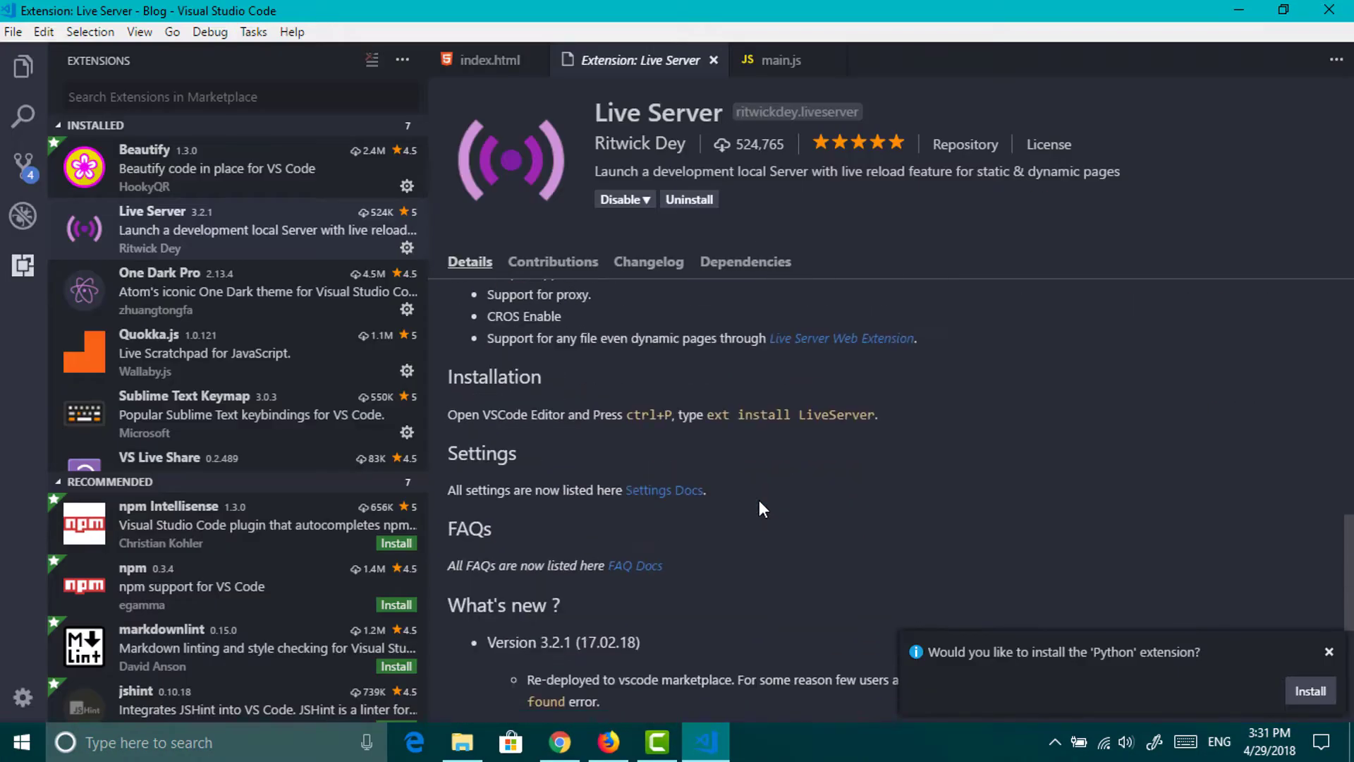
pyautogui.moveTo(664, 490)
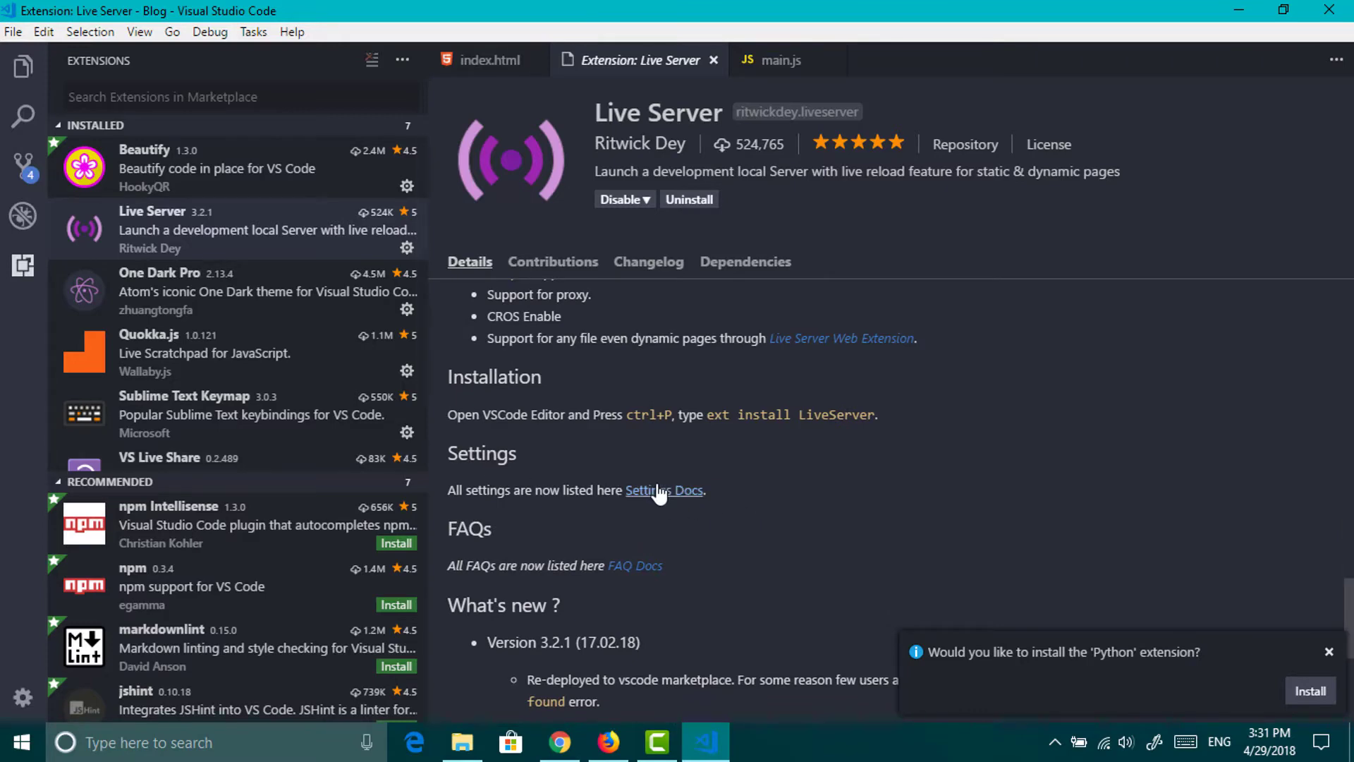
# Open the Live Server settings docs, then check the live blog page in Chrome
pyautogui.click(664, 489)
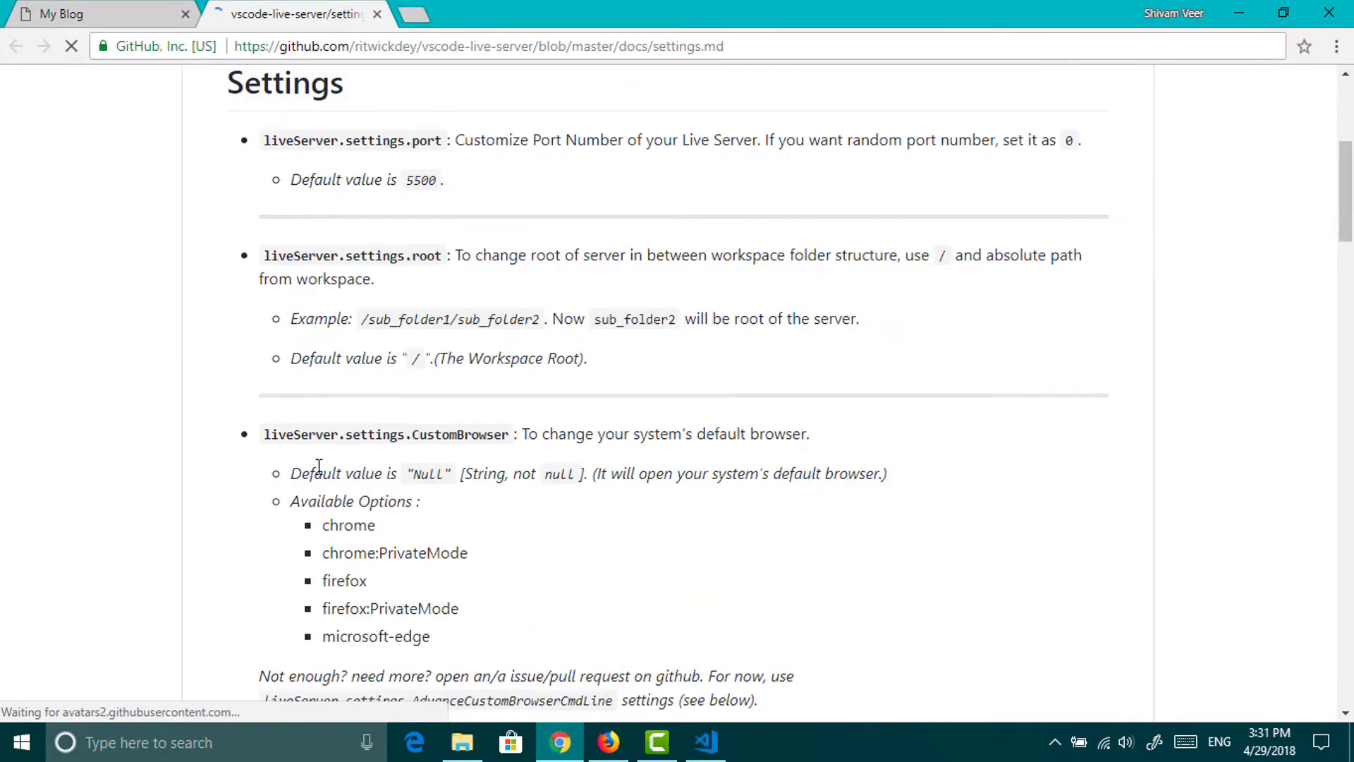
pyautogui.click(95, 14)
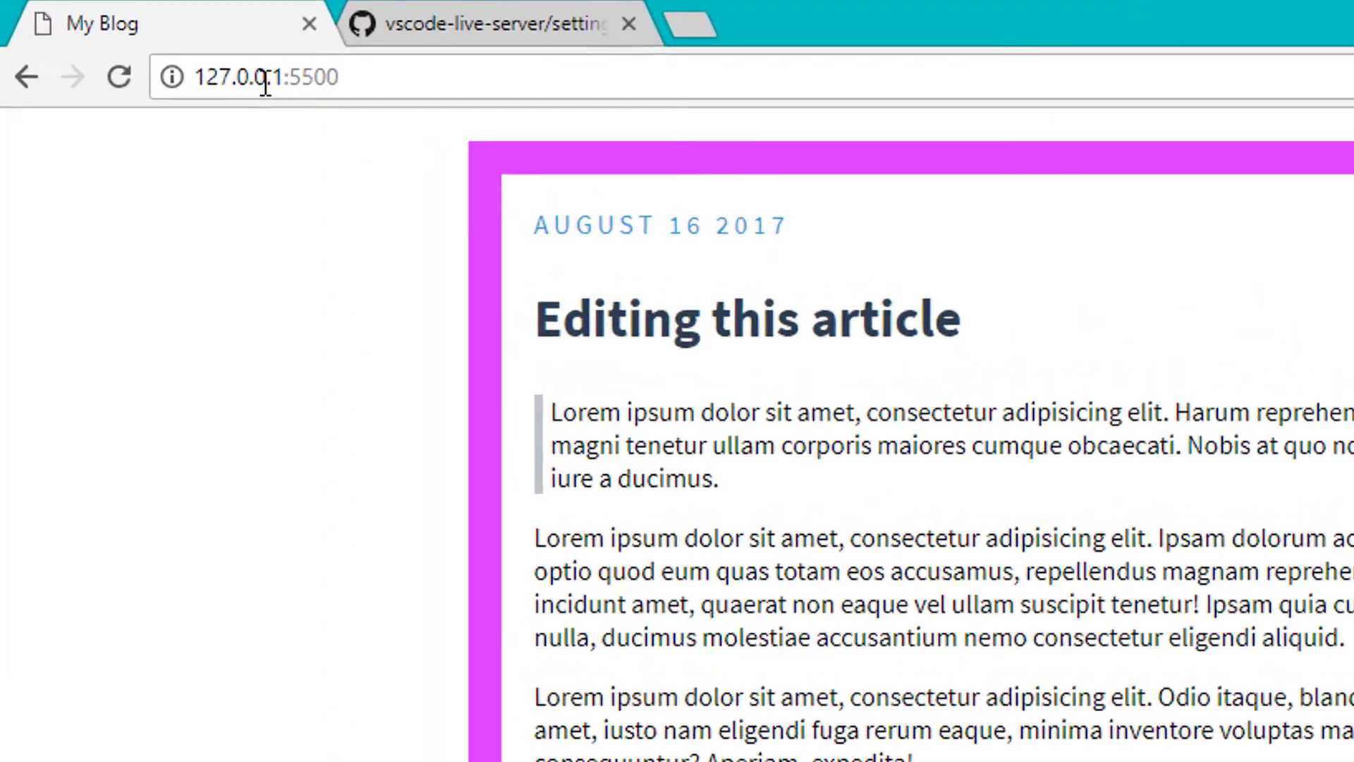
pyautogui.click(259, 77)
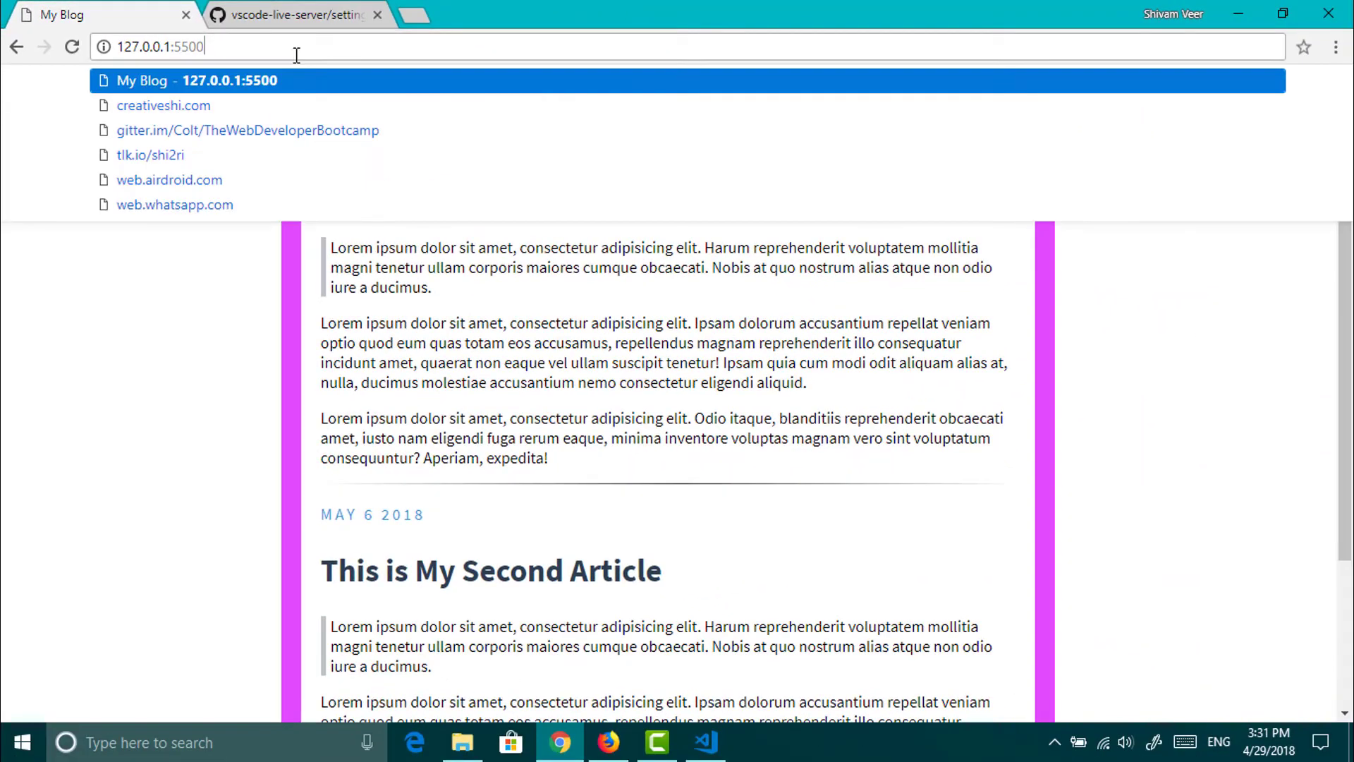
pyautogui.click(293, 15)
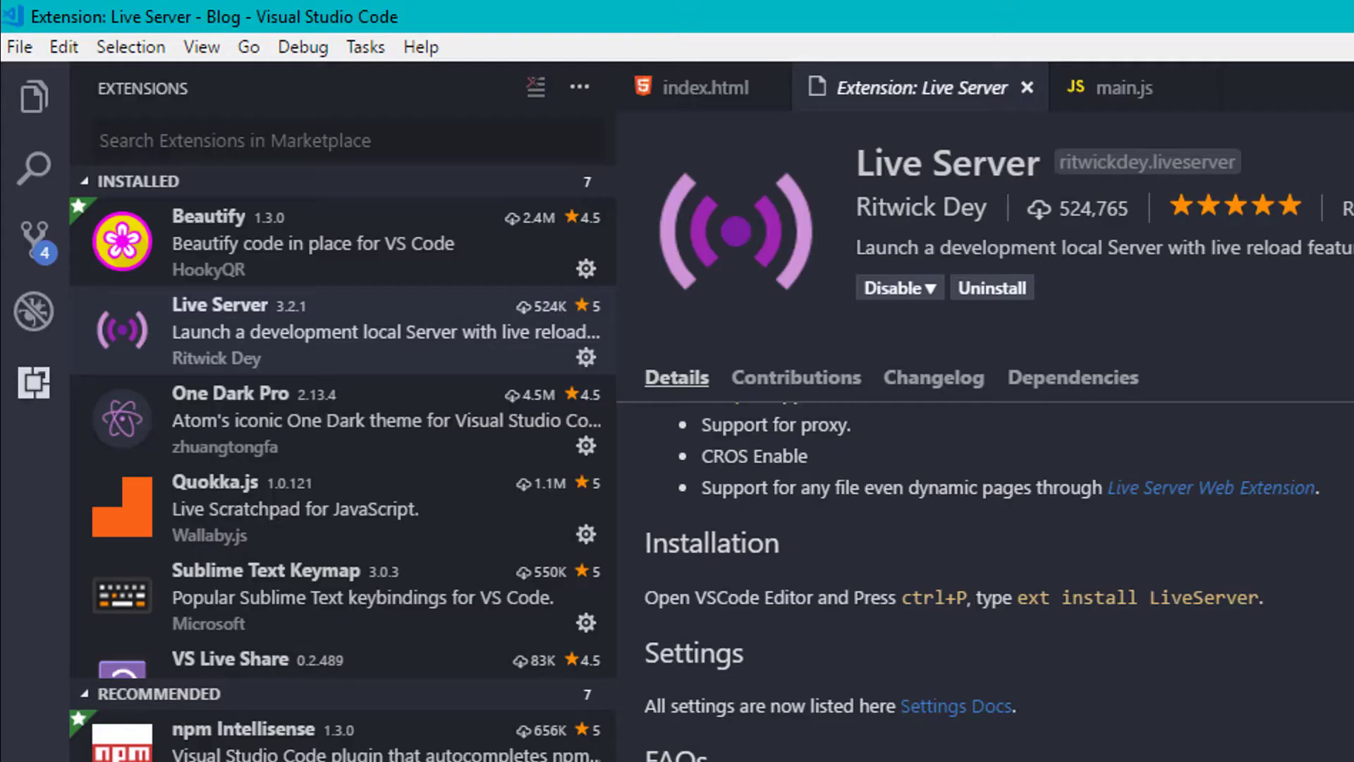
# Find liveServer.settings.port in Settings, copy it to user settings, and change it to 80
pyautogui.click(18, 46)
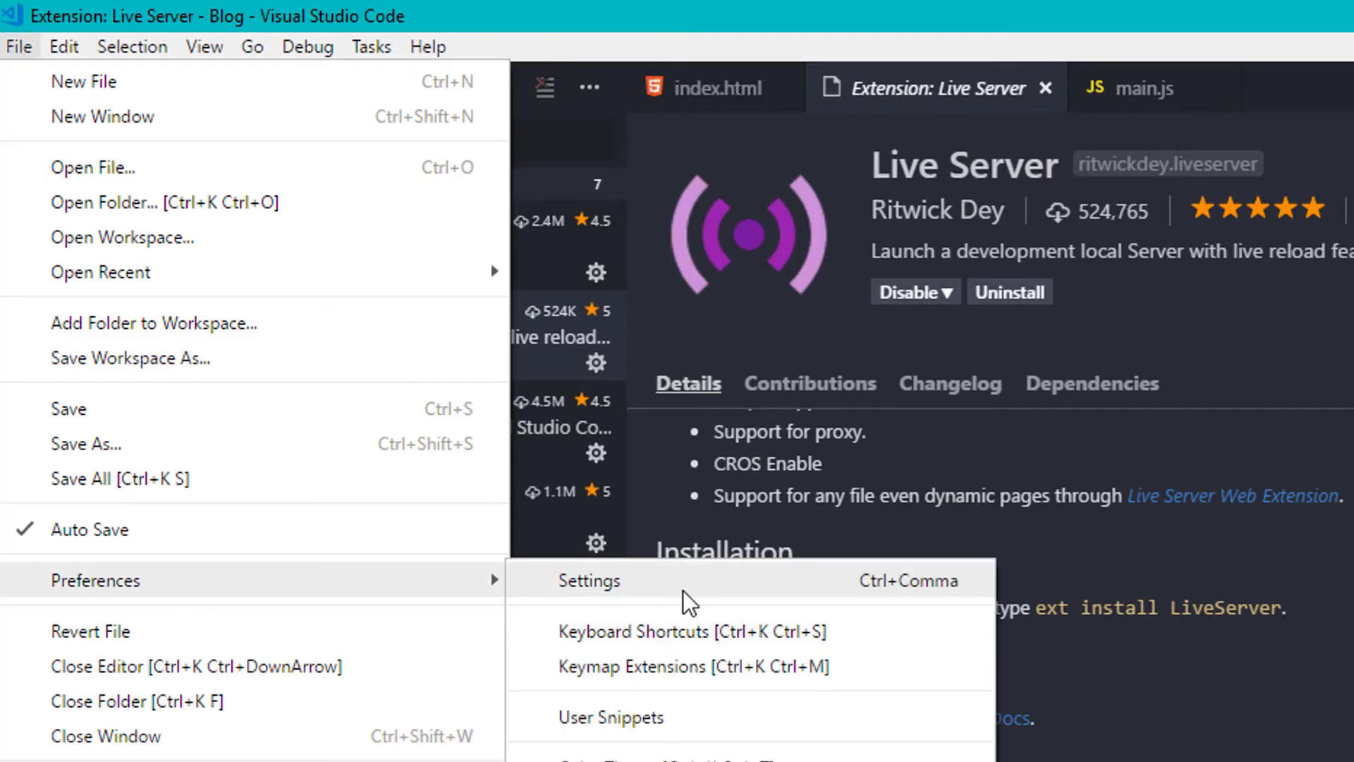
pyautogui.click(589, 580)
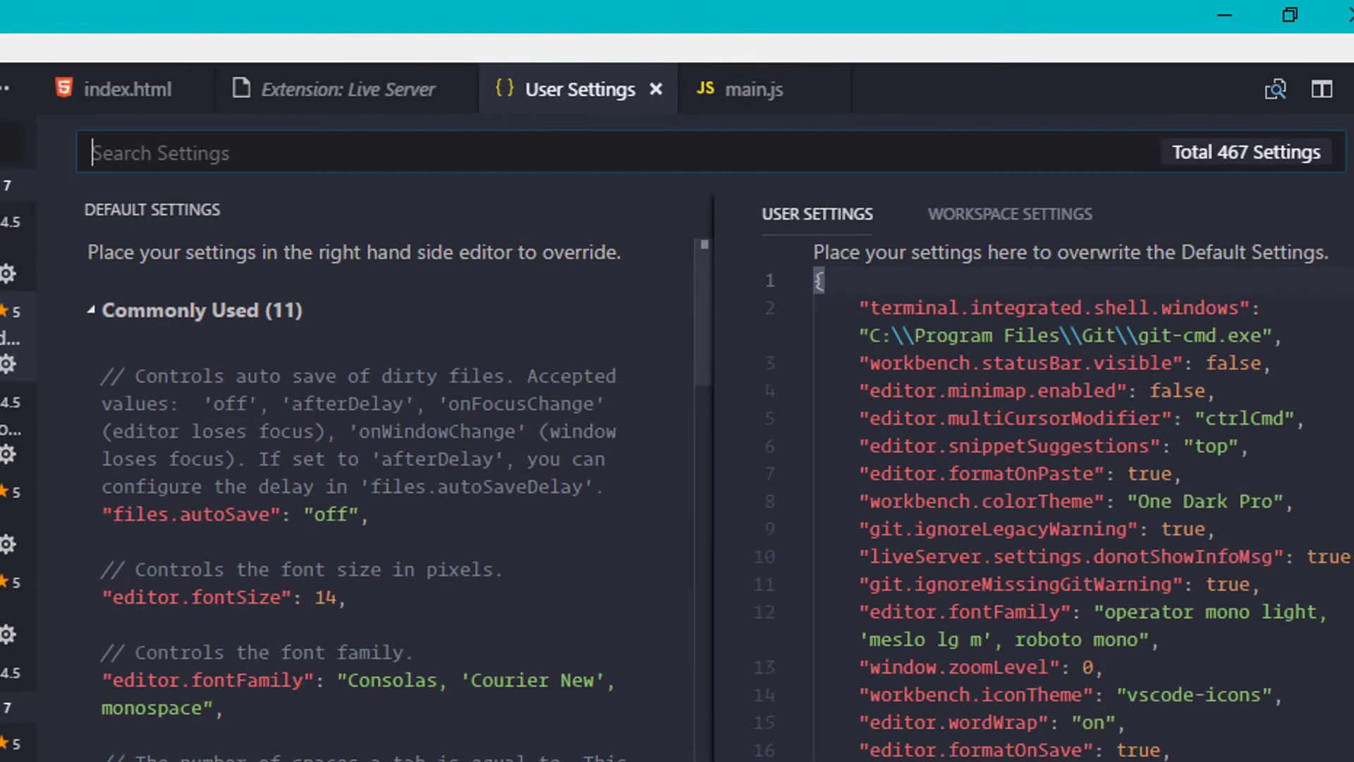
pyautogui.write('liveServer.settings.port')
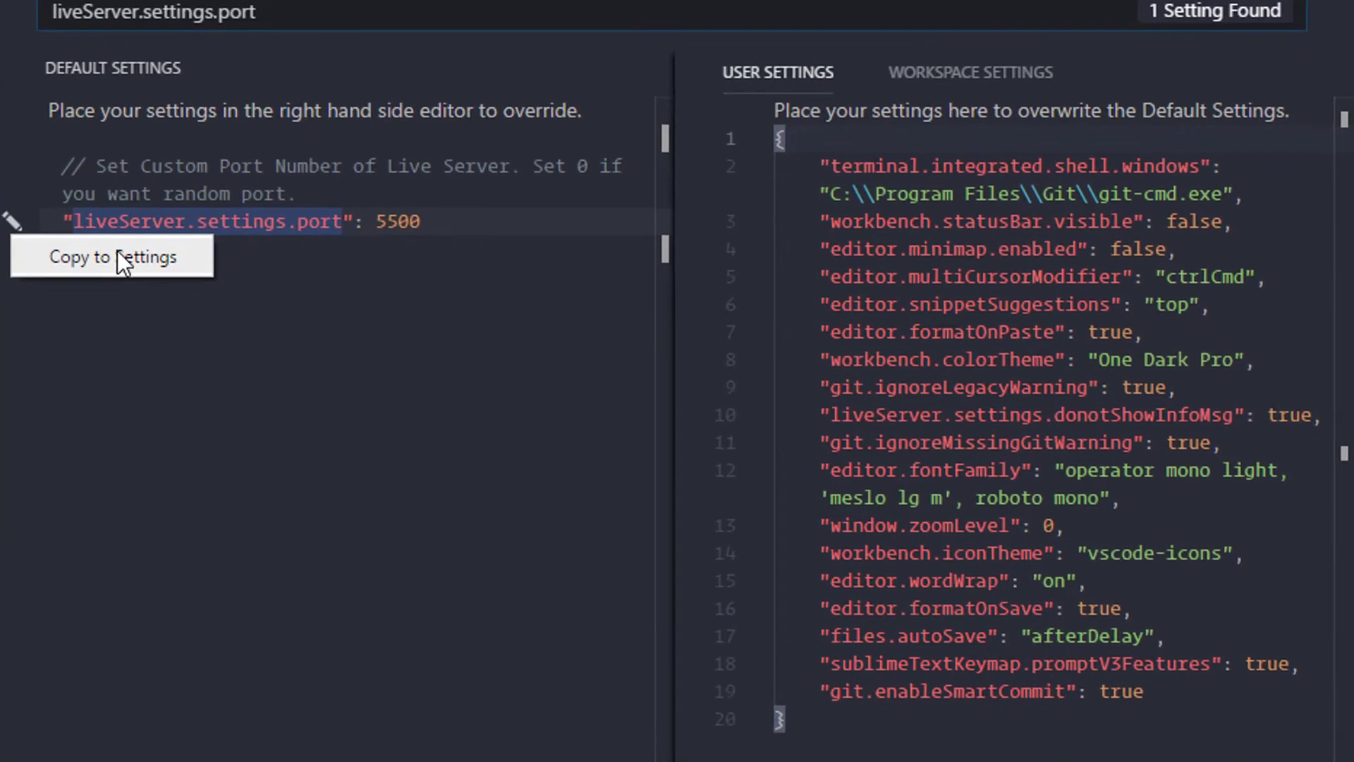
pyautogui.click(111, 258)
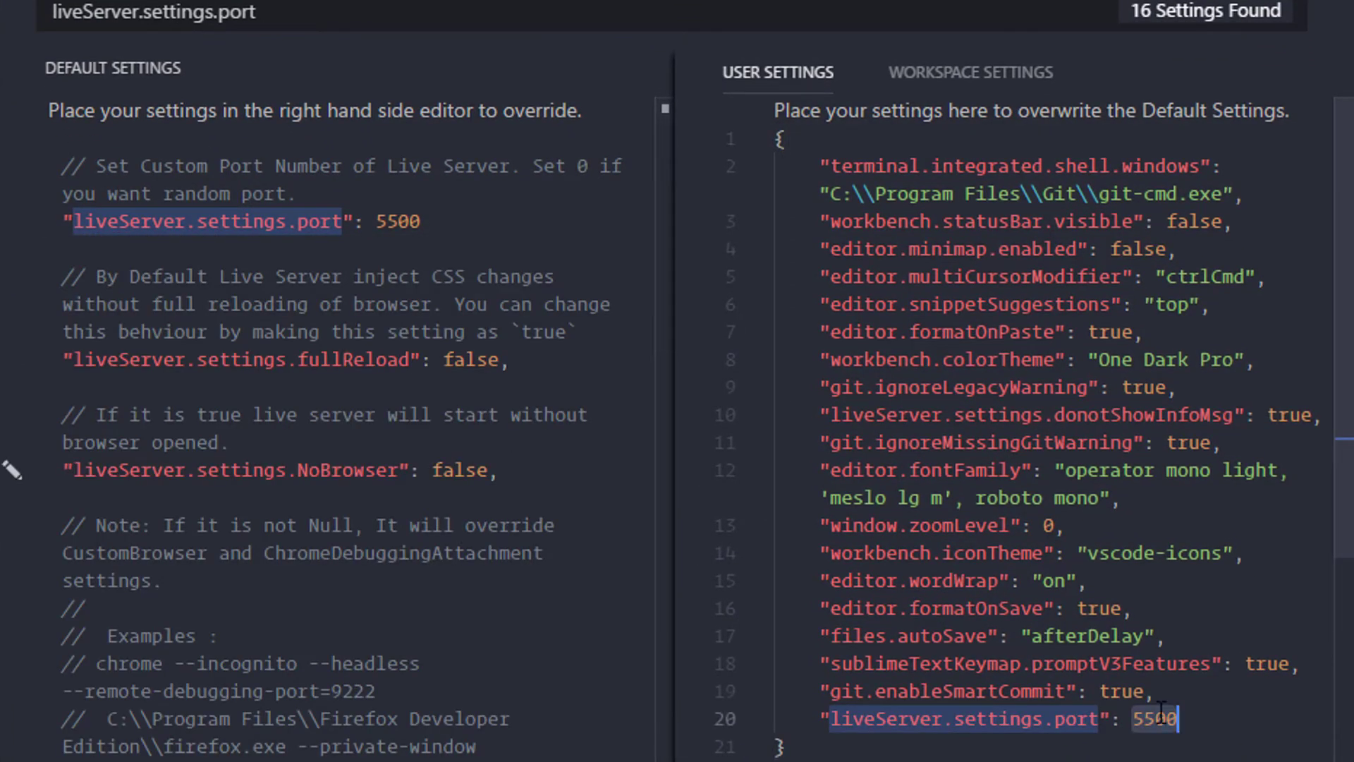
pyautogui.write('80')
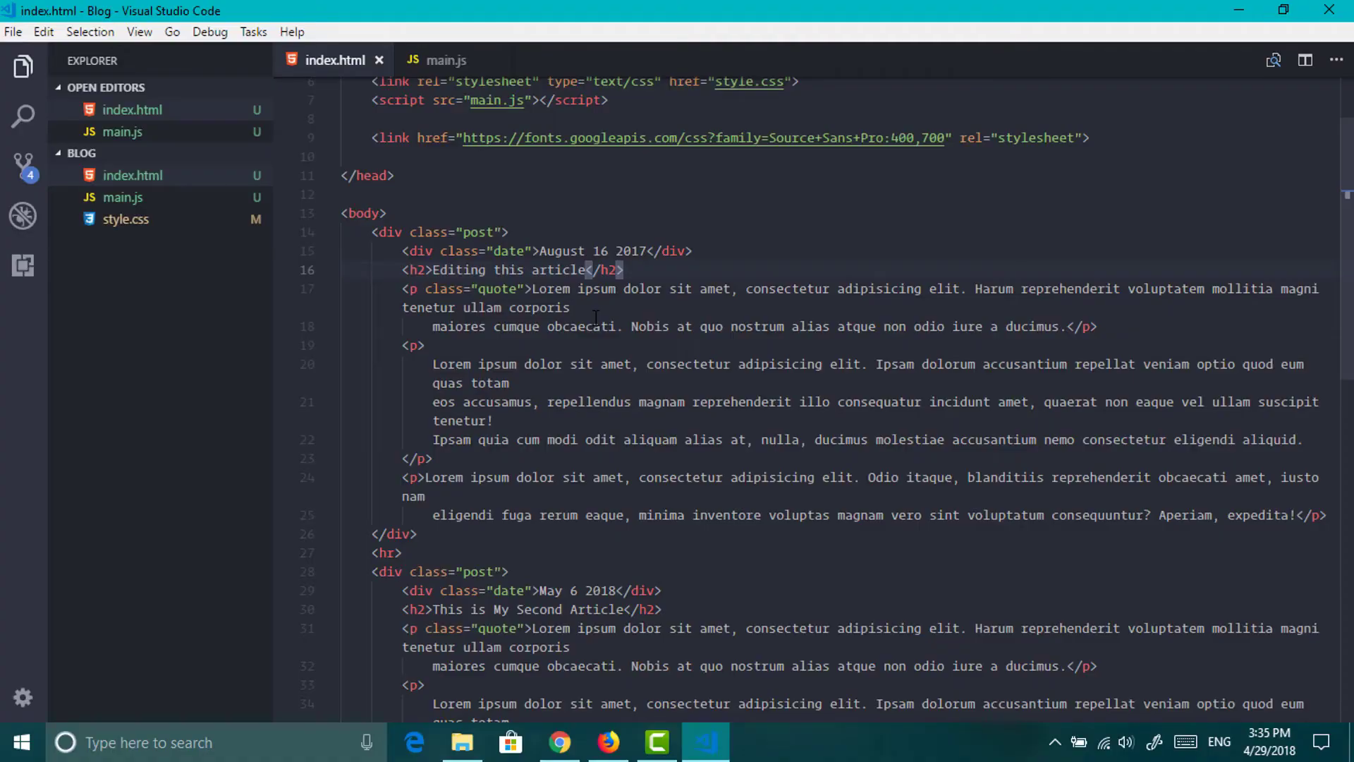
# List the 'liv' Live Server commands, then open index.html with Live Server
pyautogui.press('ctrl+shift+p')
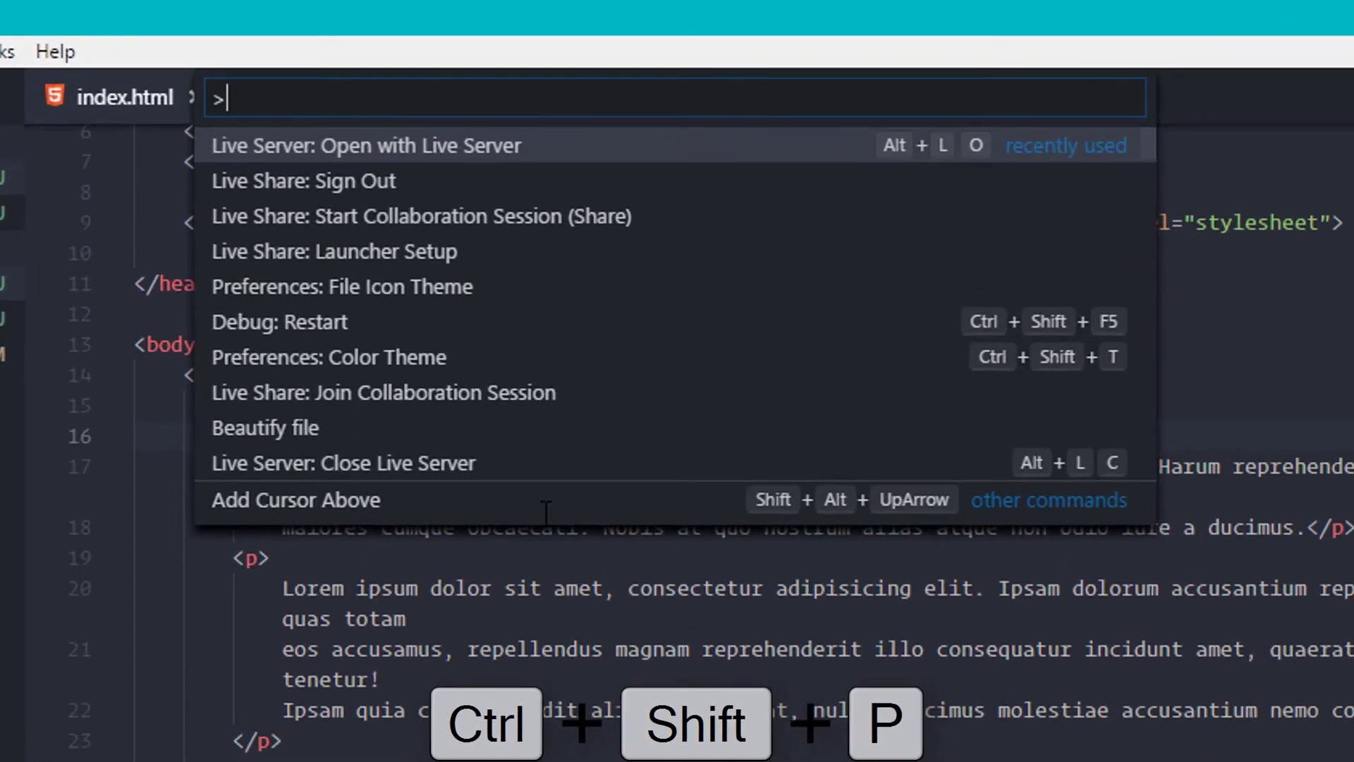
pyautogui.write('liv')
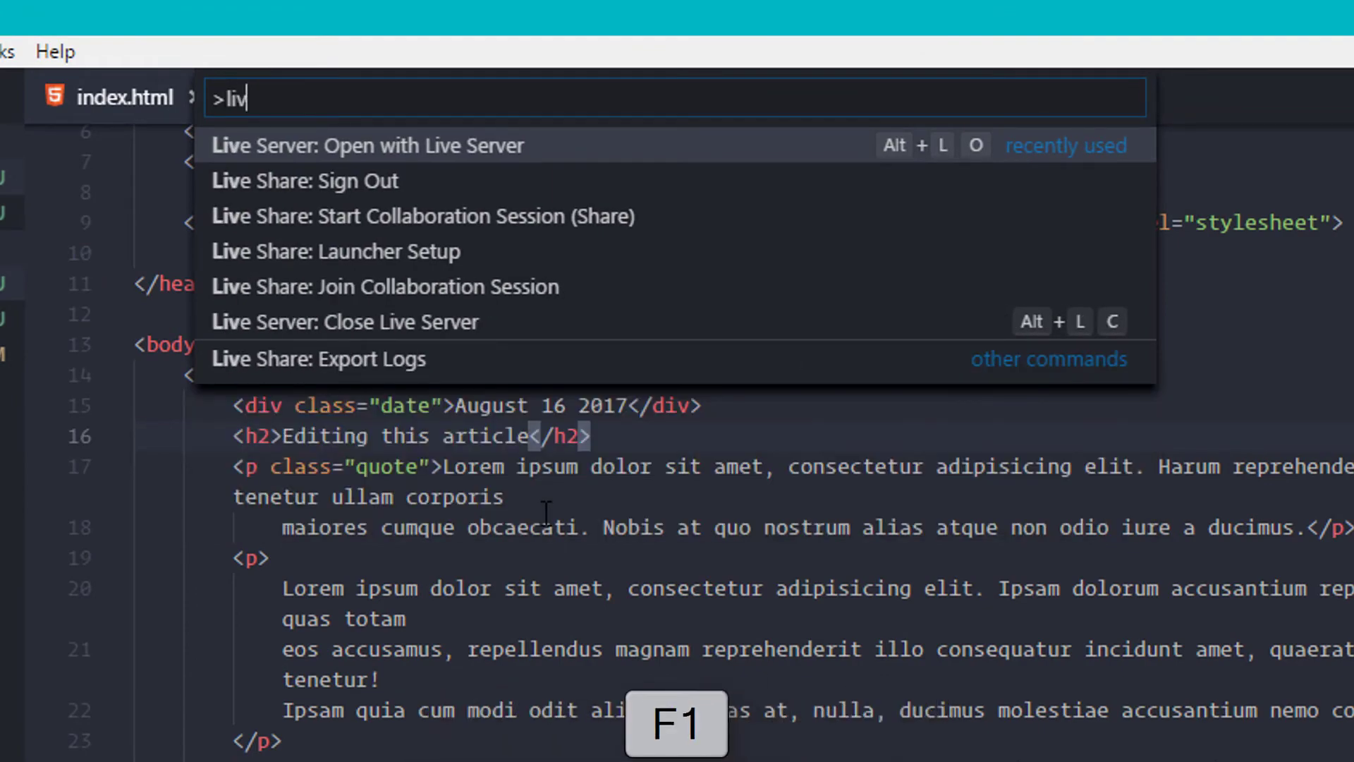
pyautogui.rightClick(570, 309)
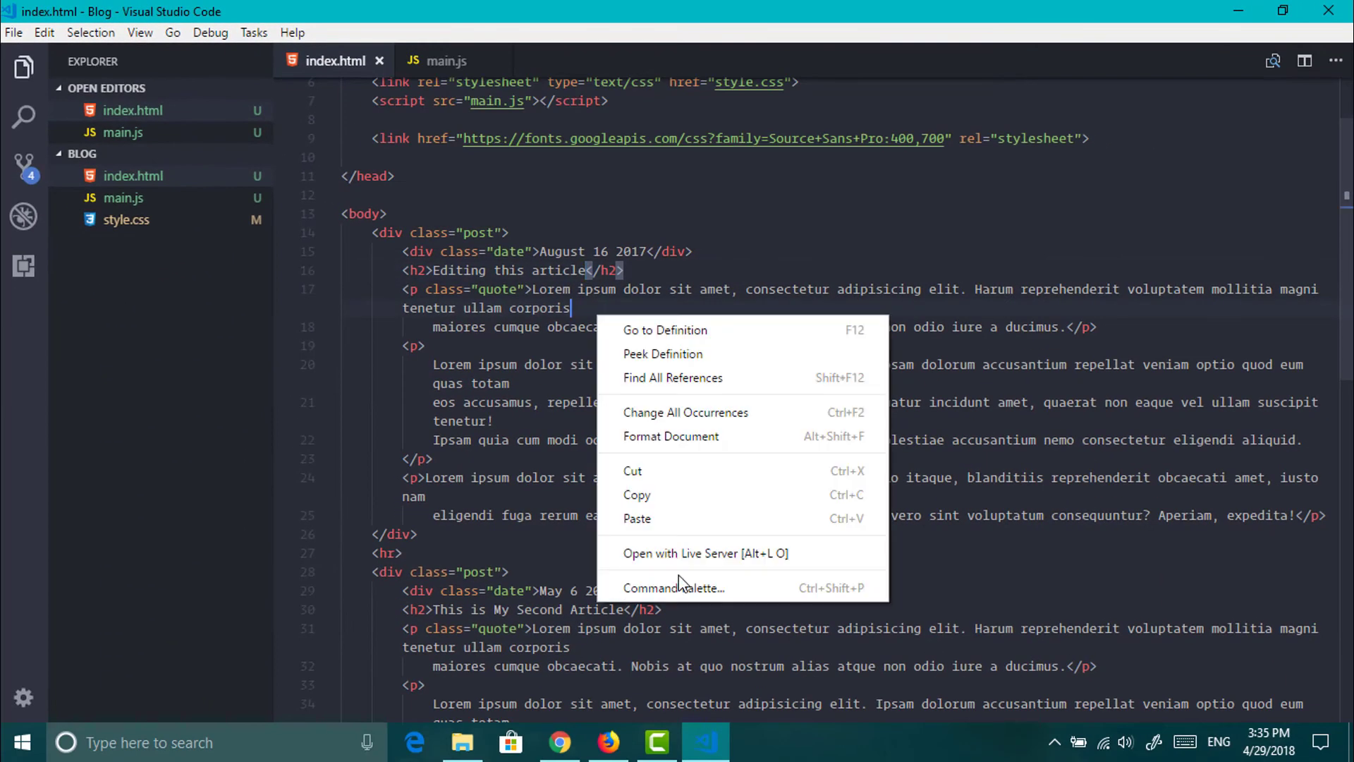
pyautogui.click(704, 553)
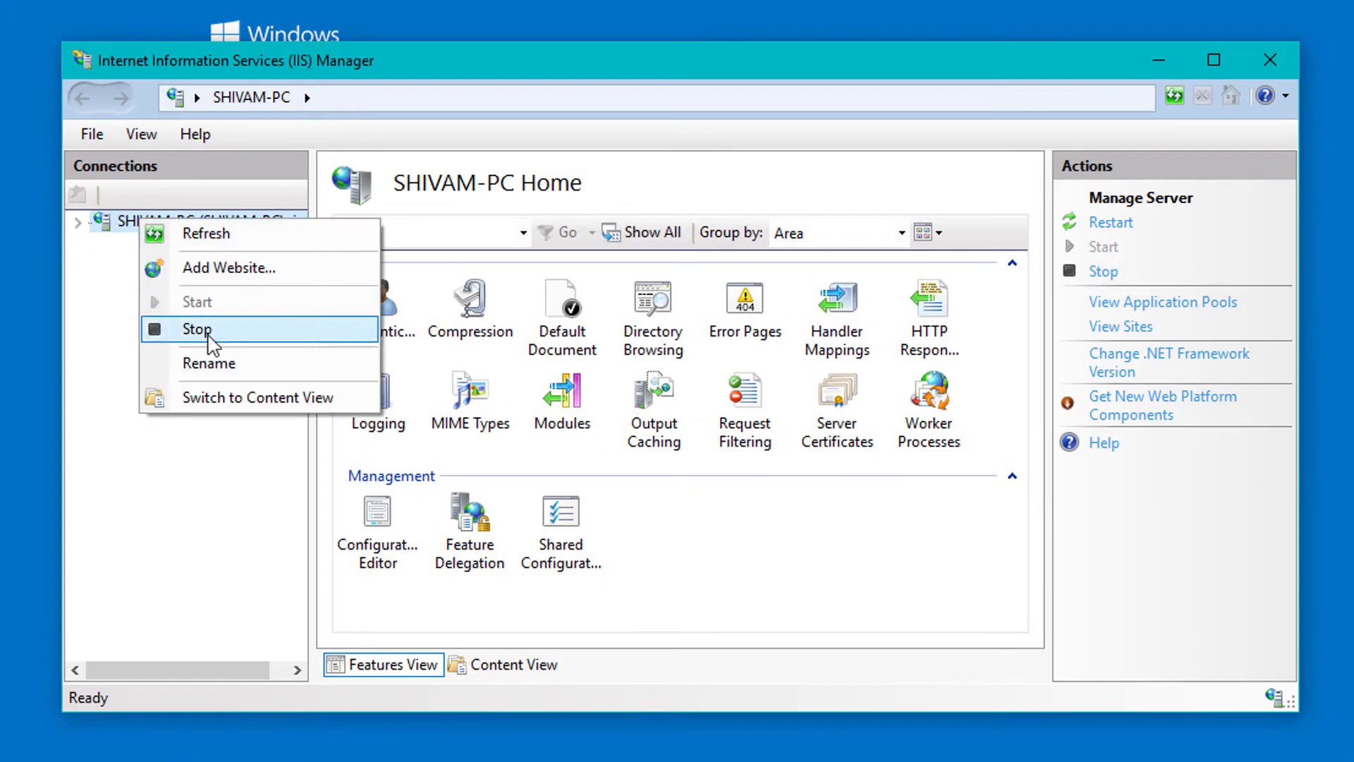
# Stop the local IIS server from its node in IIS Manager's Connections pane
pyautogui.click(197, 330)
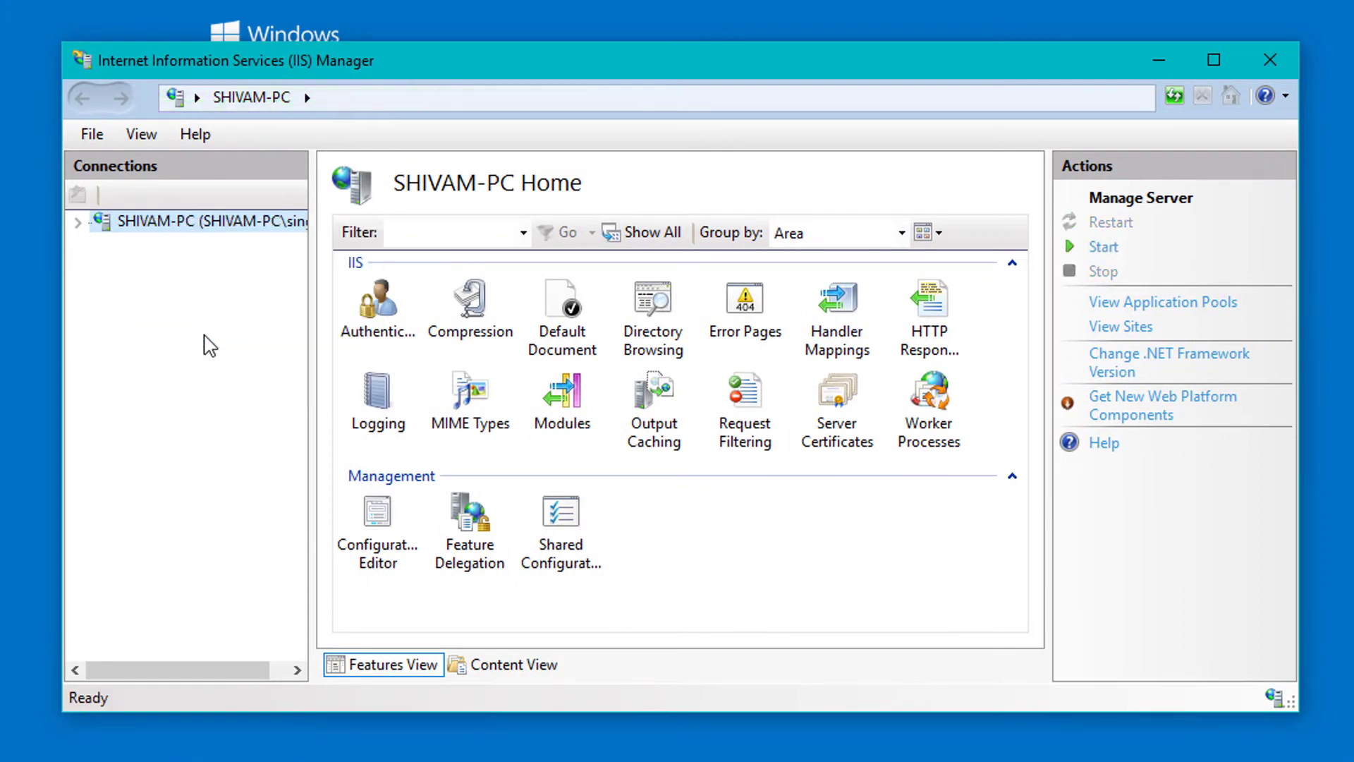
pyautogui.click(559, 743)
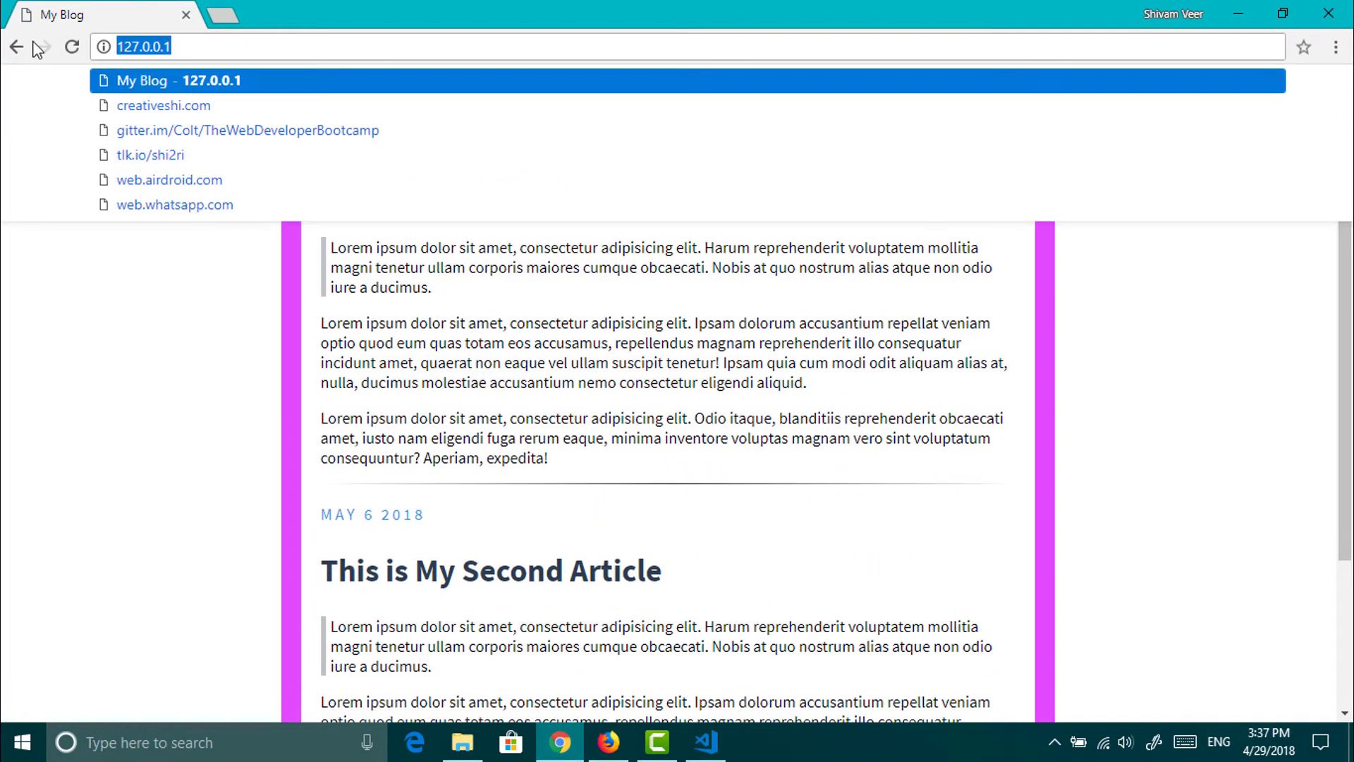
# Enter localhost:3000 in Chrome's address bar to load the blog
pyautogui.write('localhost:3000')
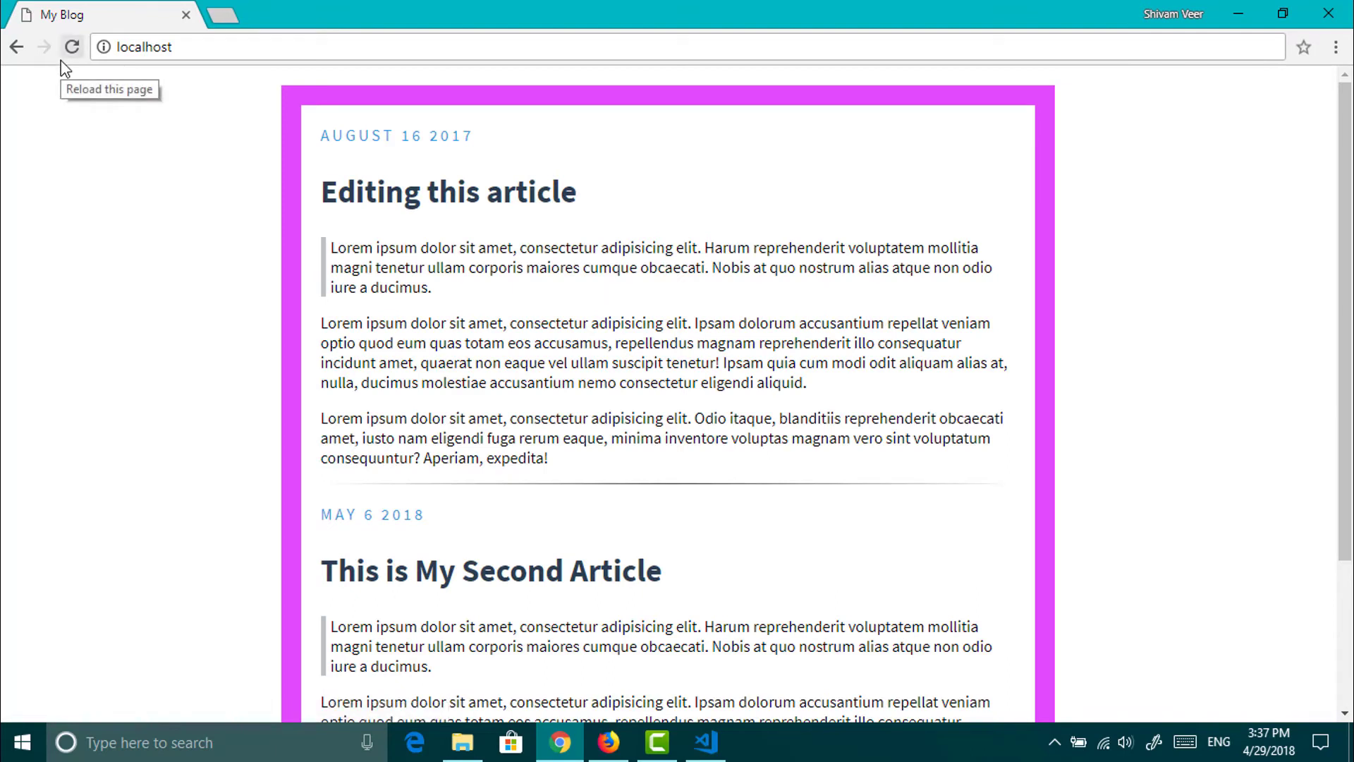
pyautogui.moveTo(110, 361)
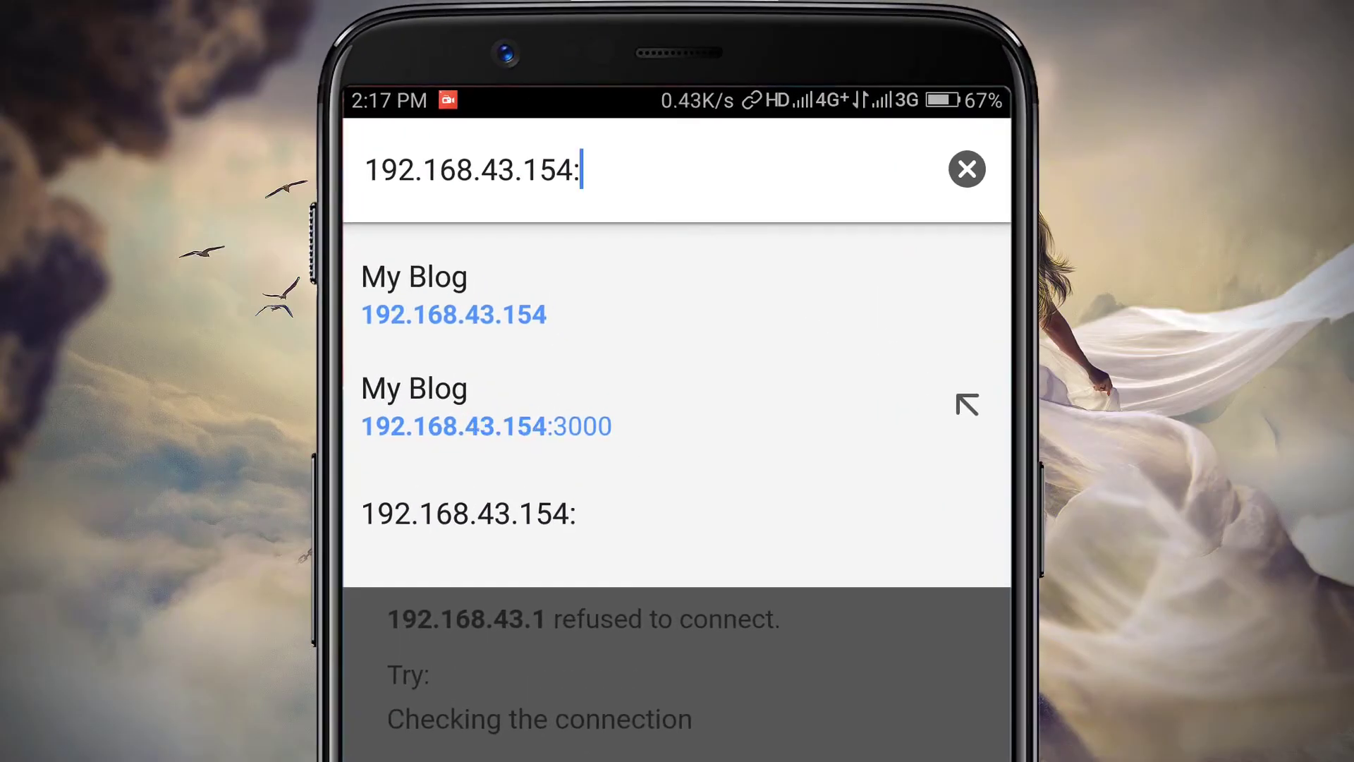
# Open the My Blog suggestion for 192.168.43.154 in the phone browser
pyautogui.click(454, 298)
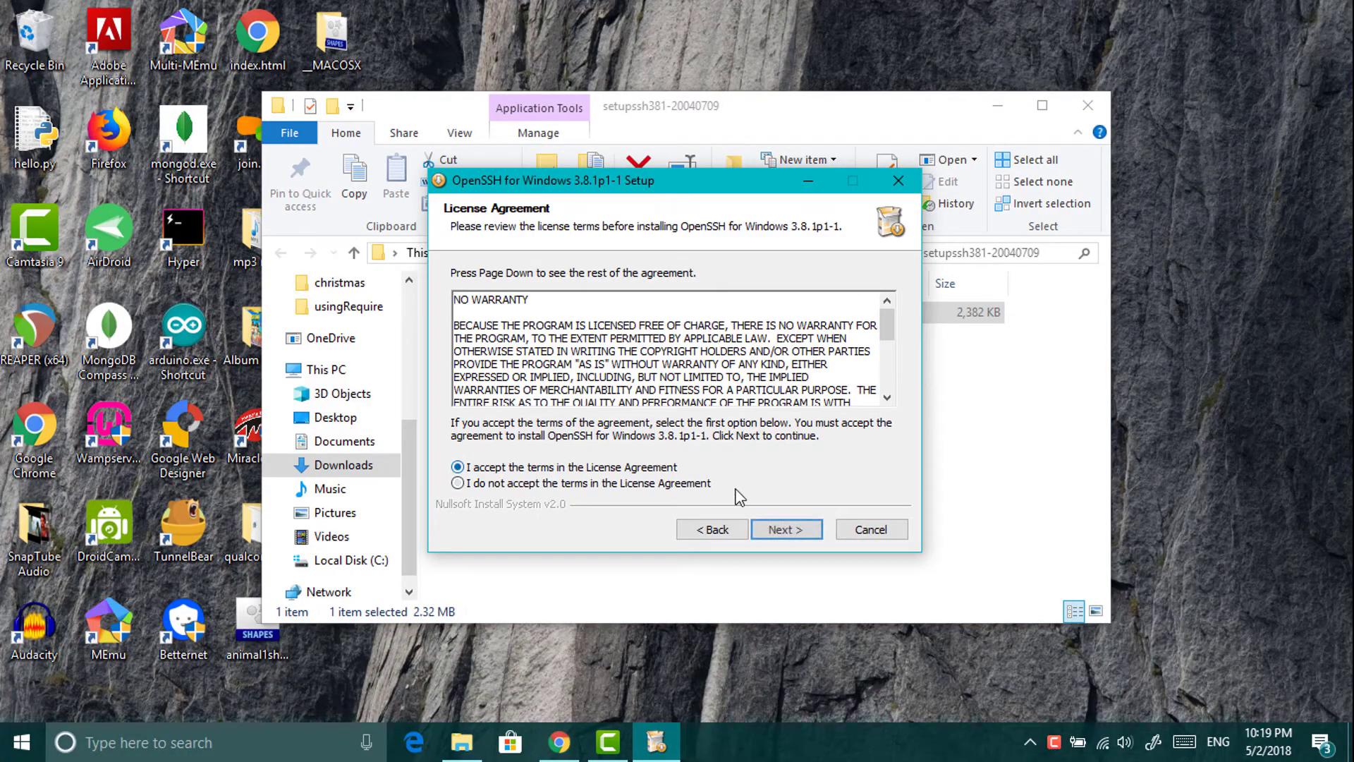
# Accept the OpenSSH for Windows license terms and continue to the next setup page
pyautogui.click(785, 528)
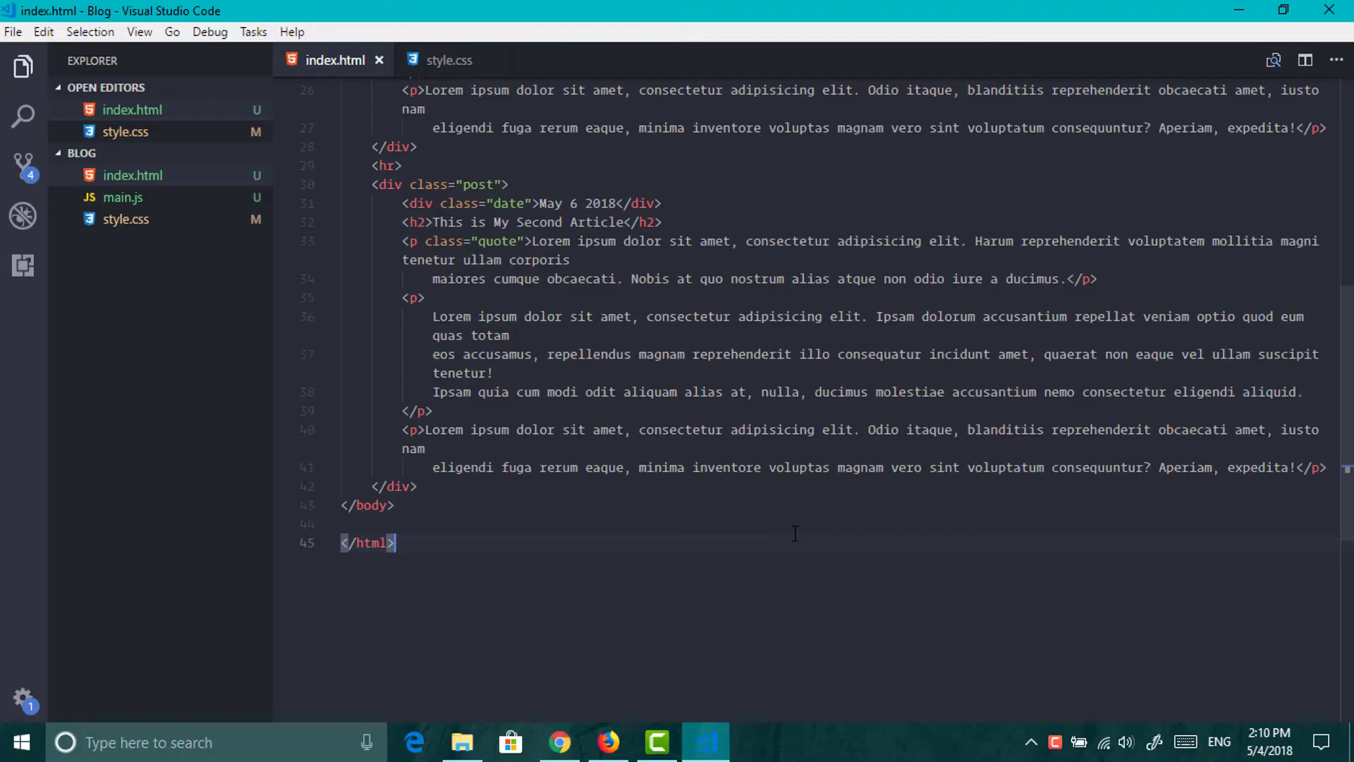
# Show the integrated terminal from the View menu area using Ctrl+`
pyautogui.click(139, 32)
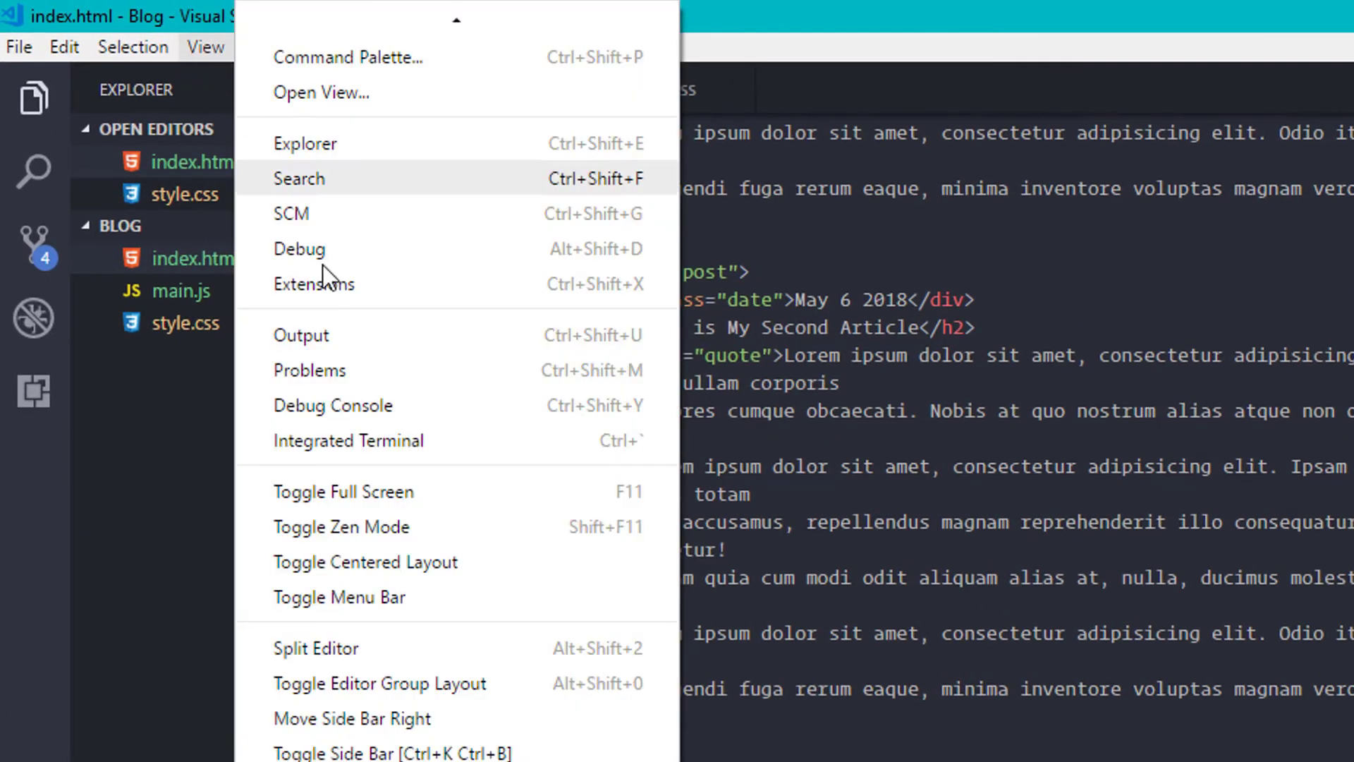
pyautogui.moveTo(462, 458)
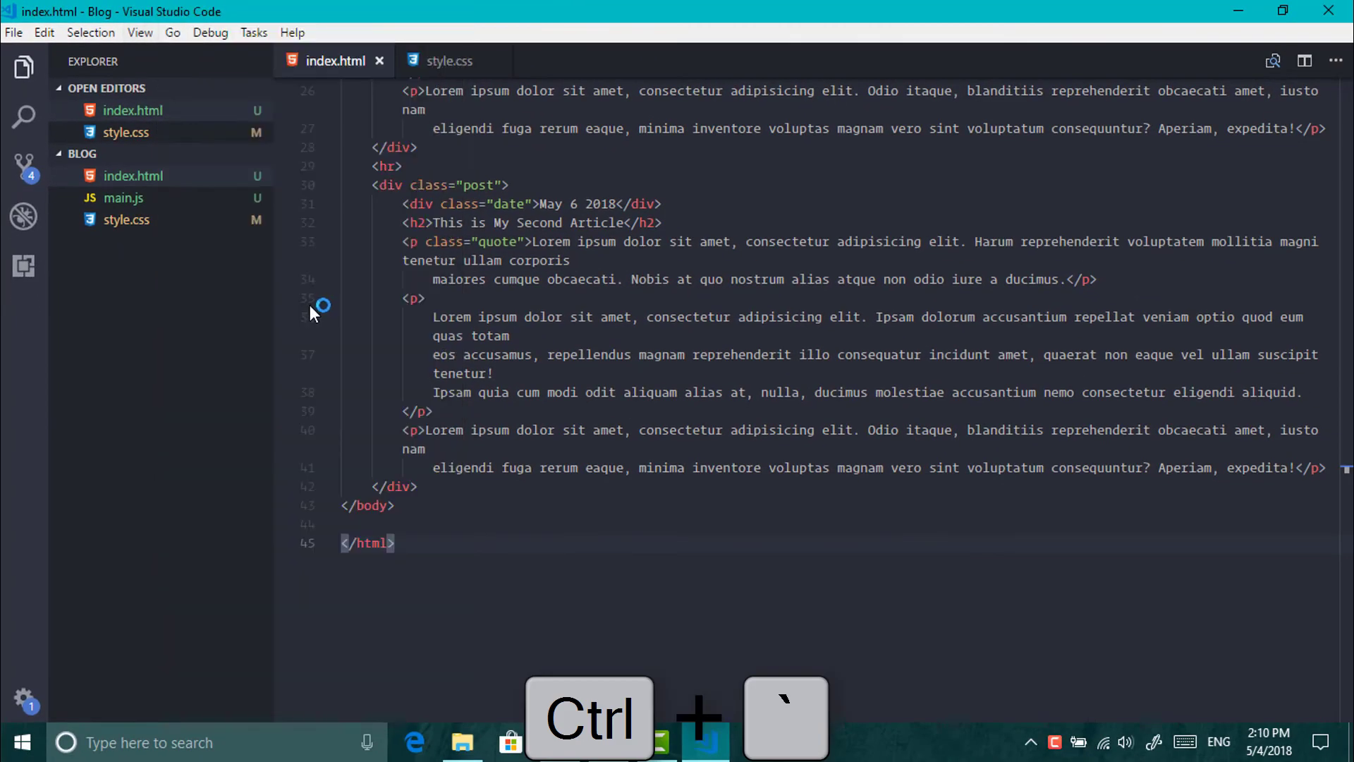
pyautogui.press('ctrl+`')
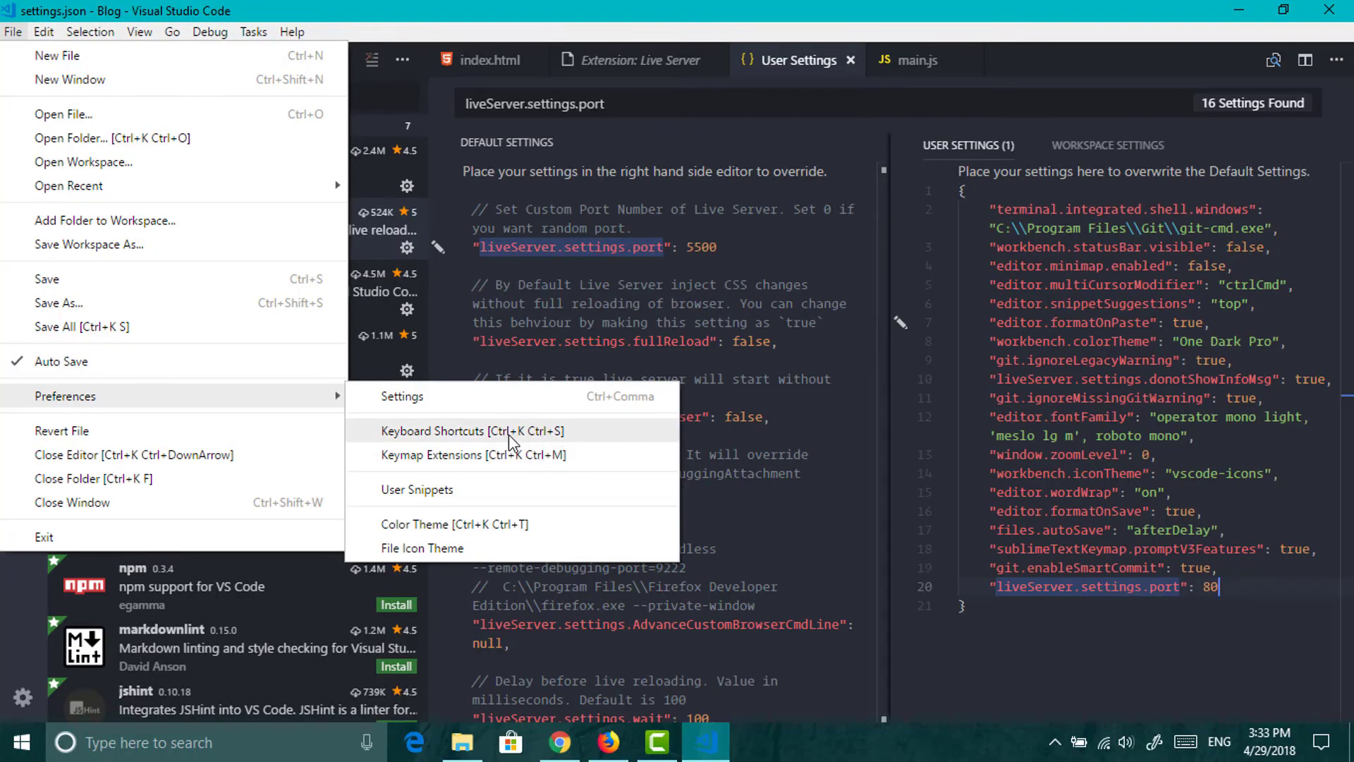
# View recommended keymap extensions, then filter Keyboard Shortcuts for theme commands
pyautogui.click(435, 454)
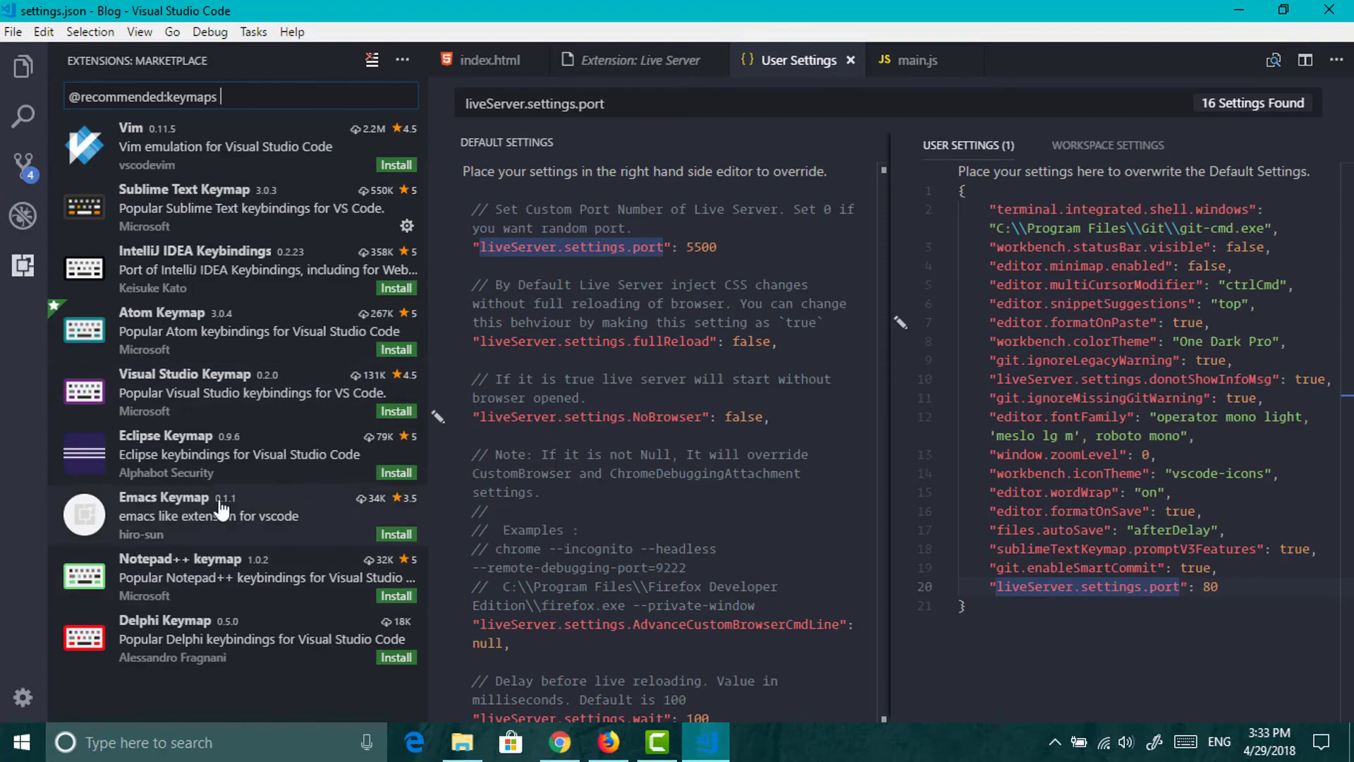
pyautogui.click(13, 32)
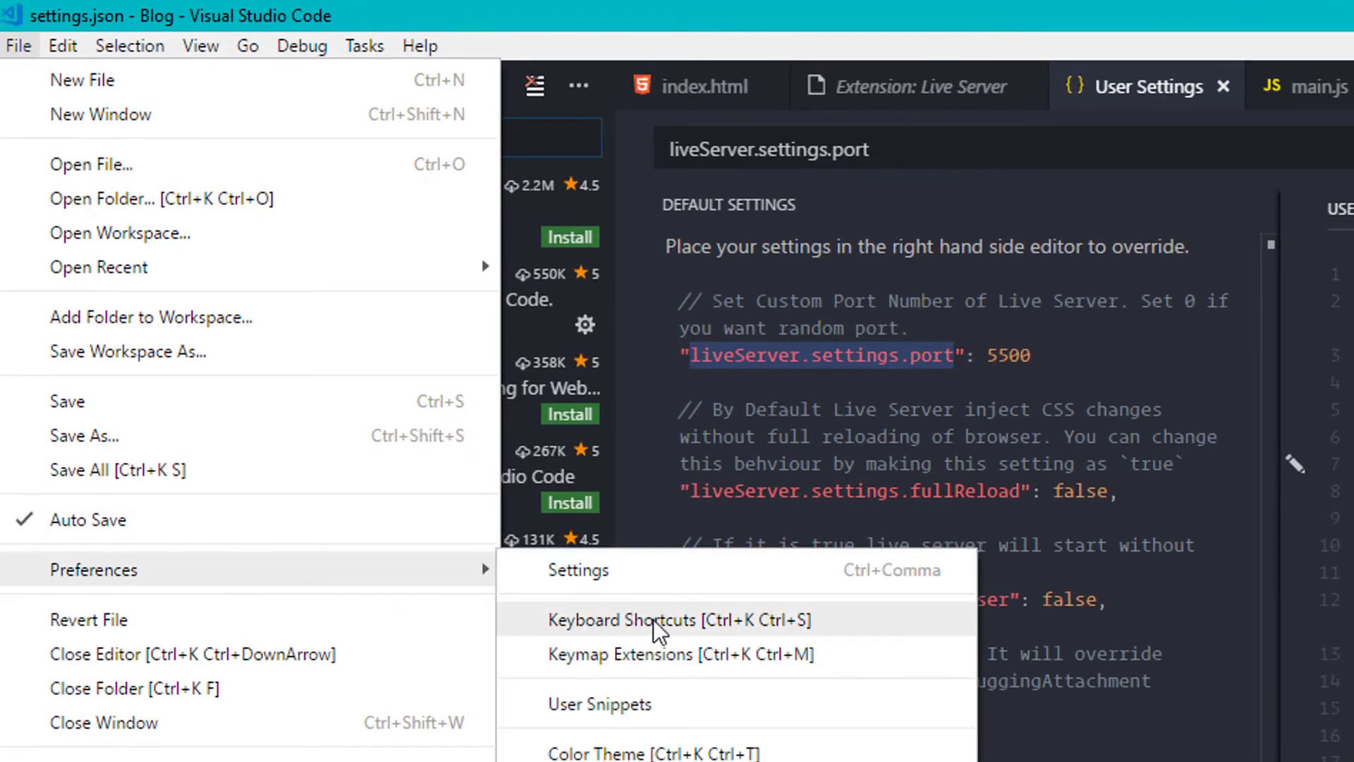
pyautogui.click(621, 619)
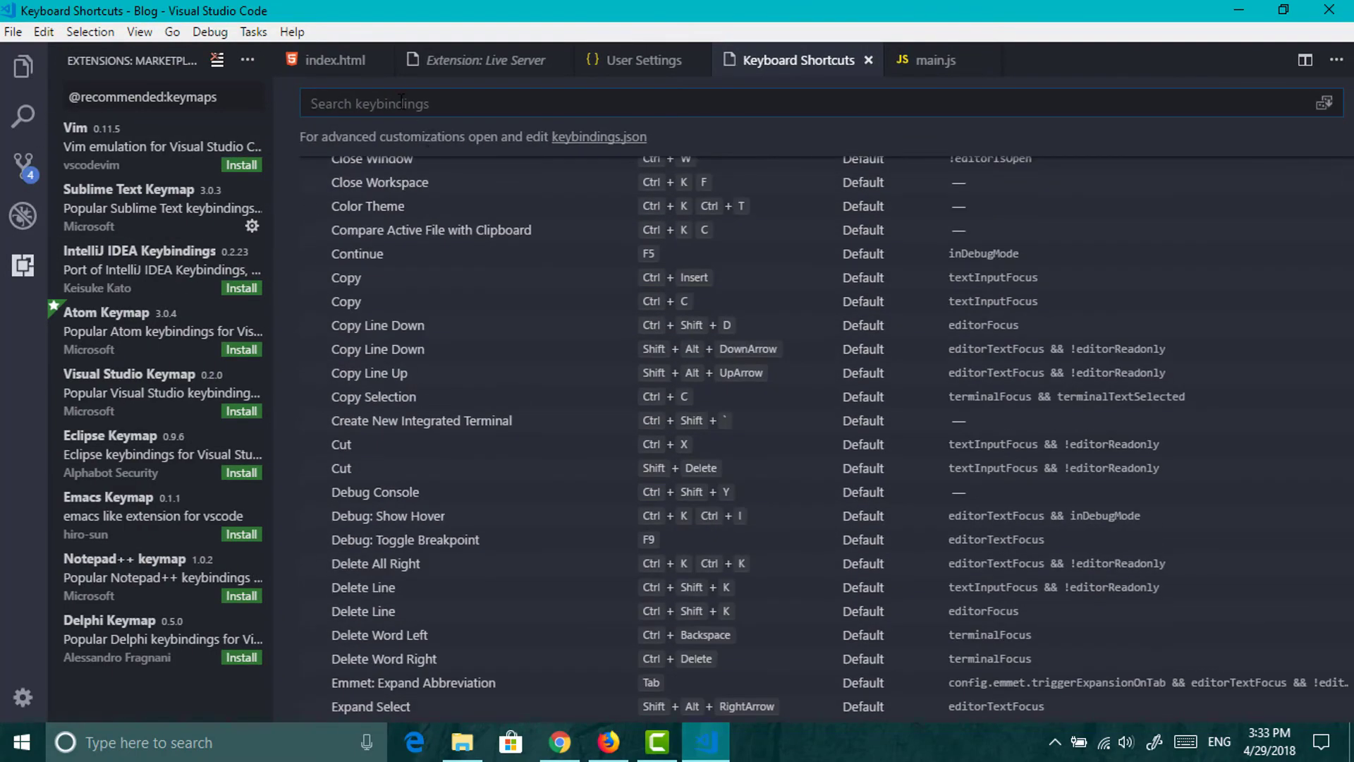
pyautogui.write('theme')
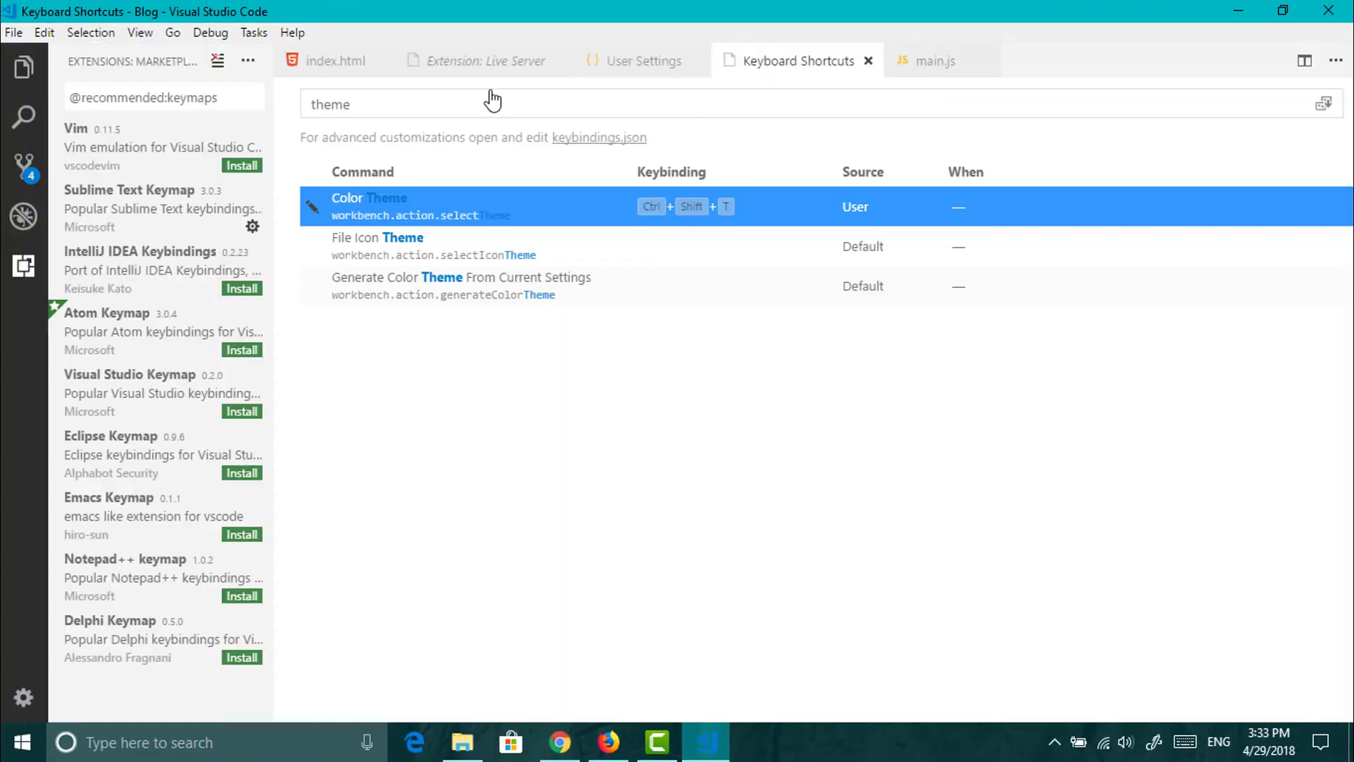
pyautogui.click(369, 205)
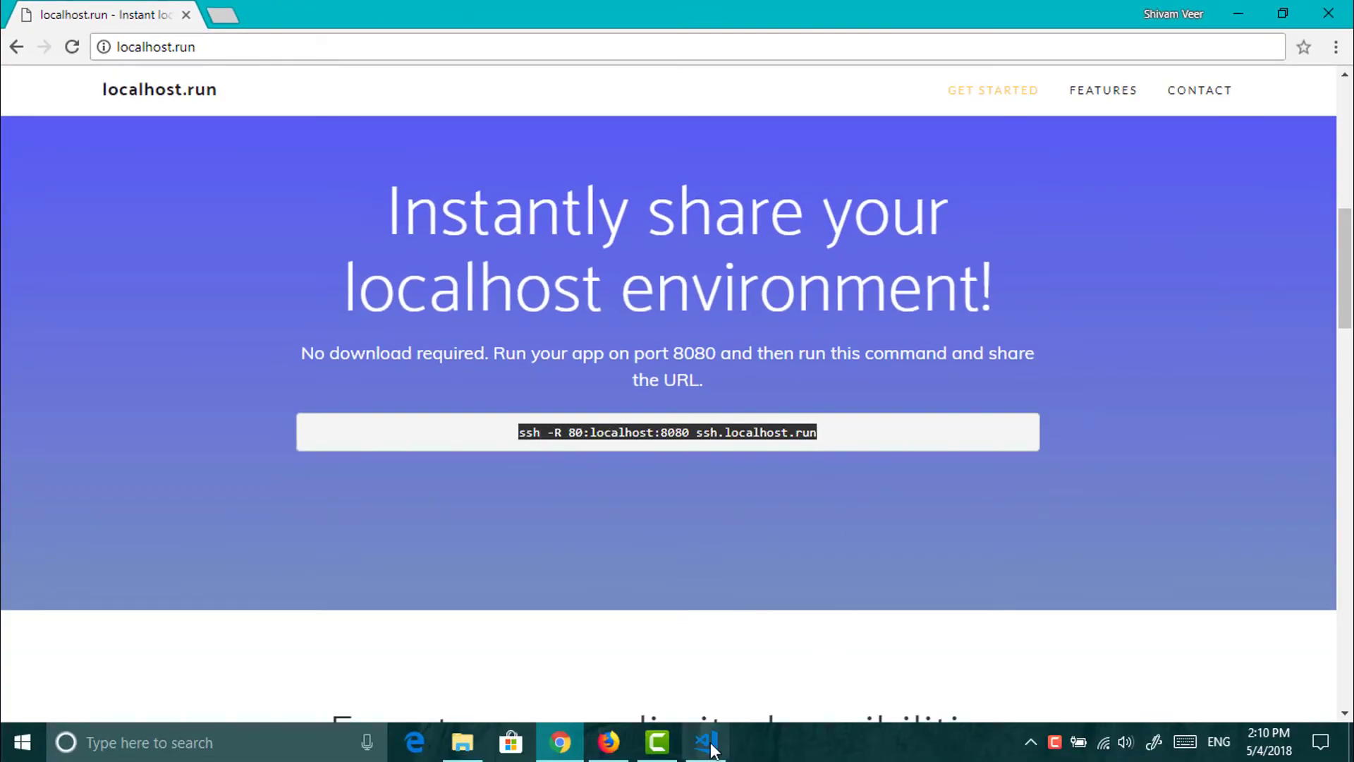
# Return to VS Code and run ssh -R 80:localhost:80 ssh.localhost.run
pyautogui.click(708, 742)
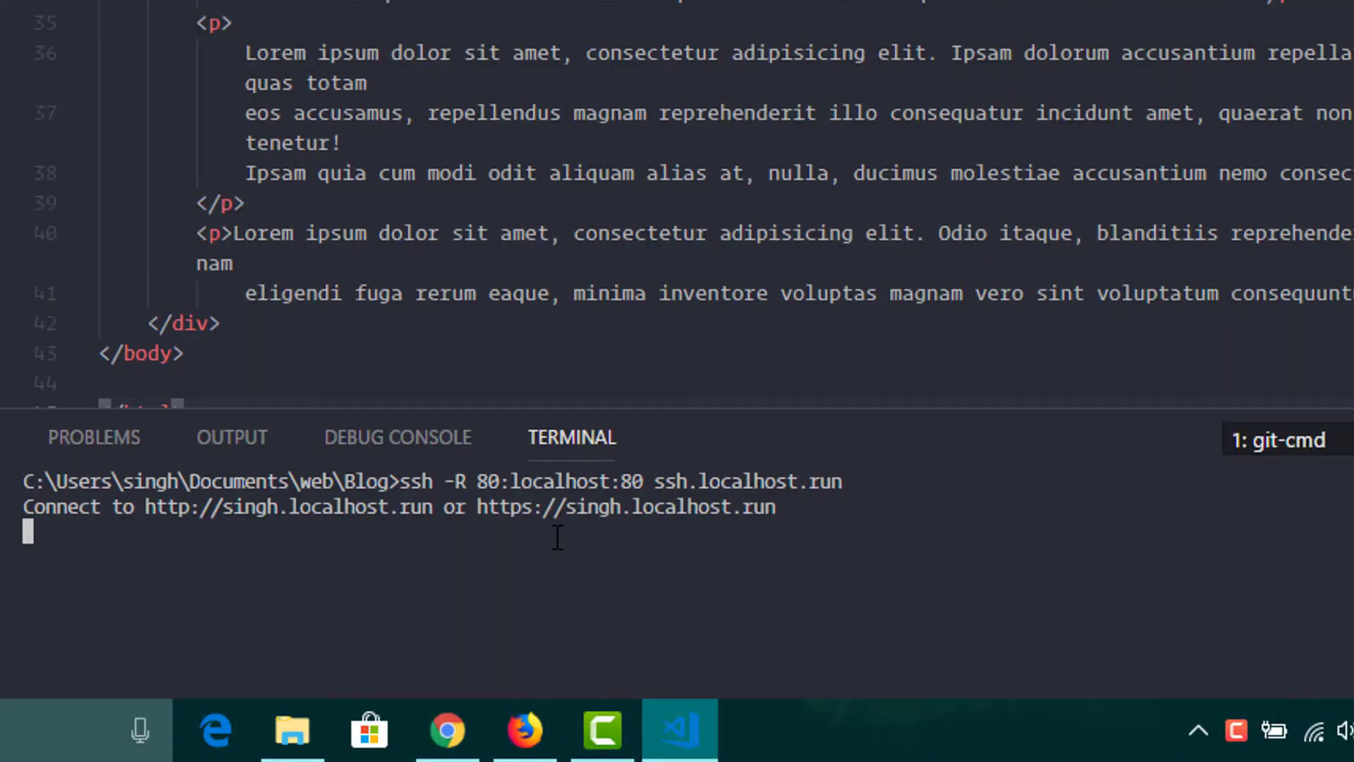
pyautogui.moveTo(488, 527)
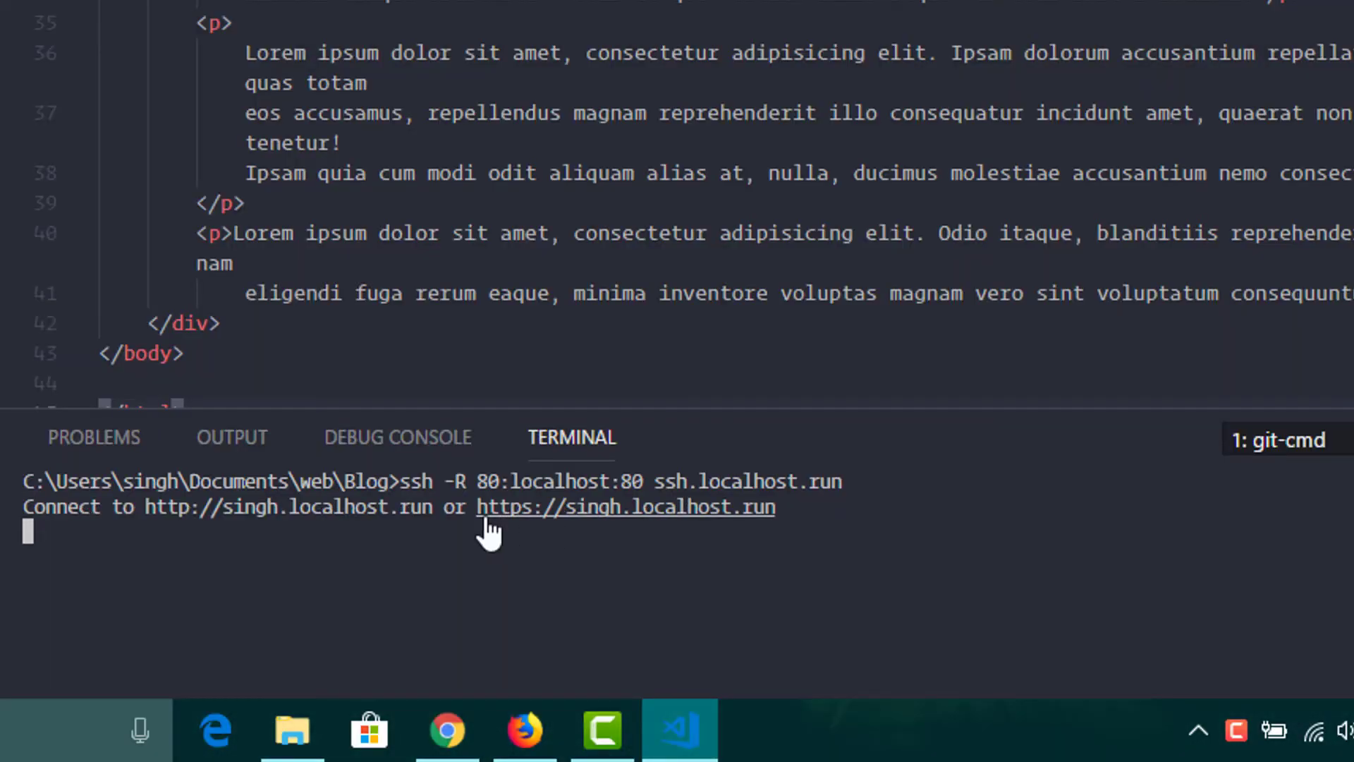
pyautogui.moveTo(592, 527)
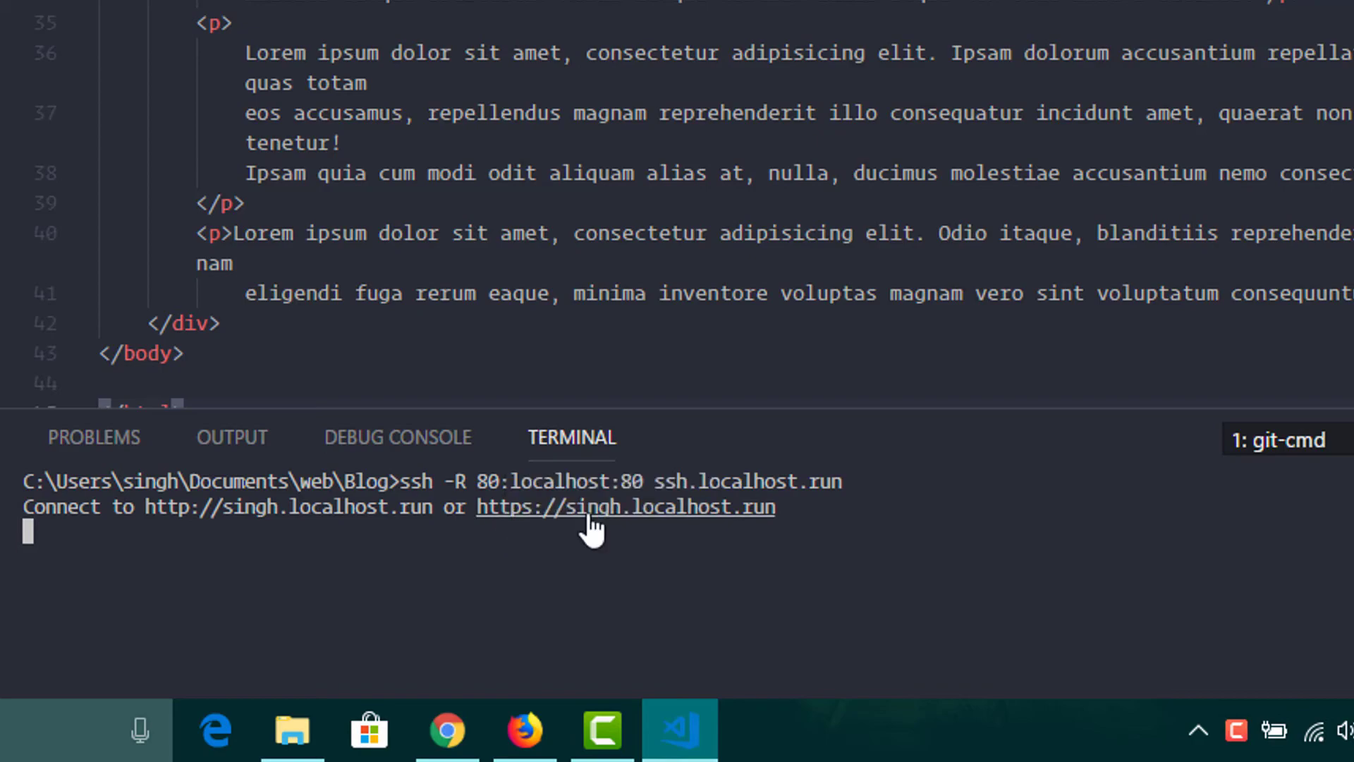
# Open the terminal's https localhost.run link and scroll through the blog page
pyautogui.click(624, 507)
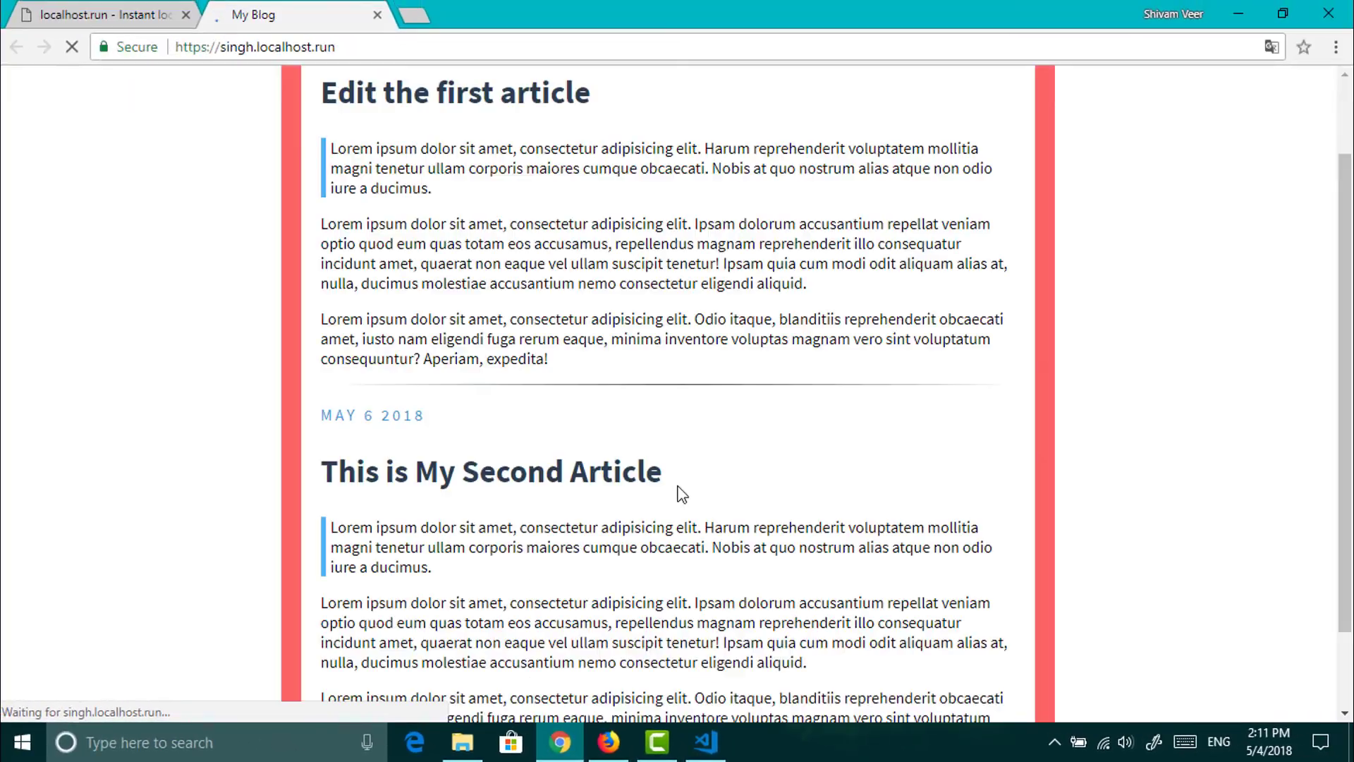
pyautogui.scroll(-3)
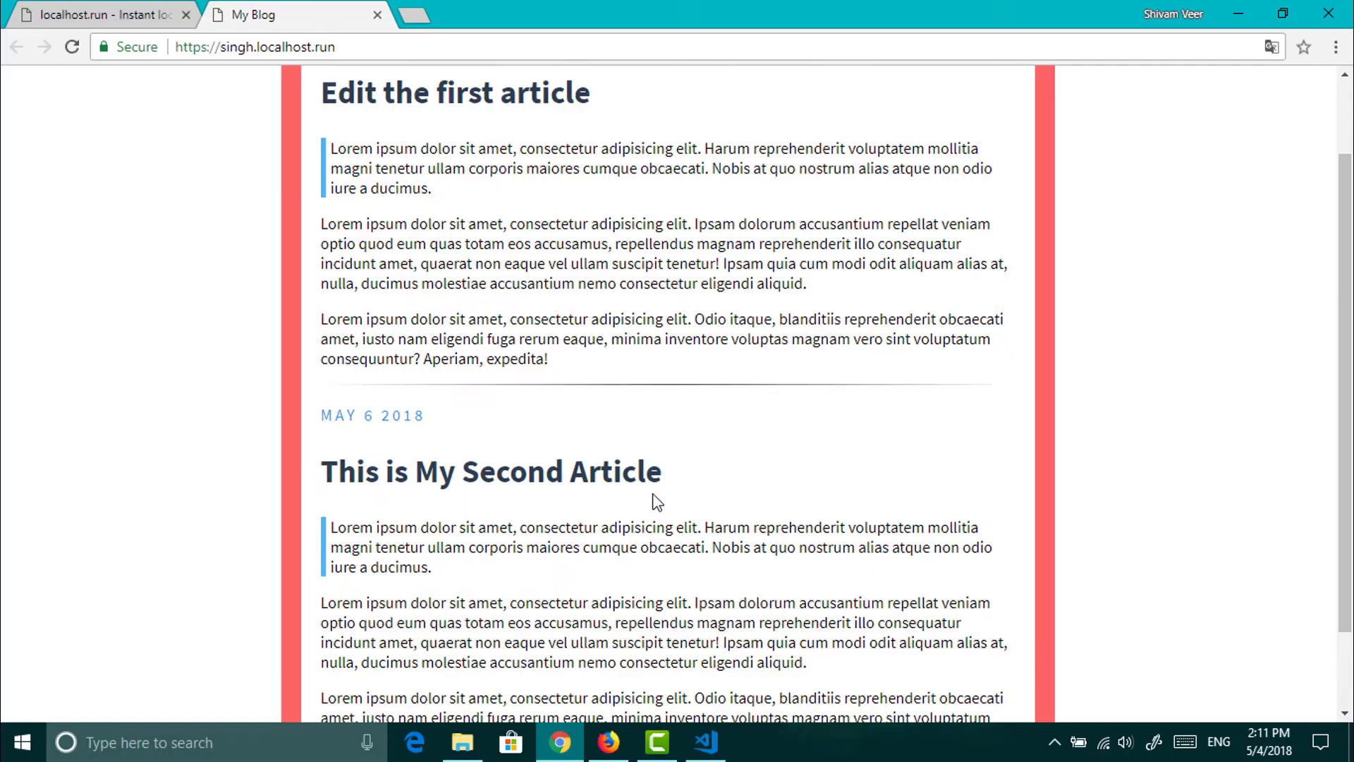
pyautogui.scroll(3)
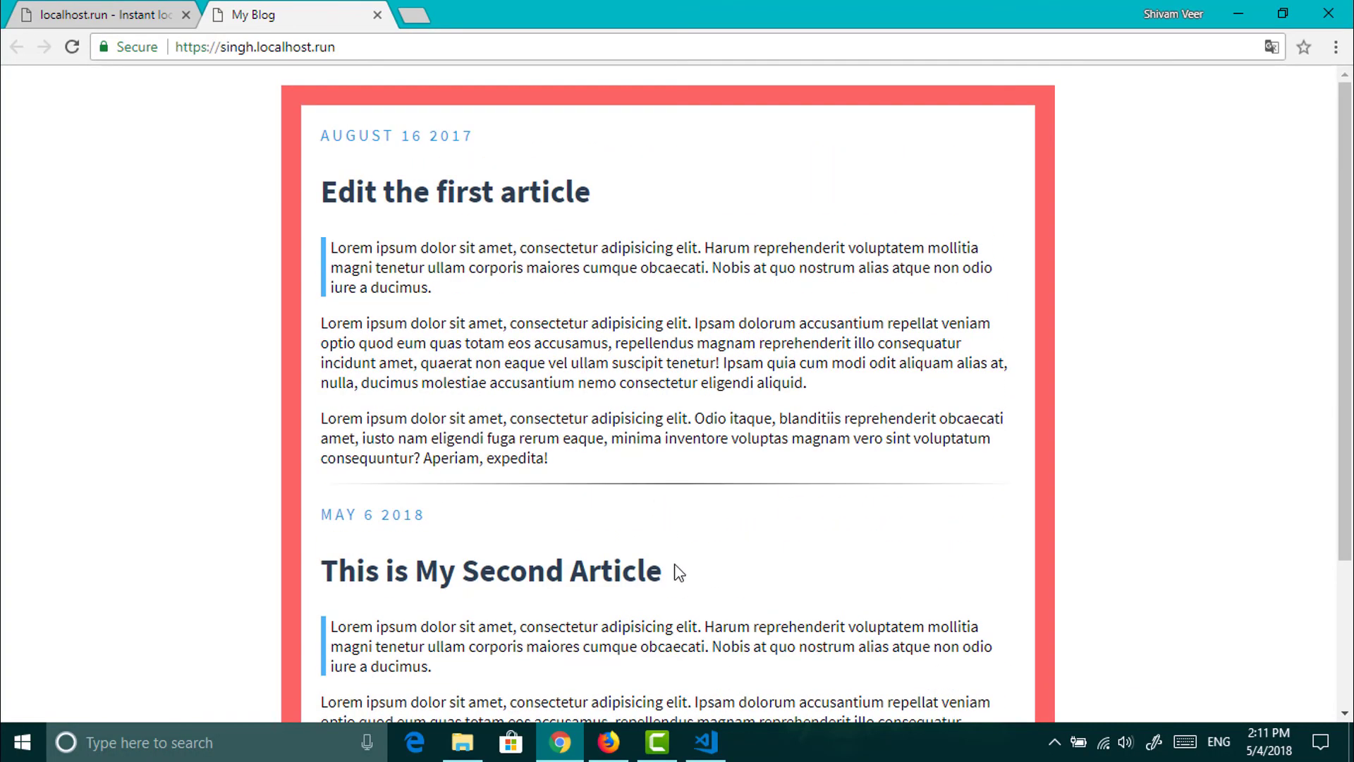
pyautogui.moveTo(708, 742)
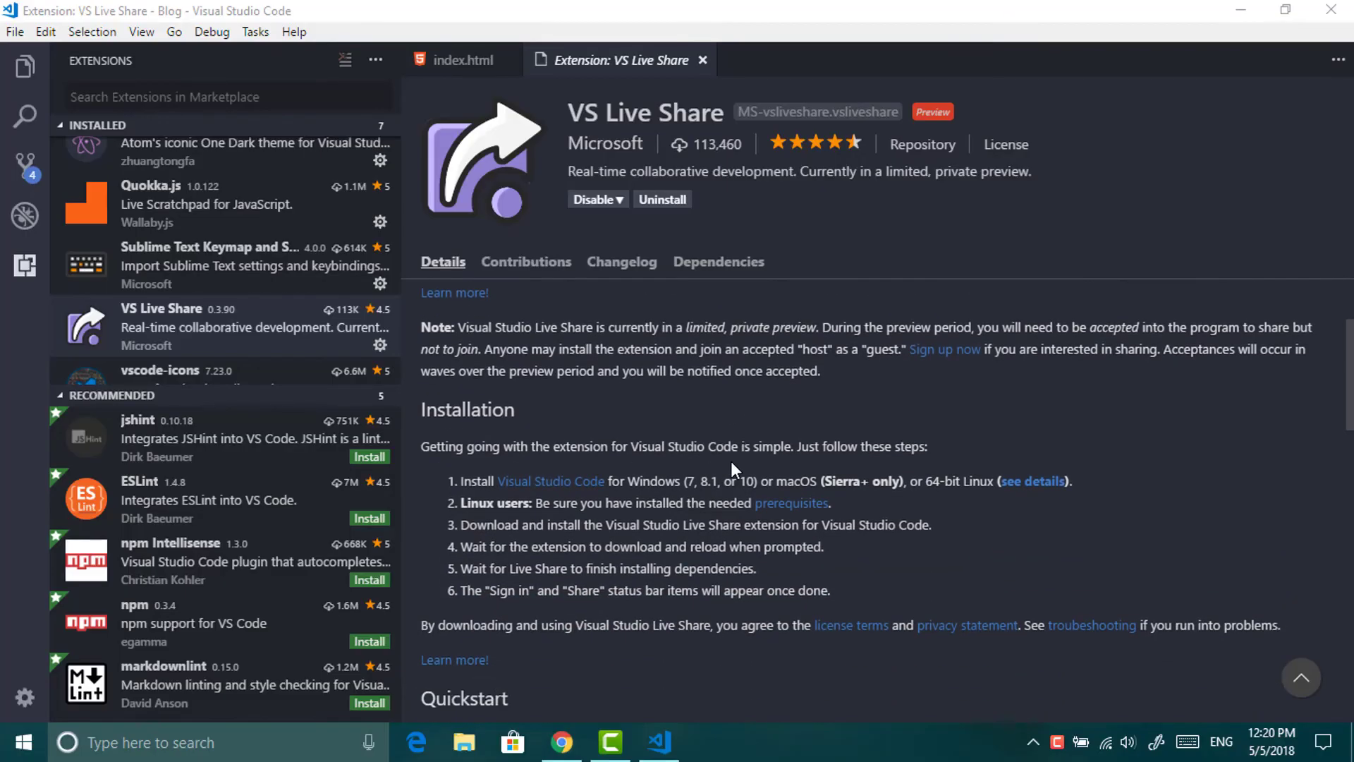
# Join the Blog Live Share session in a second window and show its collaboration options
pyautogui.scroll(-3)
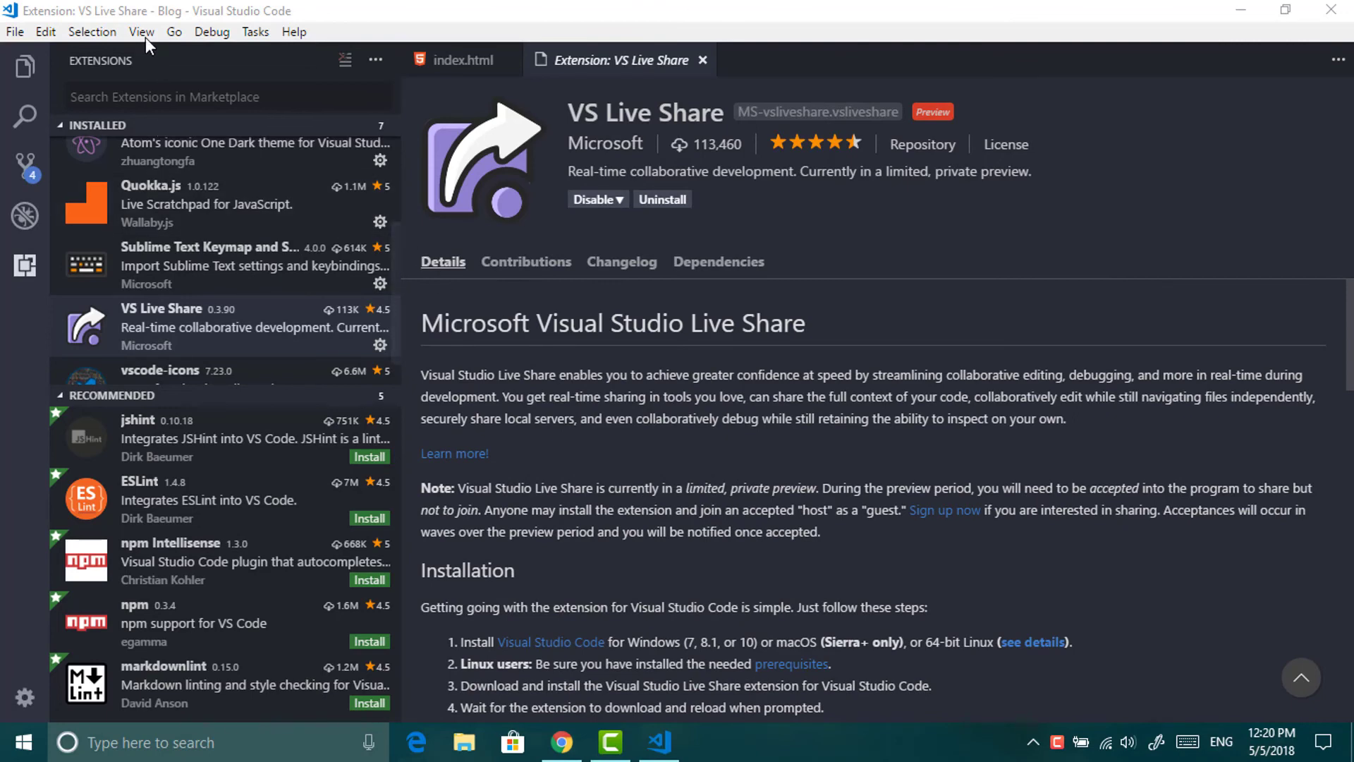
pyautogui.click(141, 31)
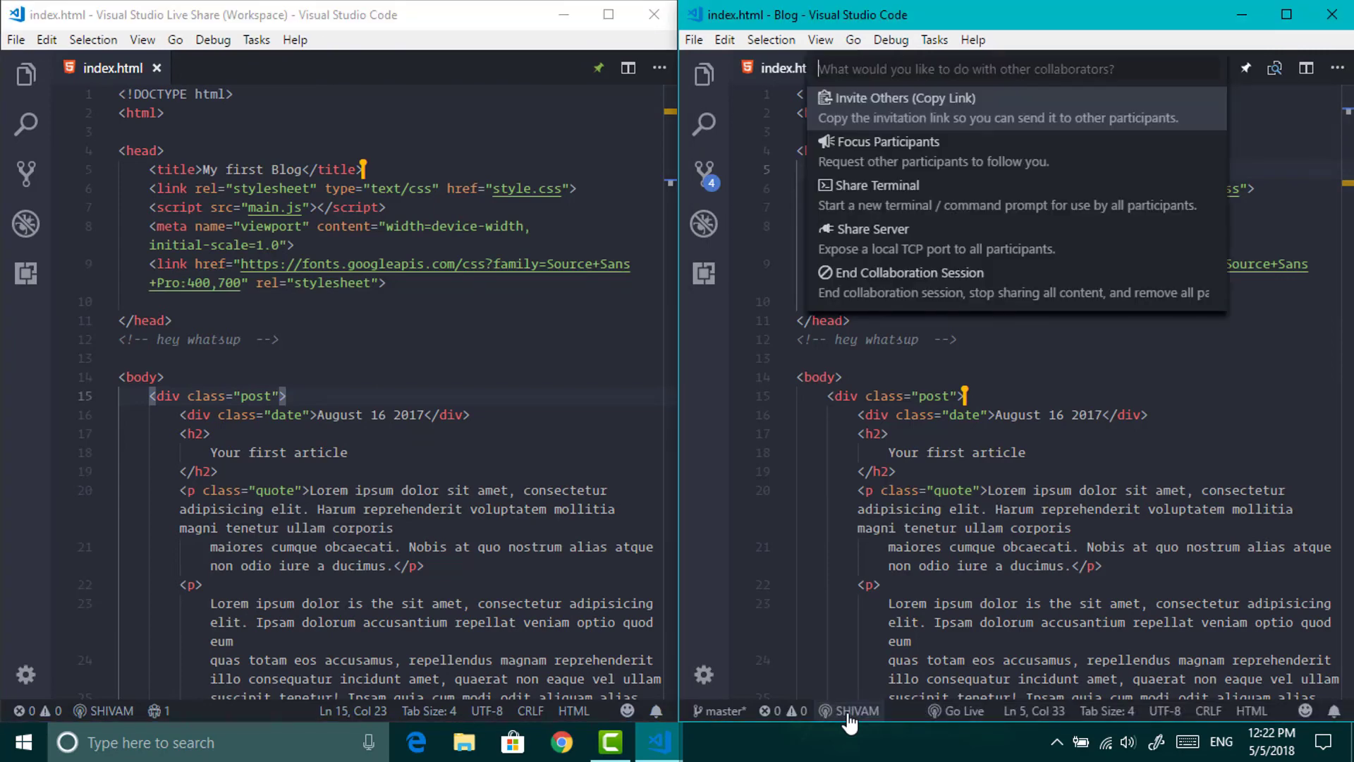
# Share a terminal with collaborators, then try Go Live, which hits a port 80 error
pyautogui.click(892, 185)
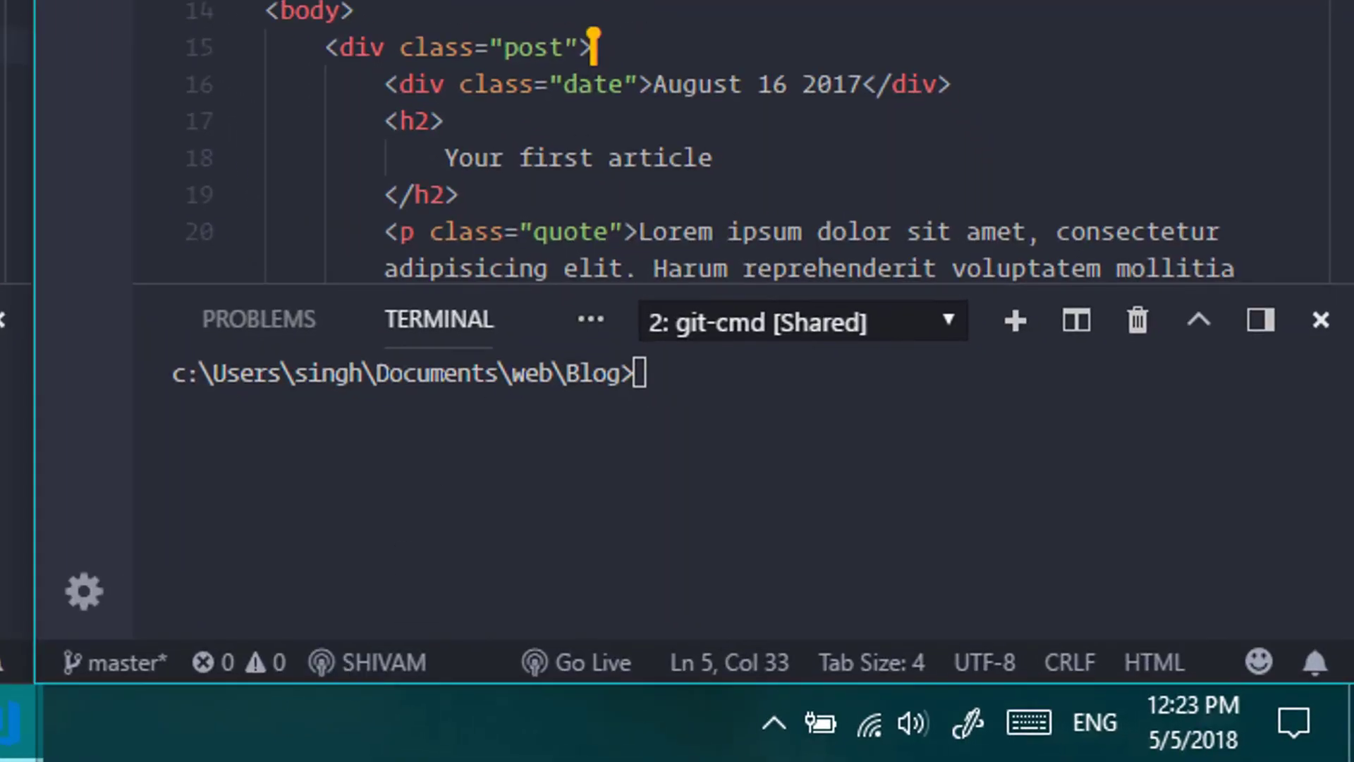
pyautogui.click(577, 662)
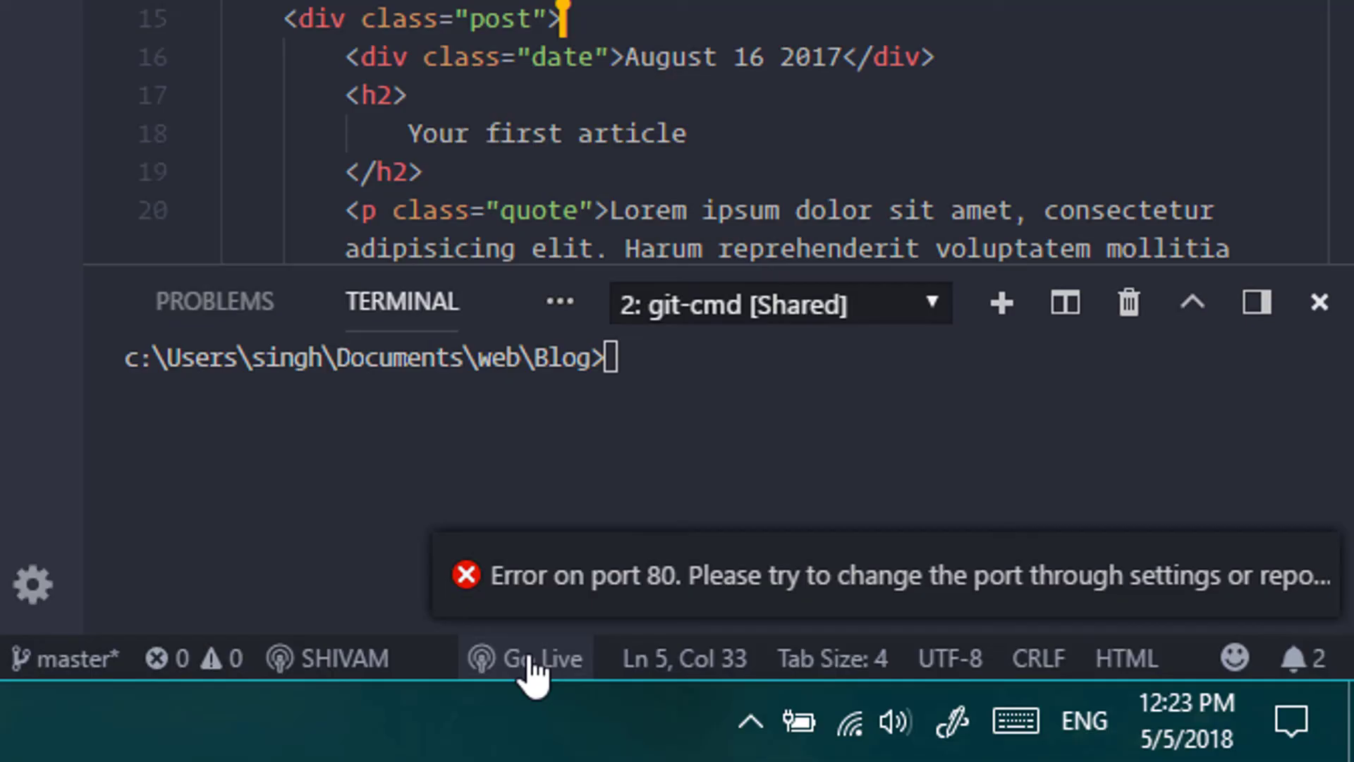
pyautogui.click(1234, 707)
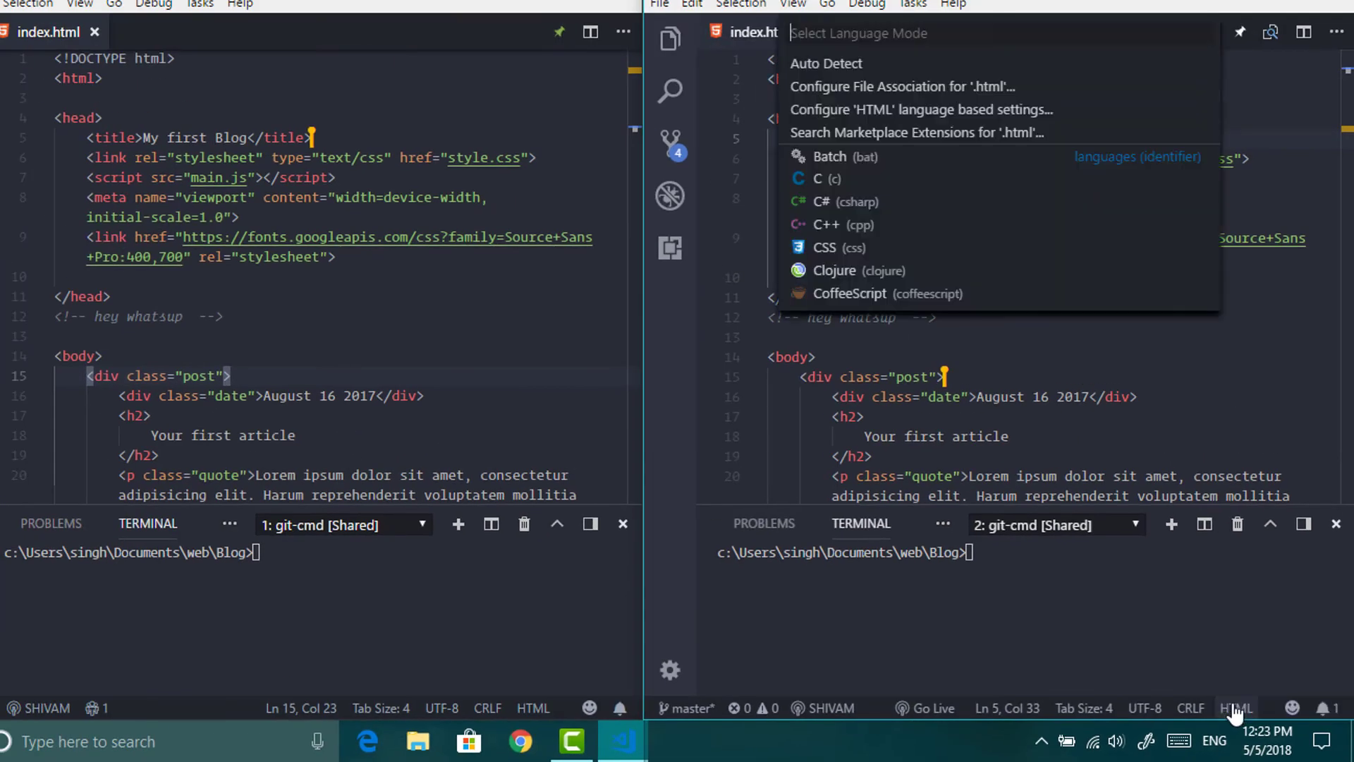
pyautogui.scroll(-3)
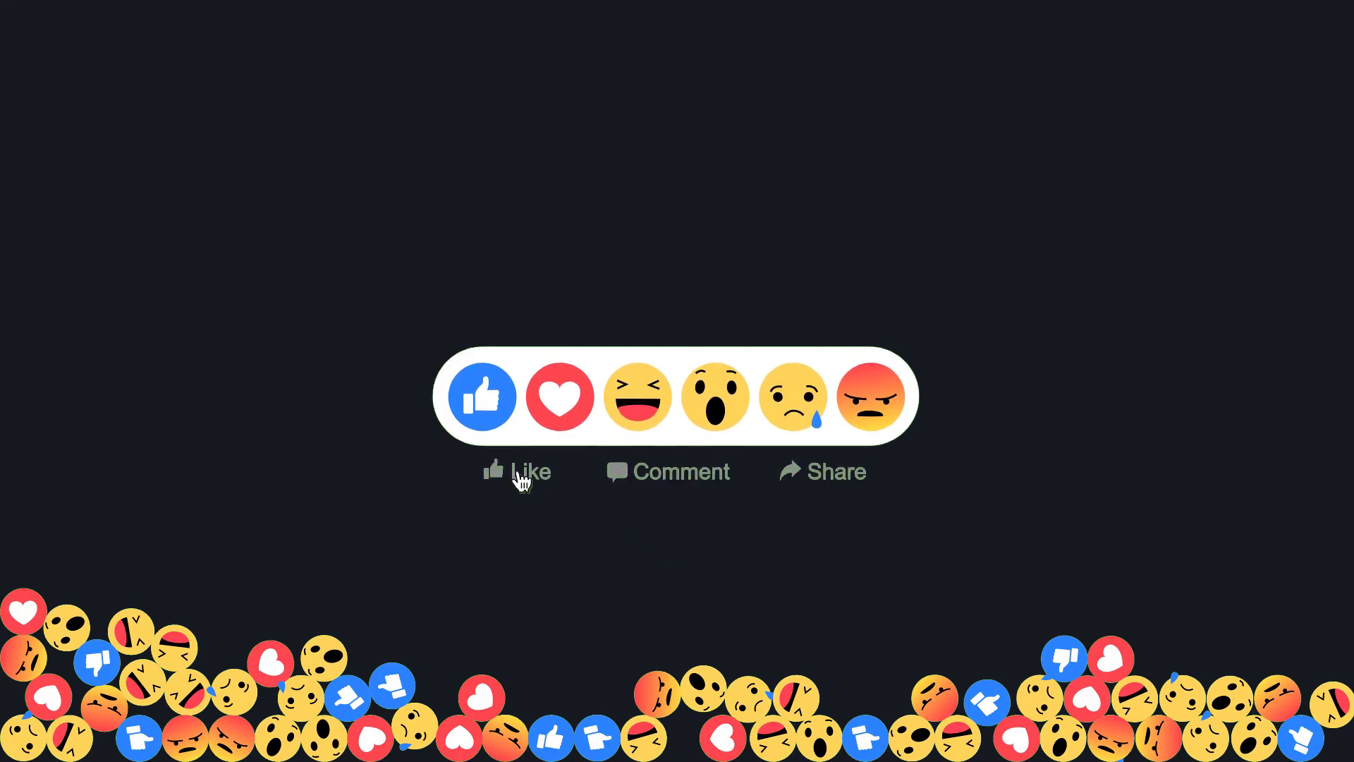
pyautogui.click(516, 470)
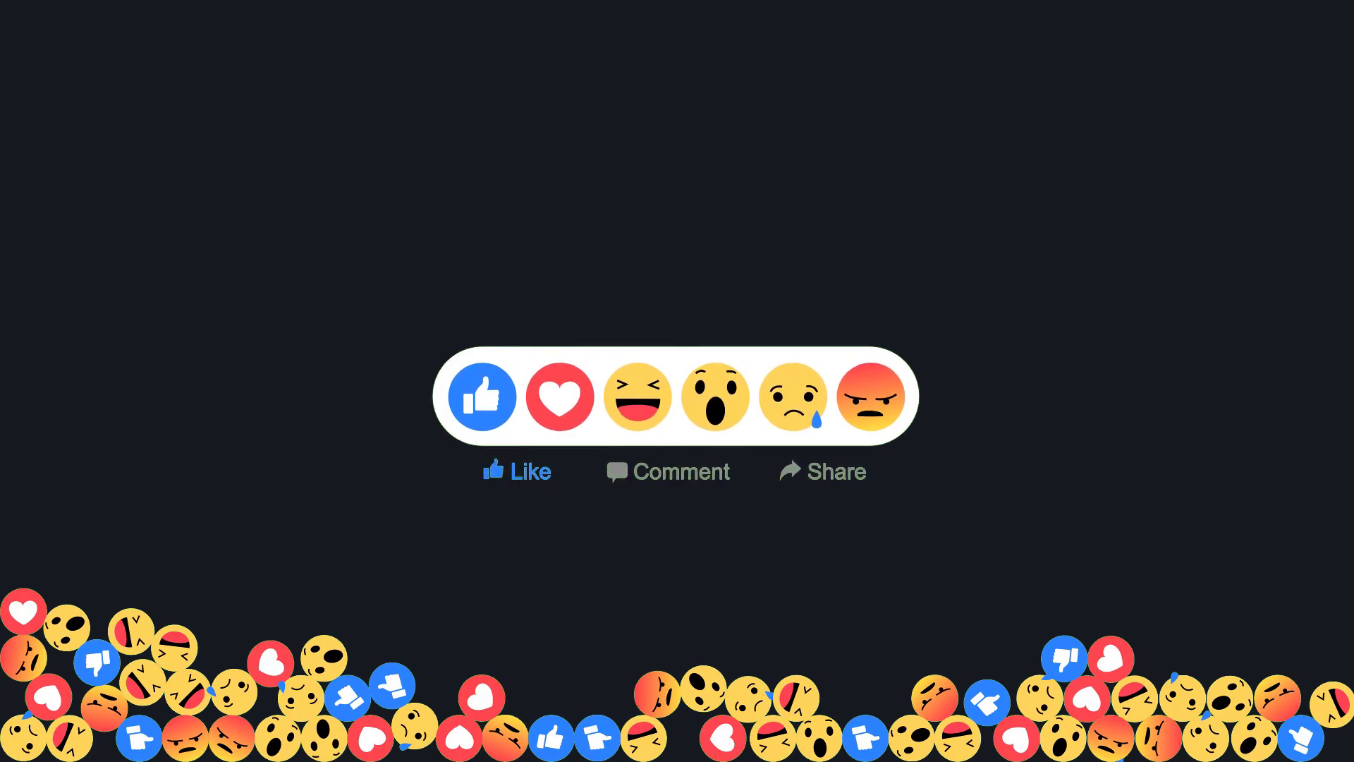